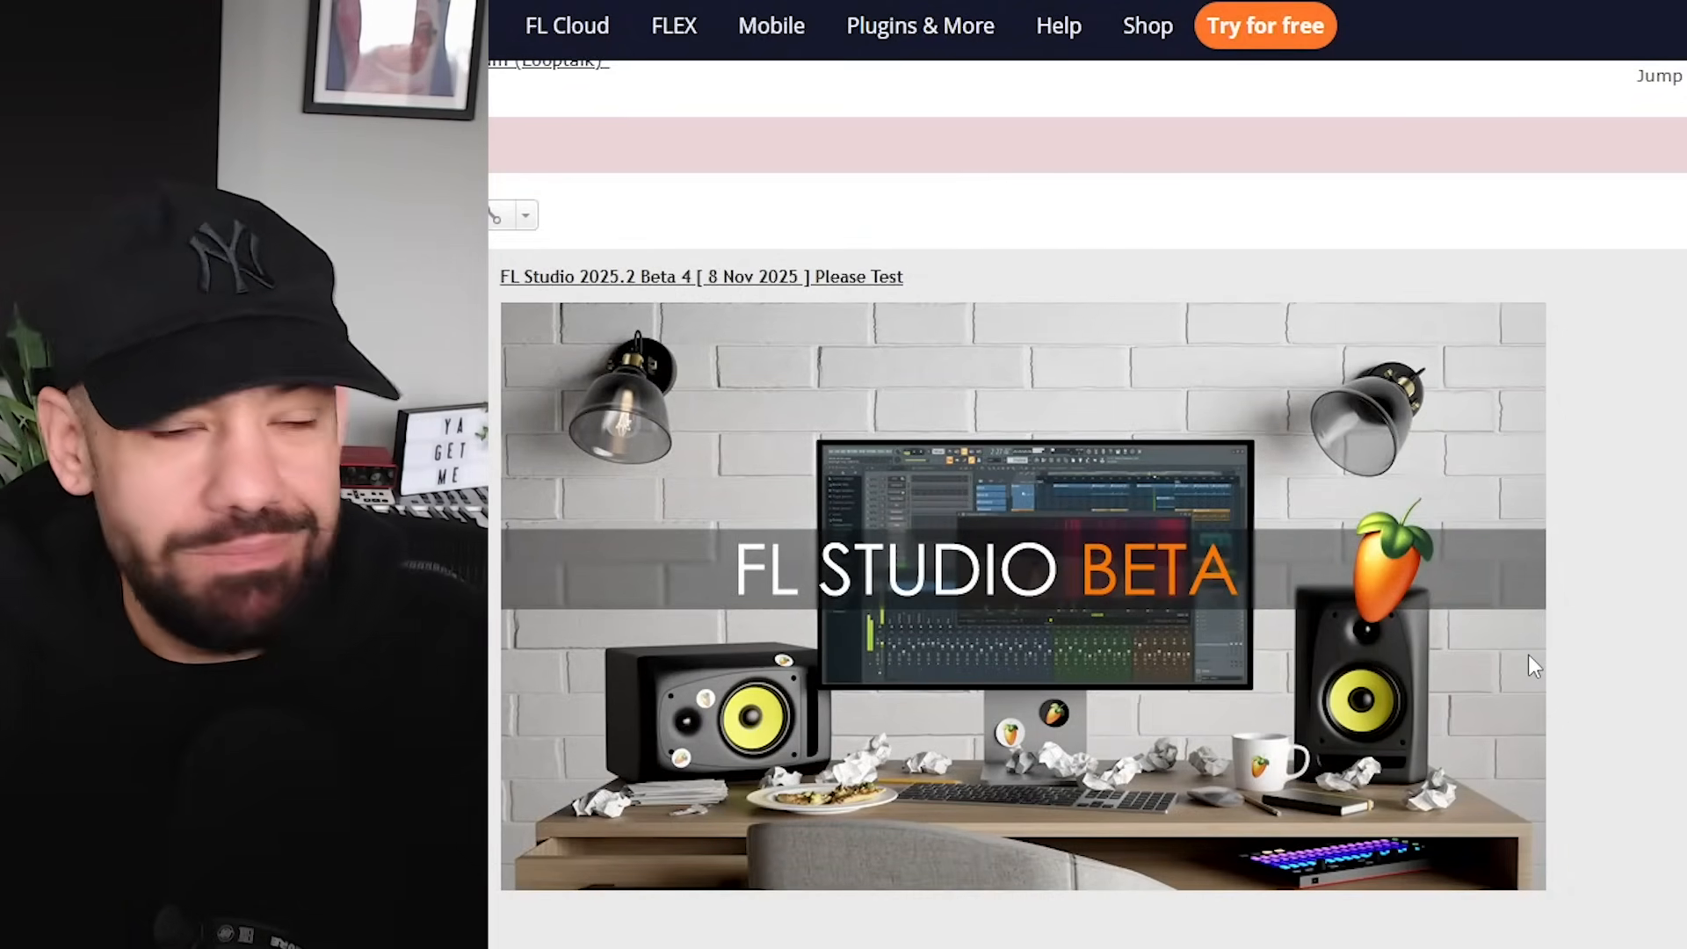
mouse_move(1092, 603)
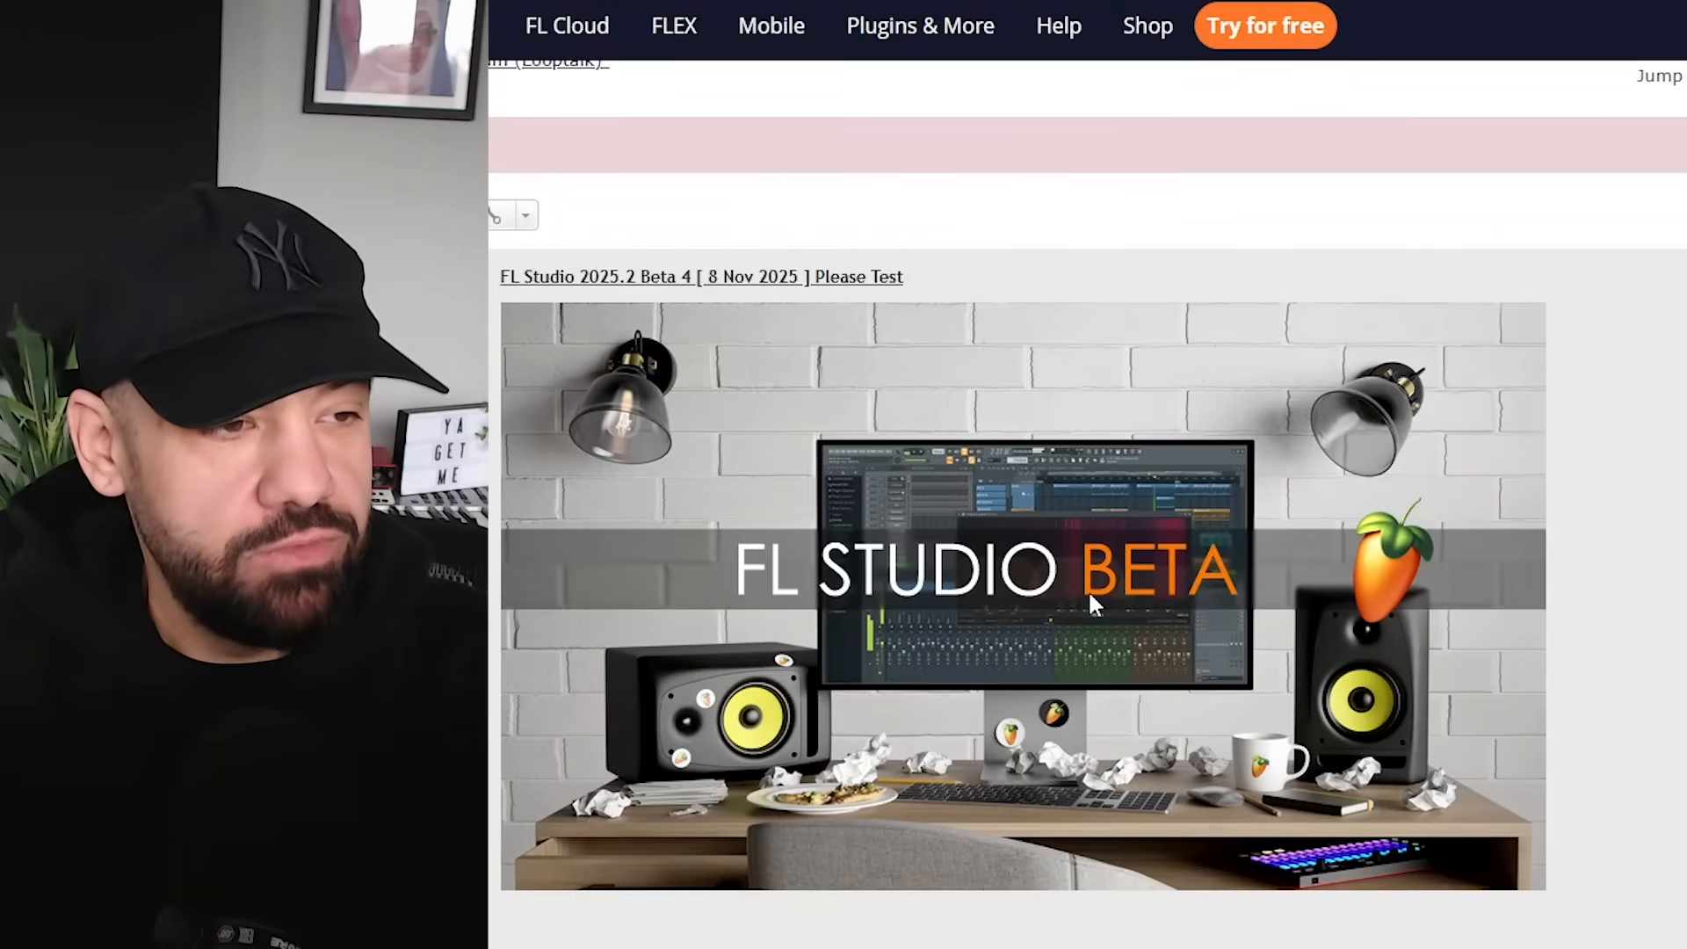
Step: Scroll the FL Studio 2025.2 Beta 4 post down to its installers and WHAT'S NEW list
scroll(down, 3)
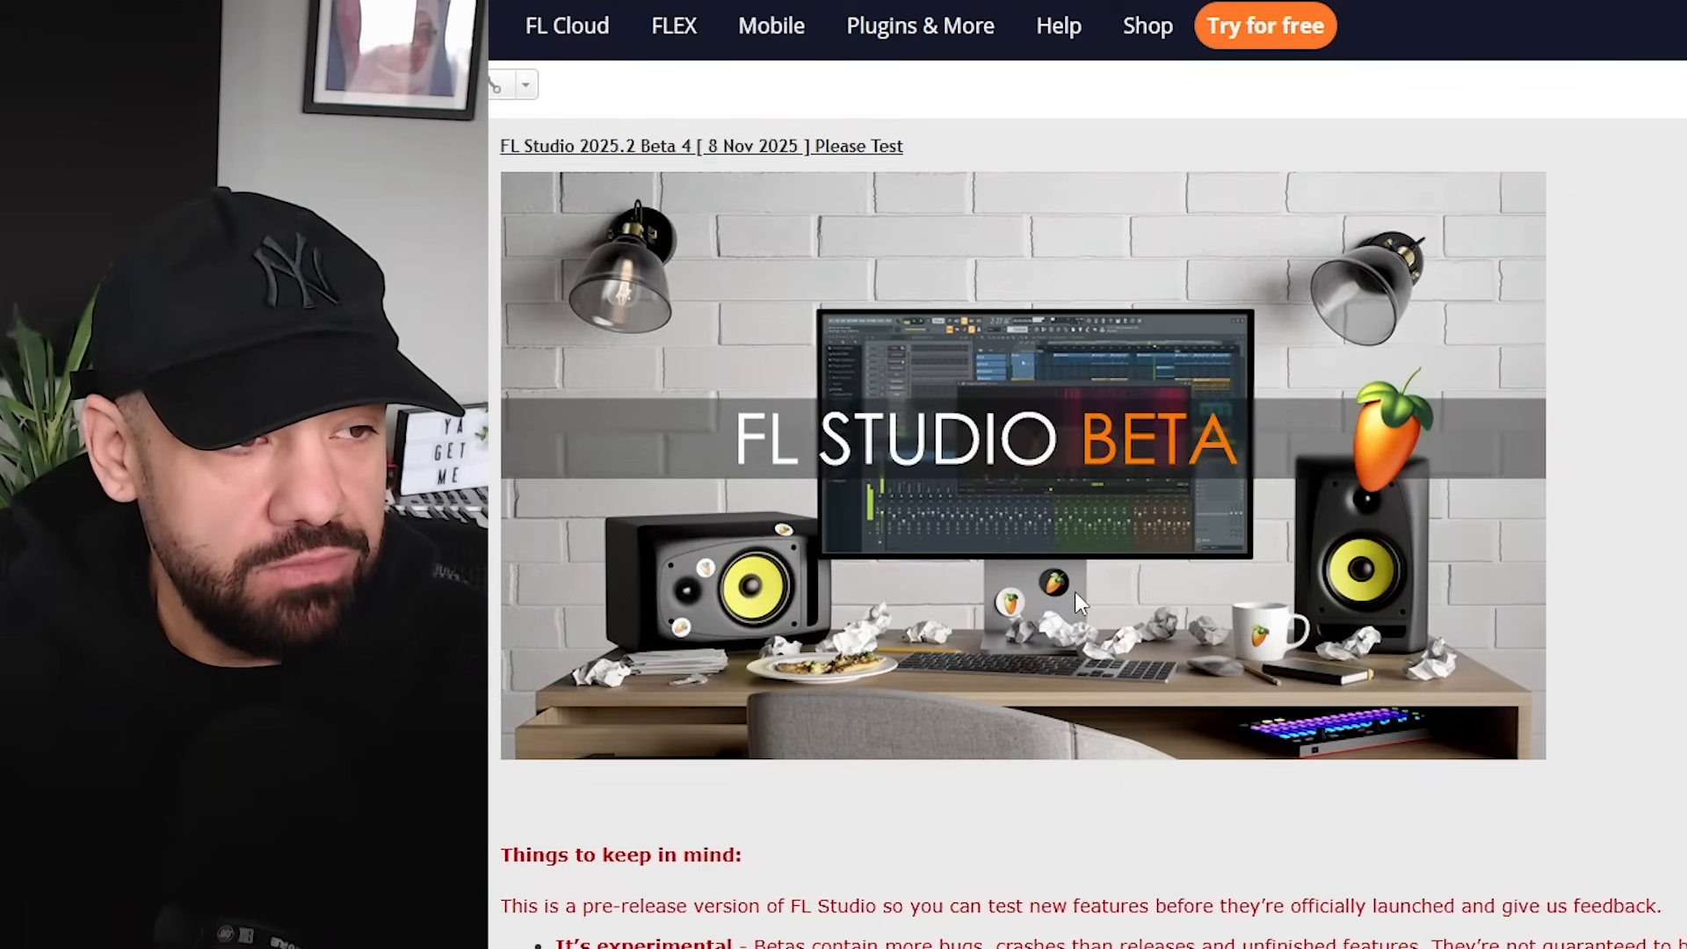
scroll(down, 3)
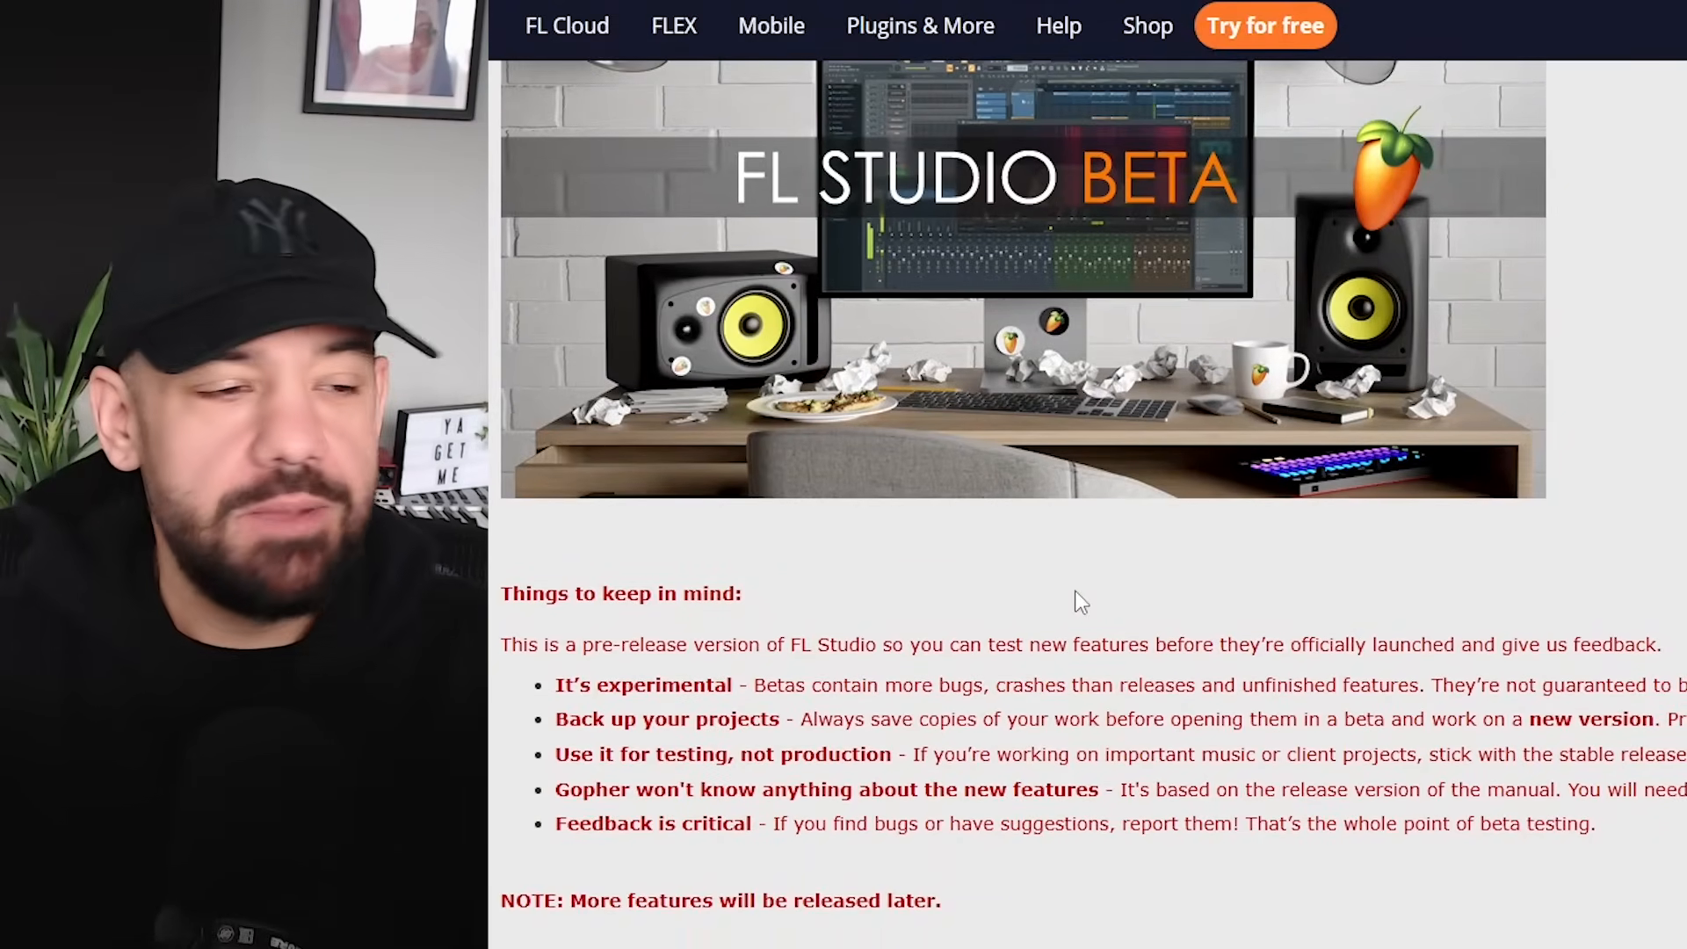
scroll(down, 3)
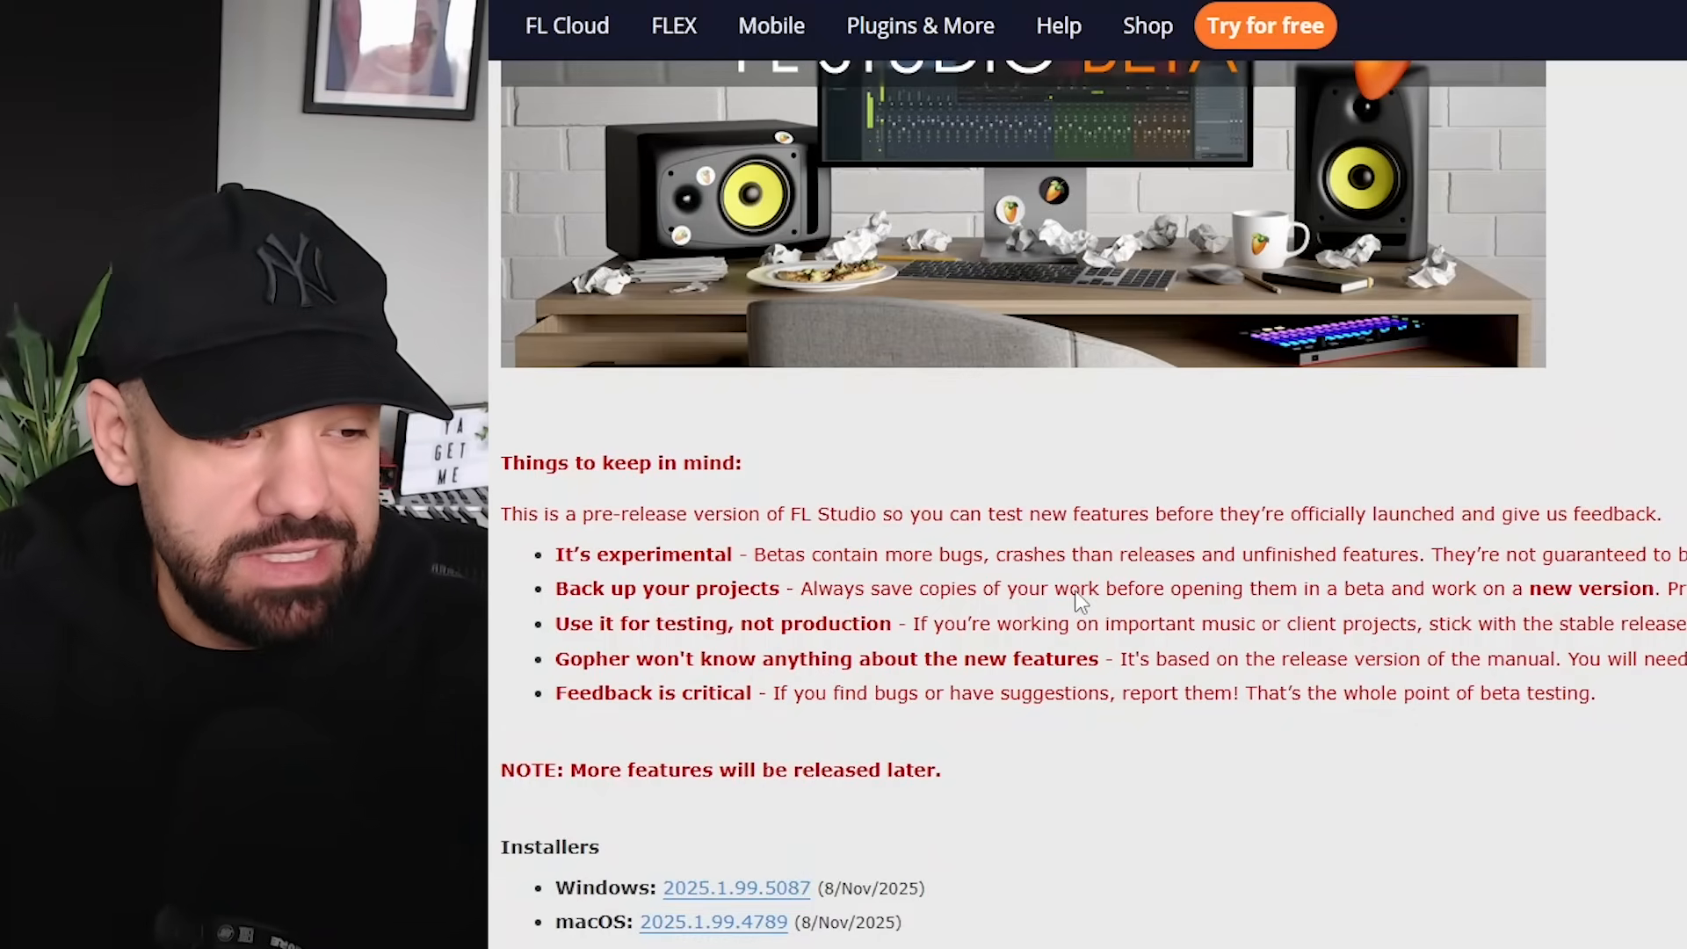
scroll(down, 3)
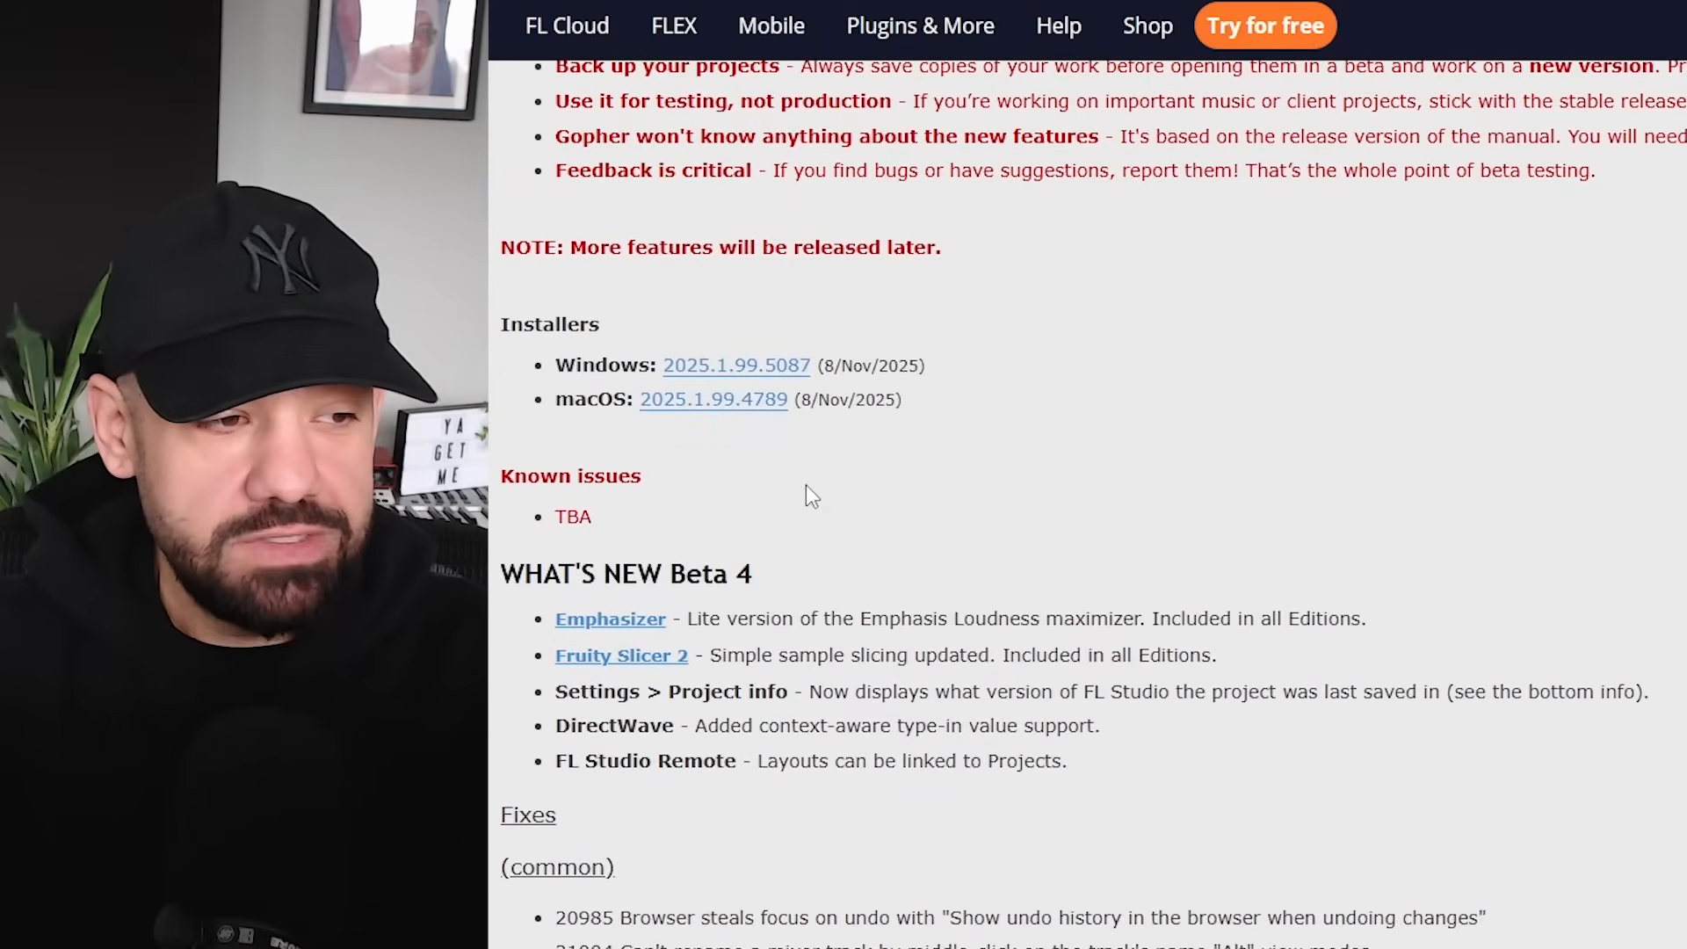
mouse_move(633, 643)
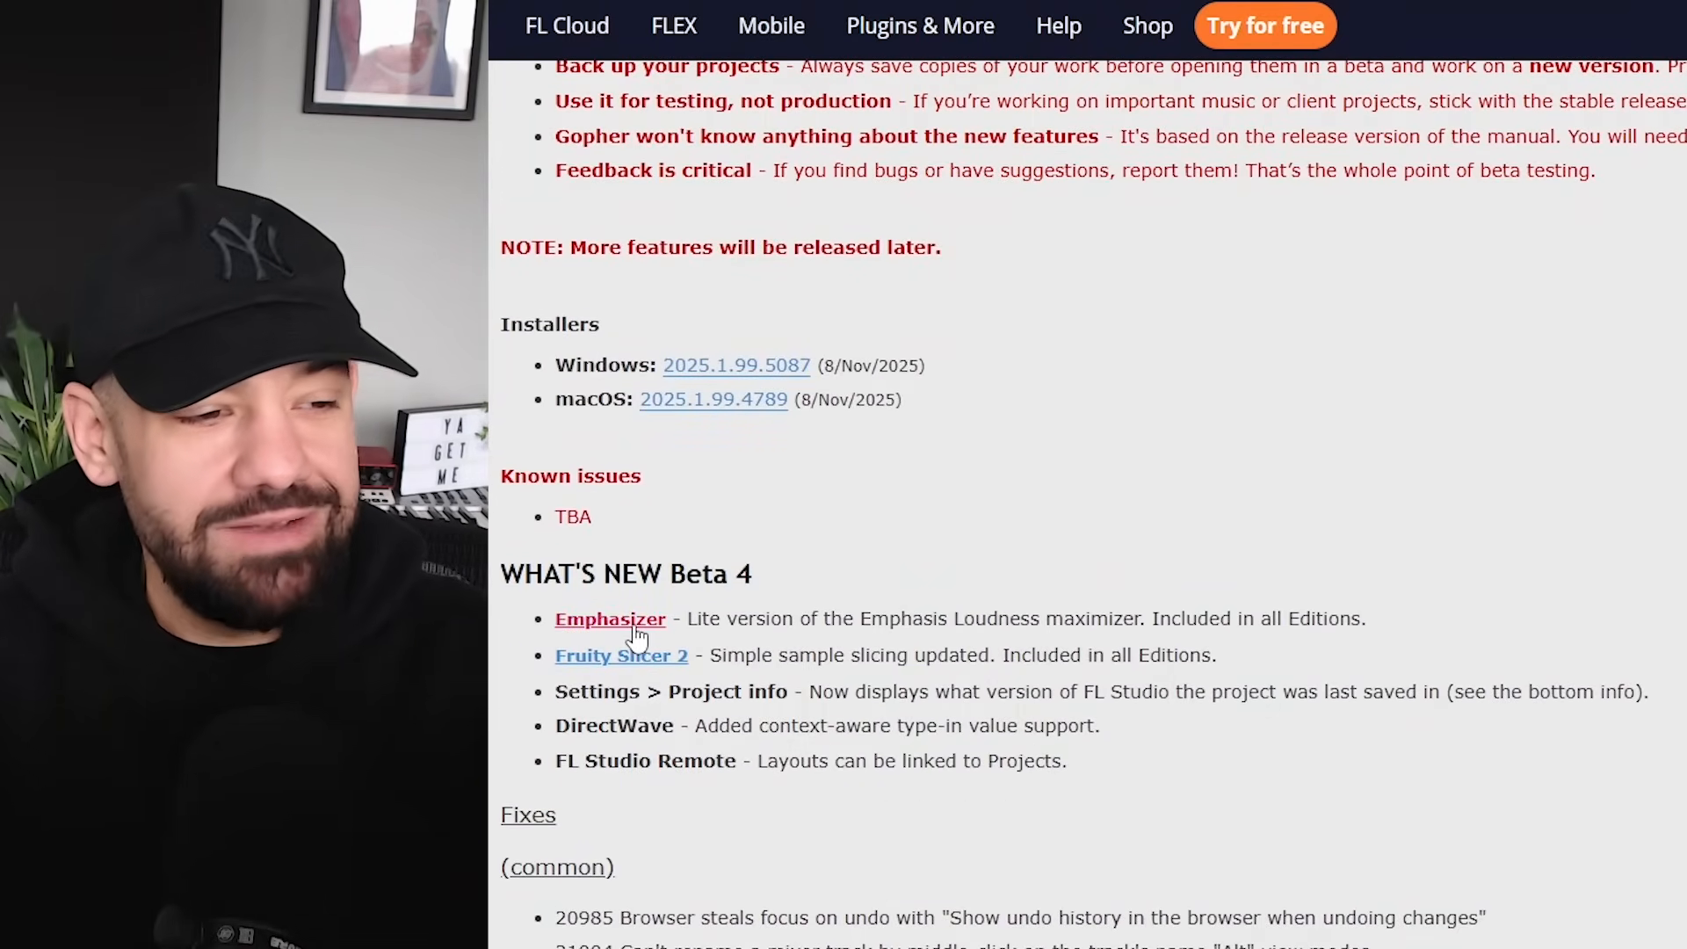
mouse_move(1131, 642)
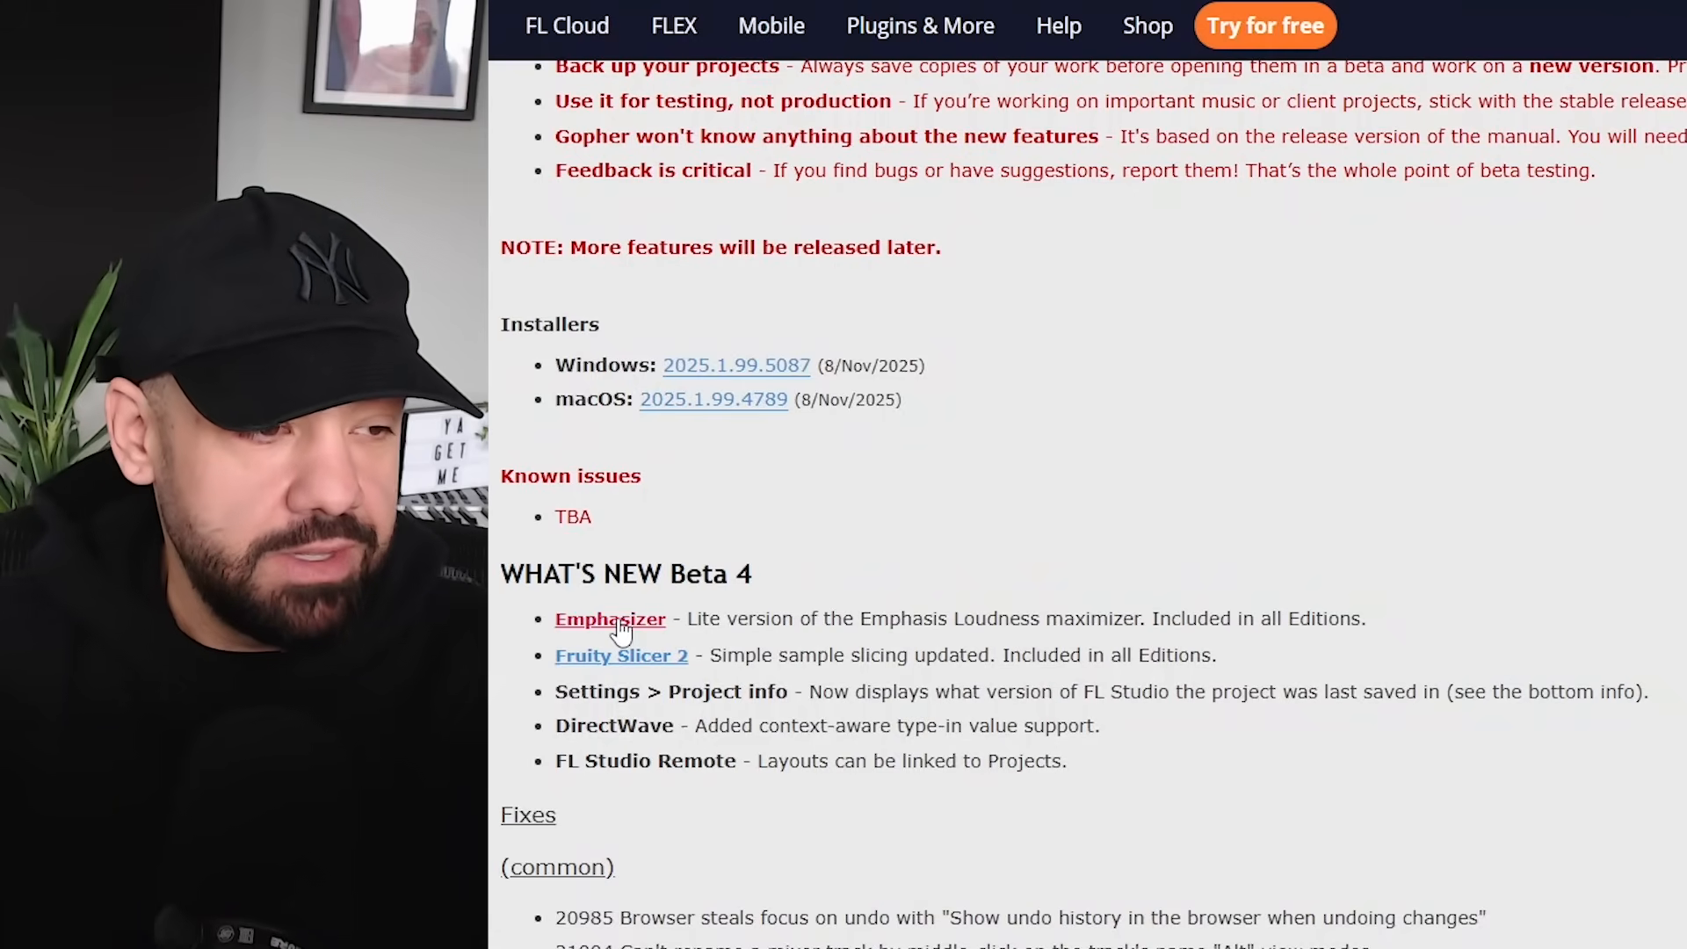
click(610, 619)
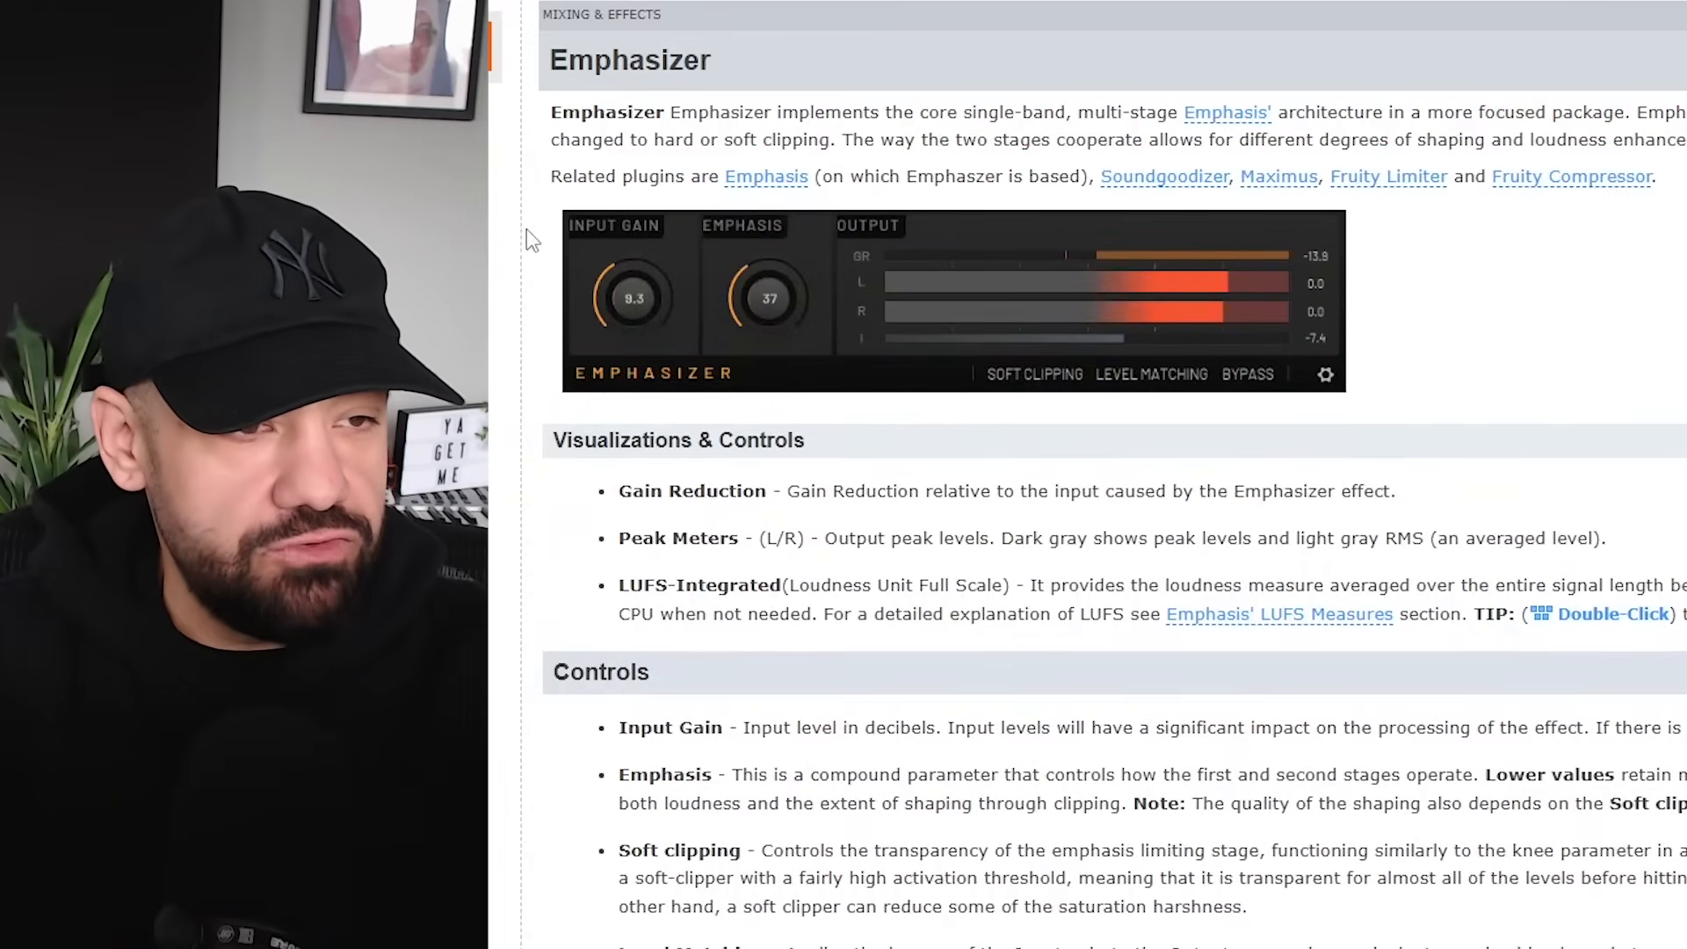
mouse_move(1195, 242)
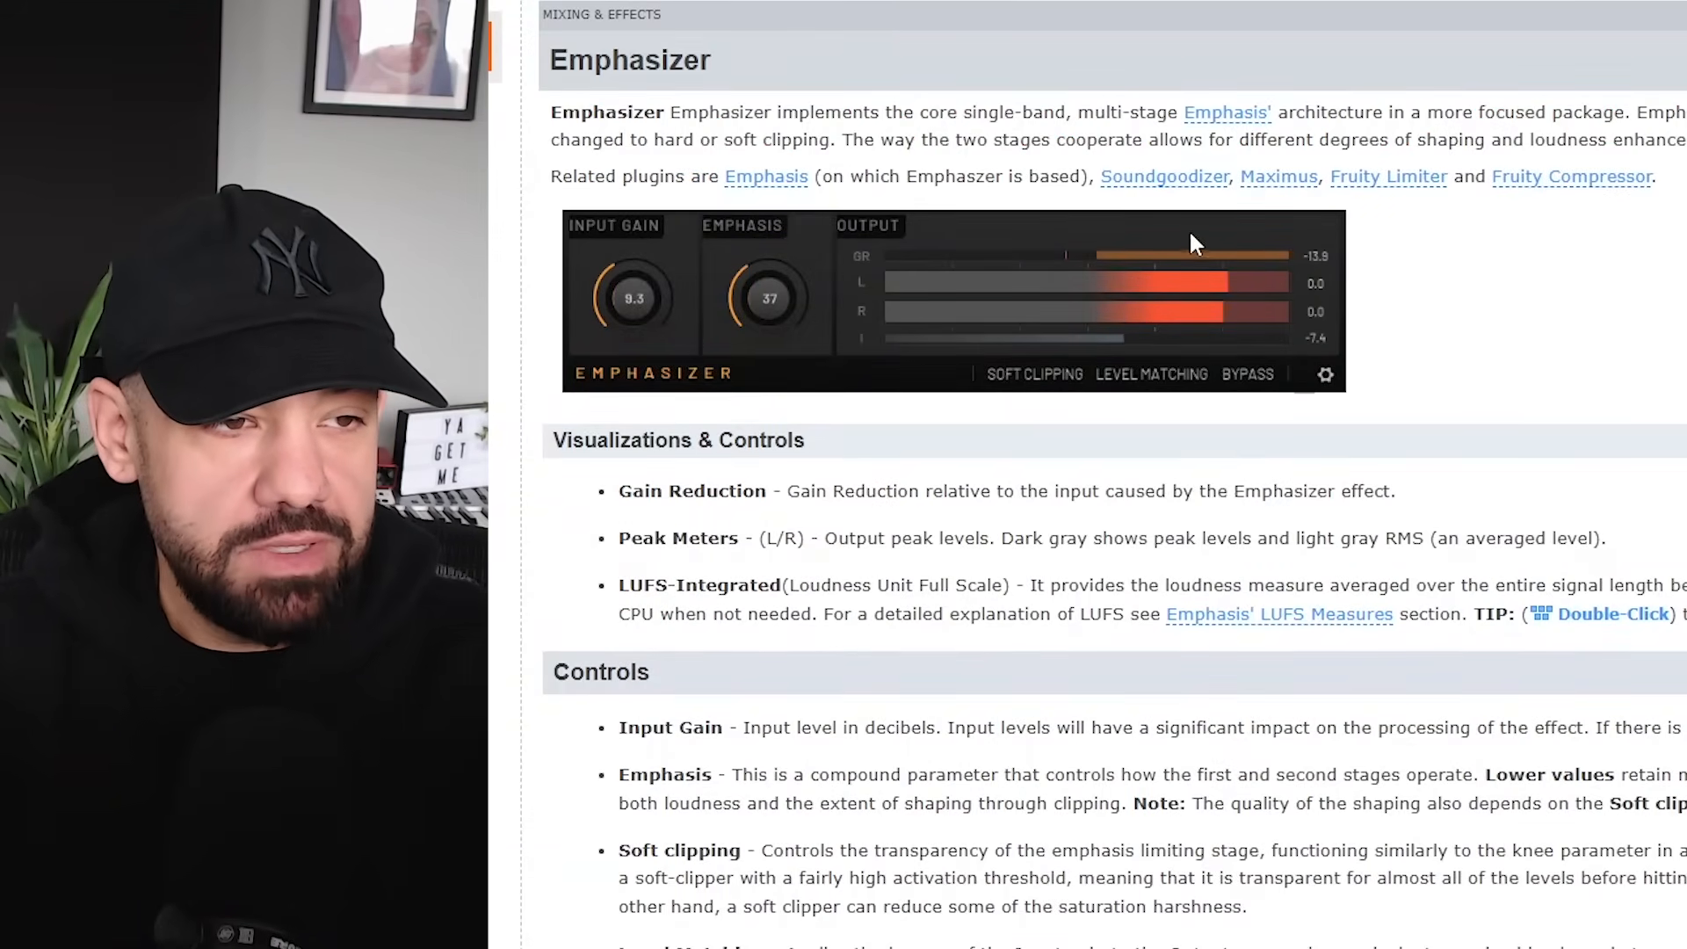
mouse_move(570, 195)
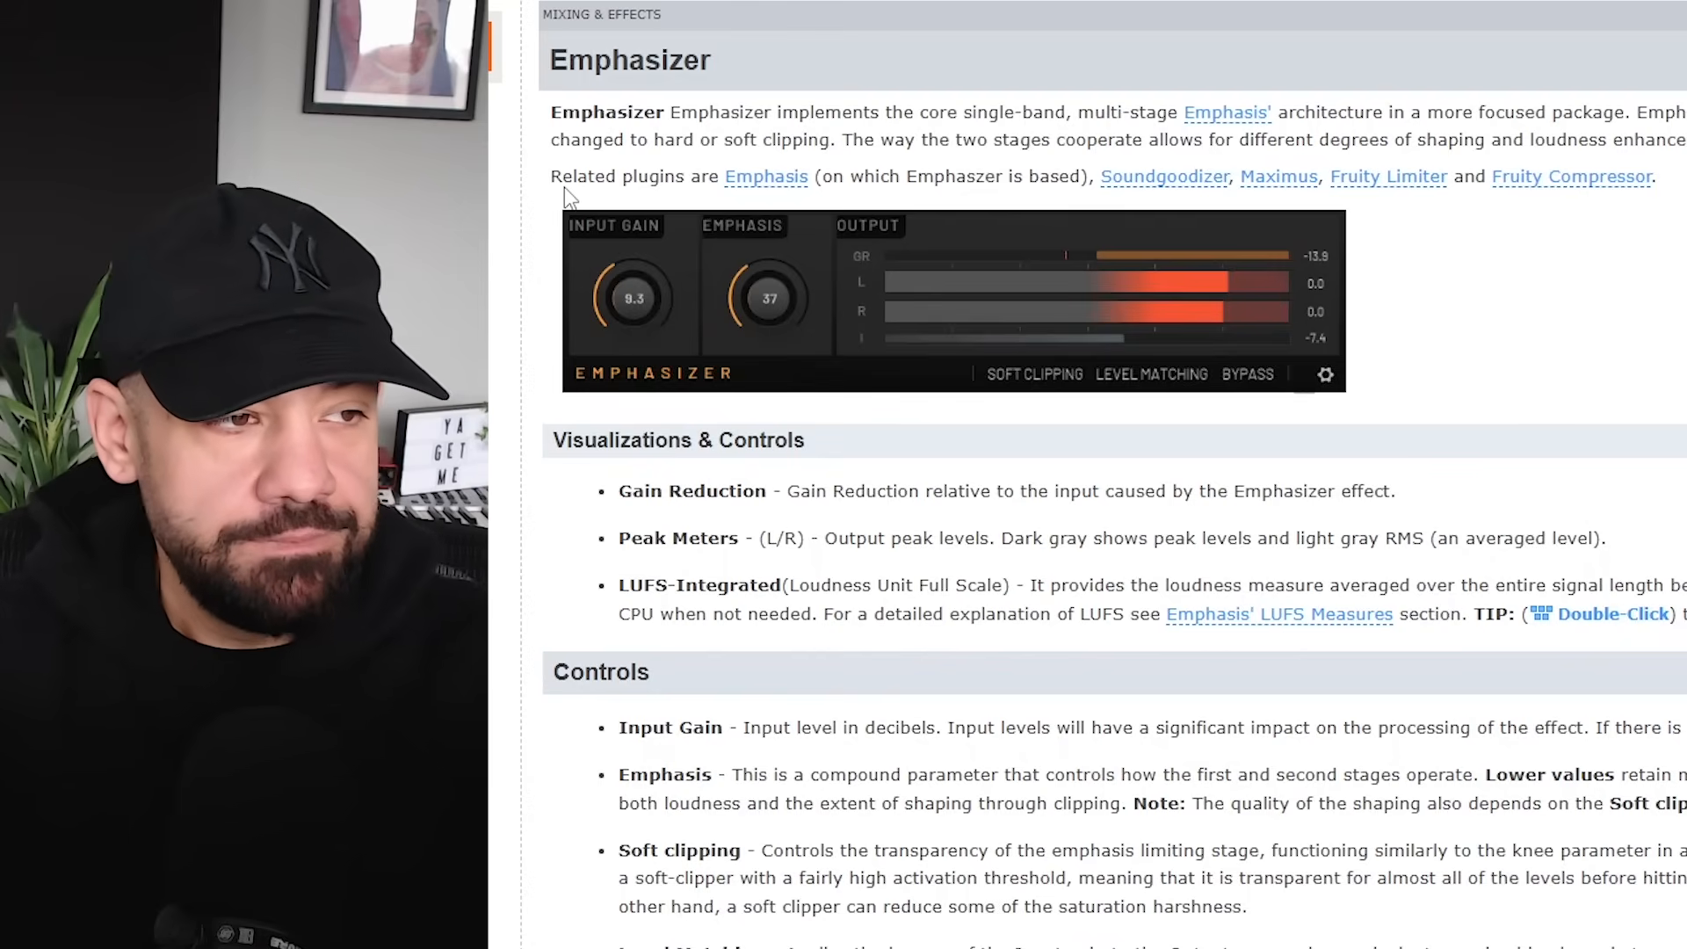
mouse_move(1246, 204)
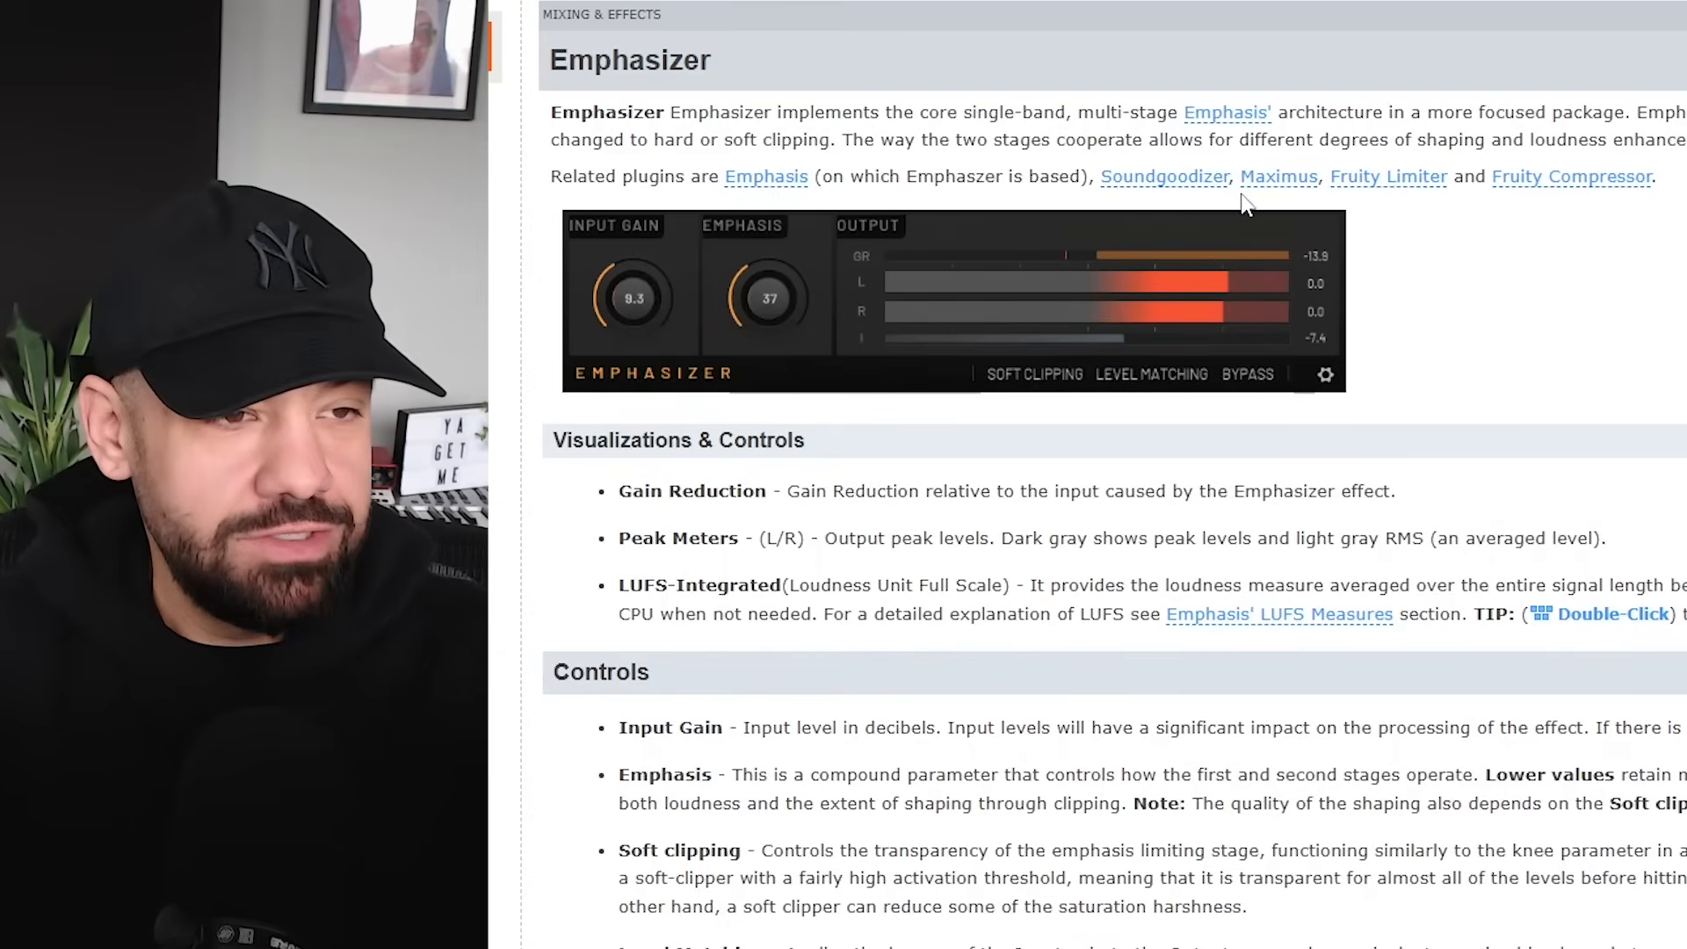
mouse_move(1501, 204)
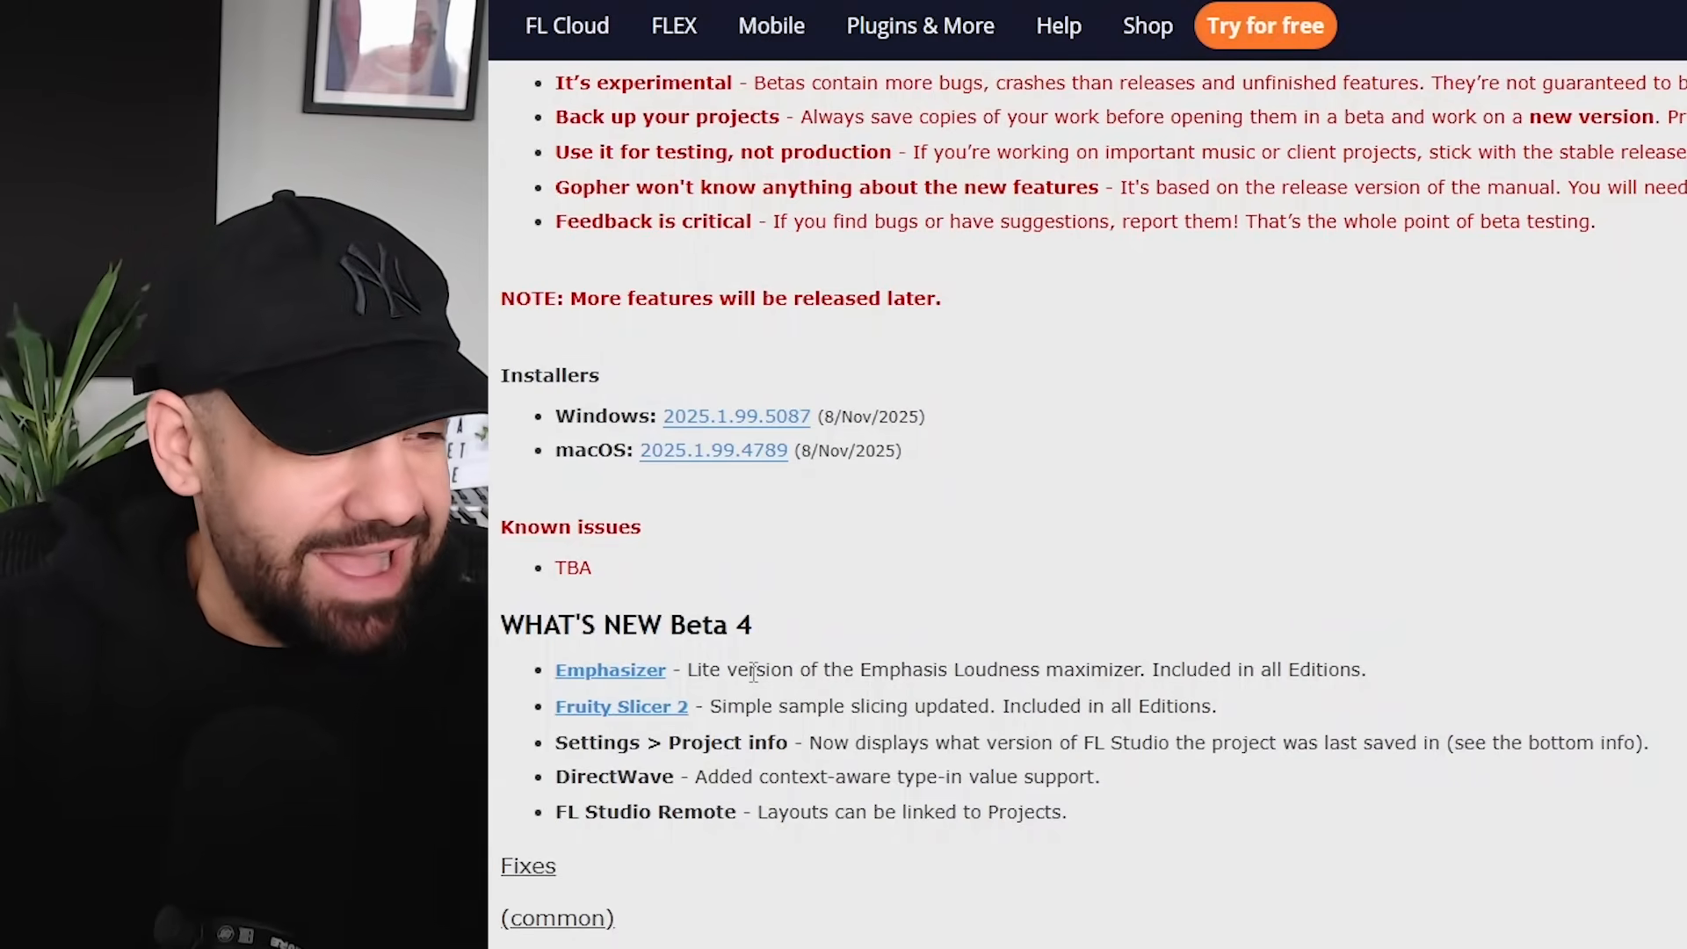
mouse_move(622, 707)
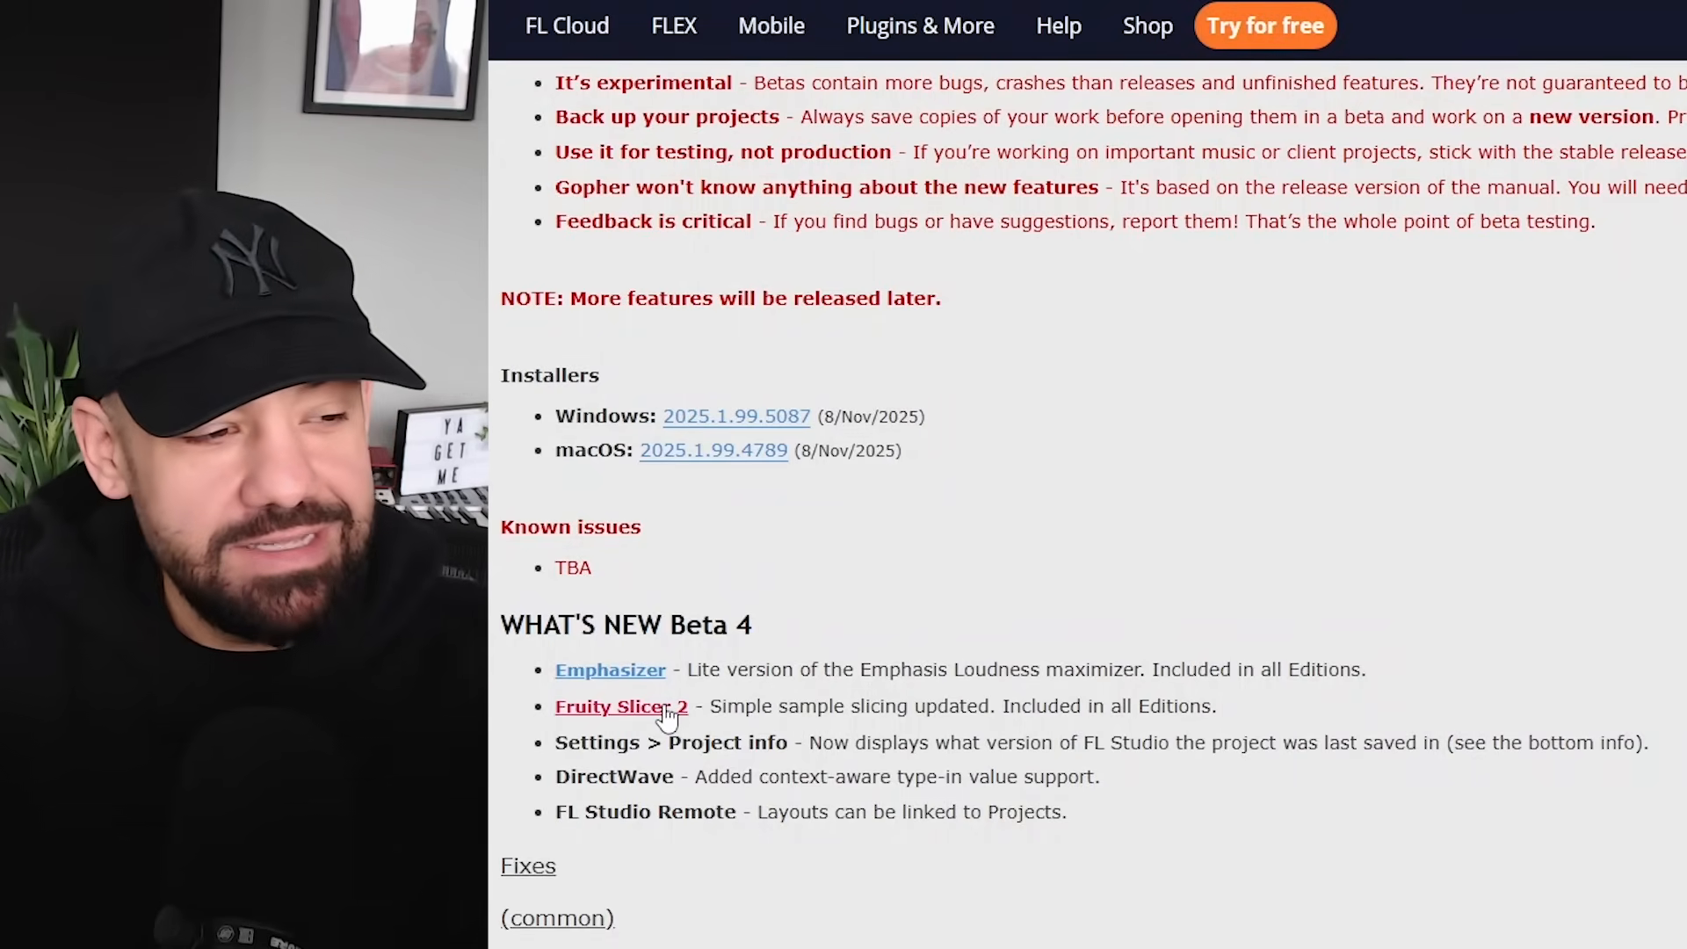
click(620, 707)
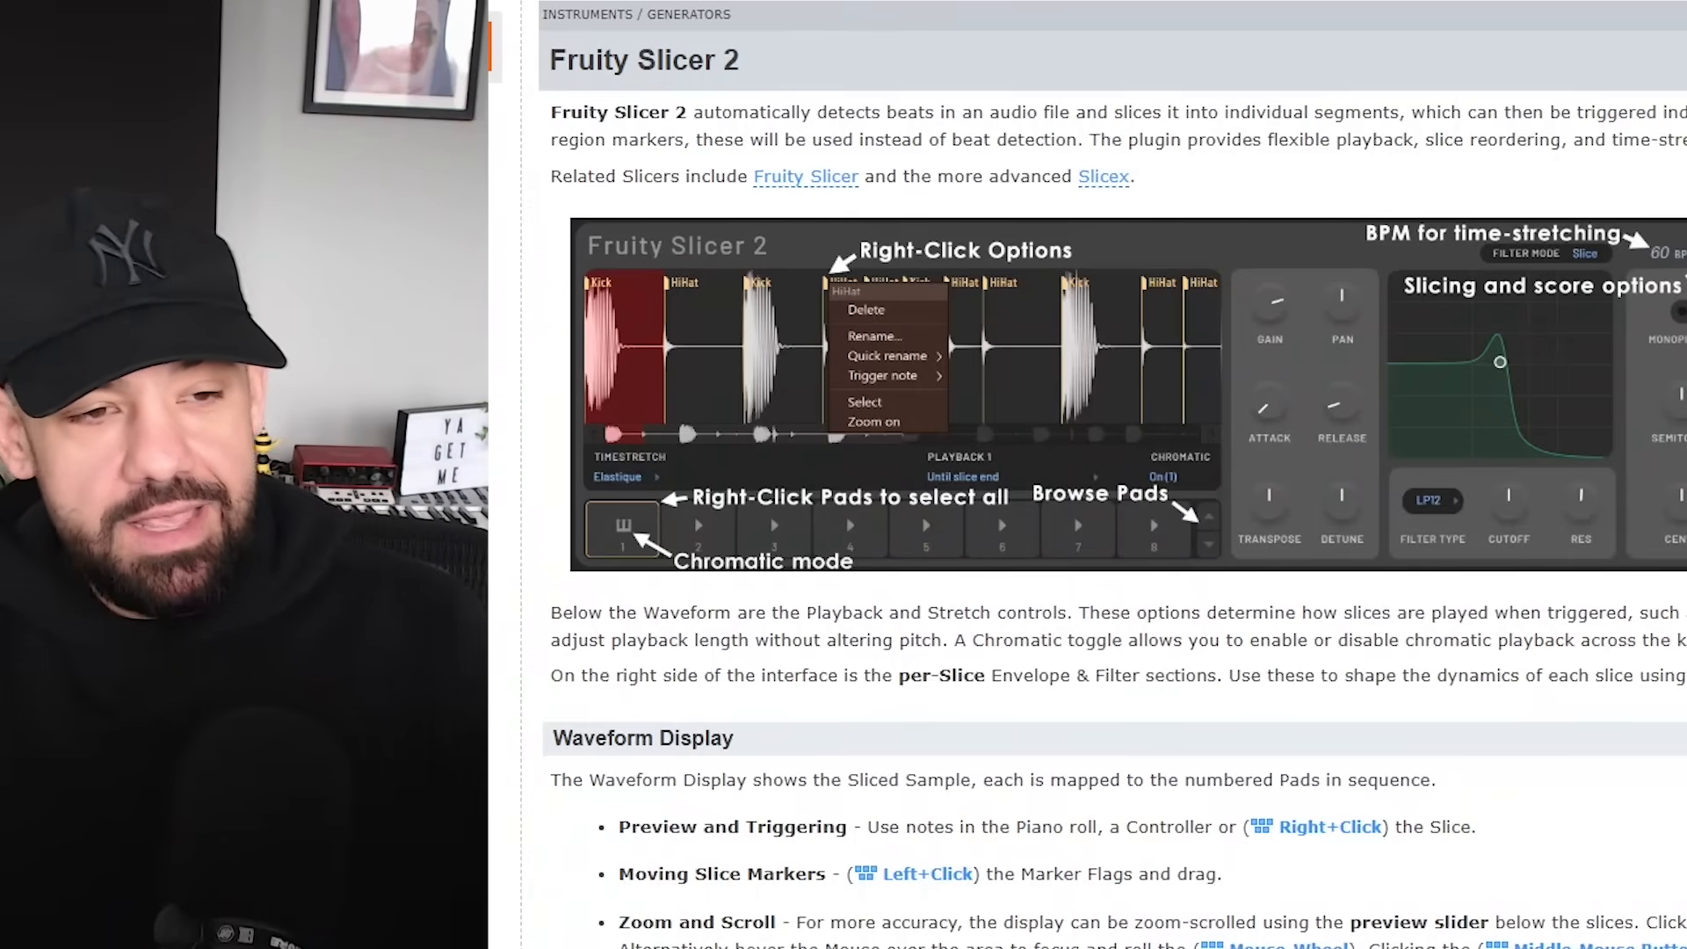
scroll(down, 3)
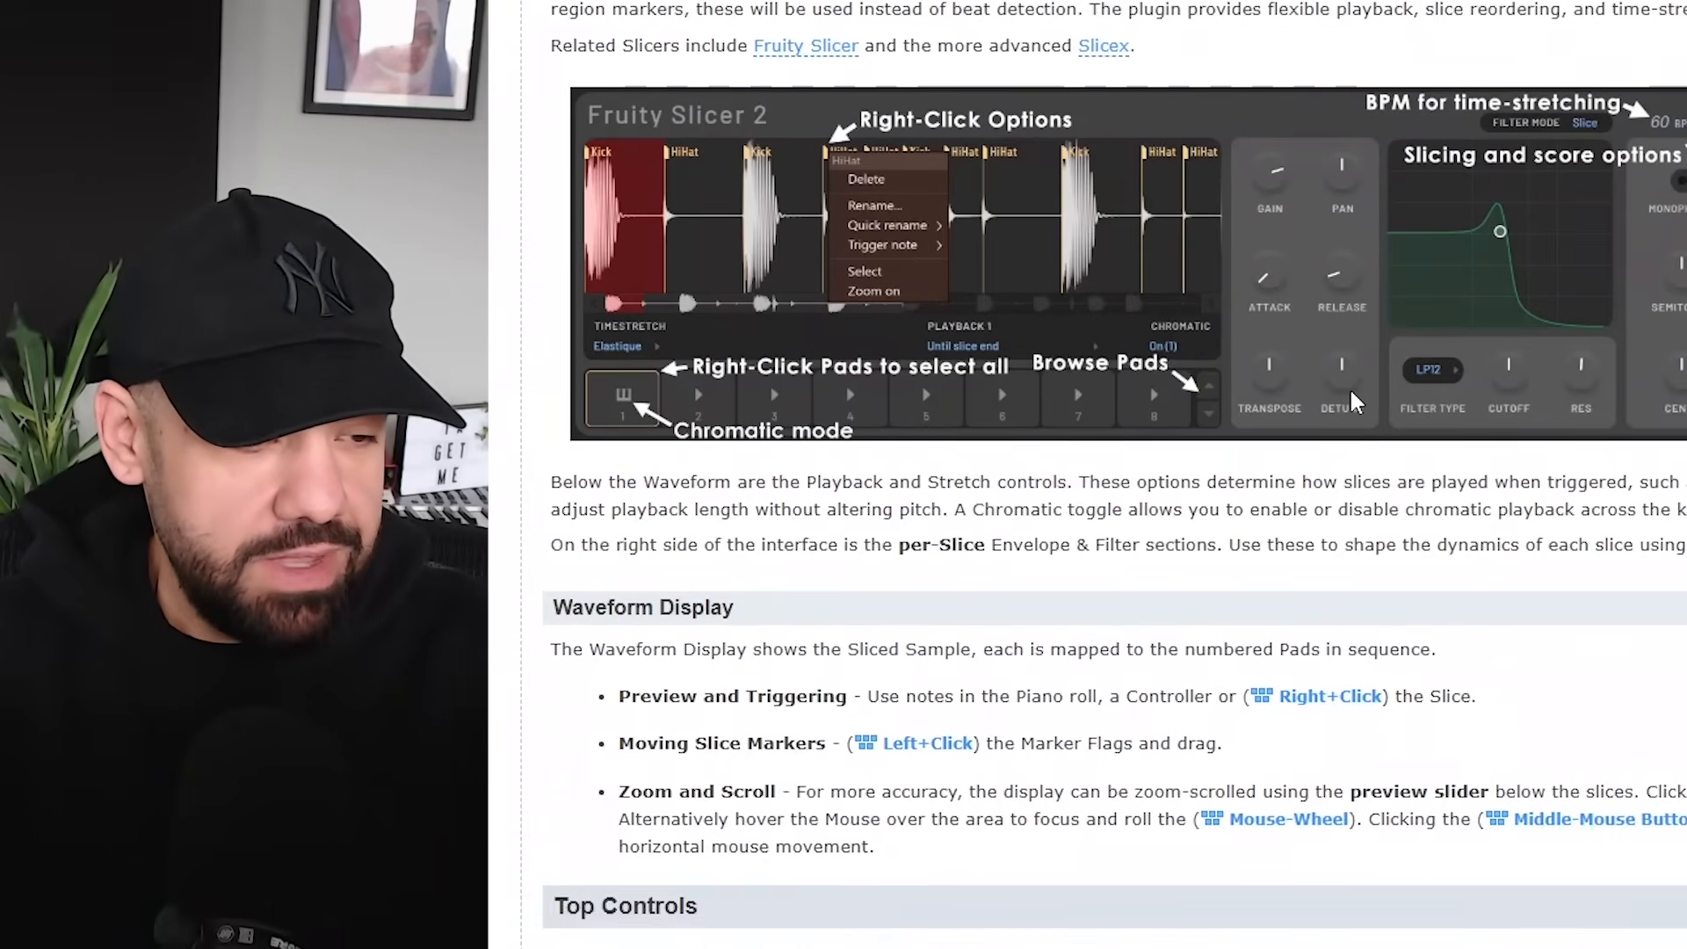
scroll(up, 3)
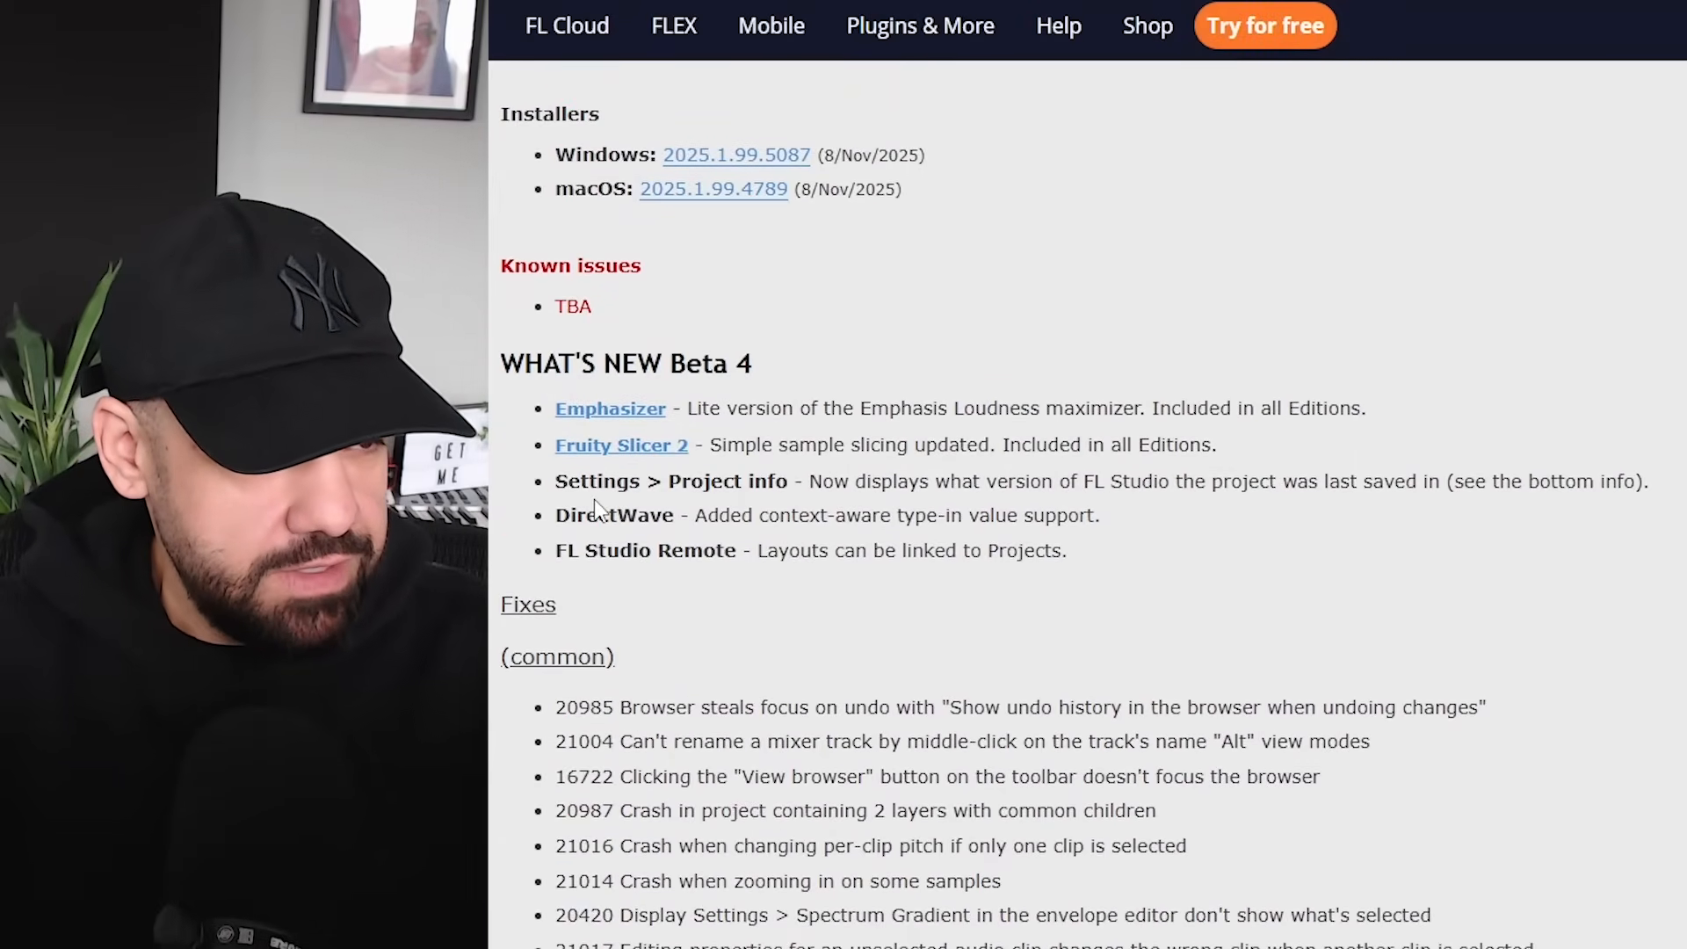
scroll(down, 3)
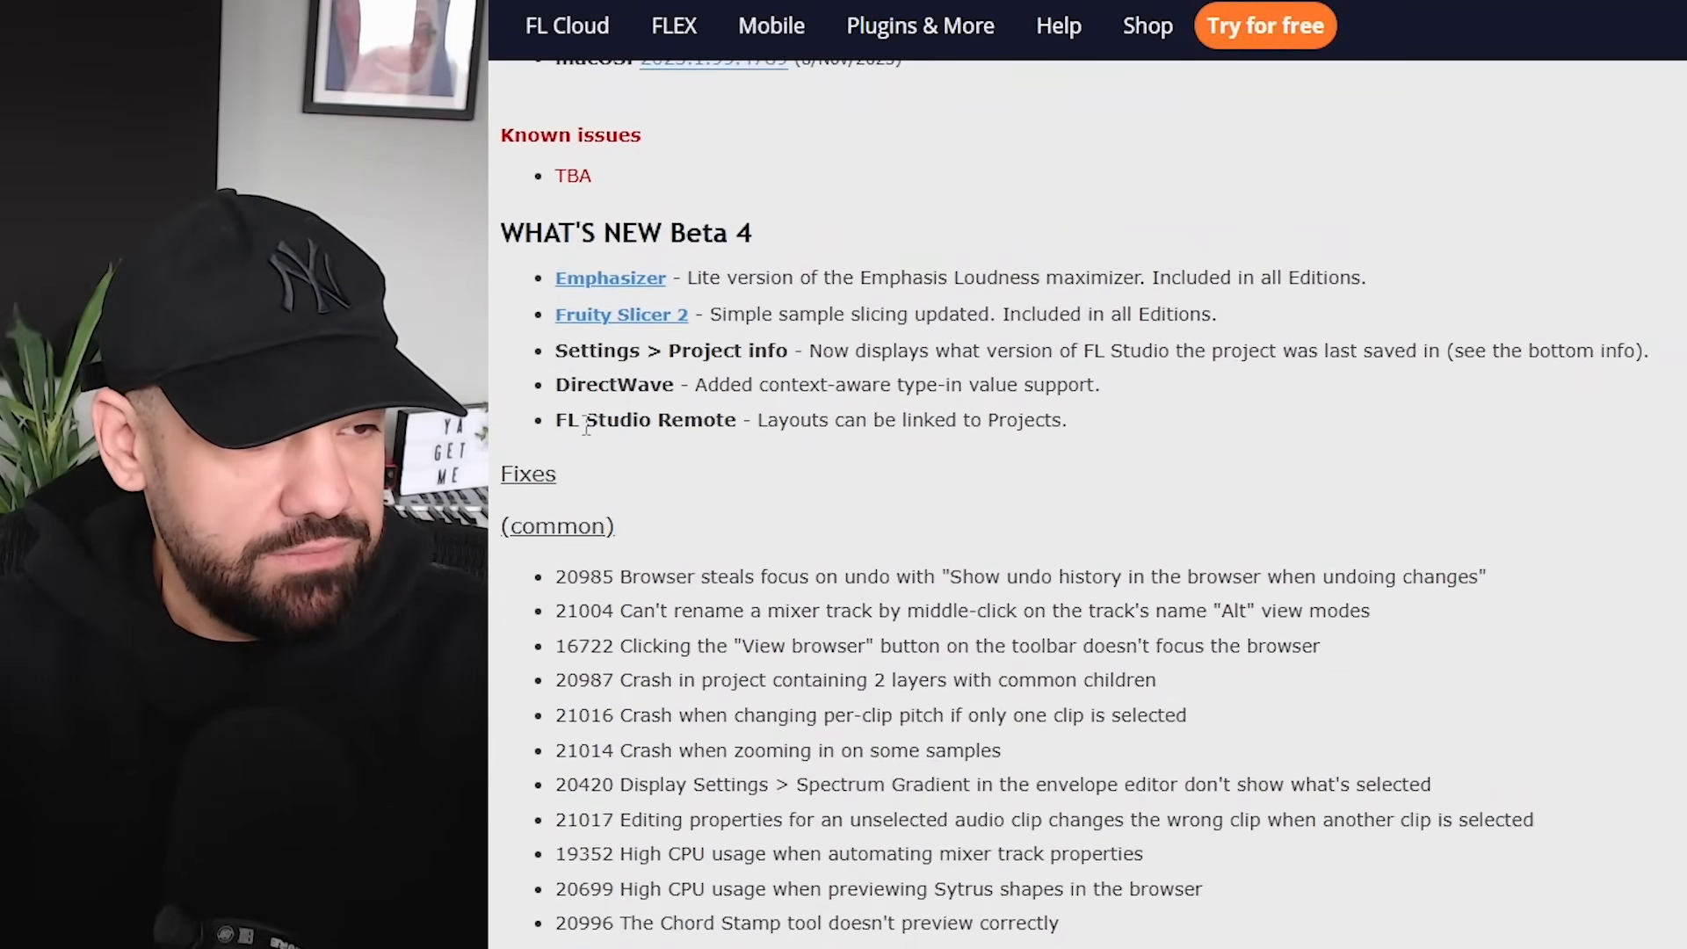
scroll(down, 3)
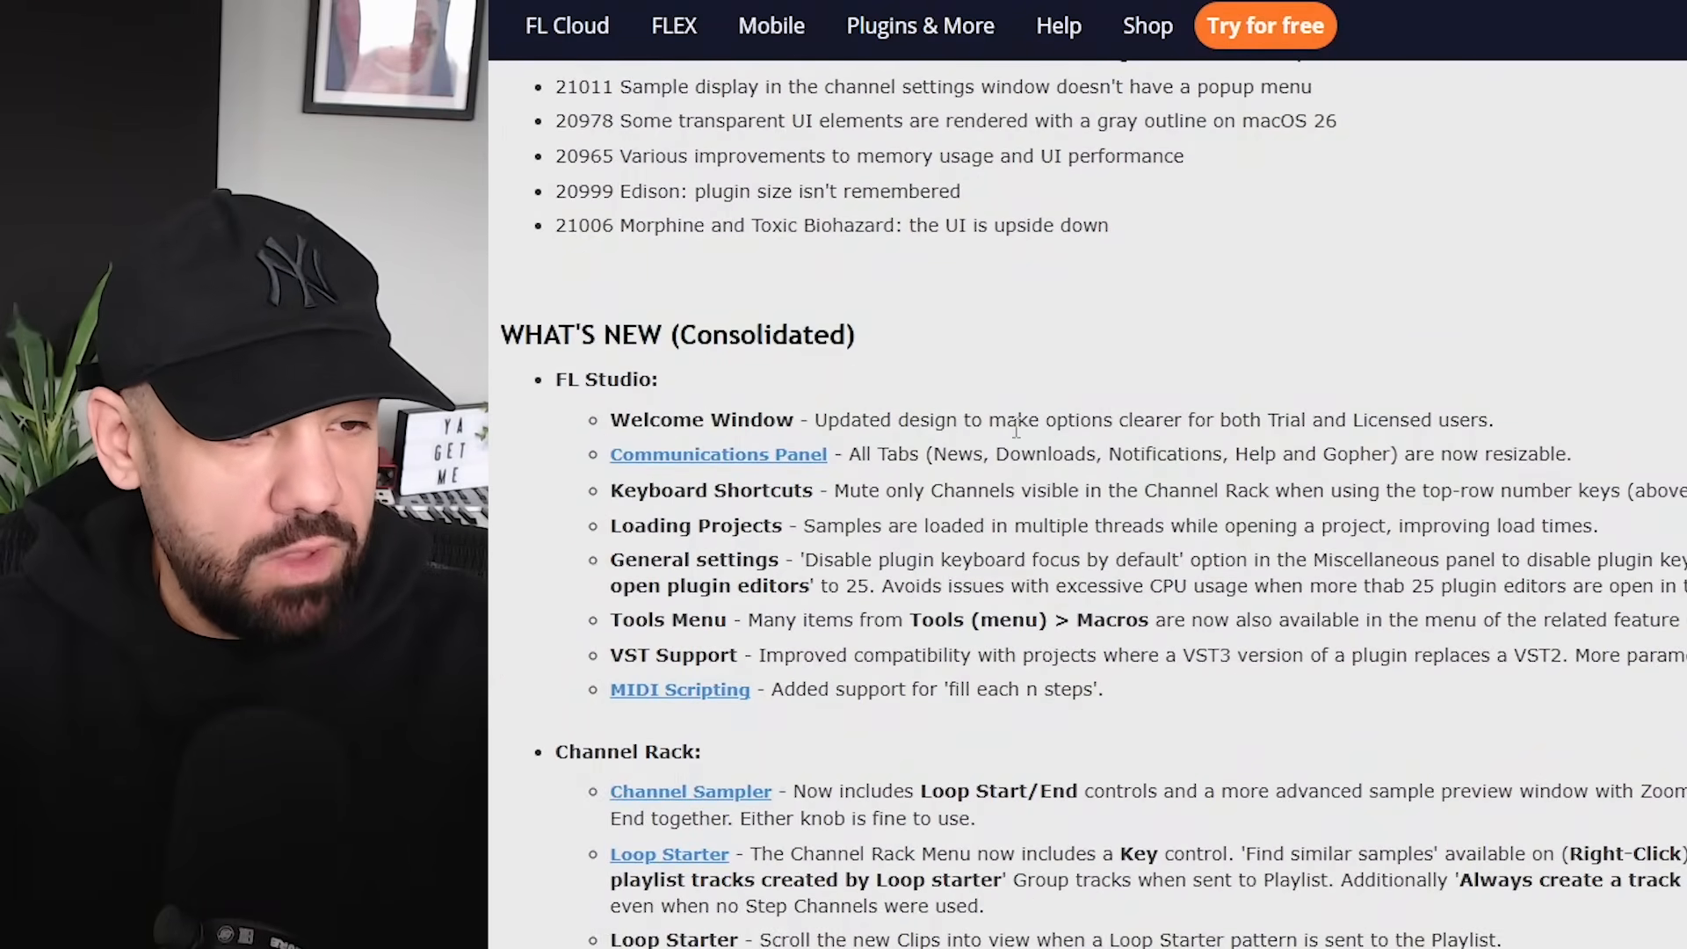
mouse_move(717, 454)
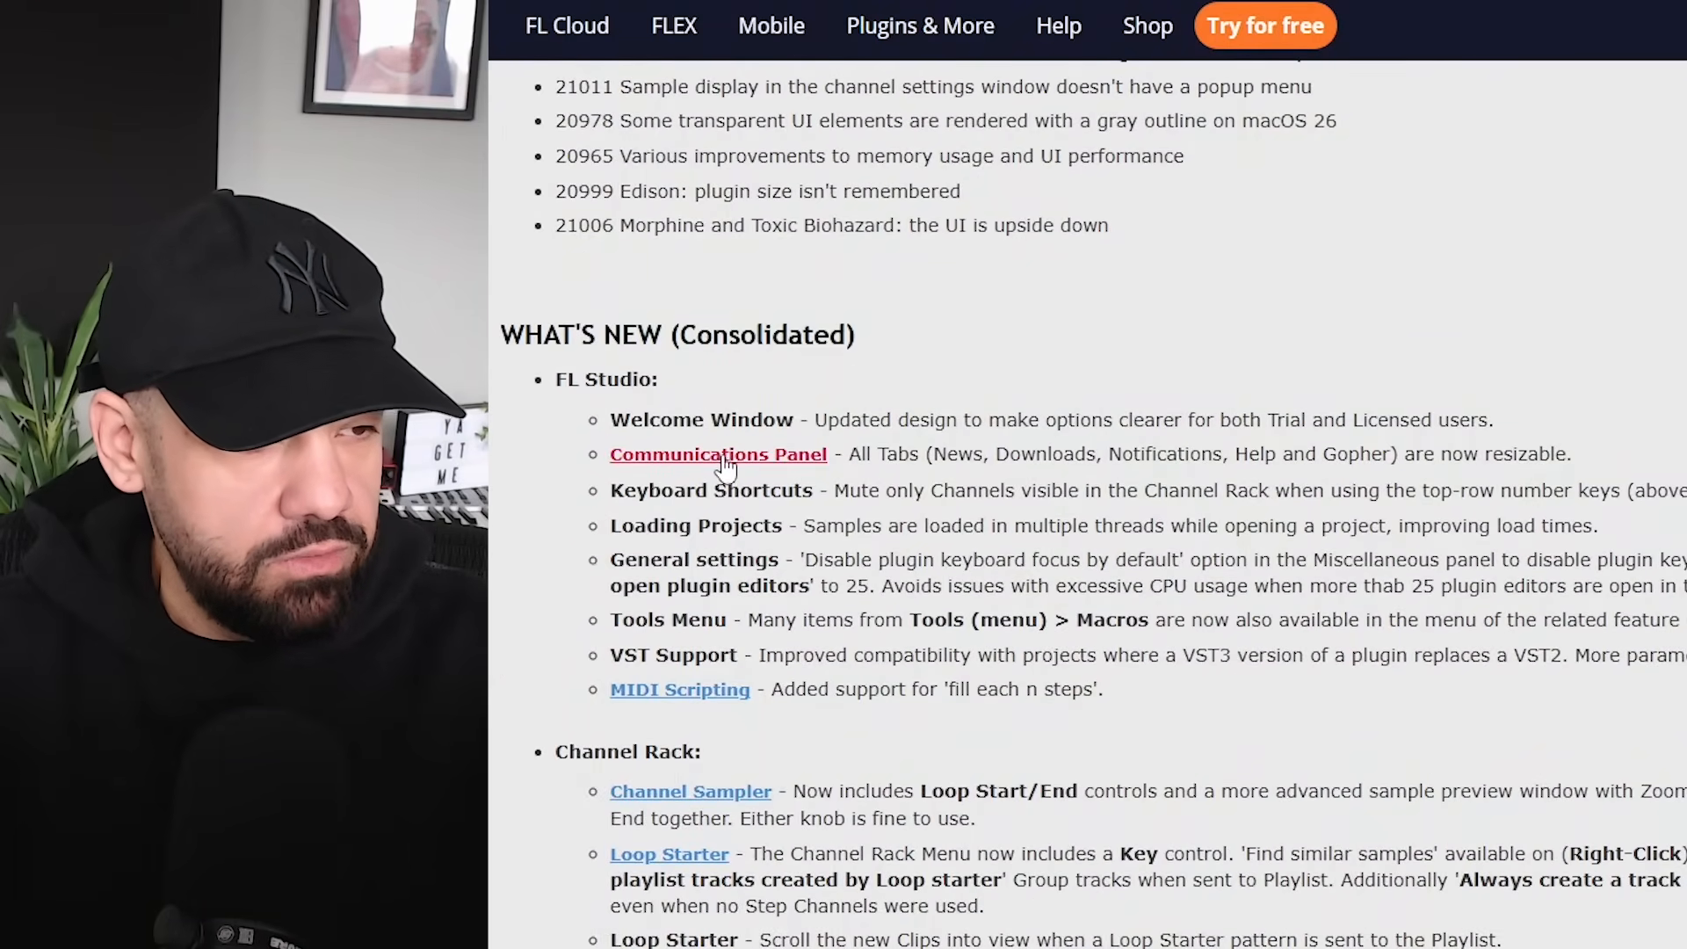
mouse_move(651, 515)
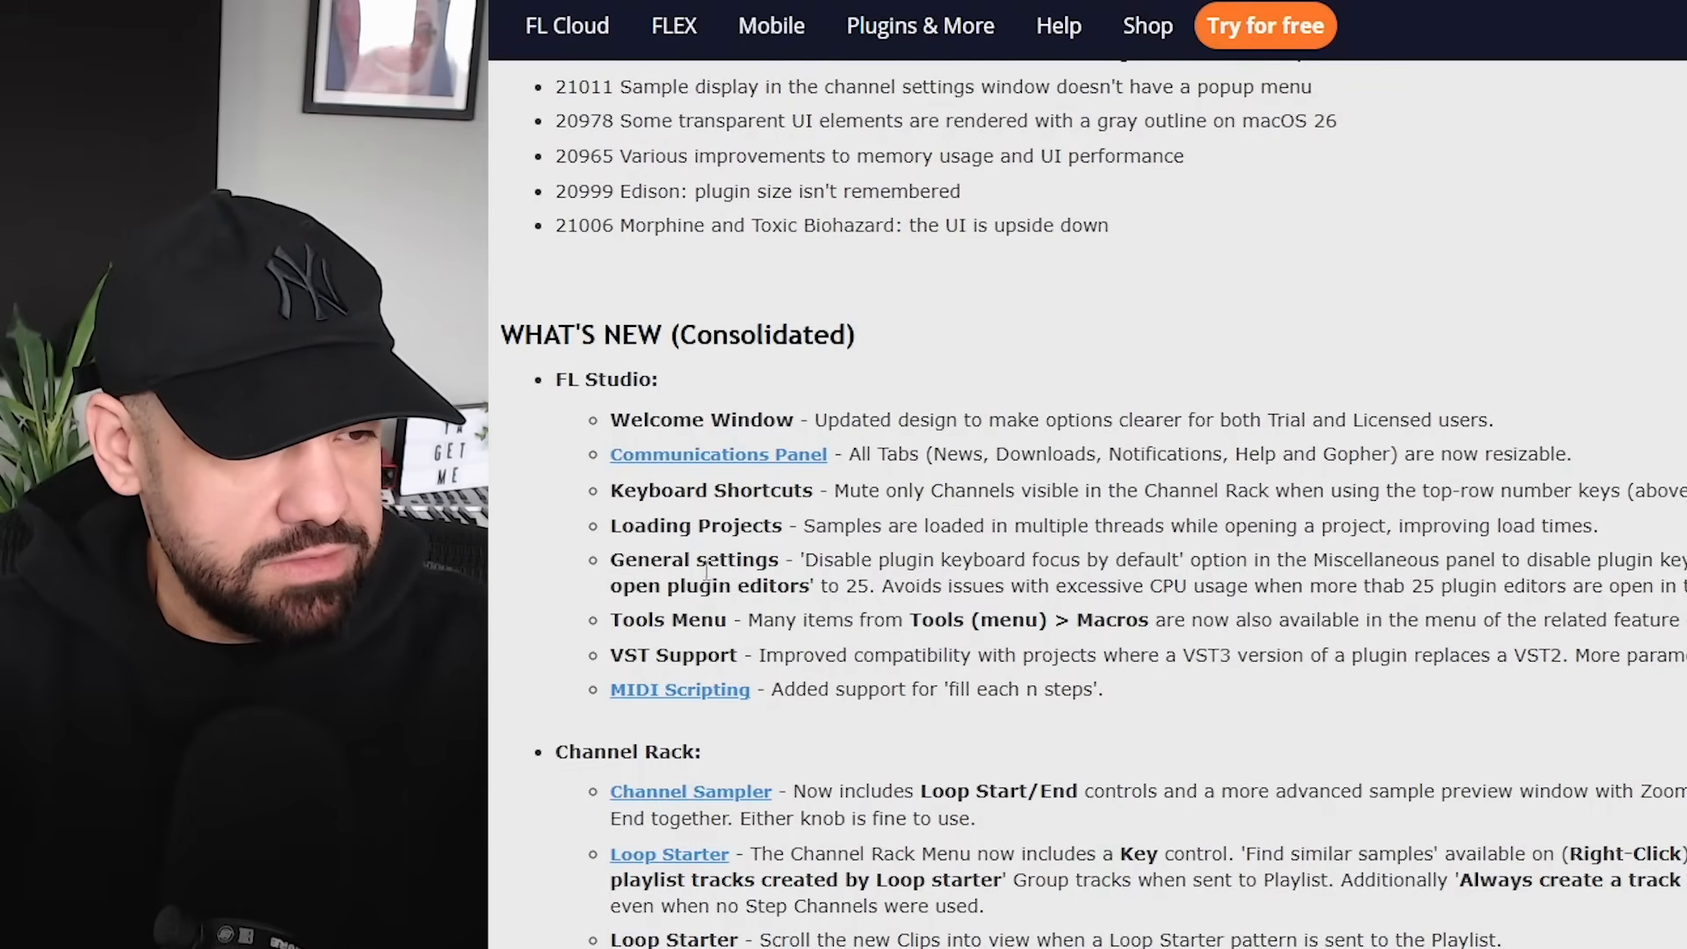
mouse_move(749, 584)
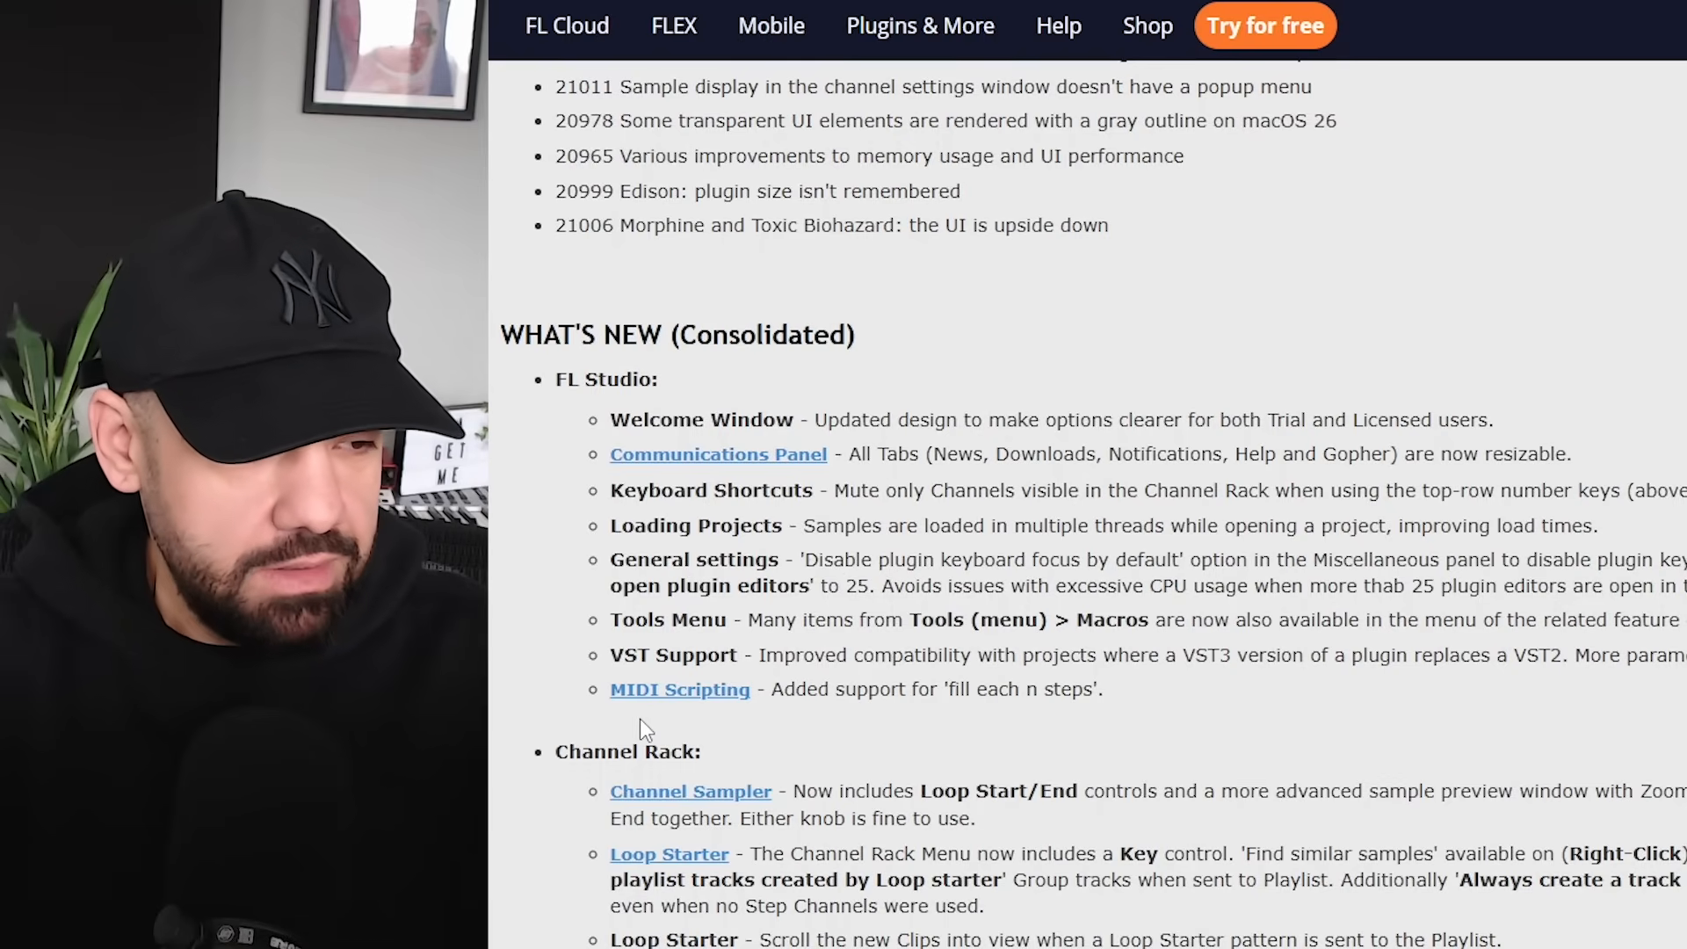
scroll(down, 3)
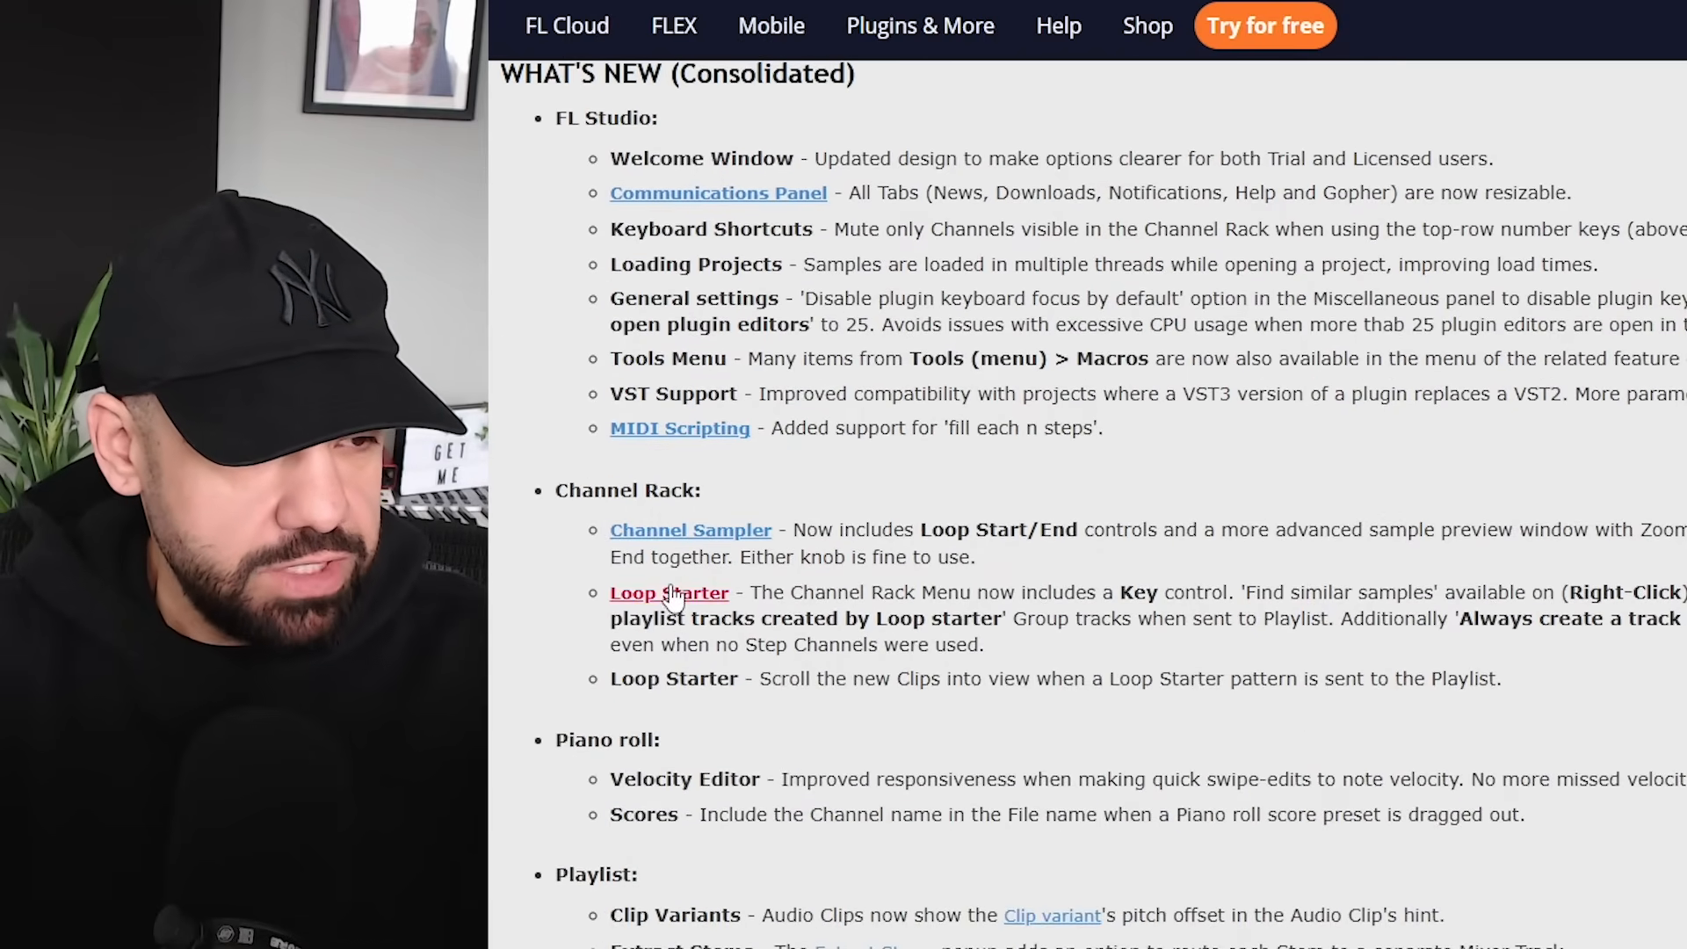
mouse_move(1489, 582)
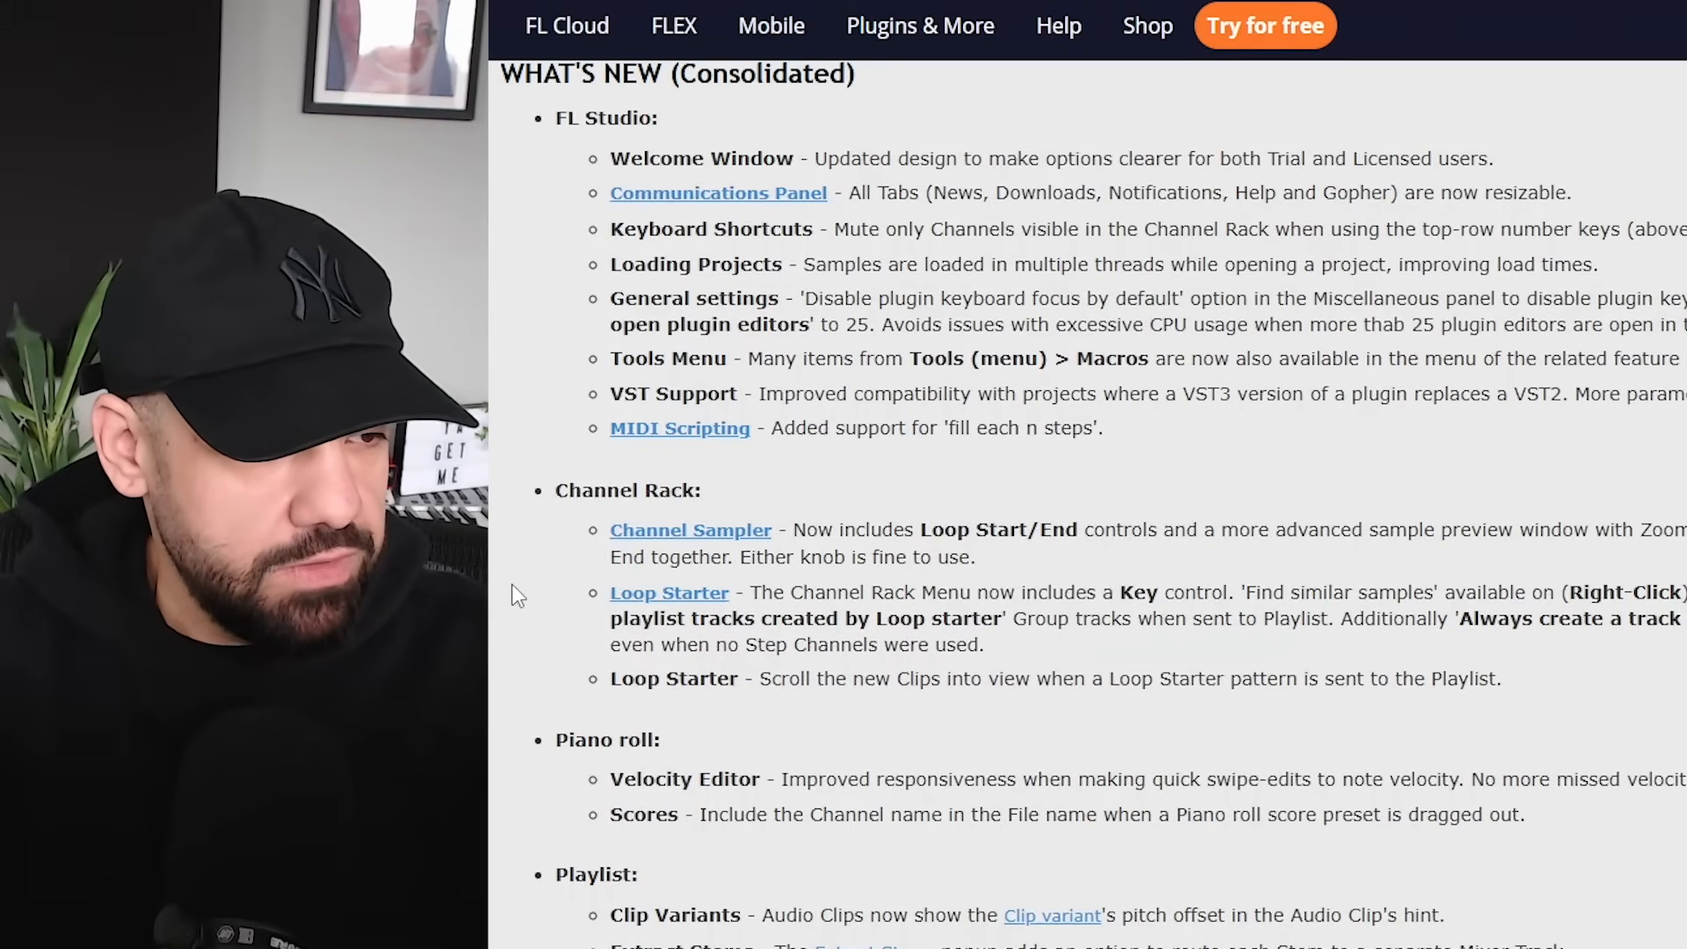
scroll(down, 3)
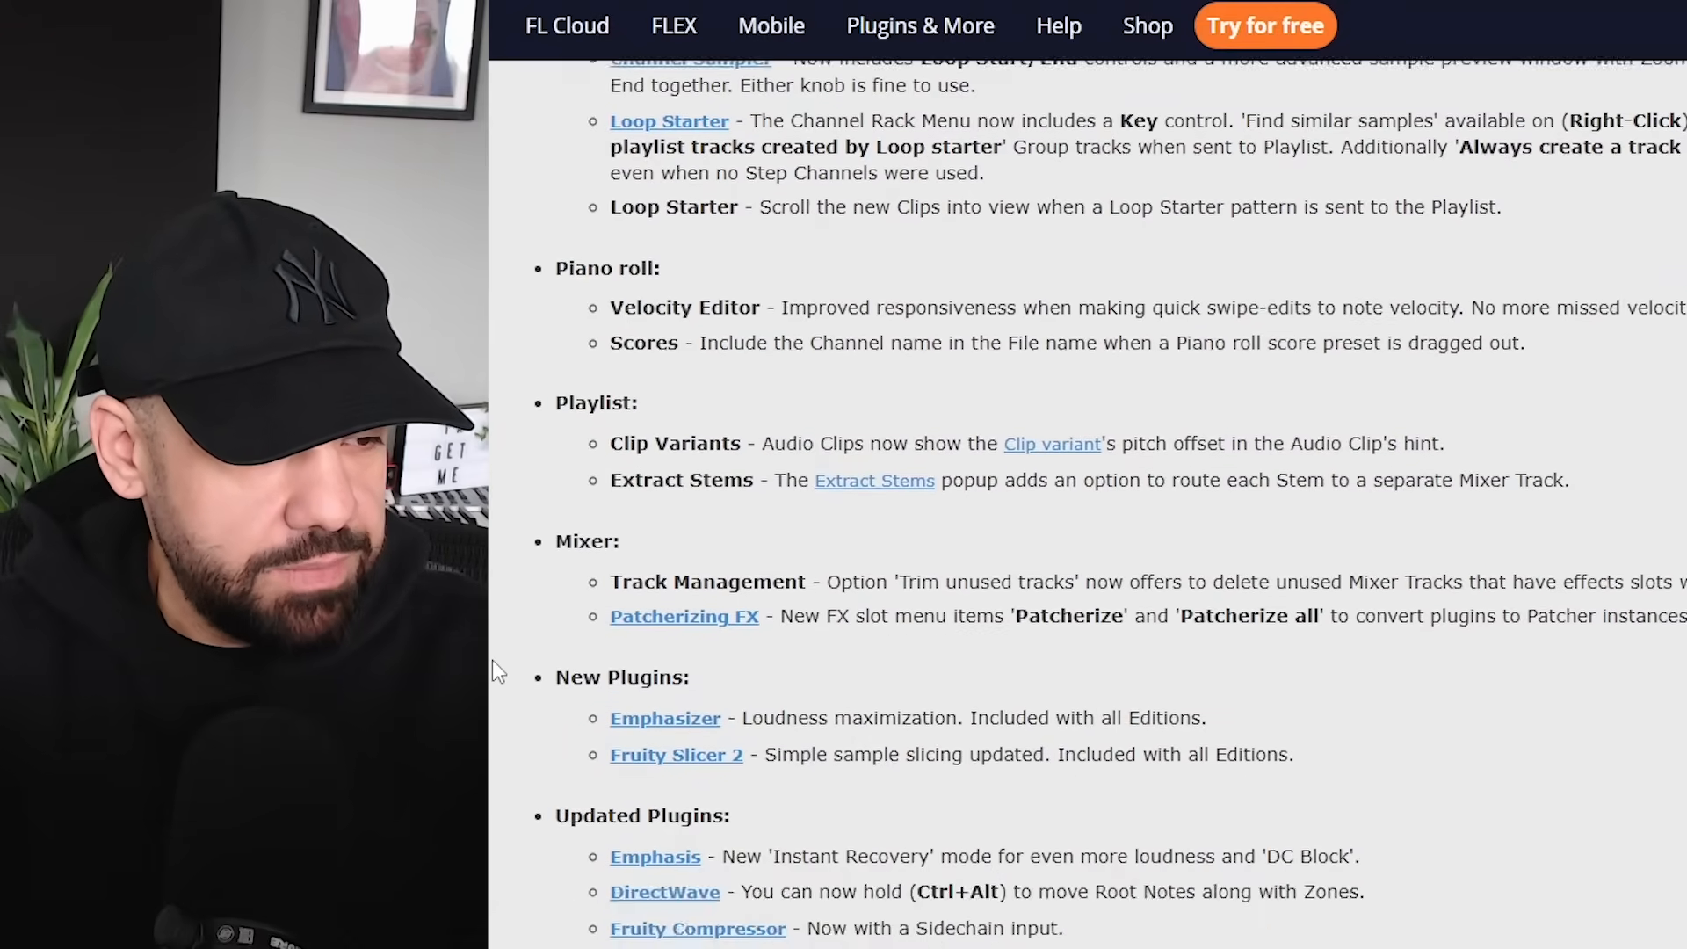
scroll(down, 3)
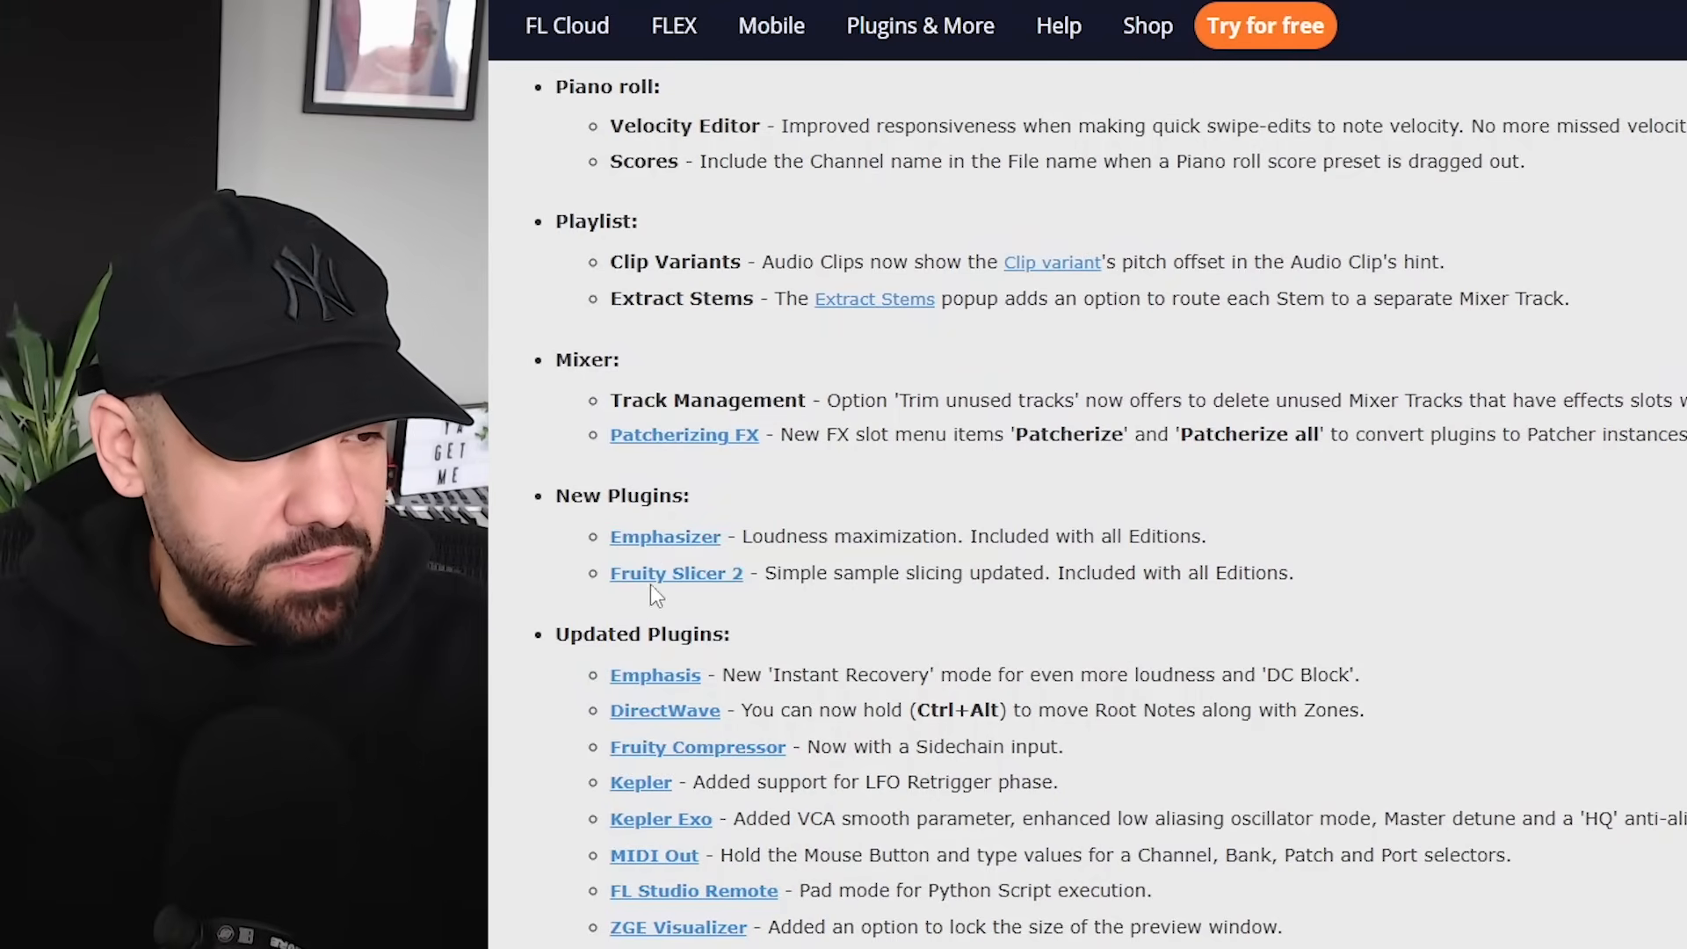
mouse_move(654, 675)
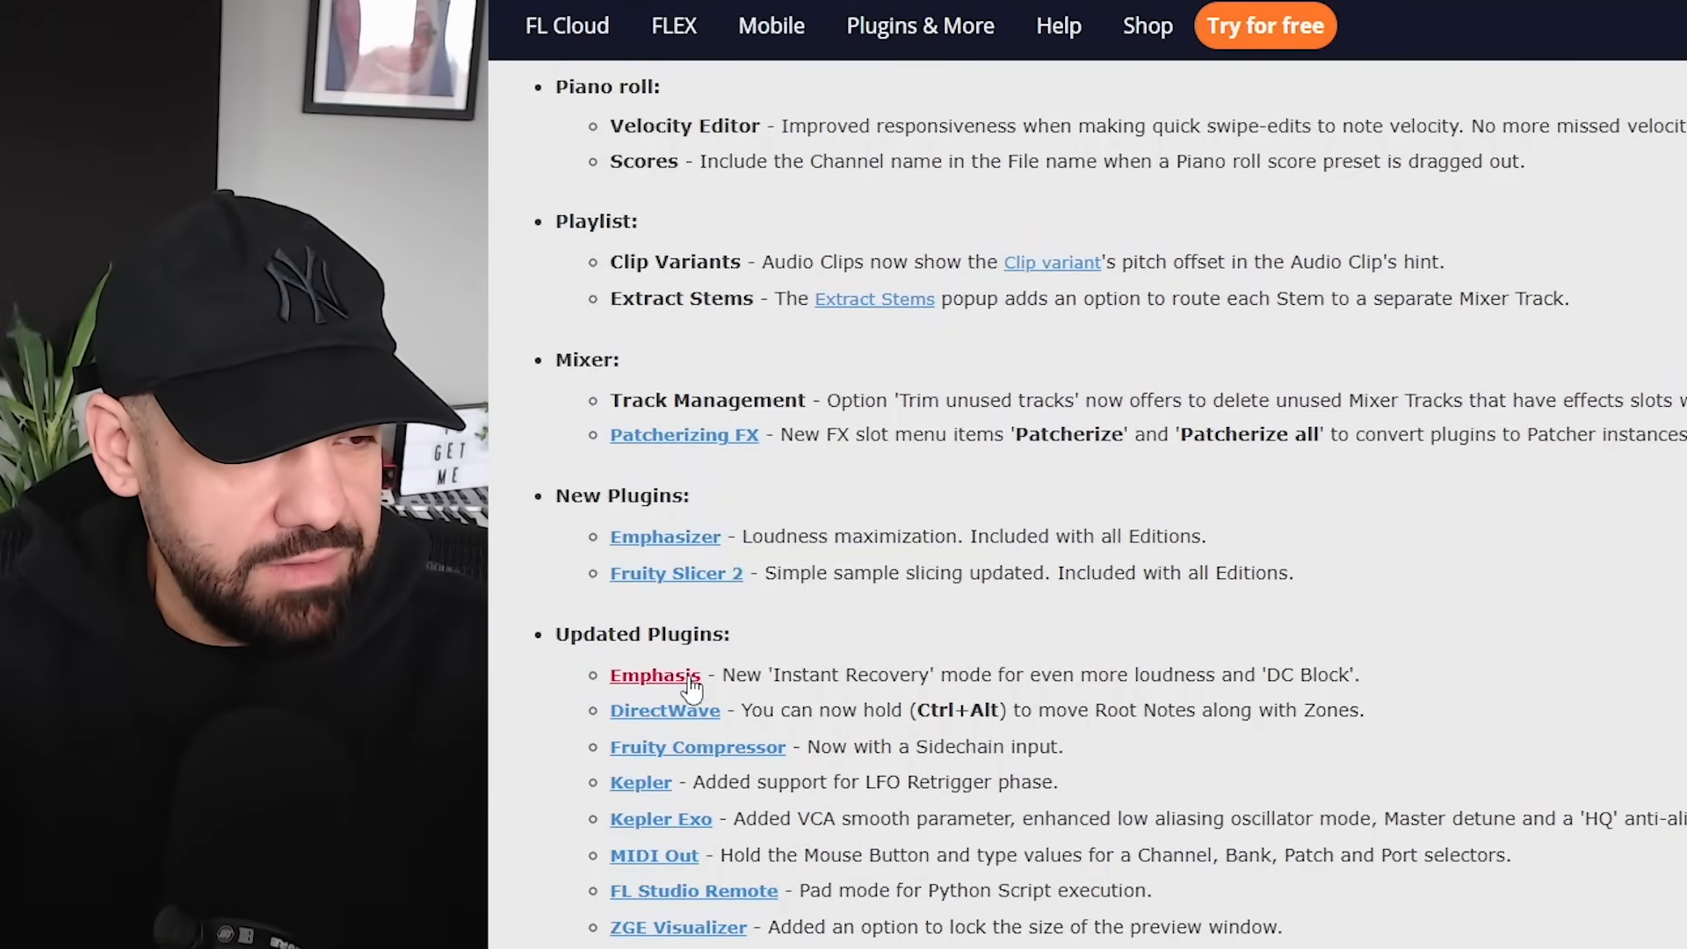
mouse_move(735, 675)
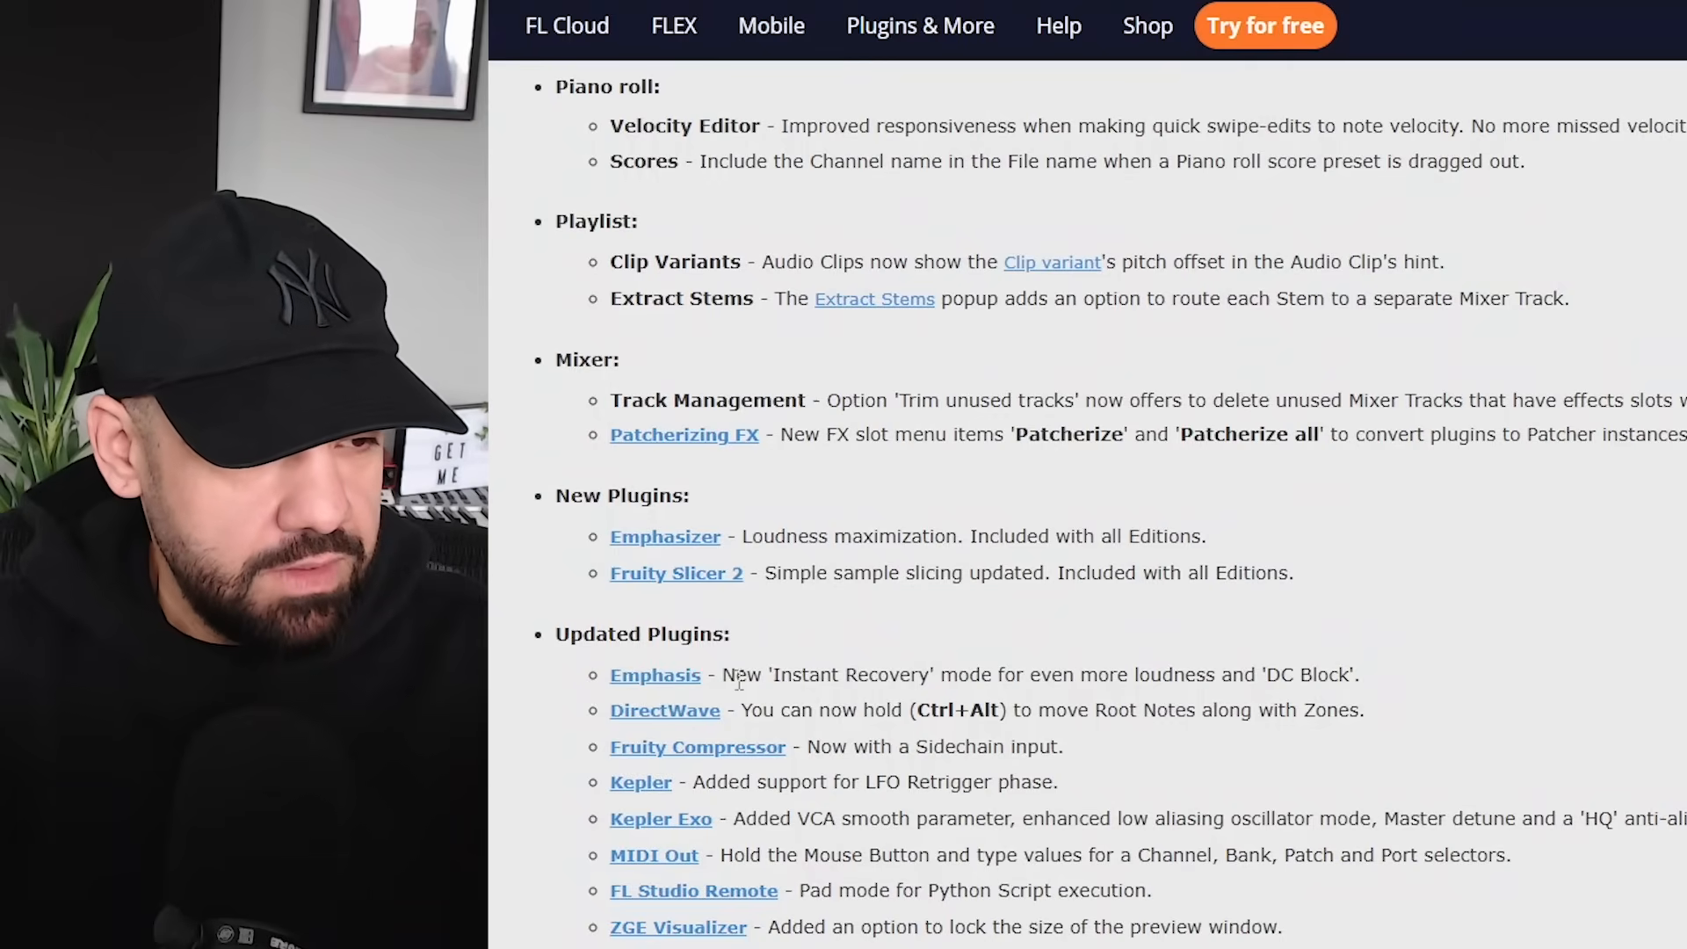
mouse_move(654, 745)
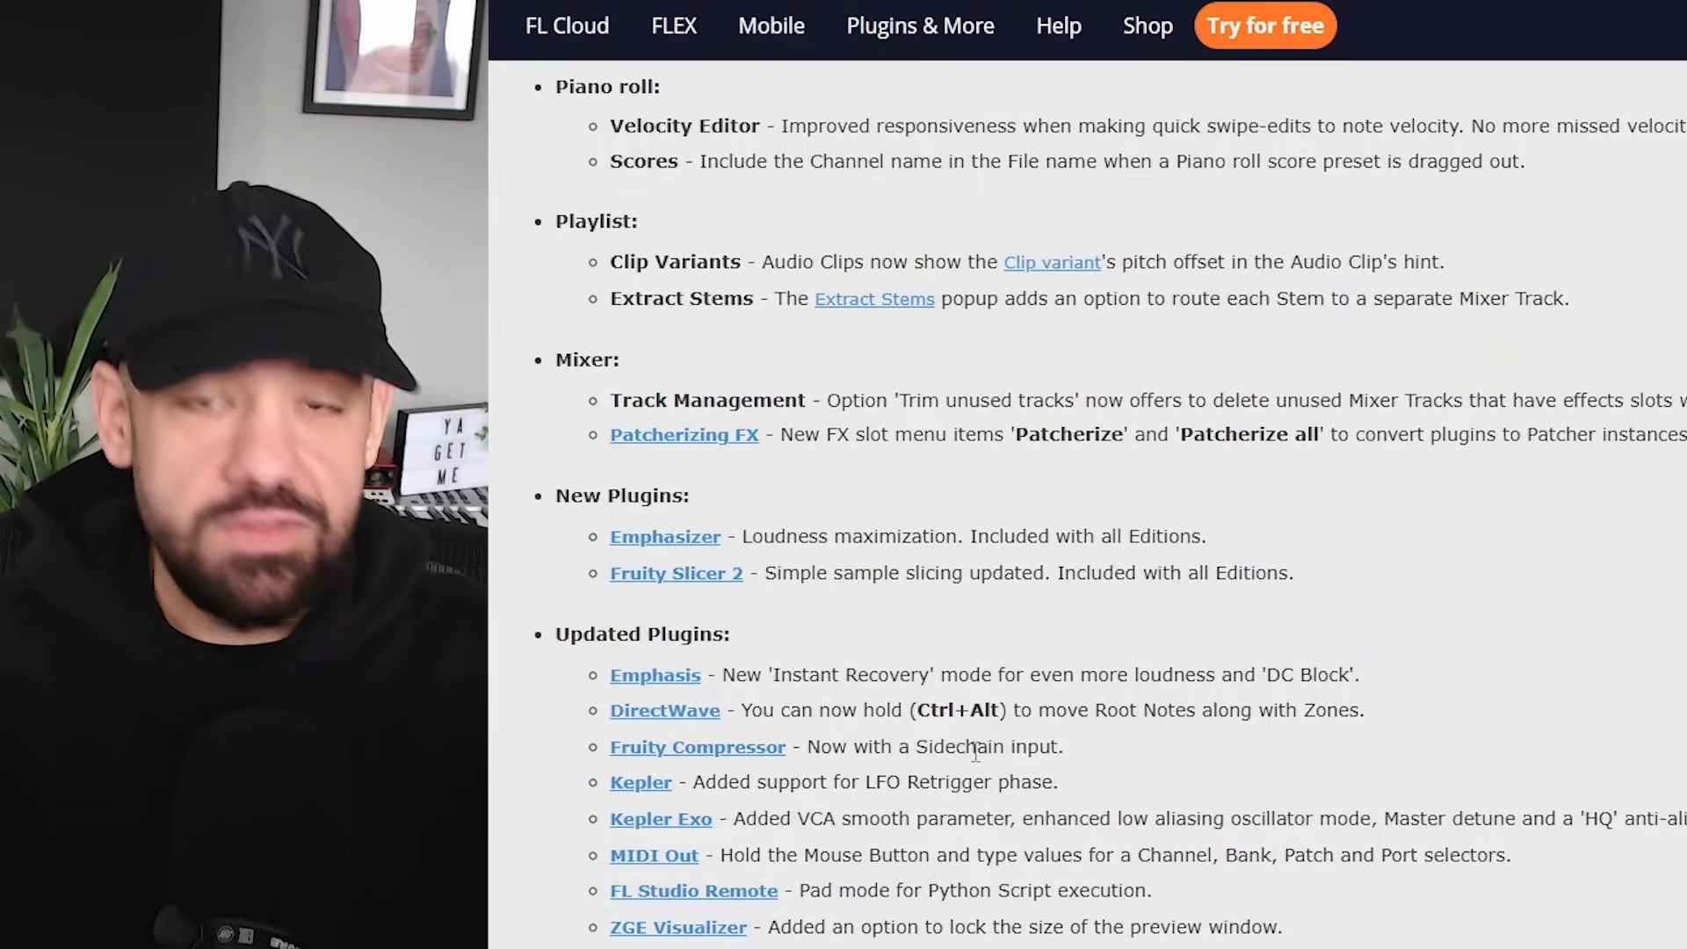
mouse_move(710, 759)
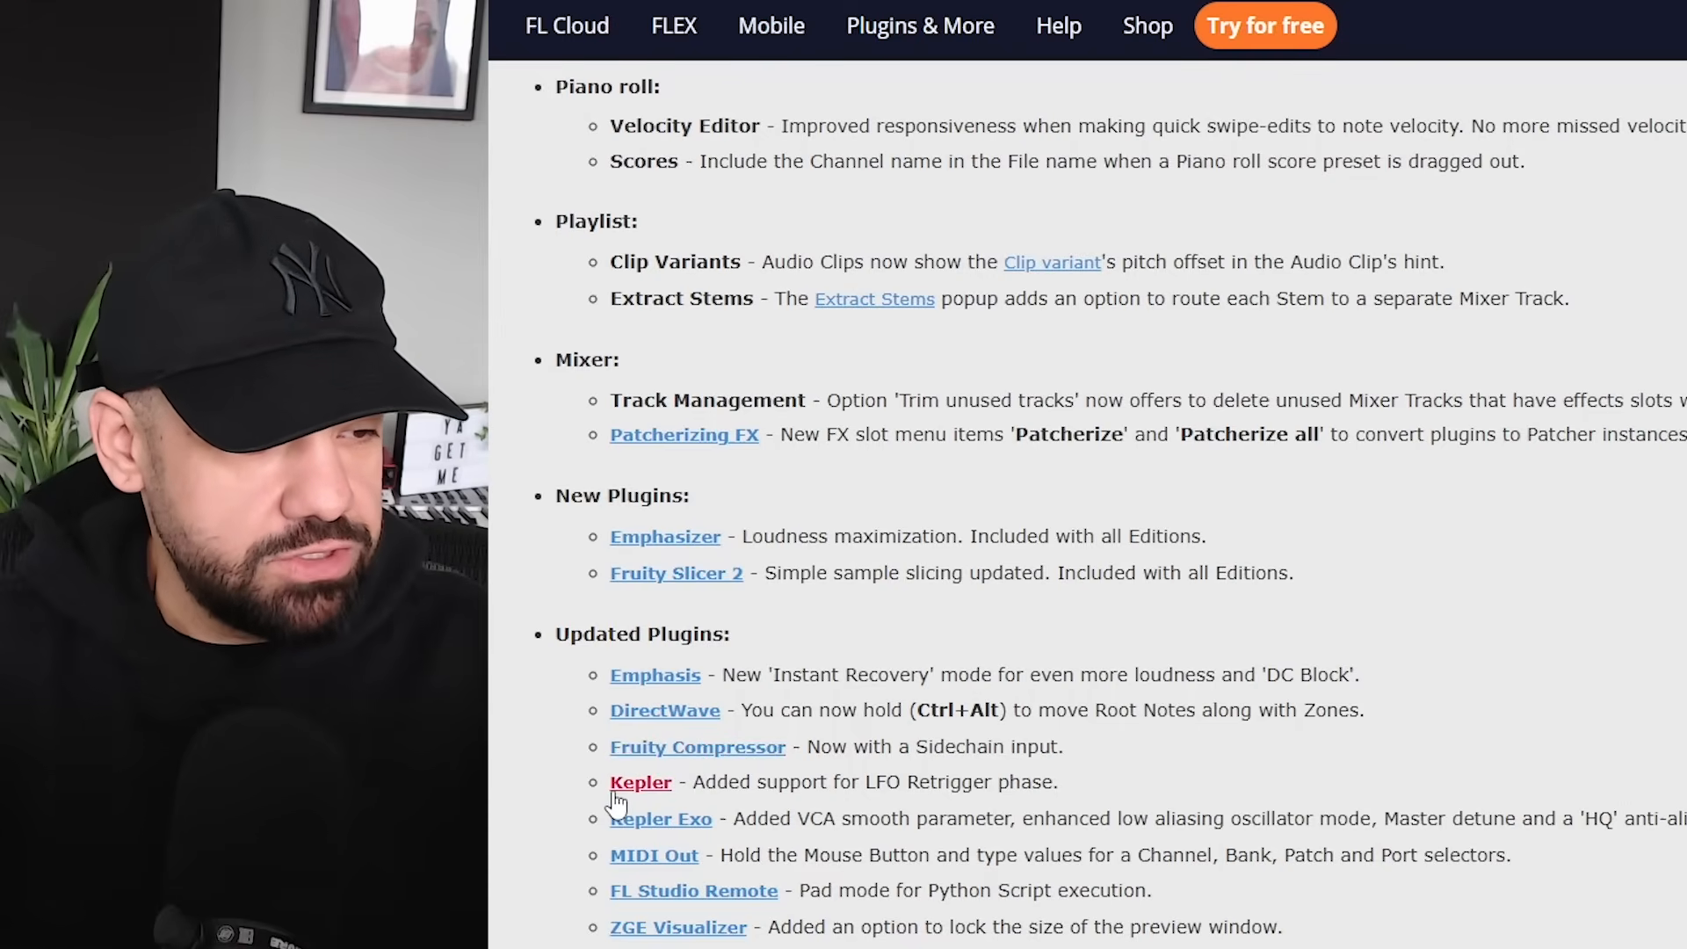
mouse_move(880, 811)
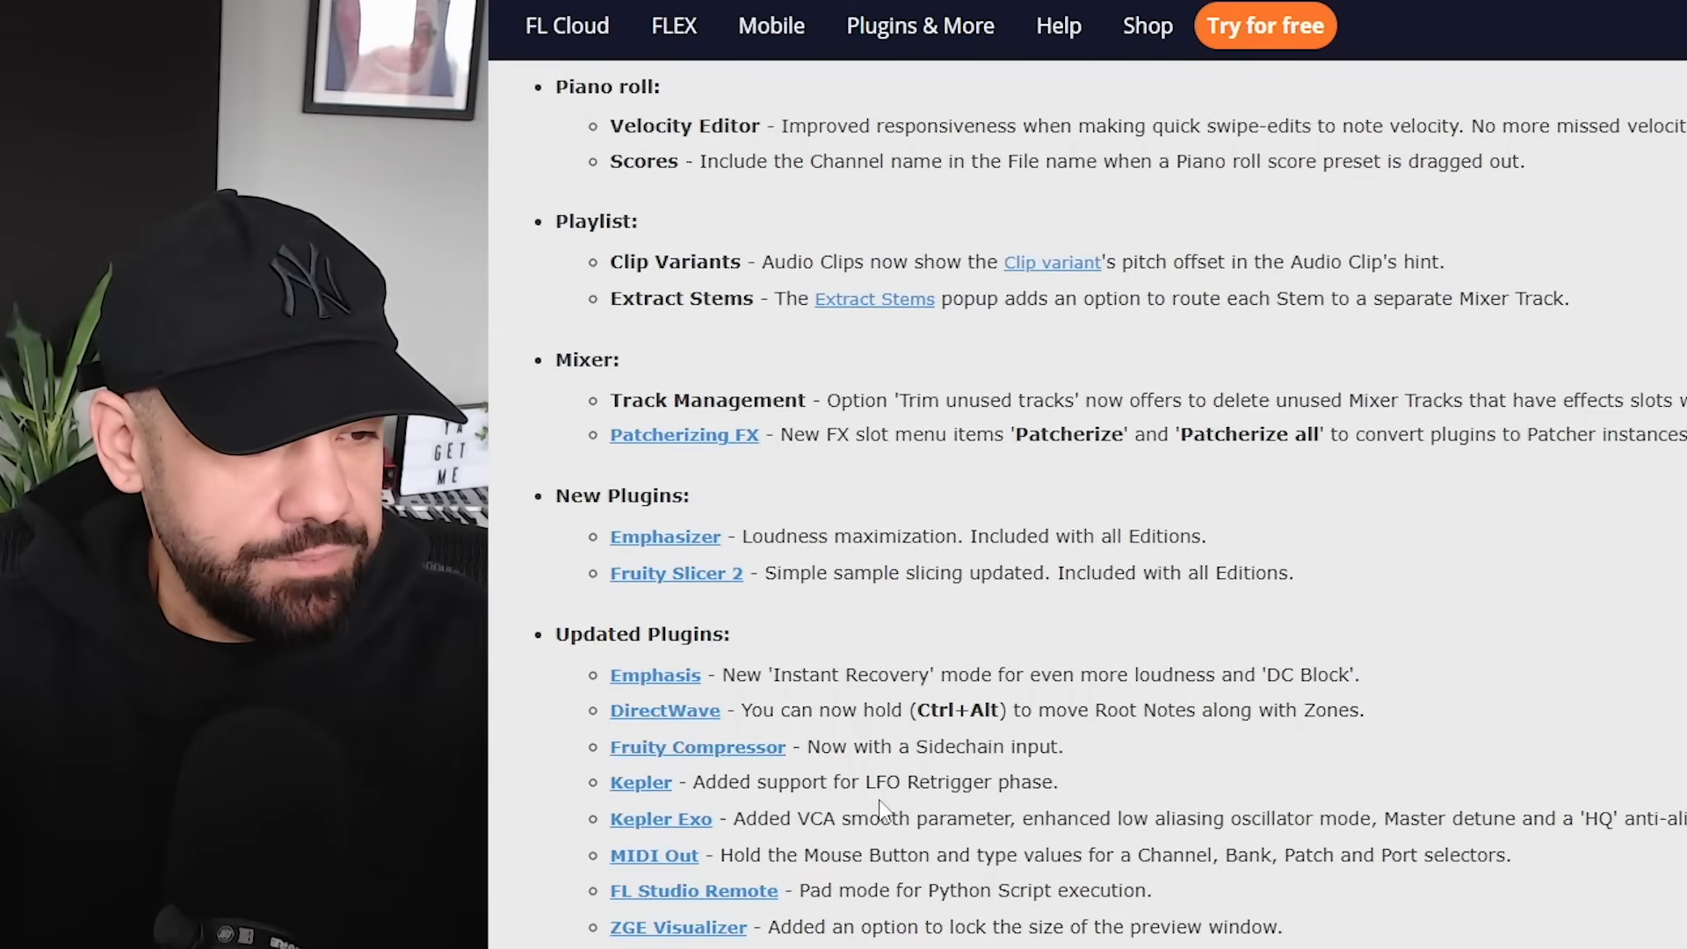
mouse_move(693, 890)
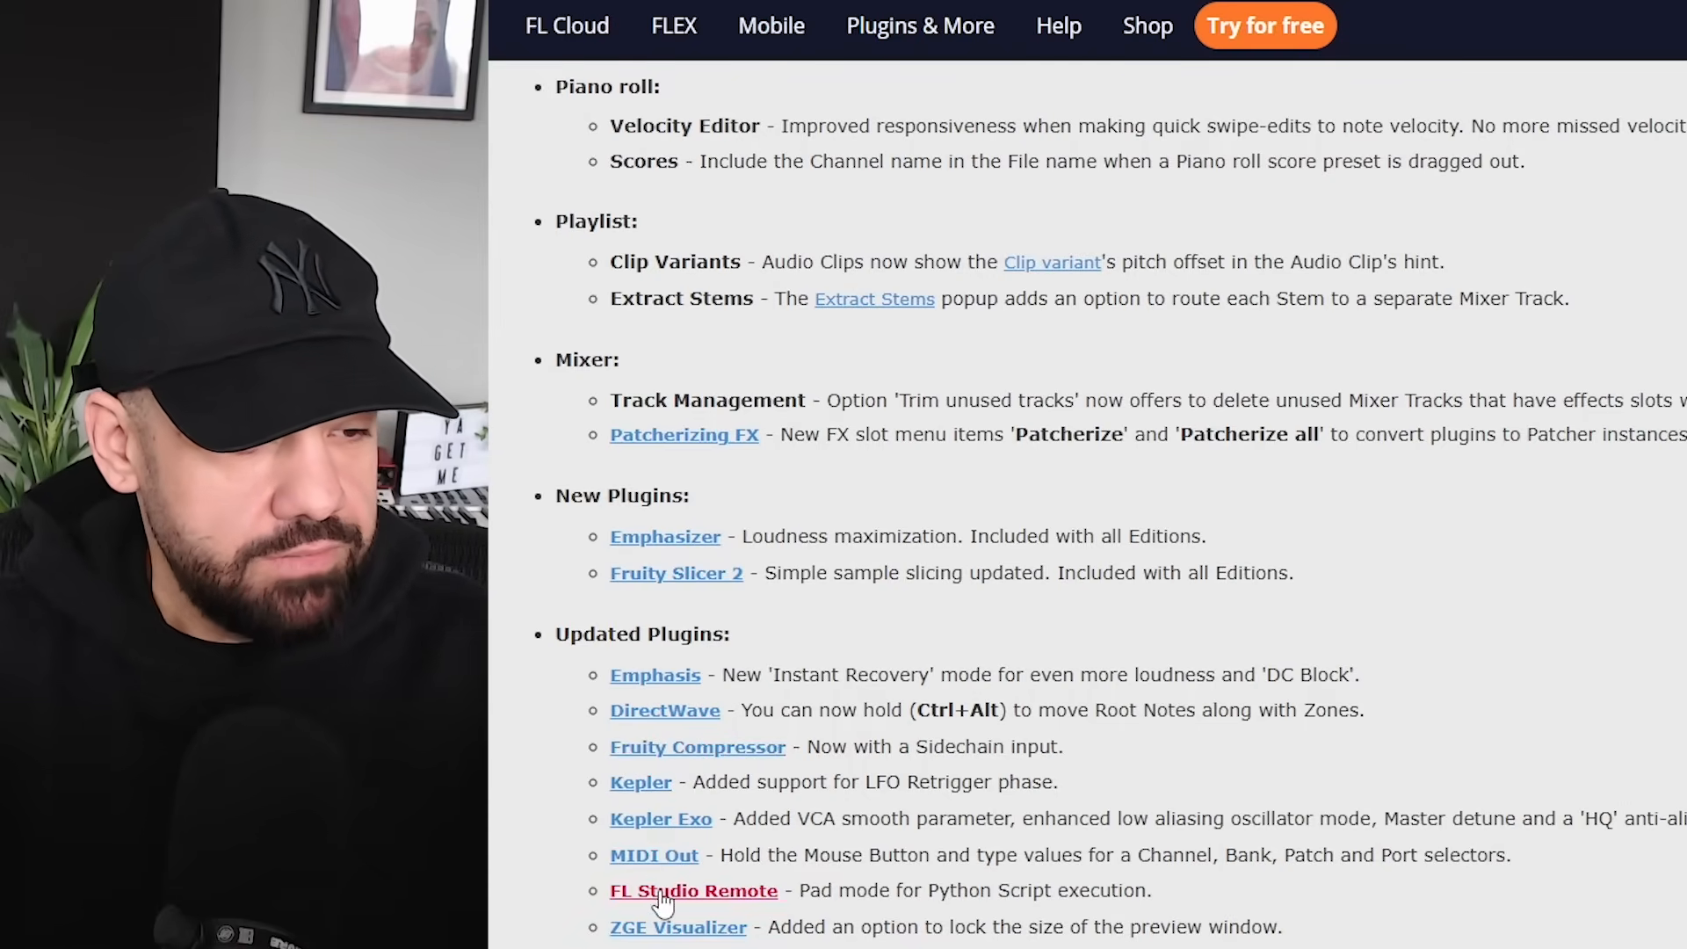
mouse_move(598, 893)
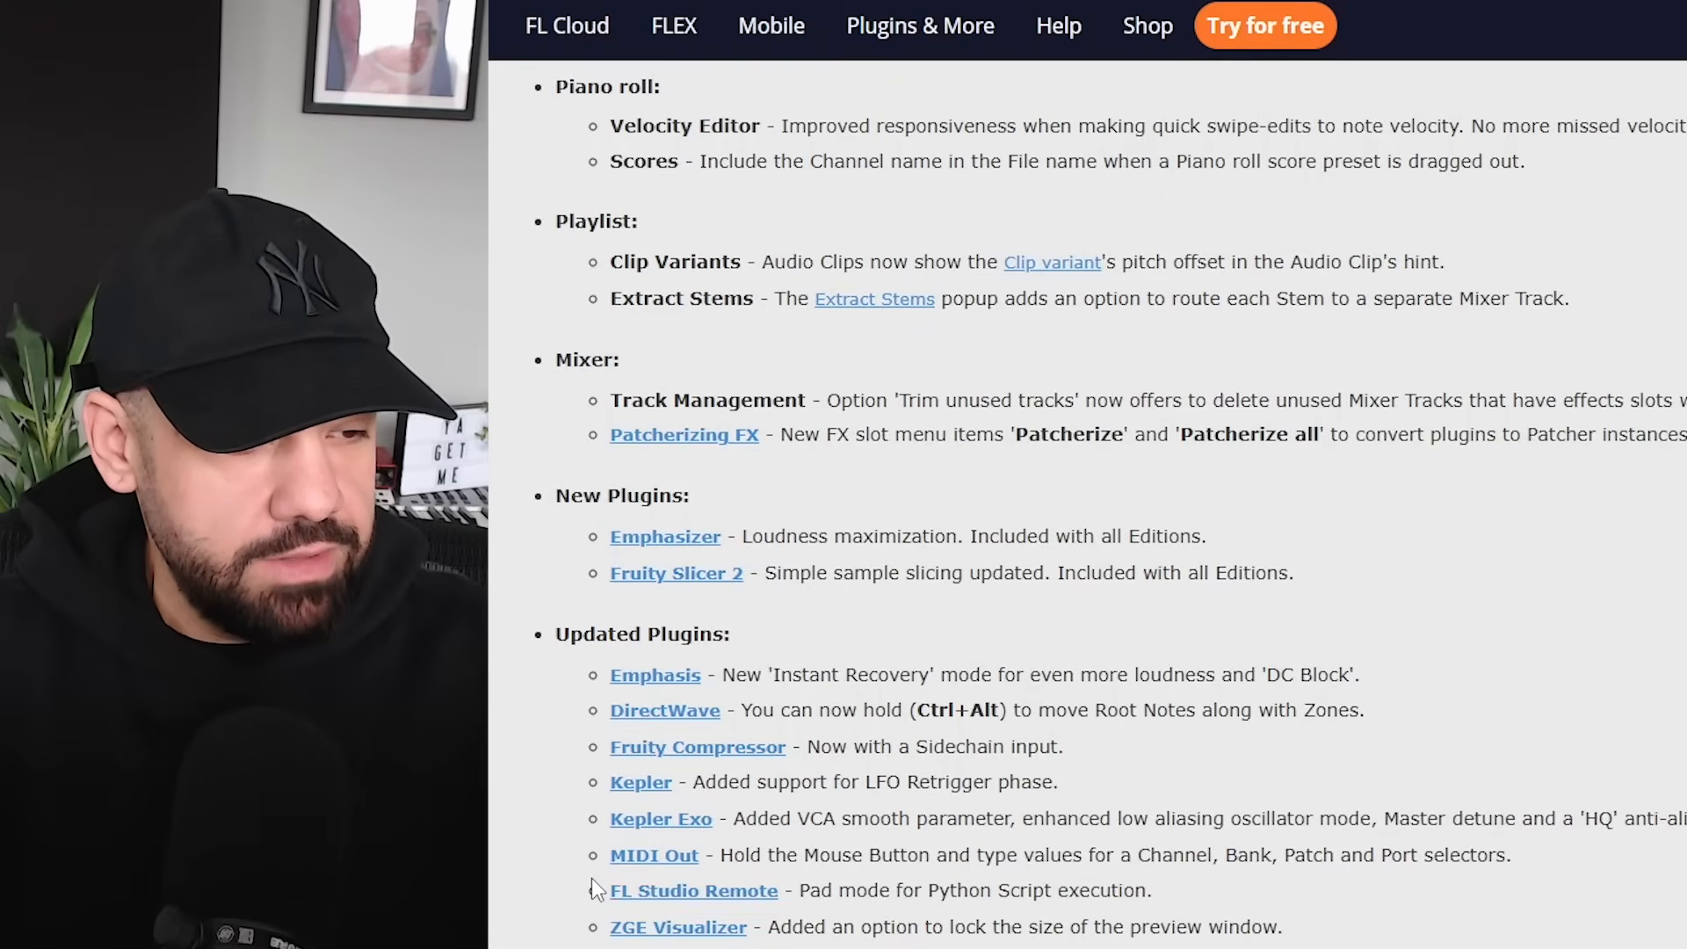
mouse_move(678, 927)
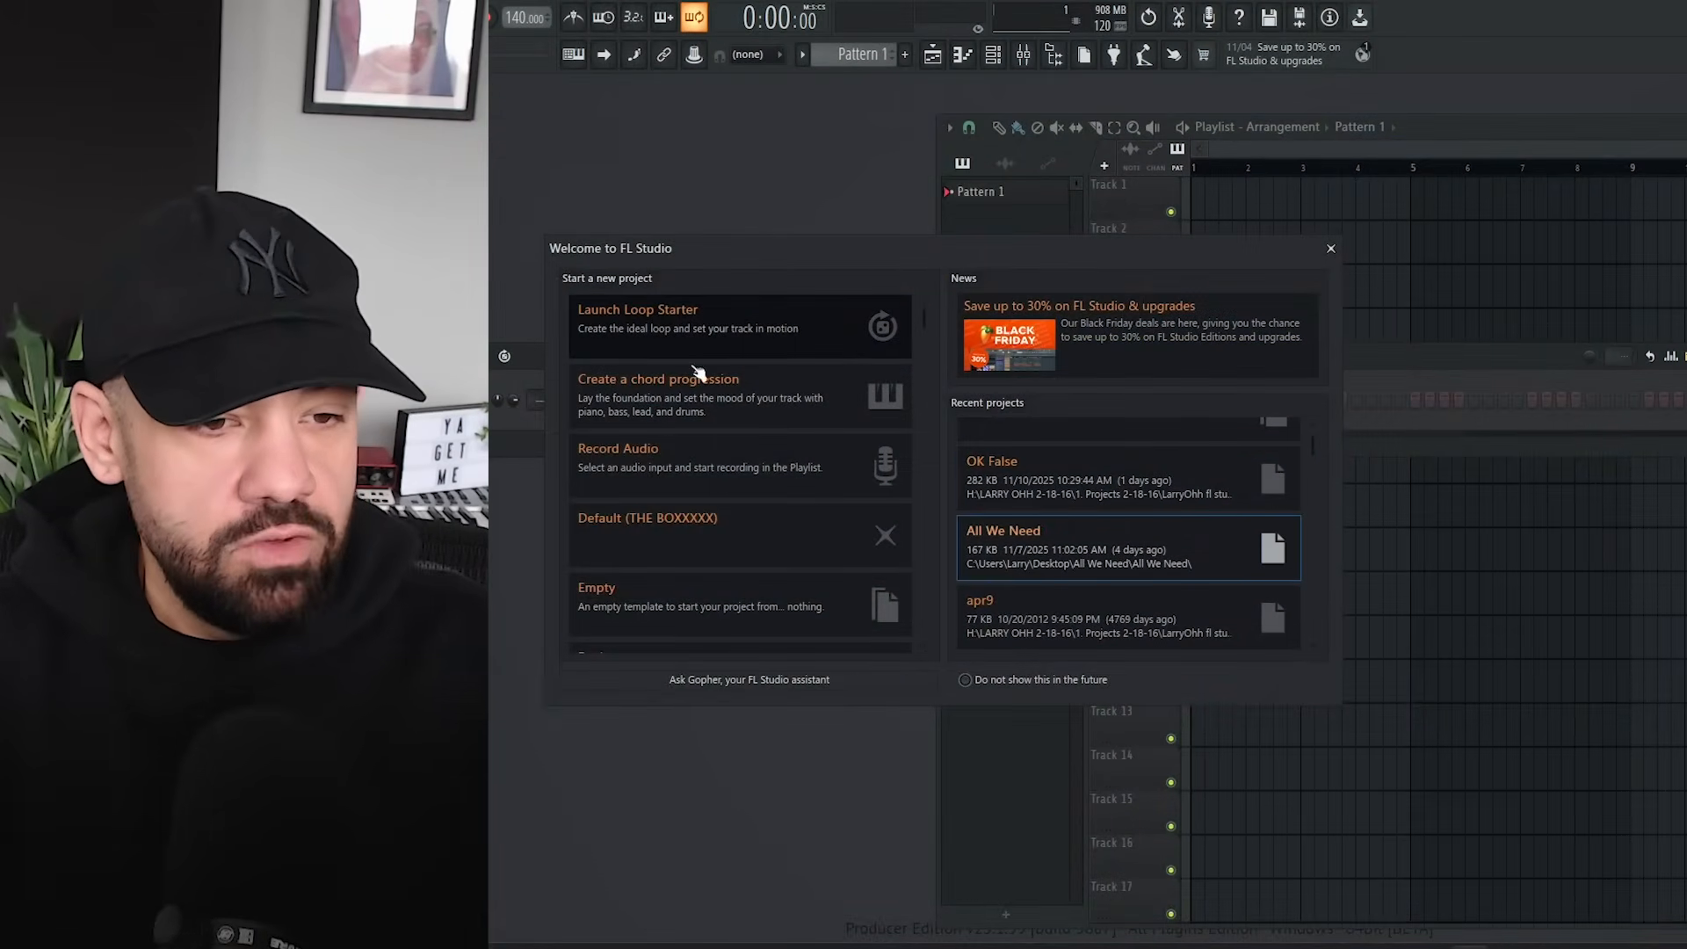
scroll(up, 3)
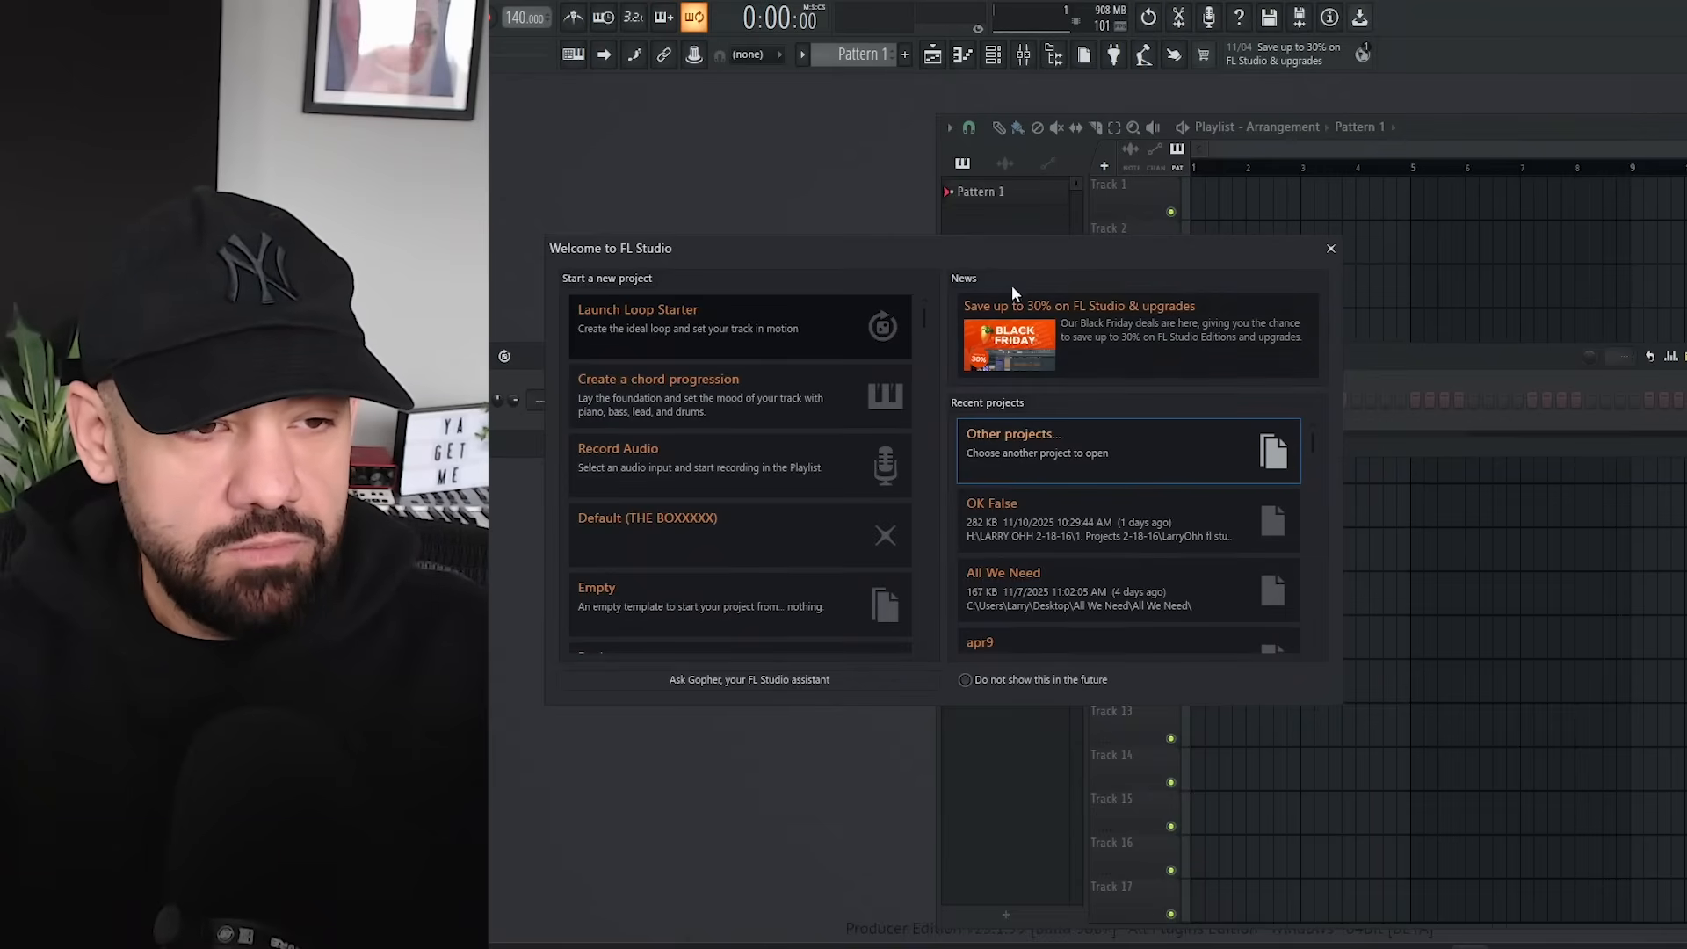
scroll(down, 3)
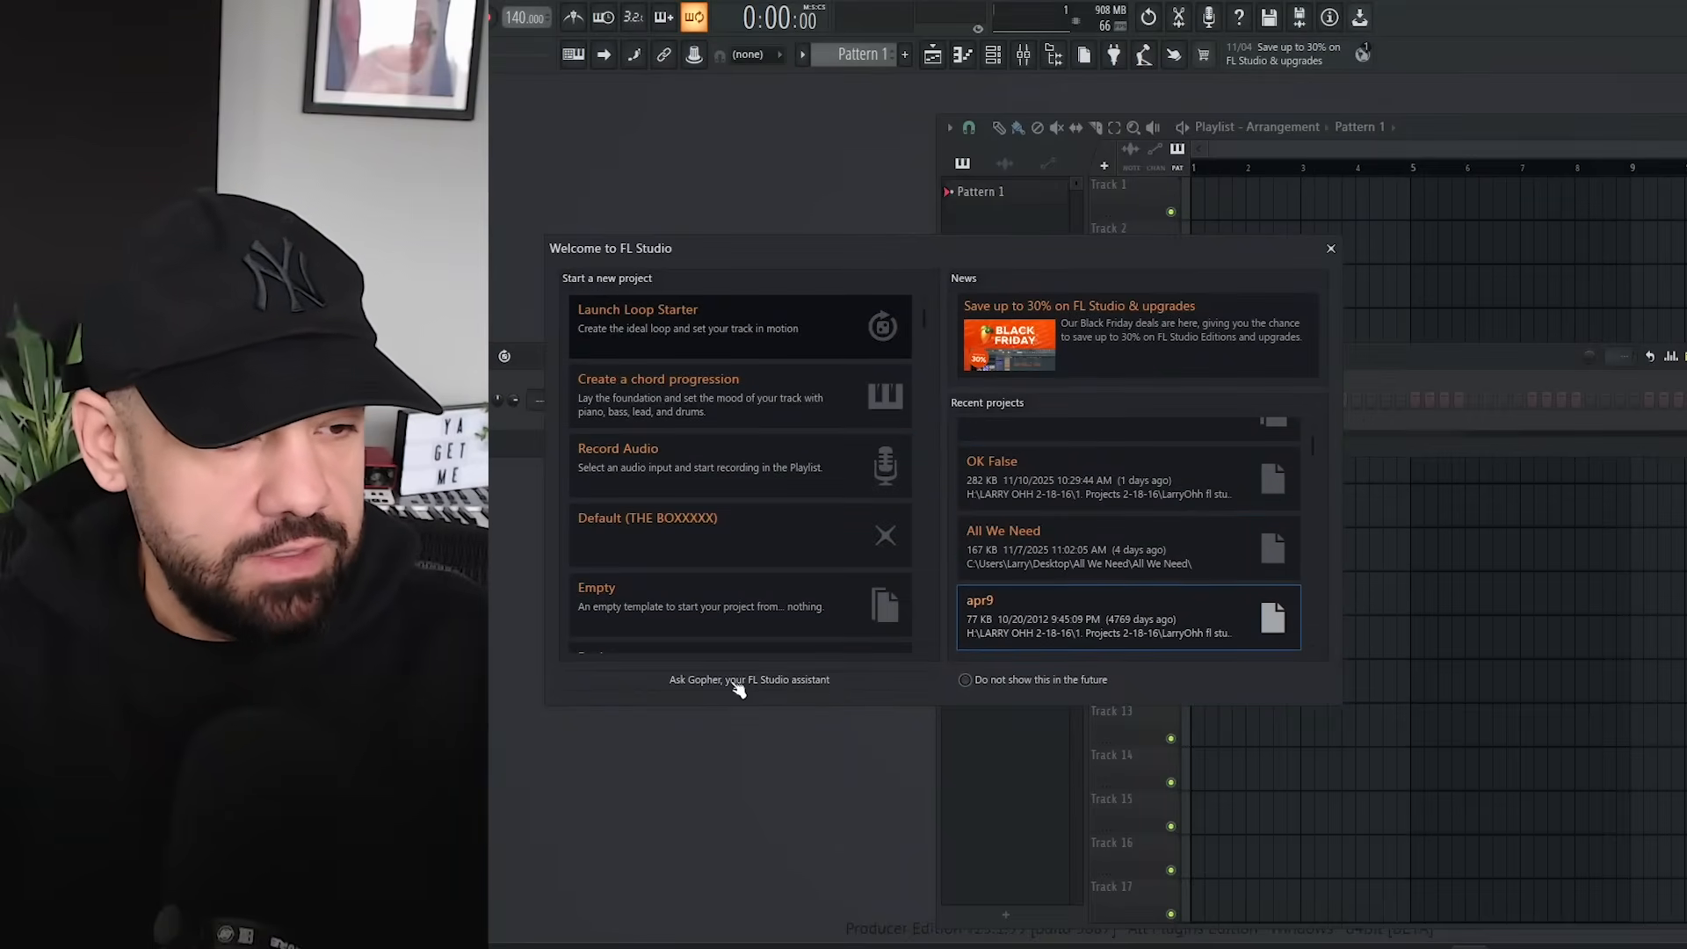
mouse_move(782, 696)
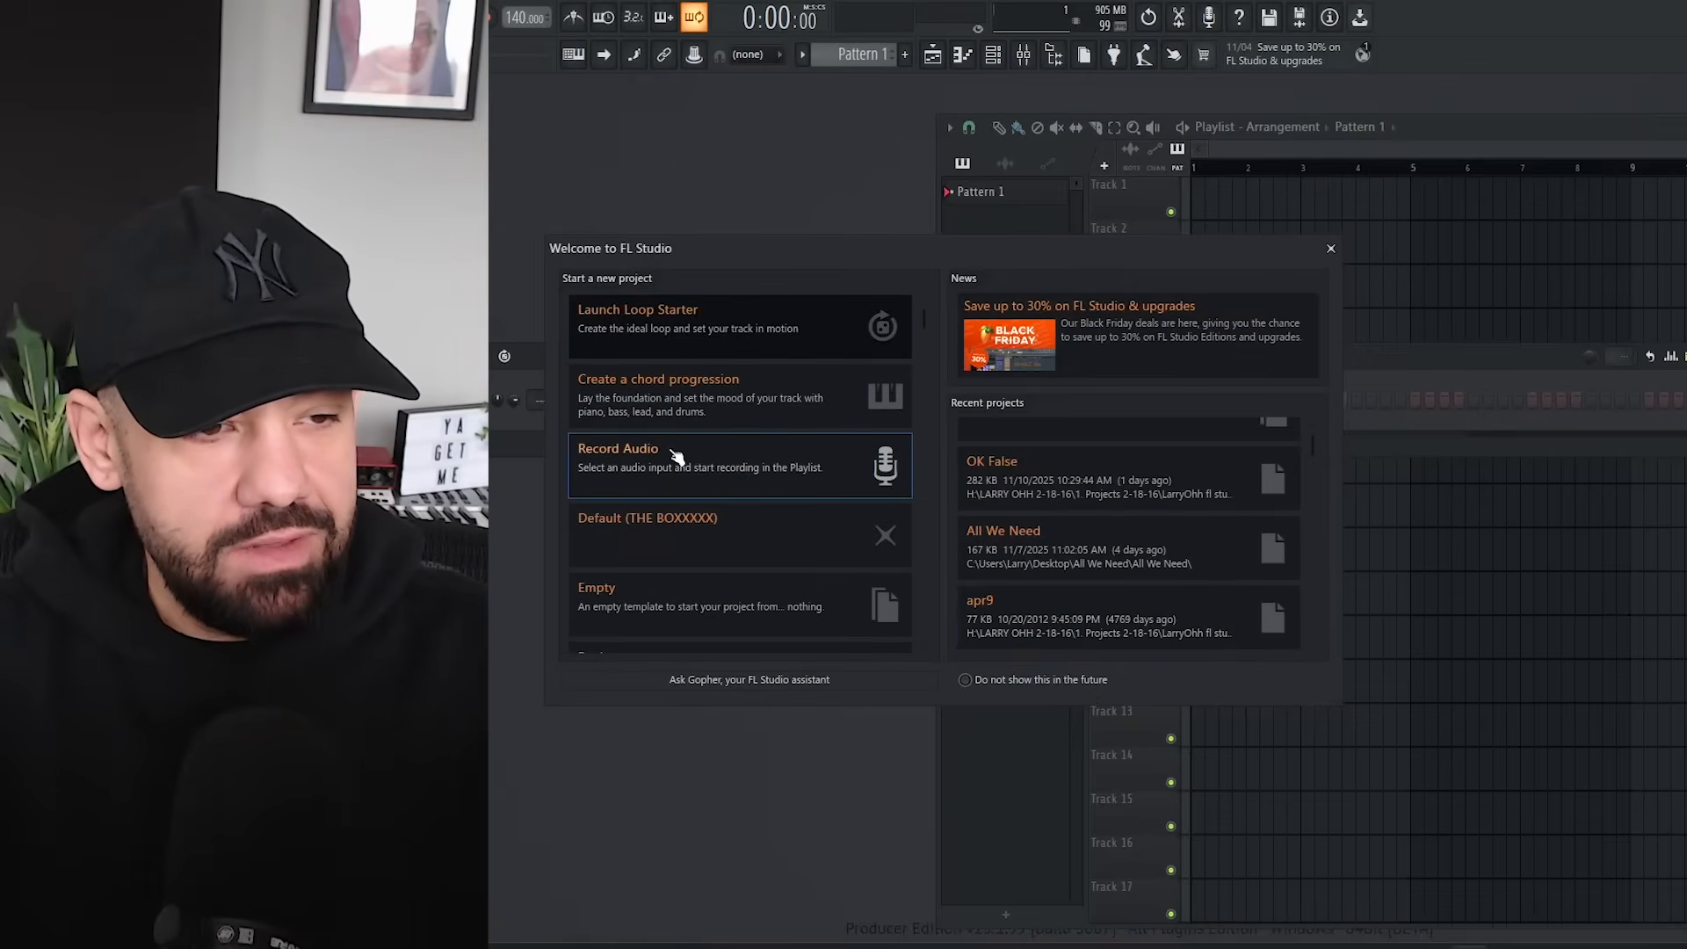
scroll(up, 3)
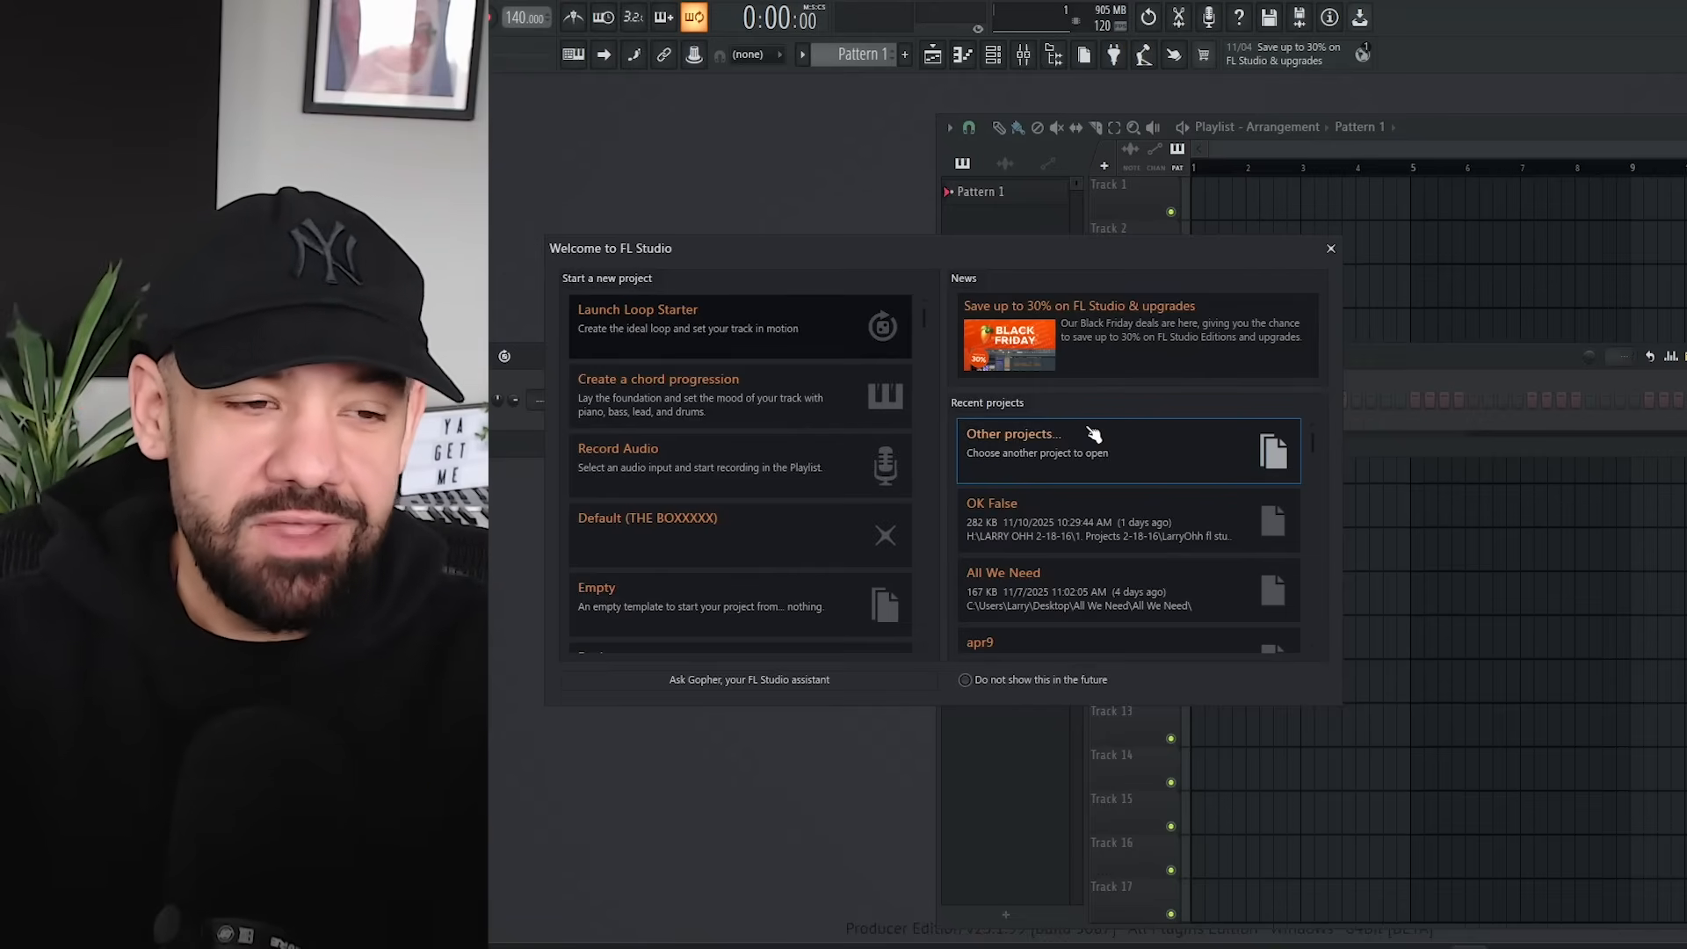
mouse_move(1280, 303)
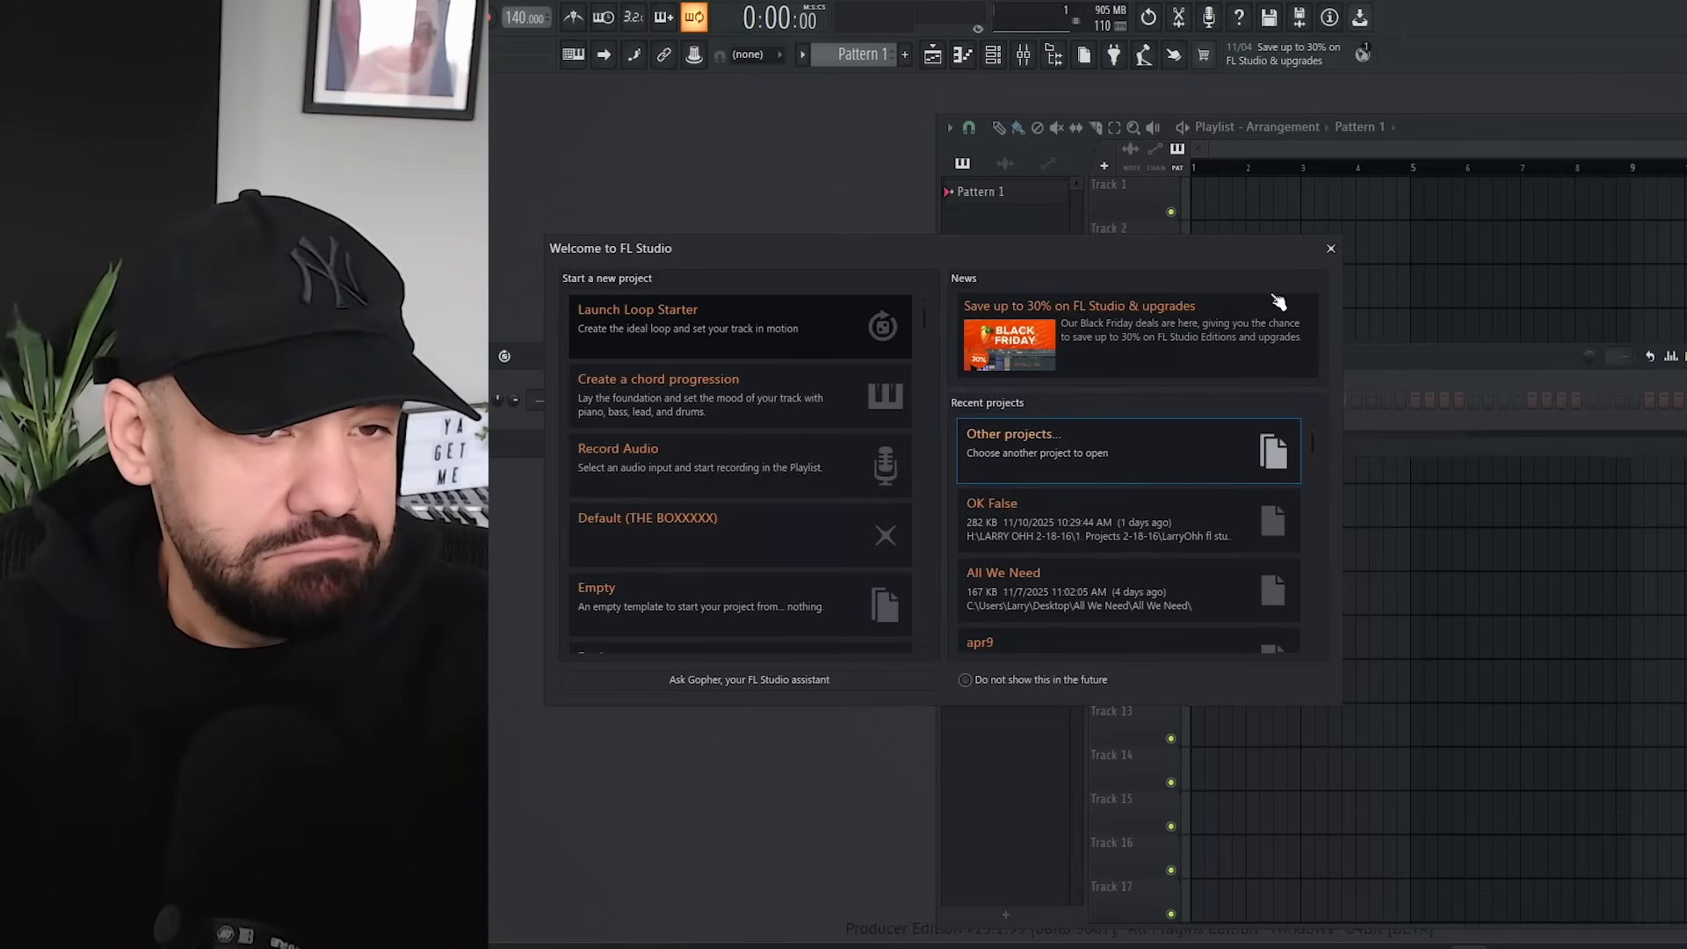
mouse_move(1139, 392)
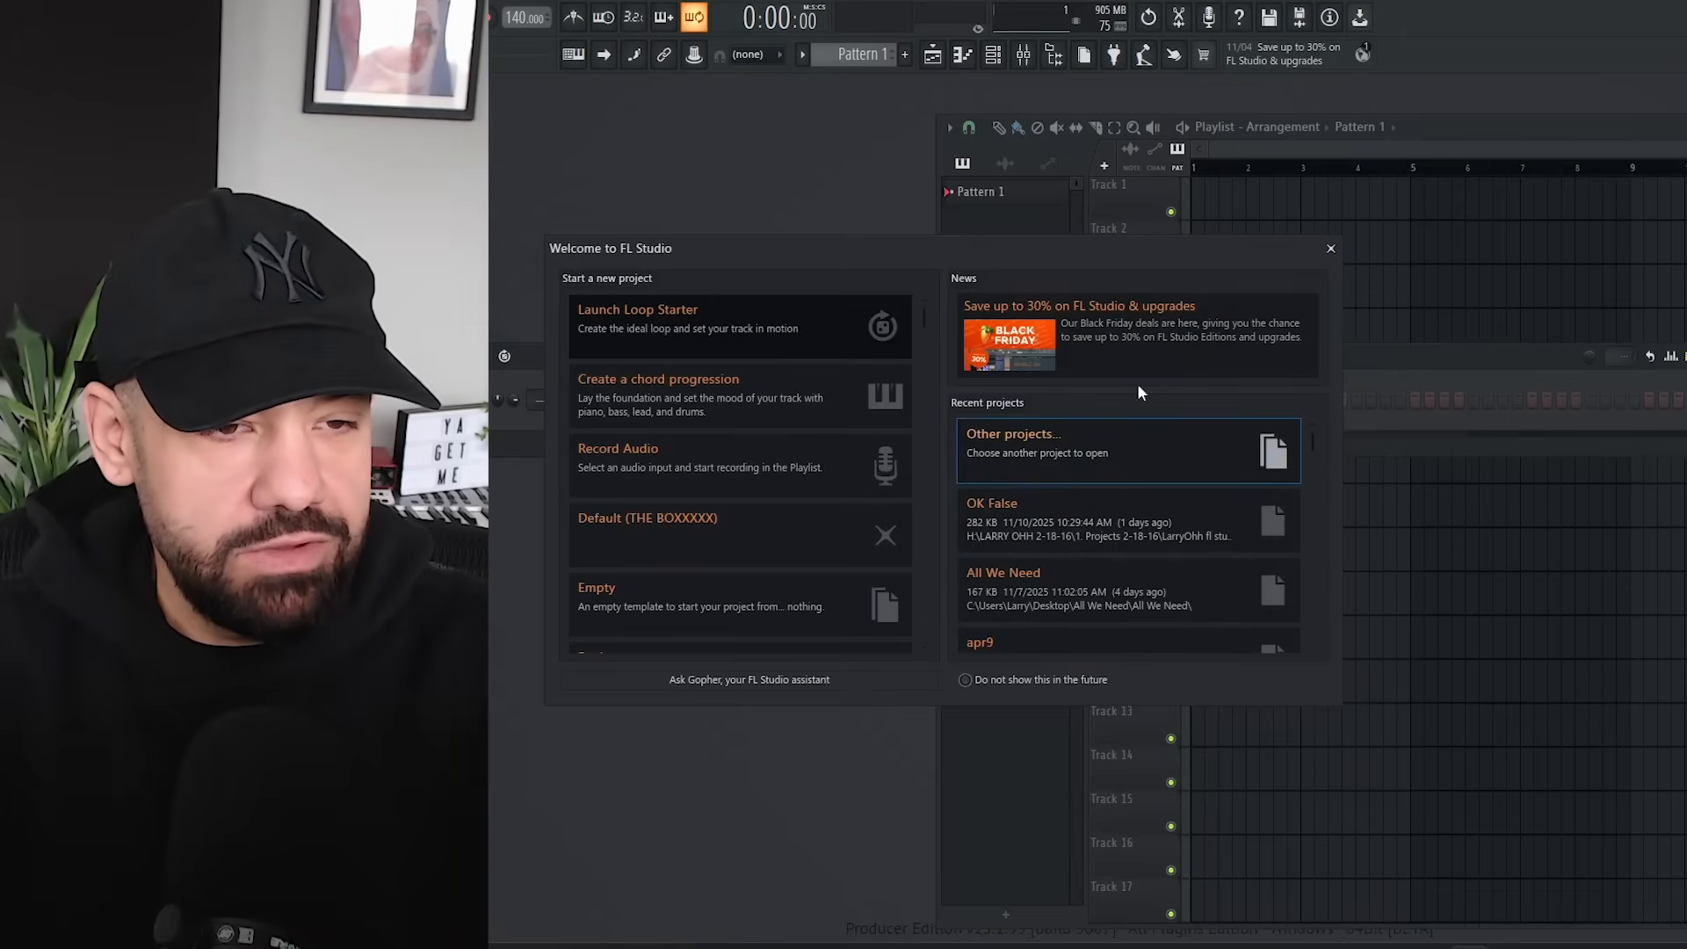
click(1331, 248)
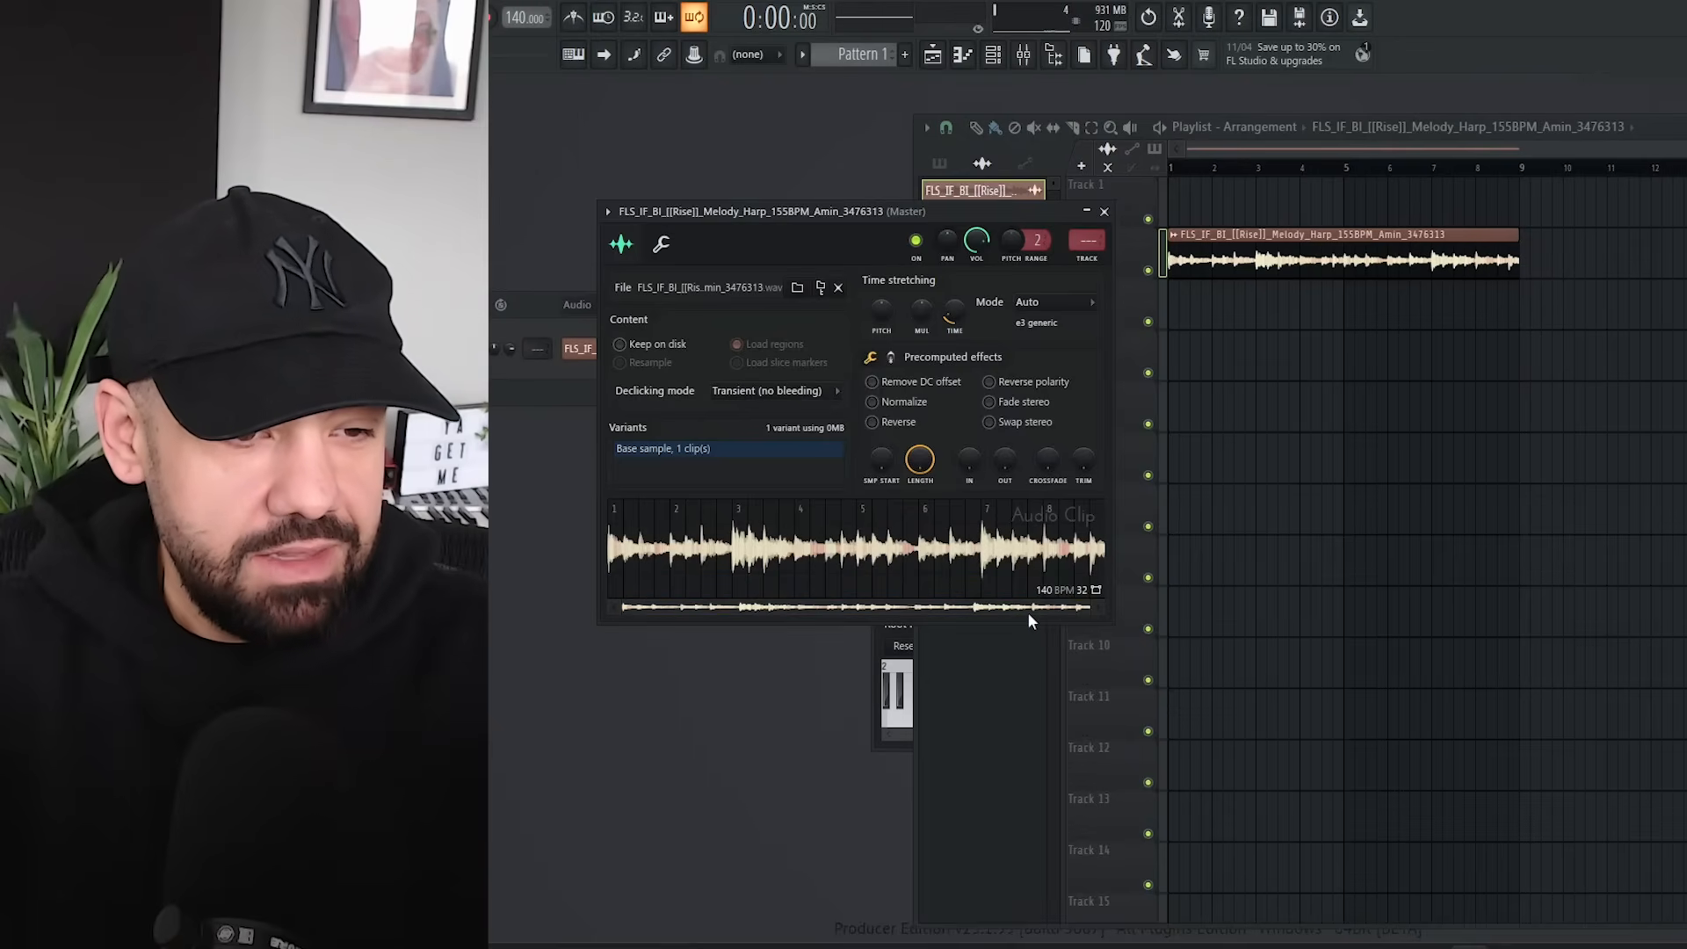
mouse_move(1028, 621)
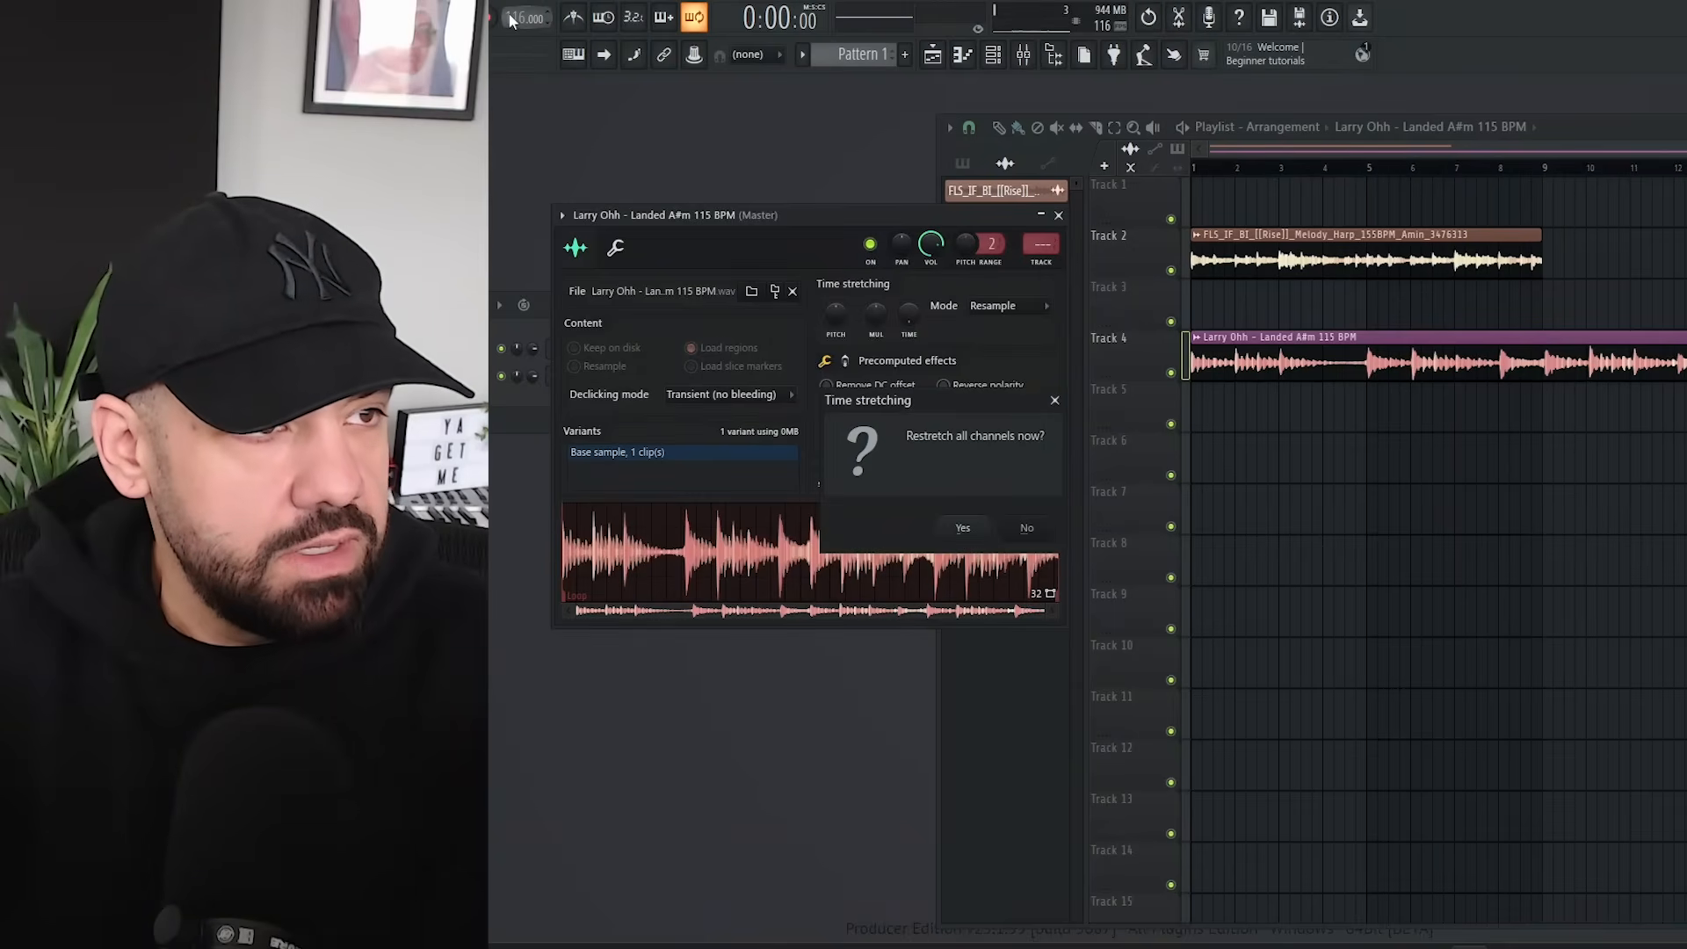
Step: Confirm restretching all channels to the new 115 BPM project tempo
click(962, 527)
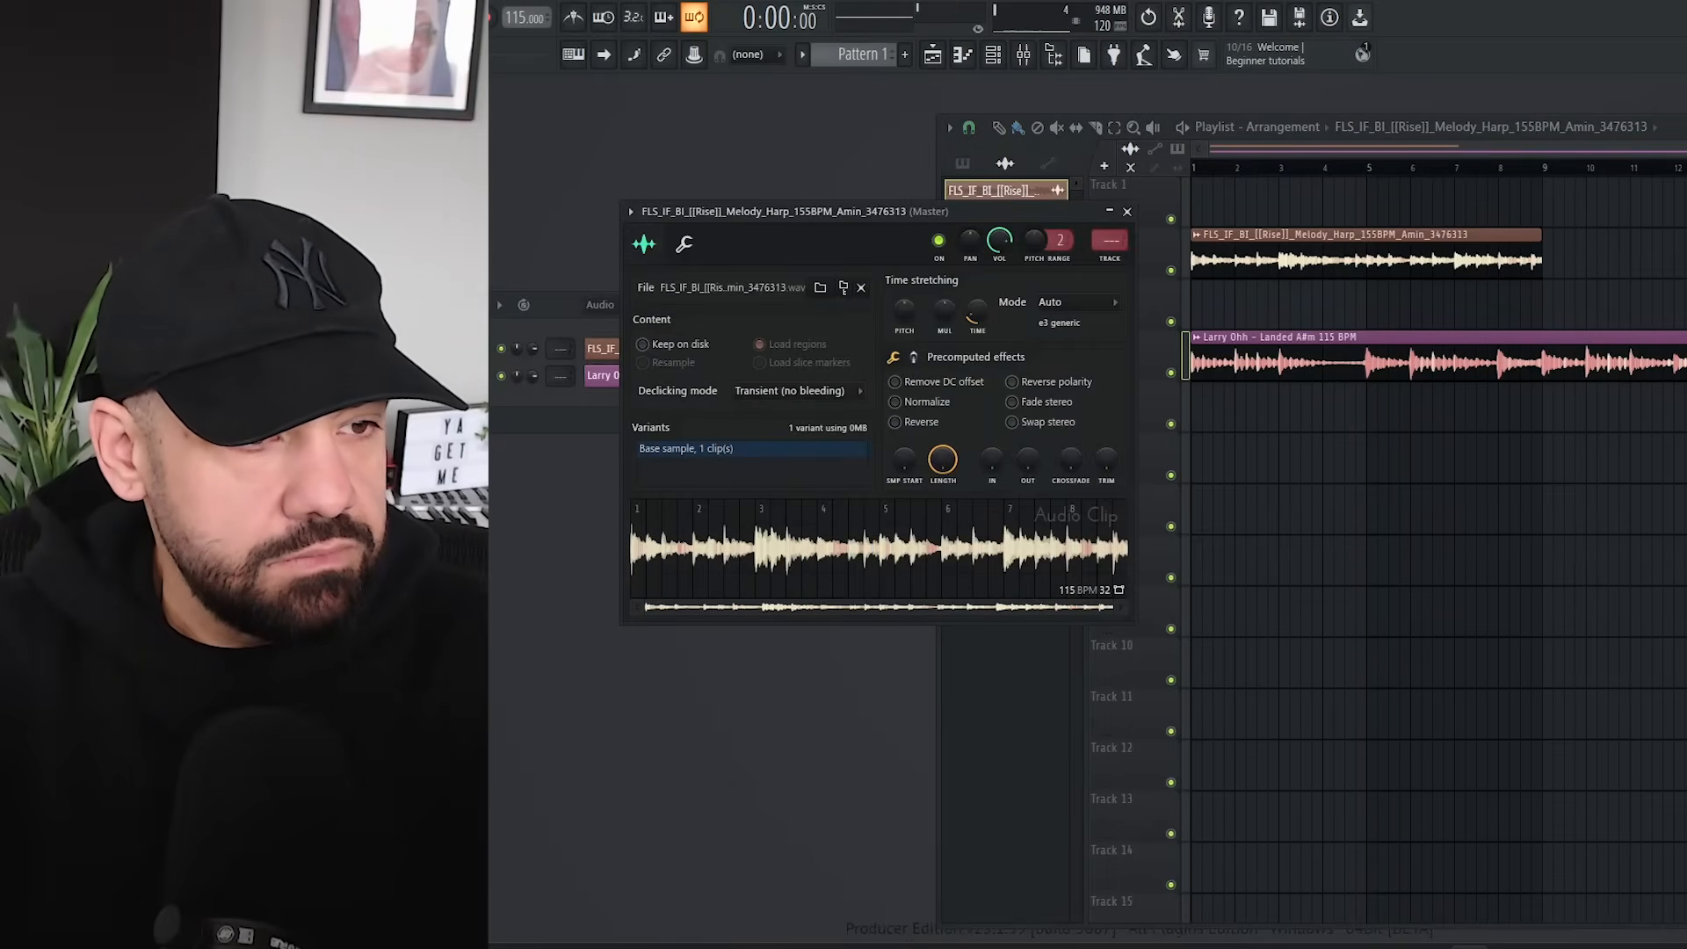
Step: Show the harp clip's sample menu with its 'Open in new Fruity Slicer/Slicex channel' entries
right_click(764, 517)
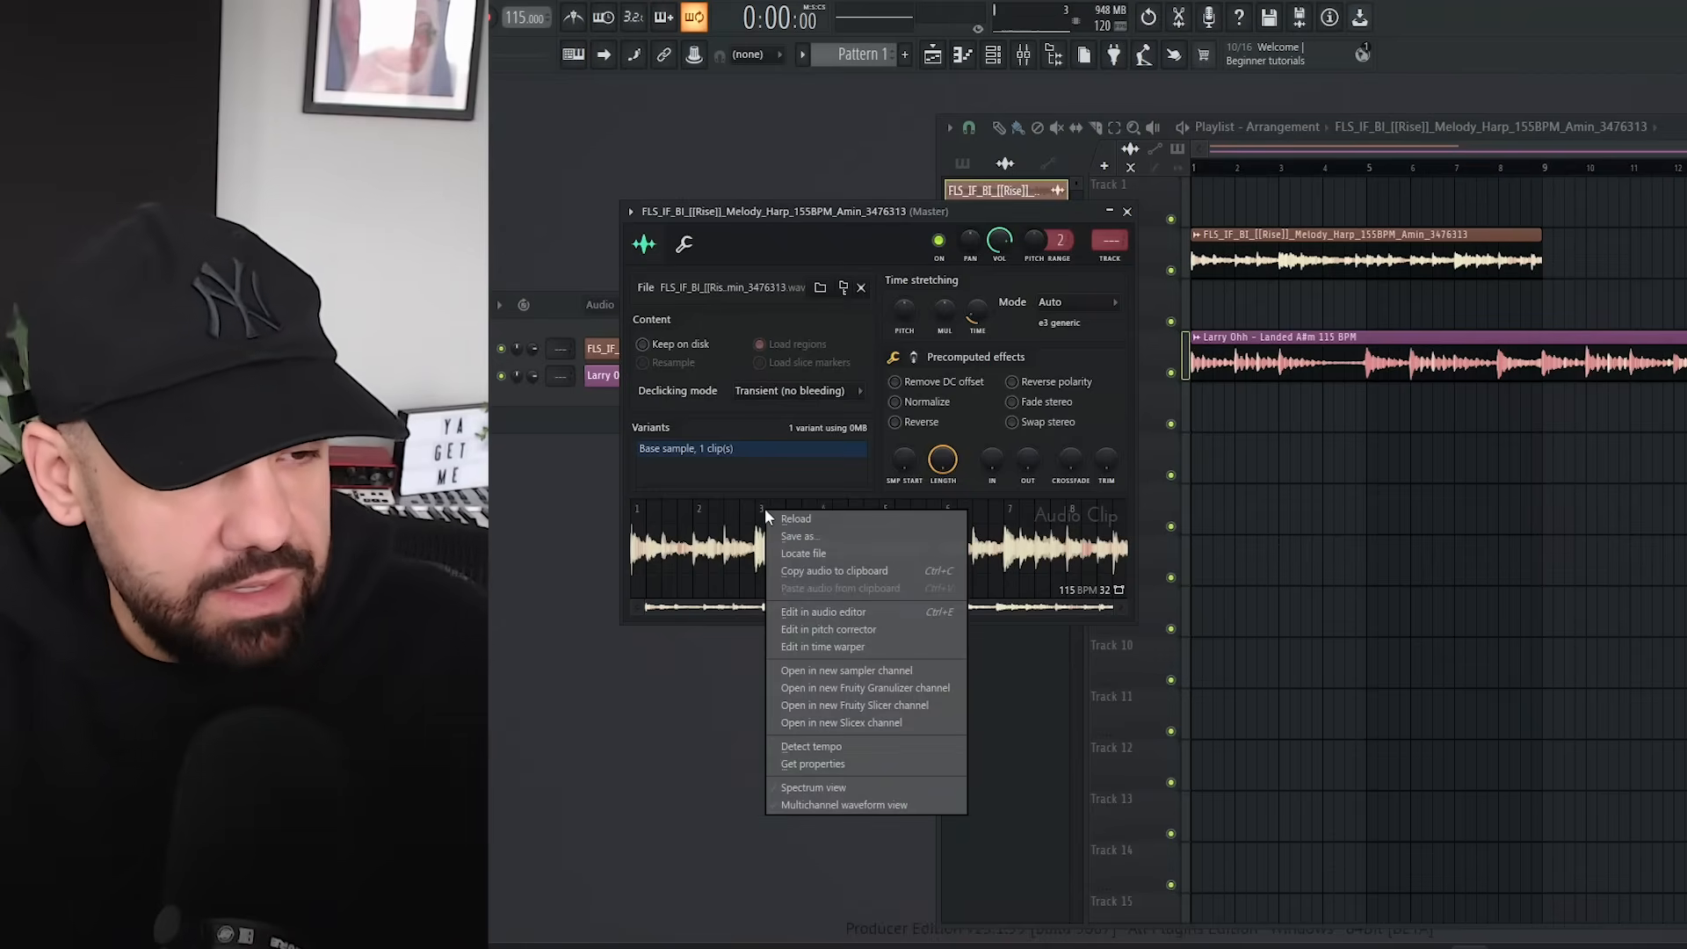
mouse_move(798, 536)
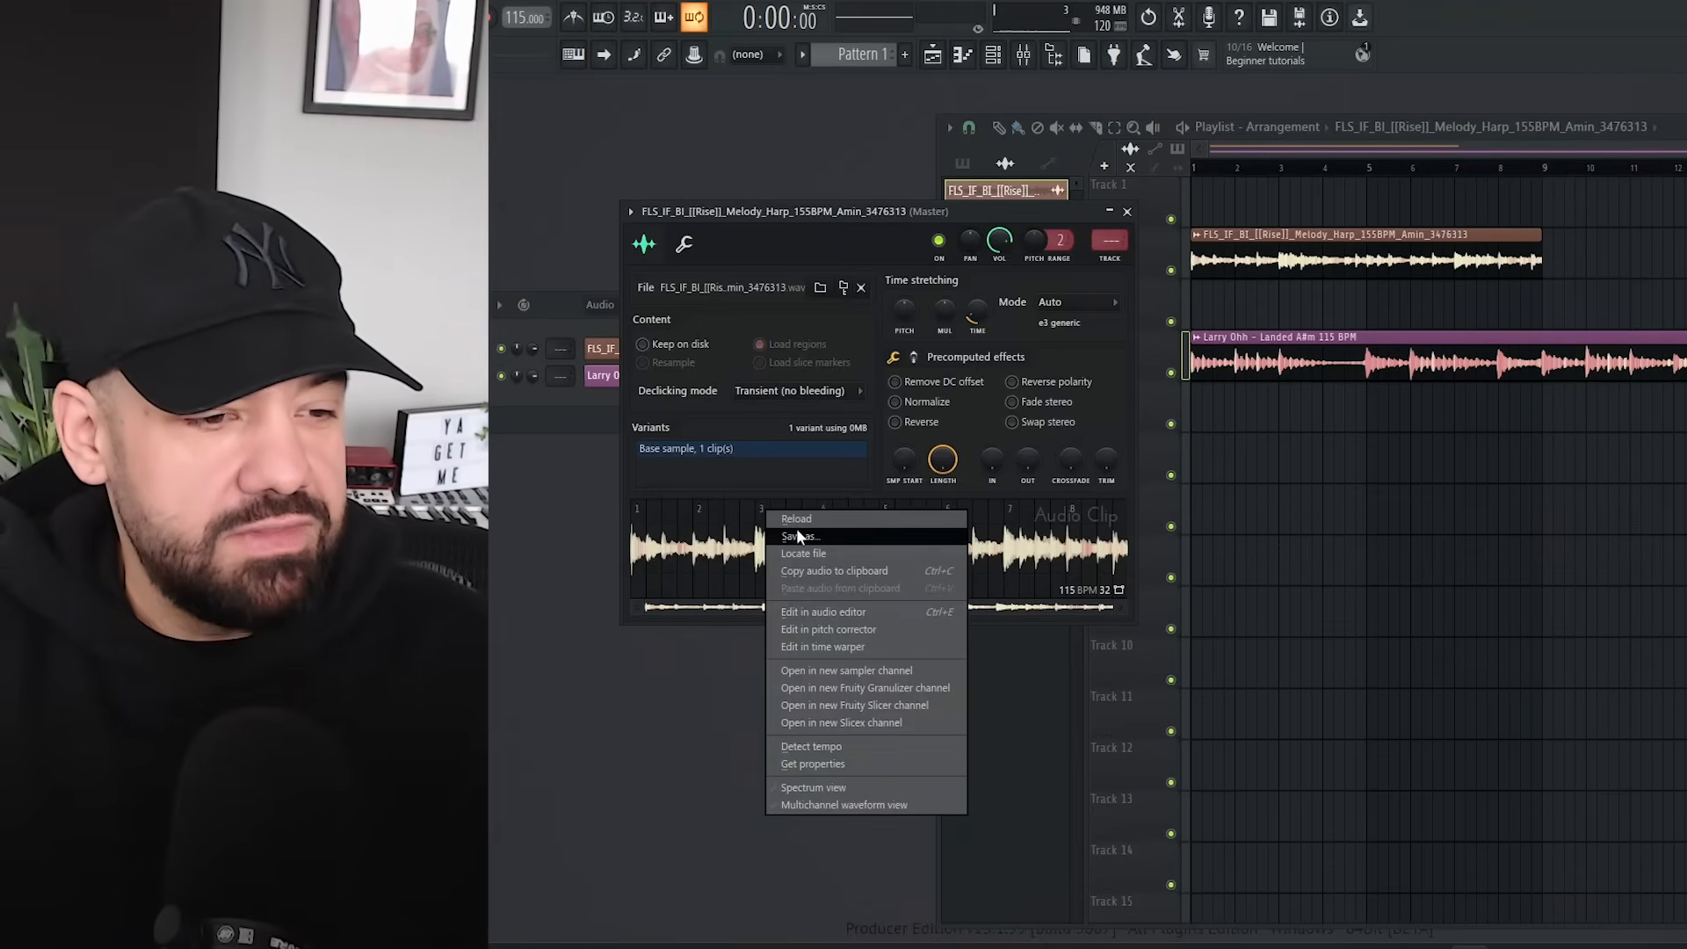
mouse_move(841, 784)
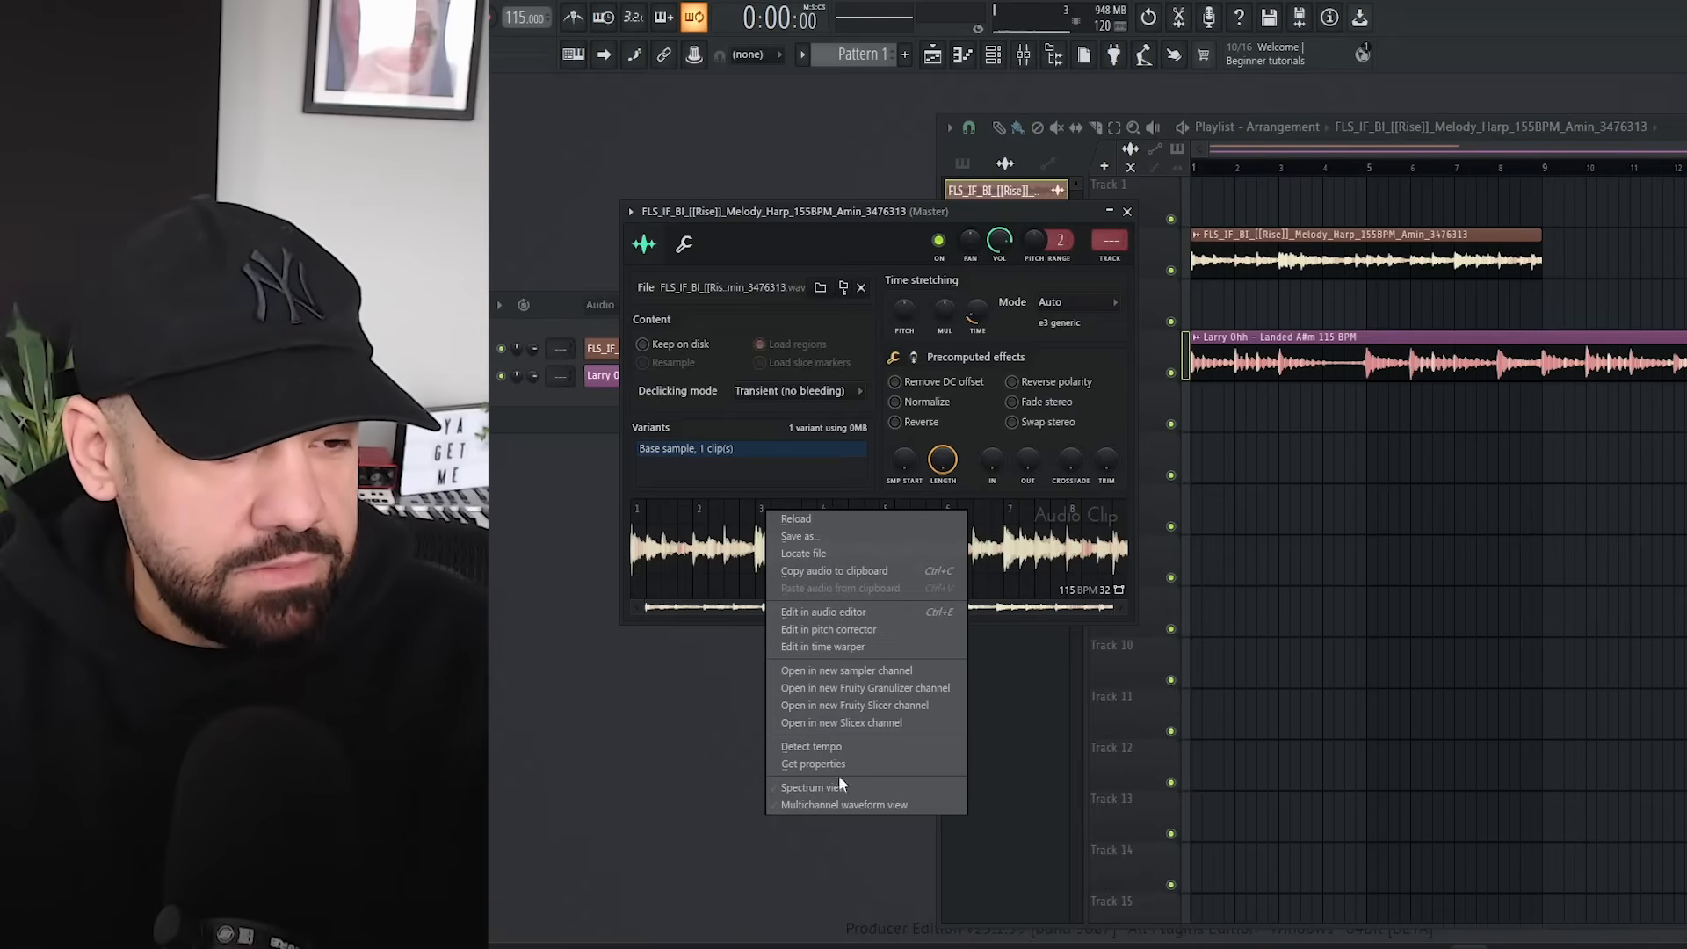
mouse_move(854, 705)
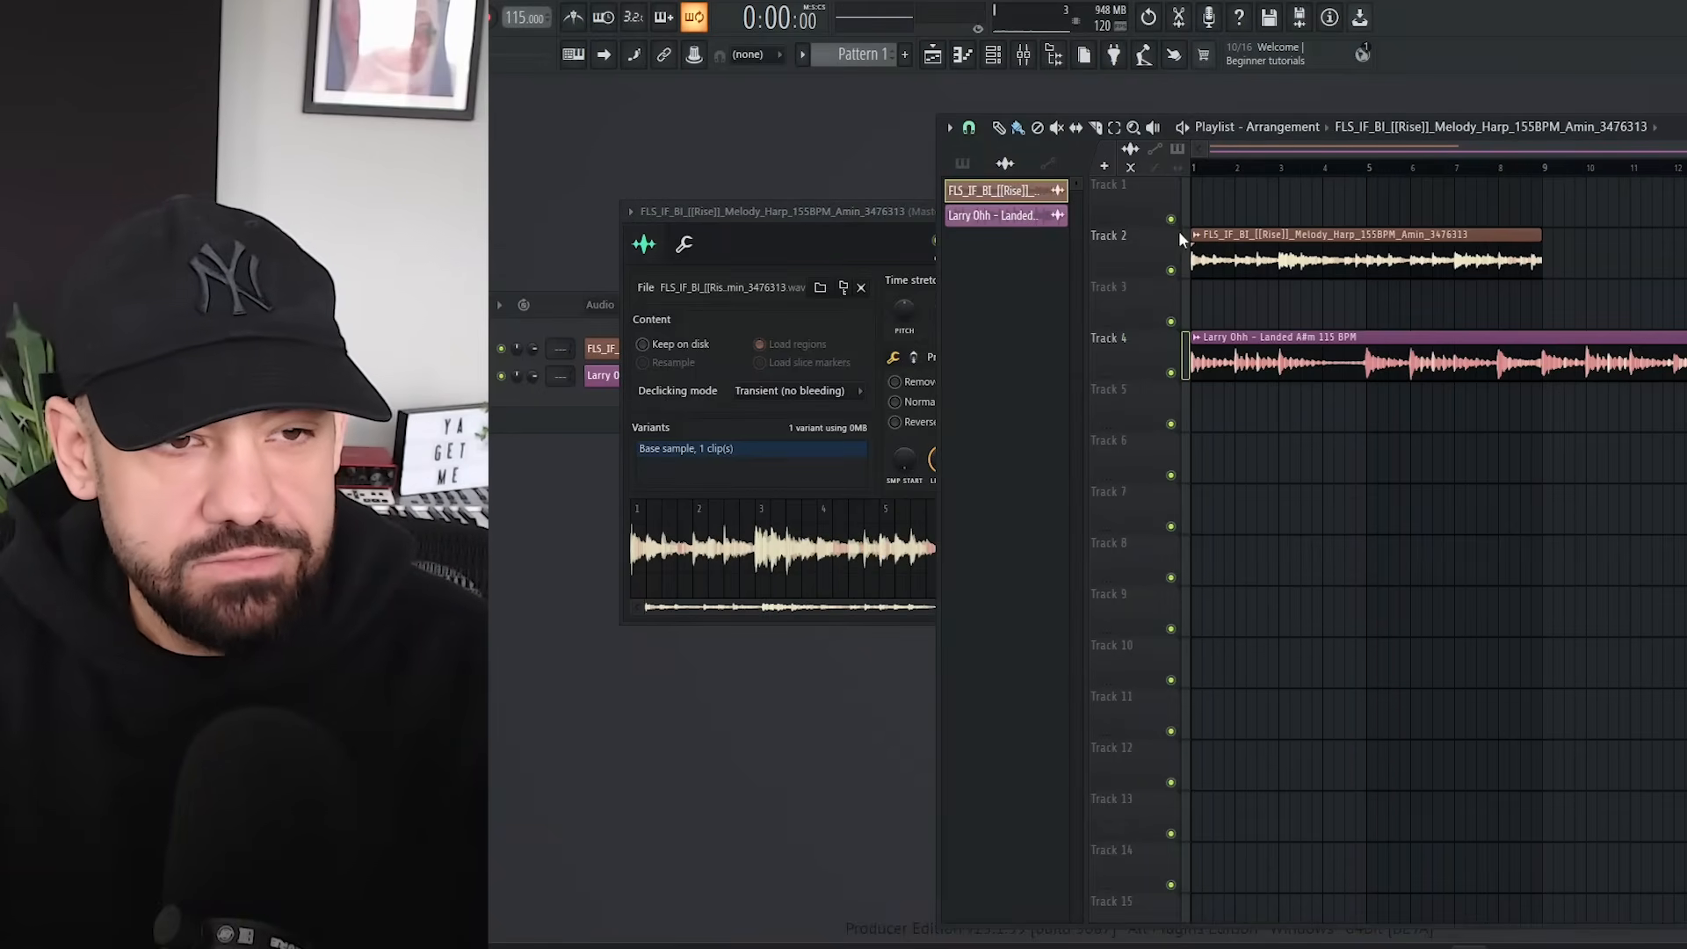
right_click(1367, 248)
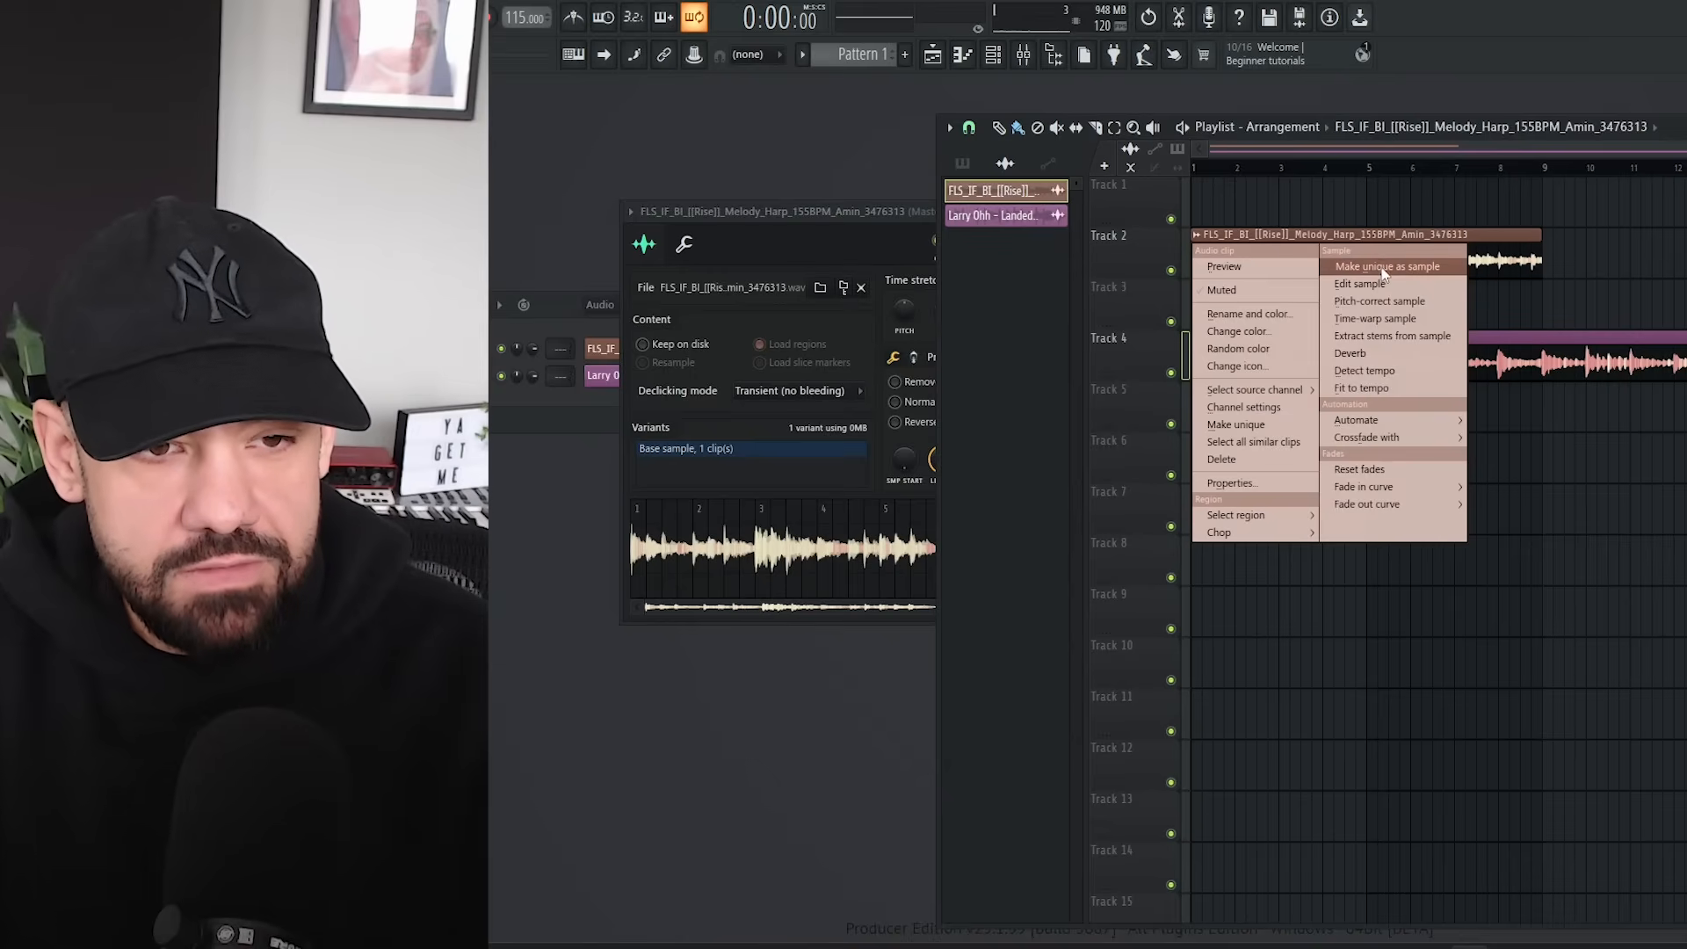
mouse_move(1364, 371)
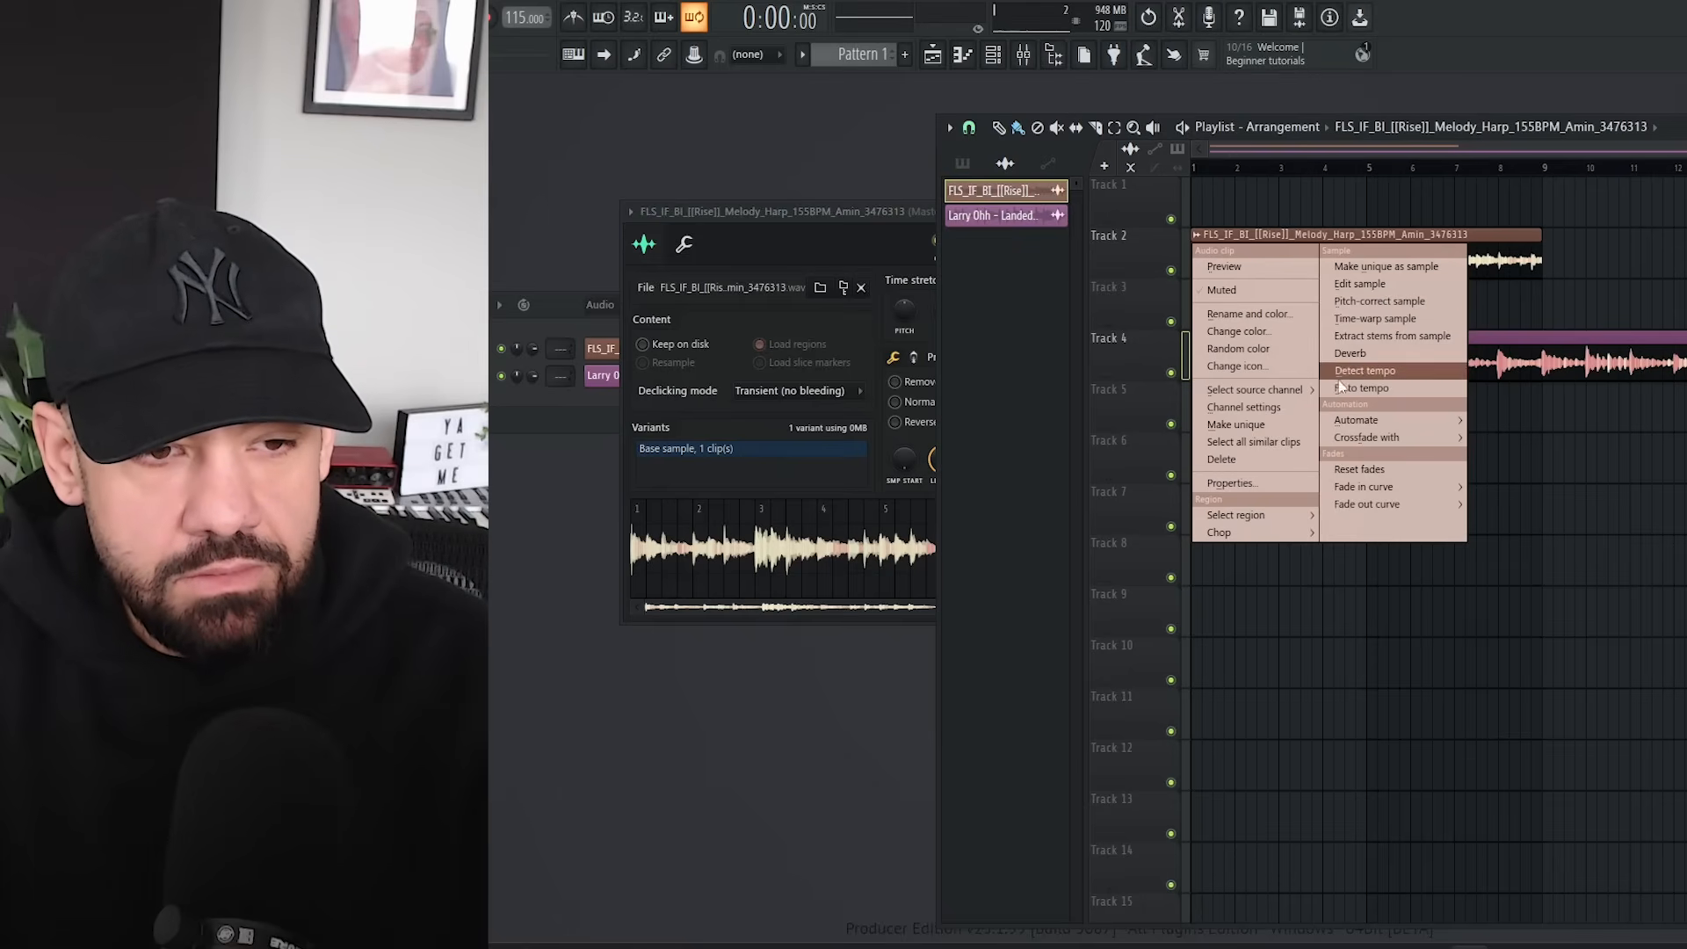
mouse_move(1248, 515)
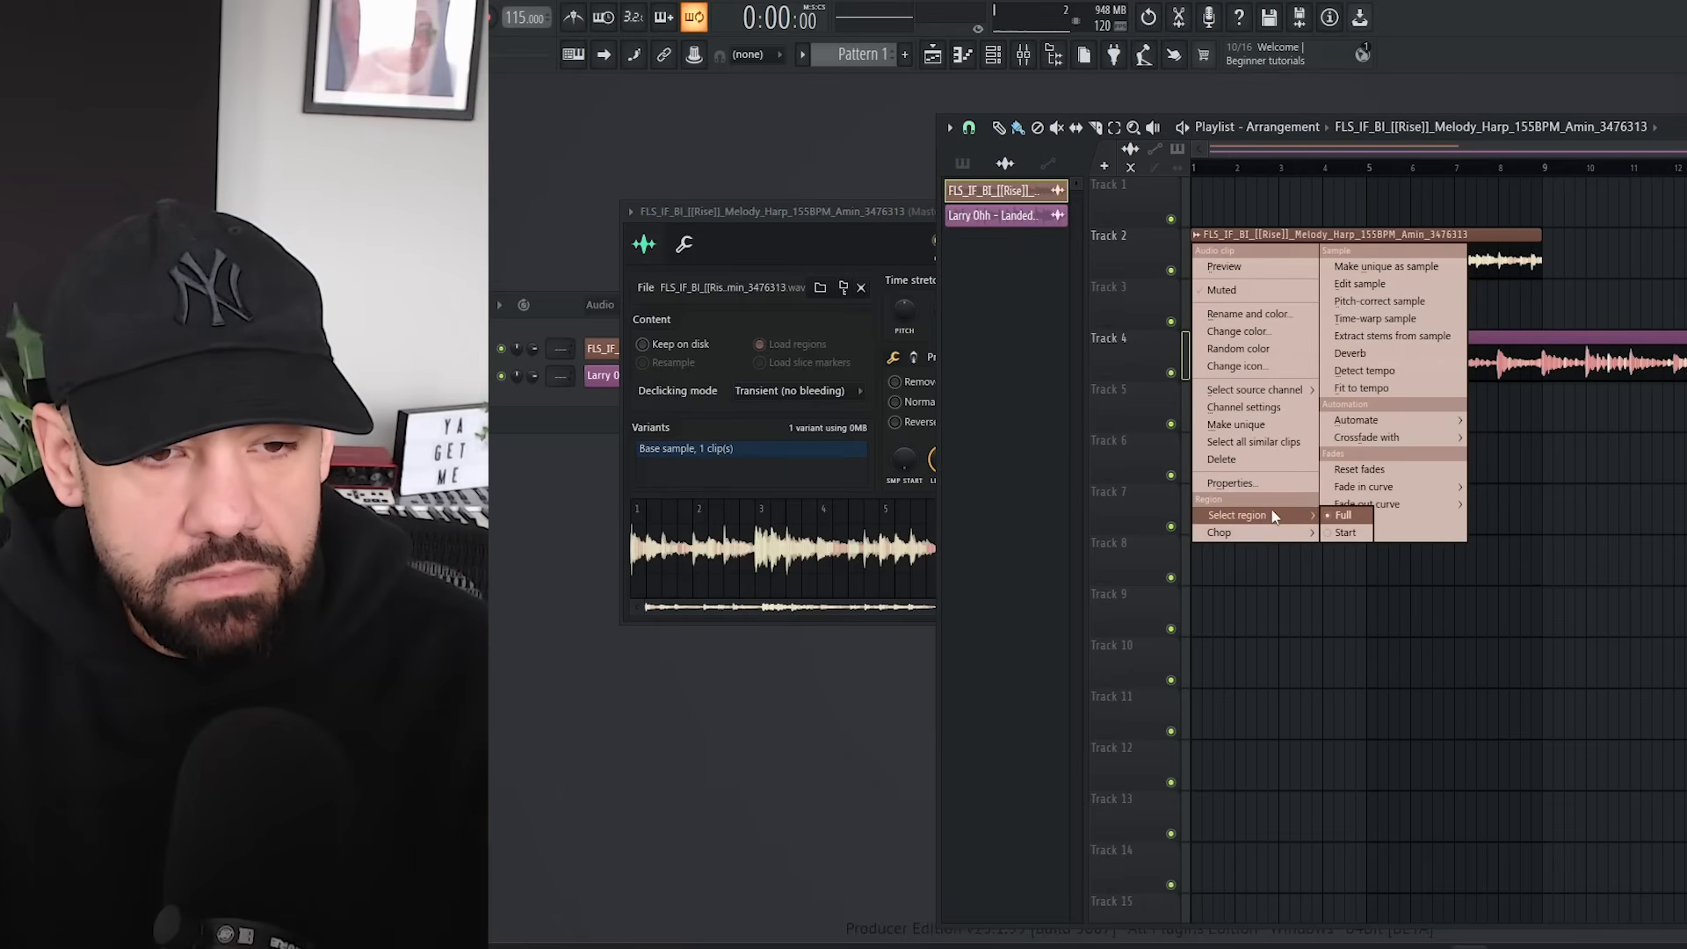
mouse_move(1364, 371)
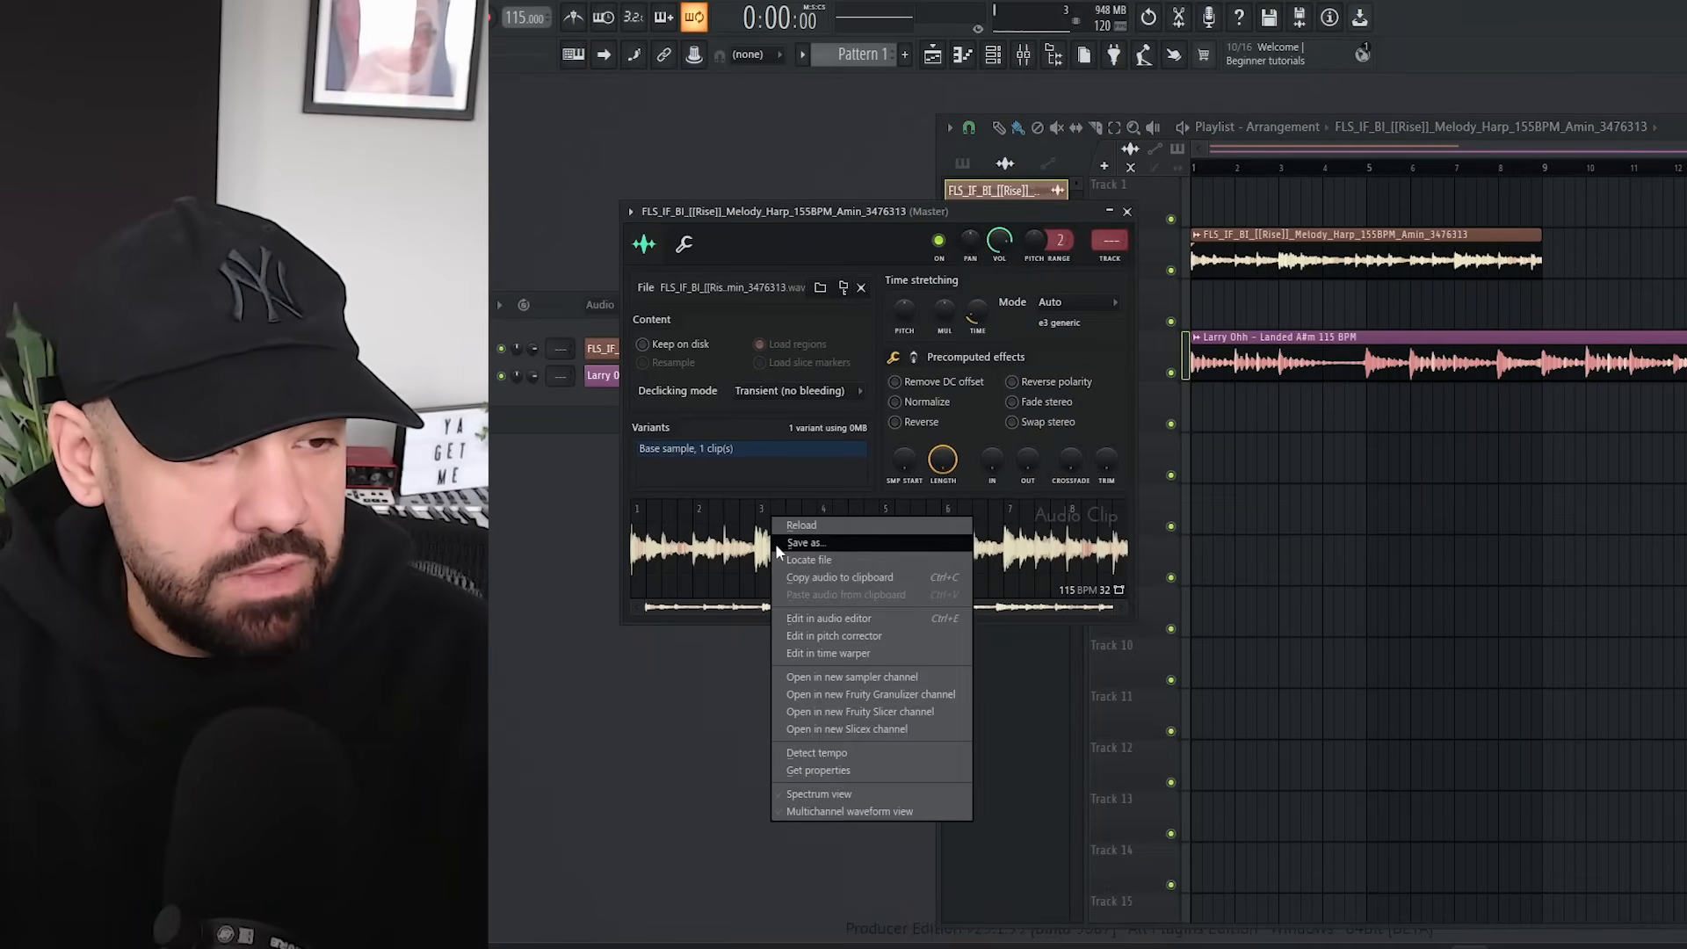
mouse_move(827, 617)
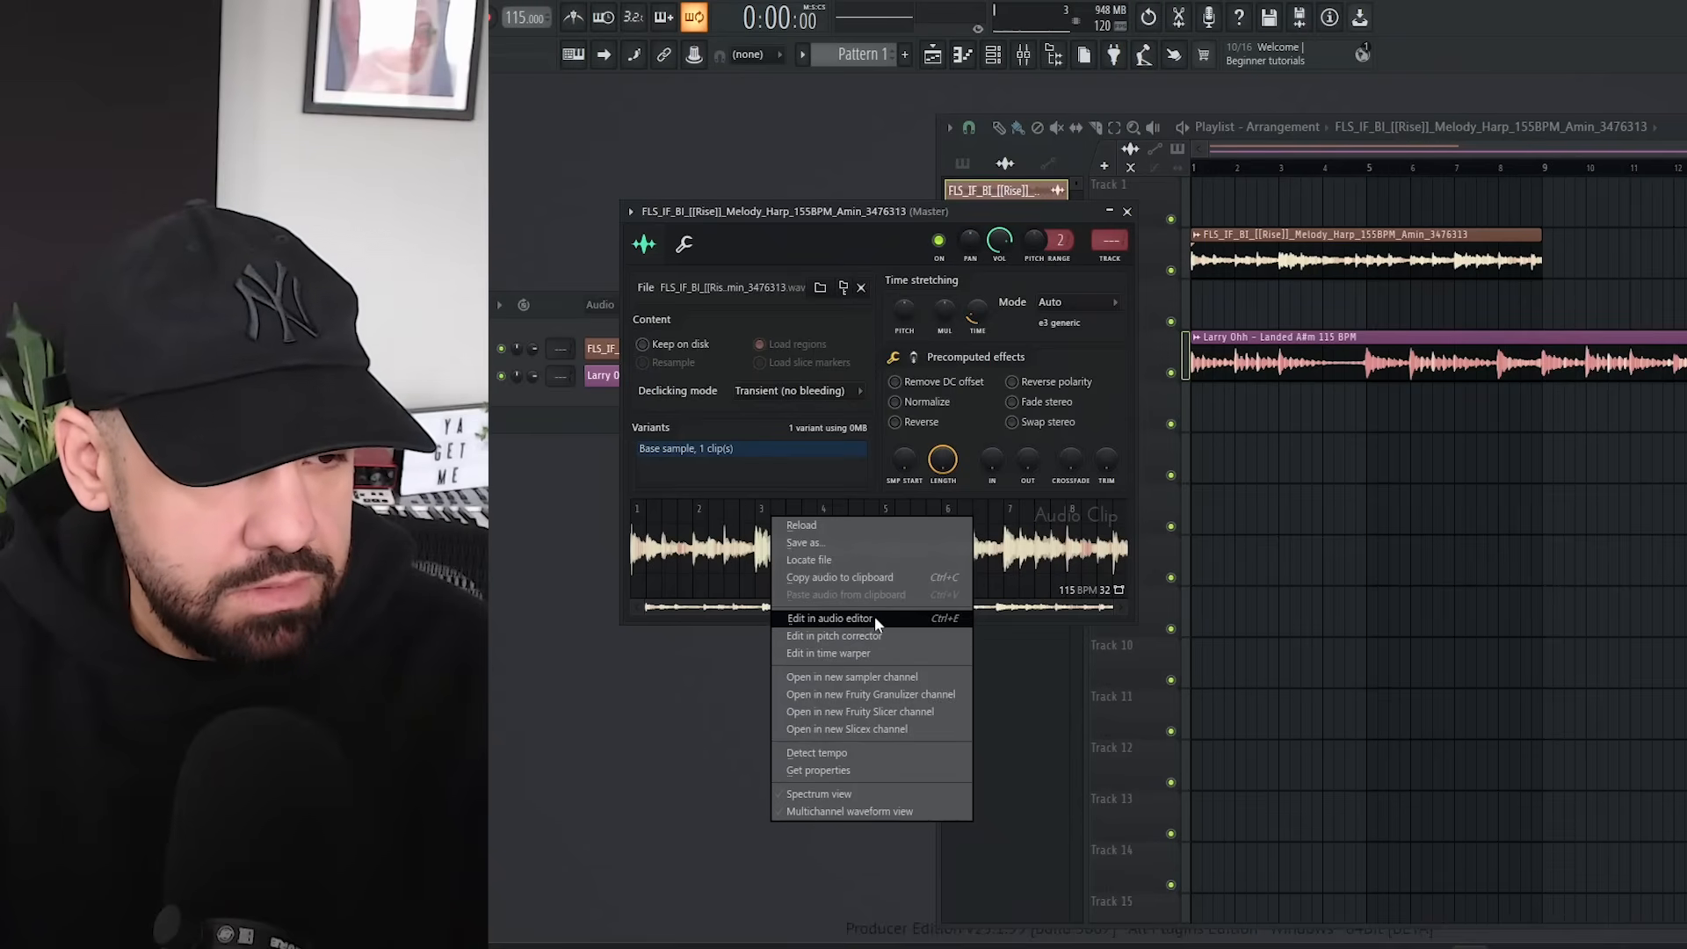
mouse_move(872, 695)
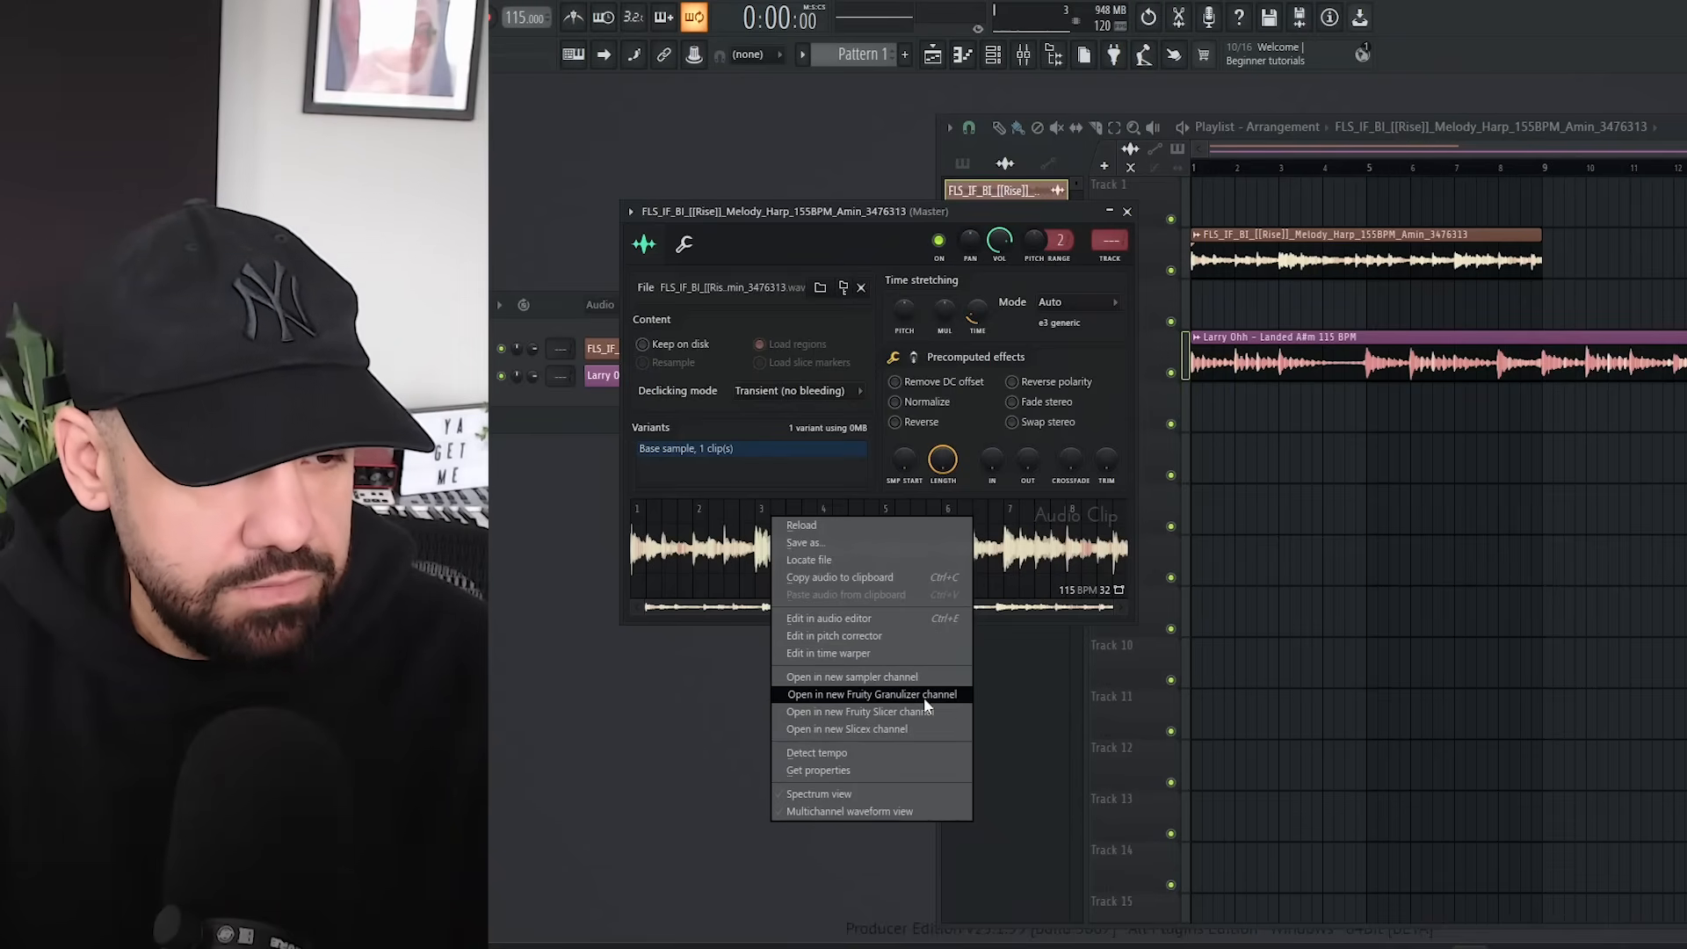
mouse_move(845, 728)
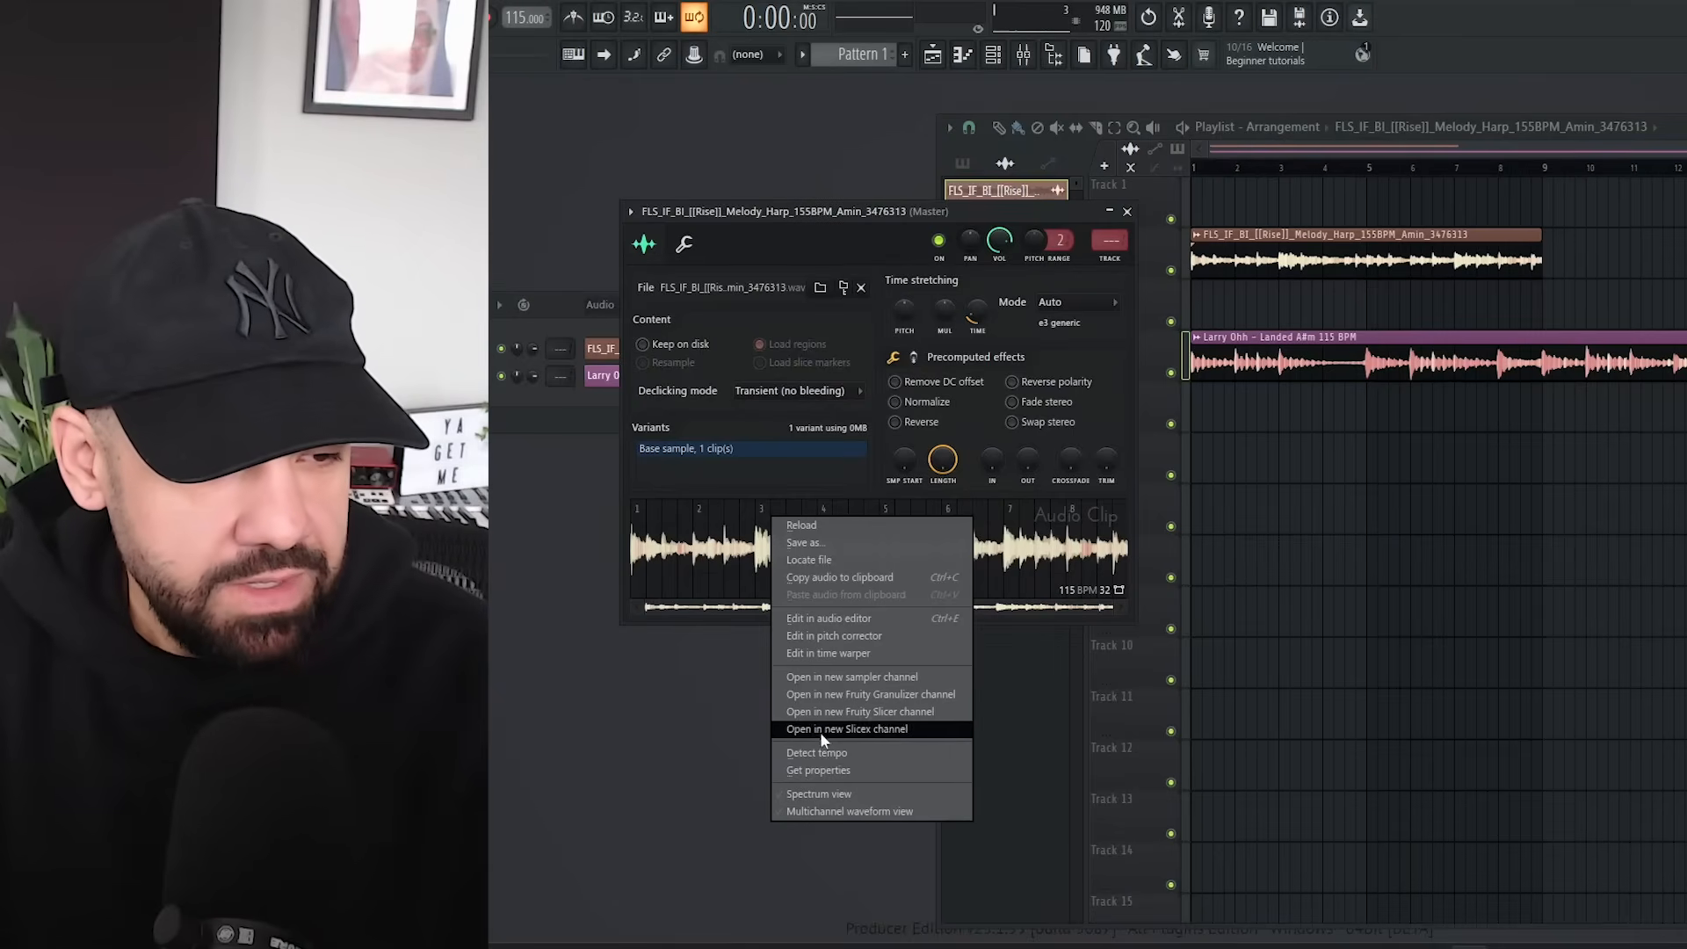
mouse_move(861, 712)
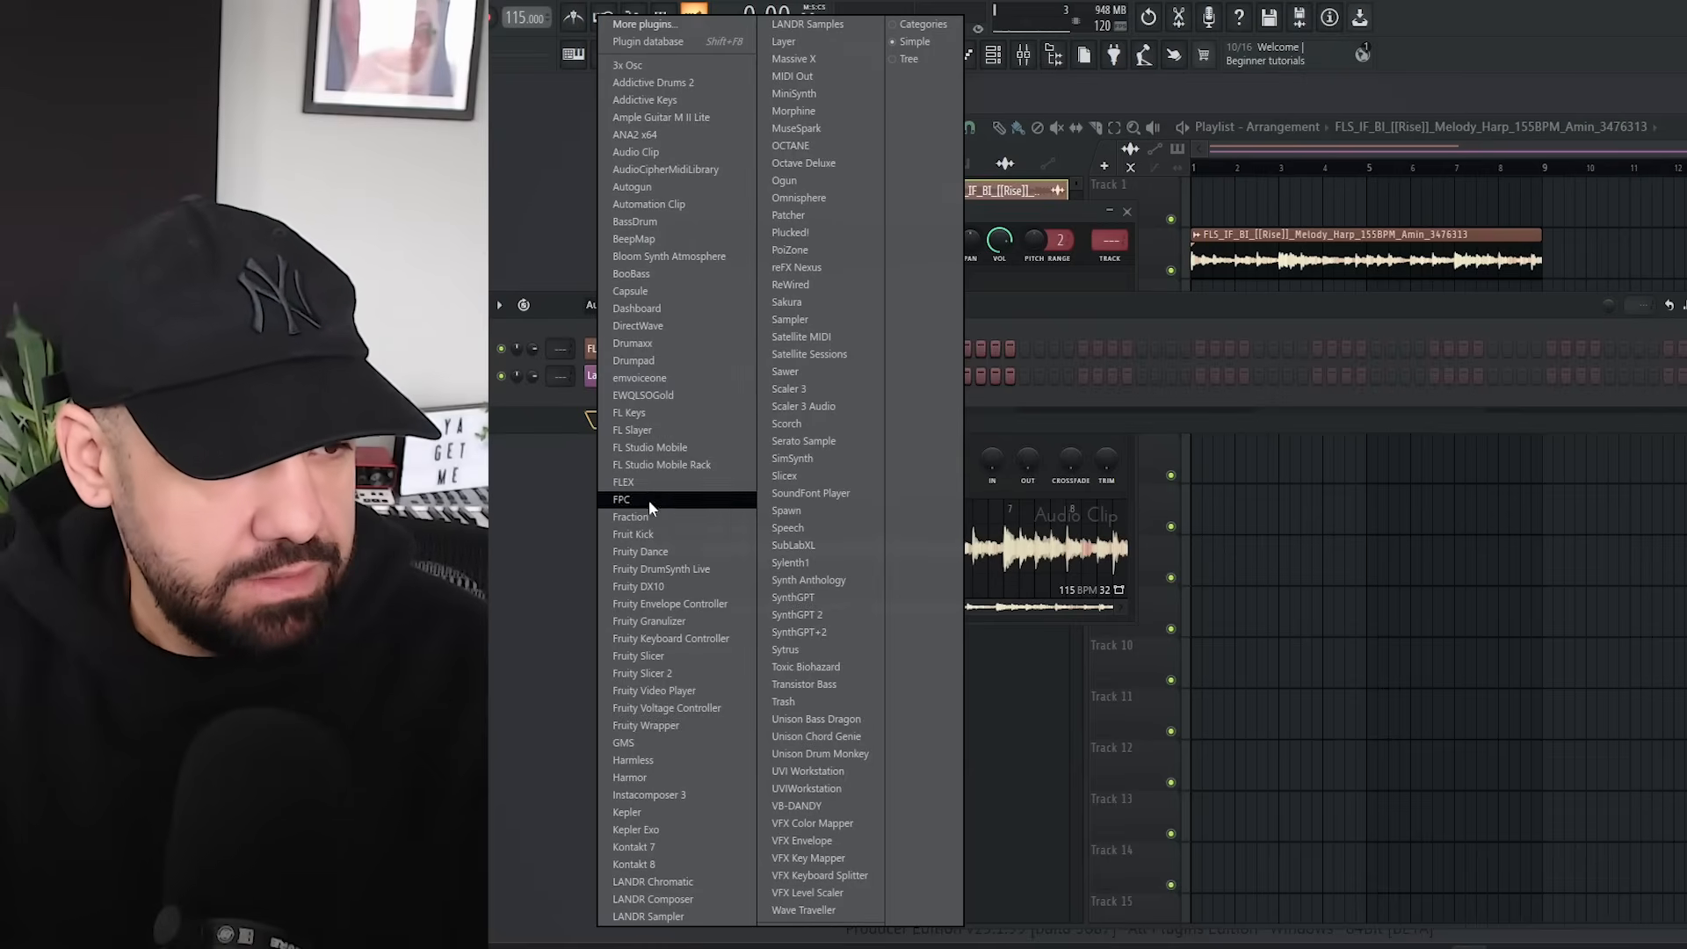
mouse_move(648, 447)
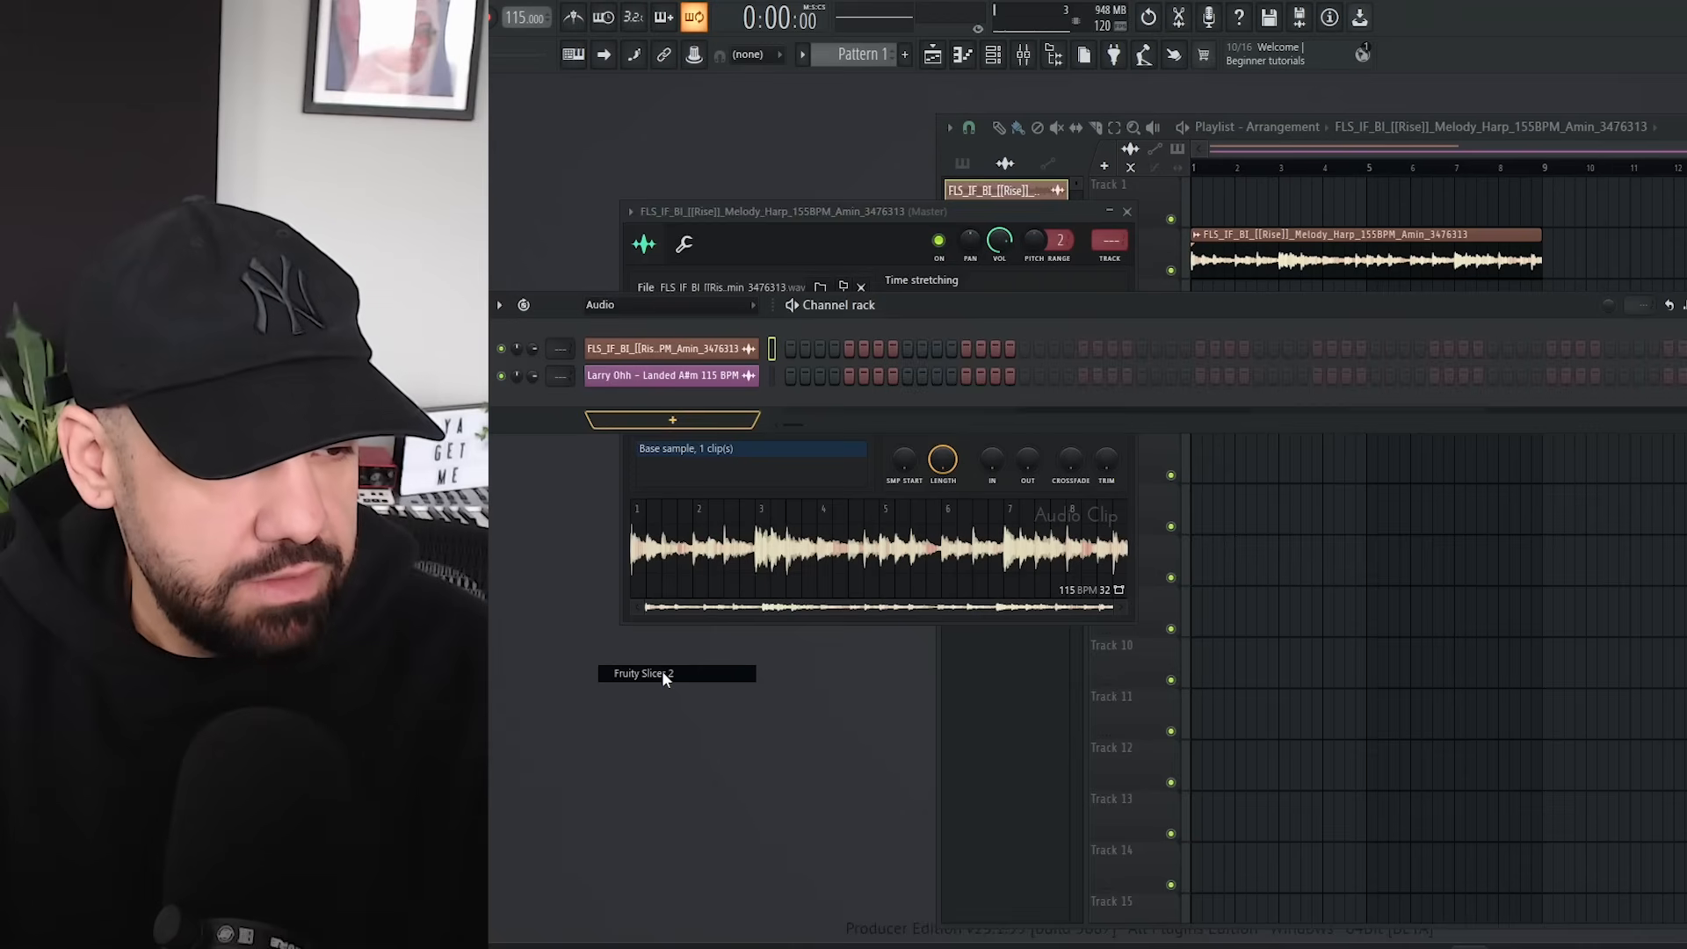
Step: Add a Fruity Slicer 2 channel with the harp melody and show its sliced waveform window
click(645, 674)
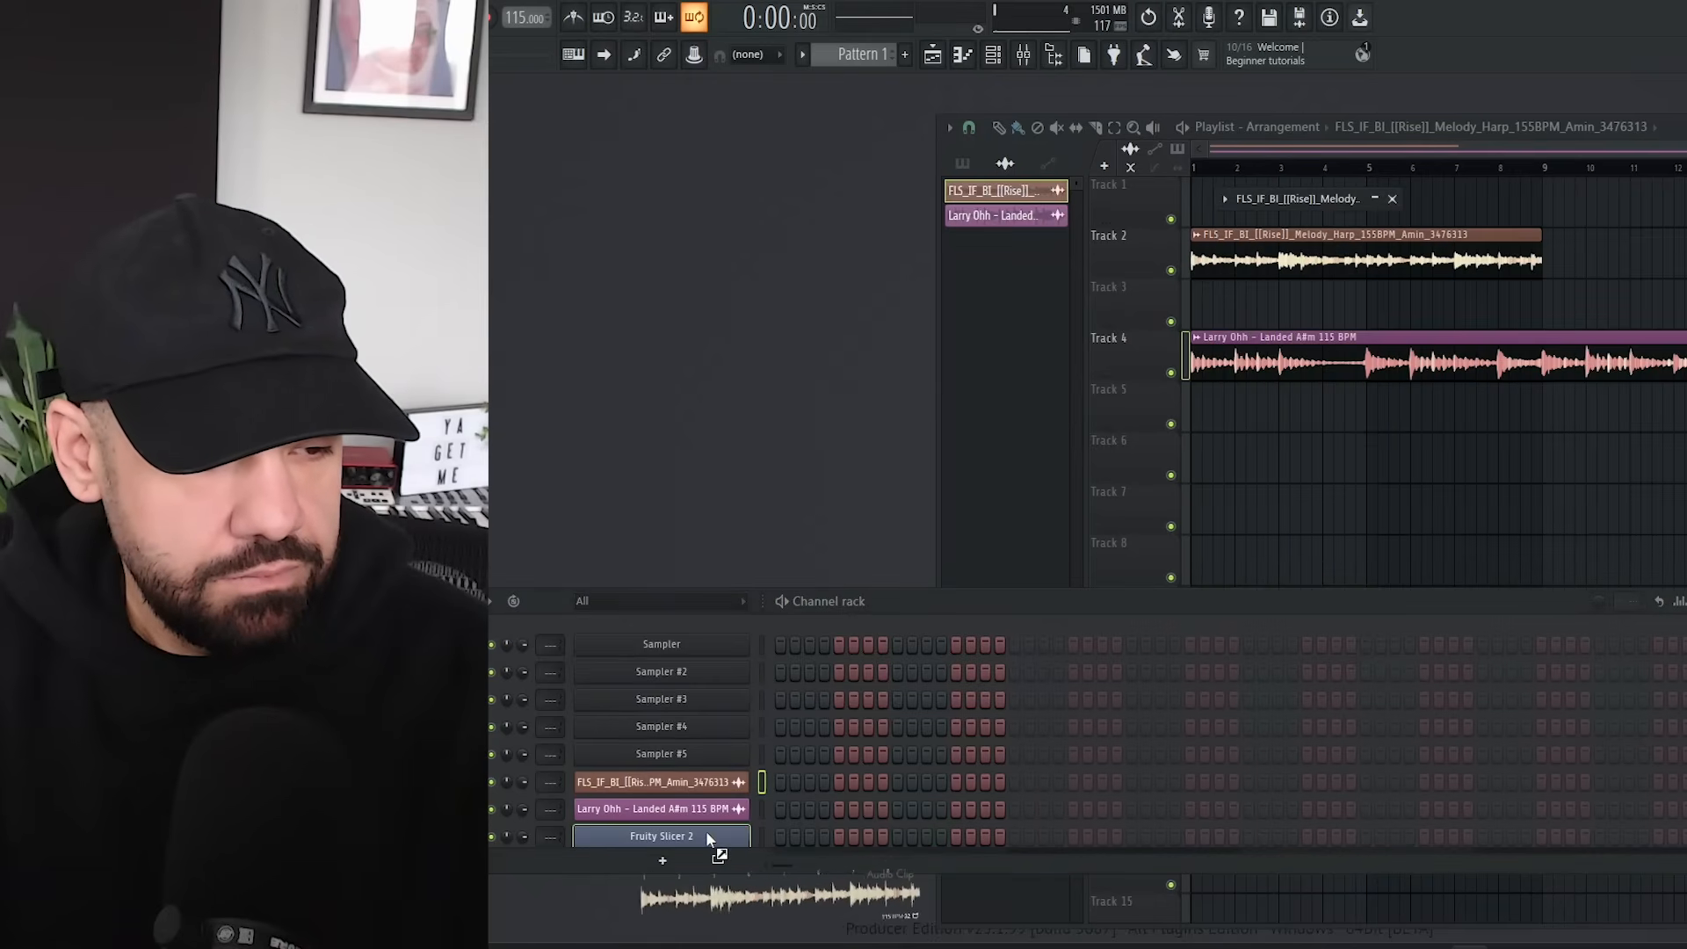
click(661, 837)
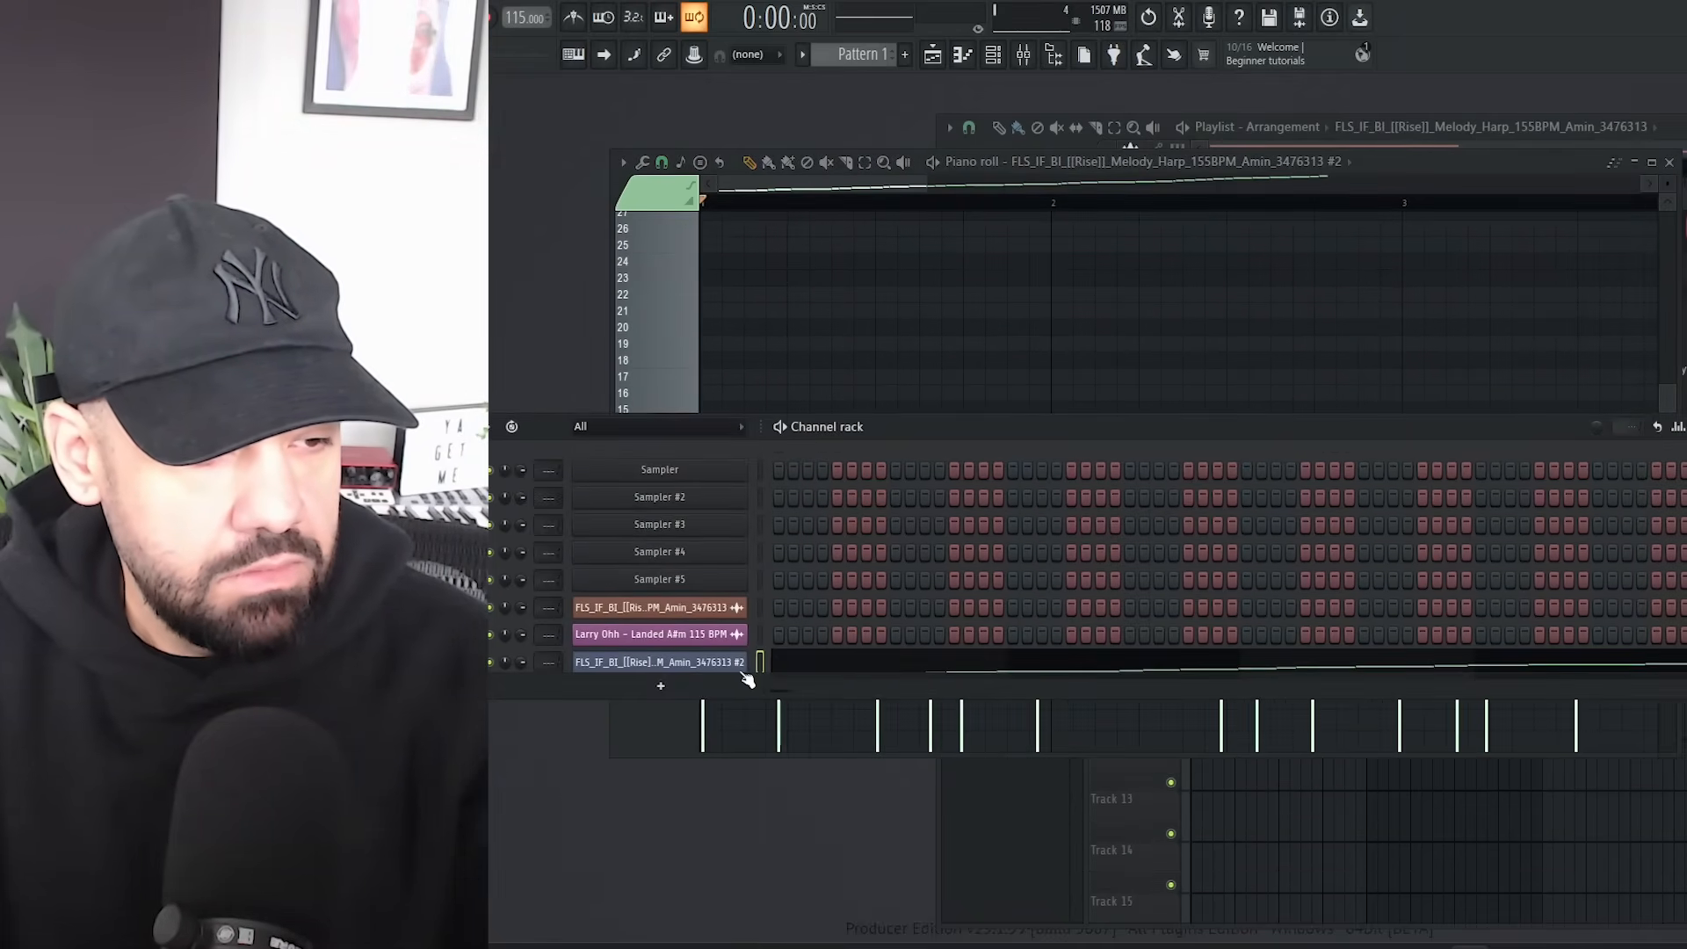
click(660, 661)
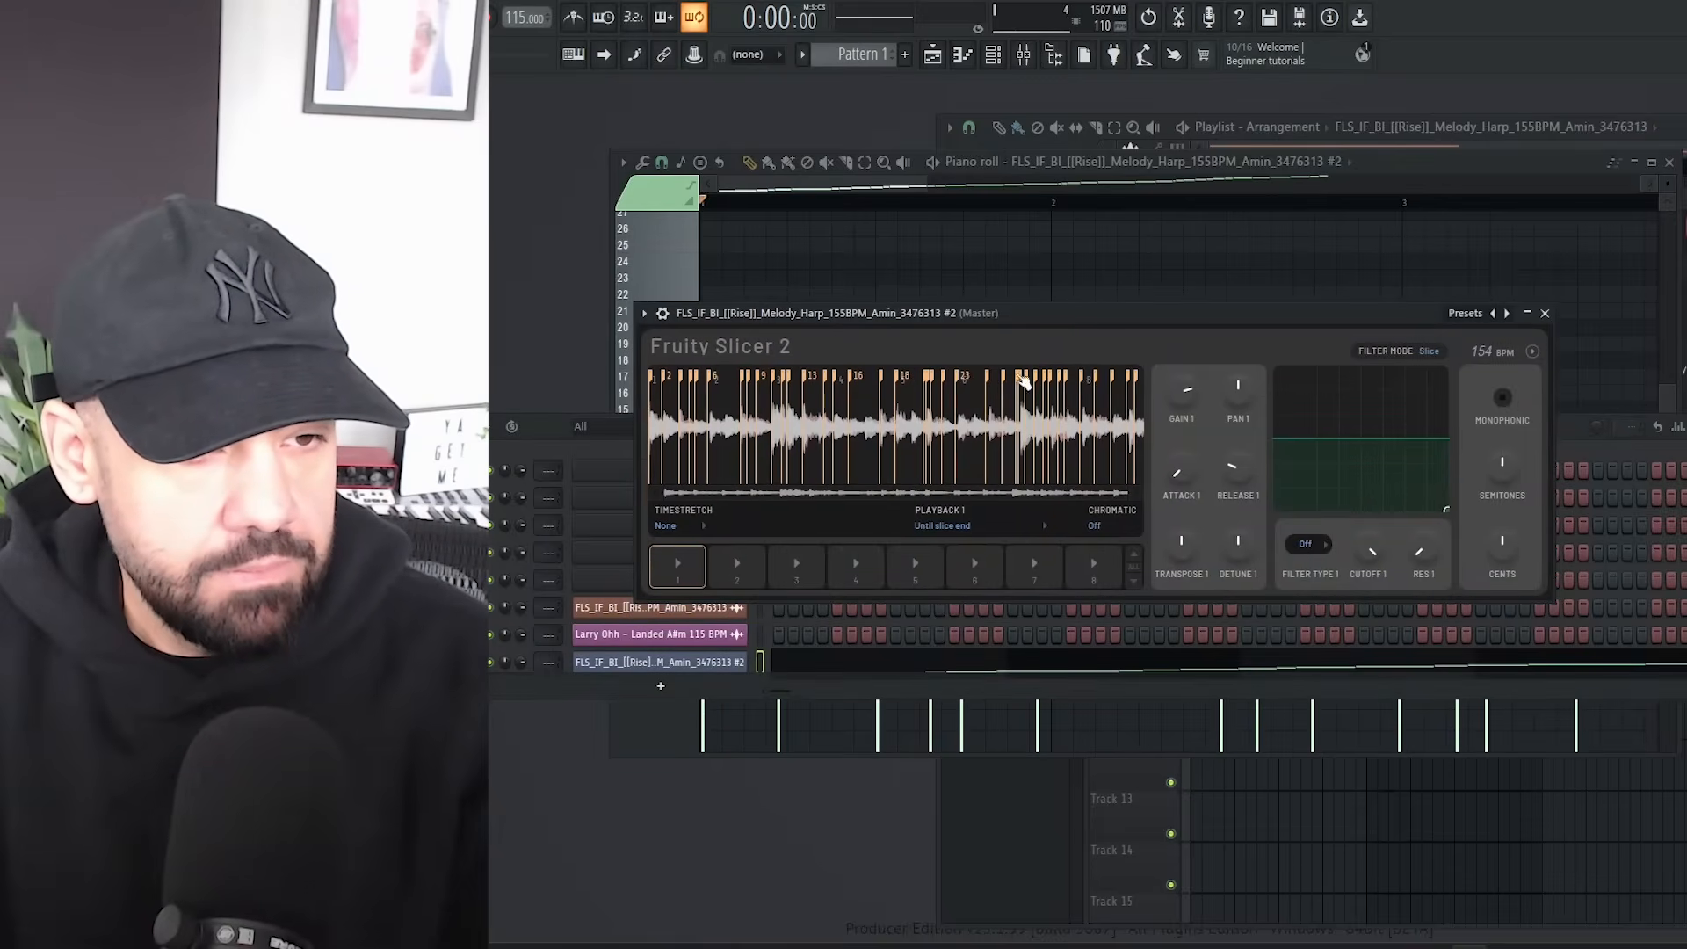
click(736, 566)
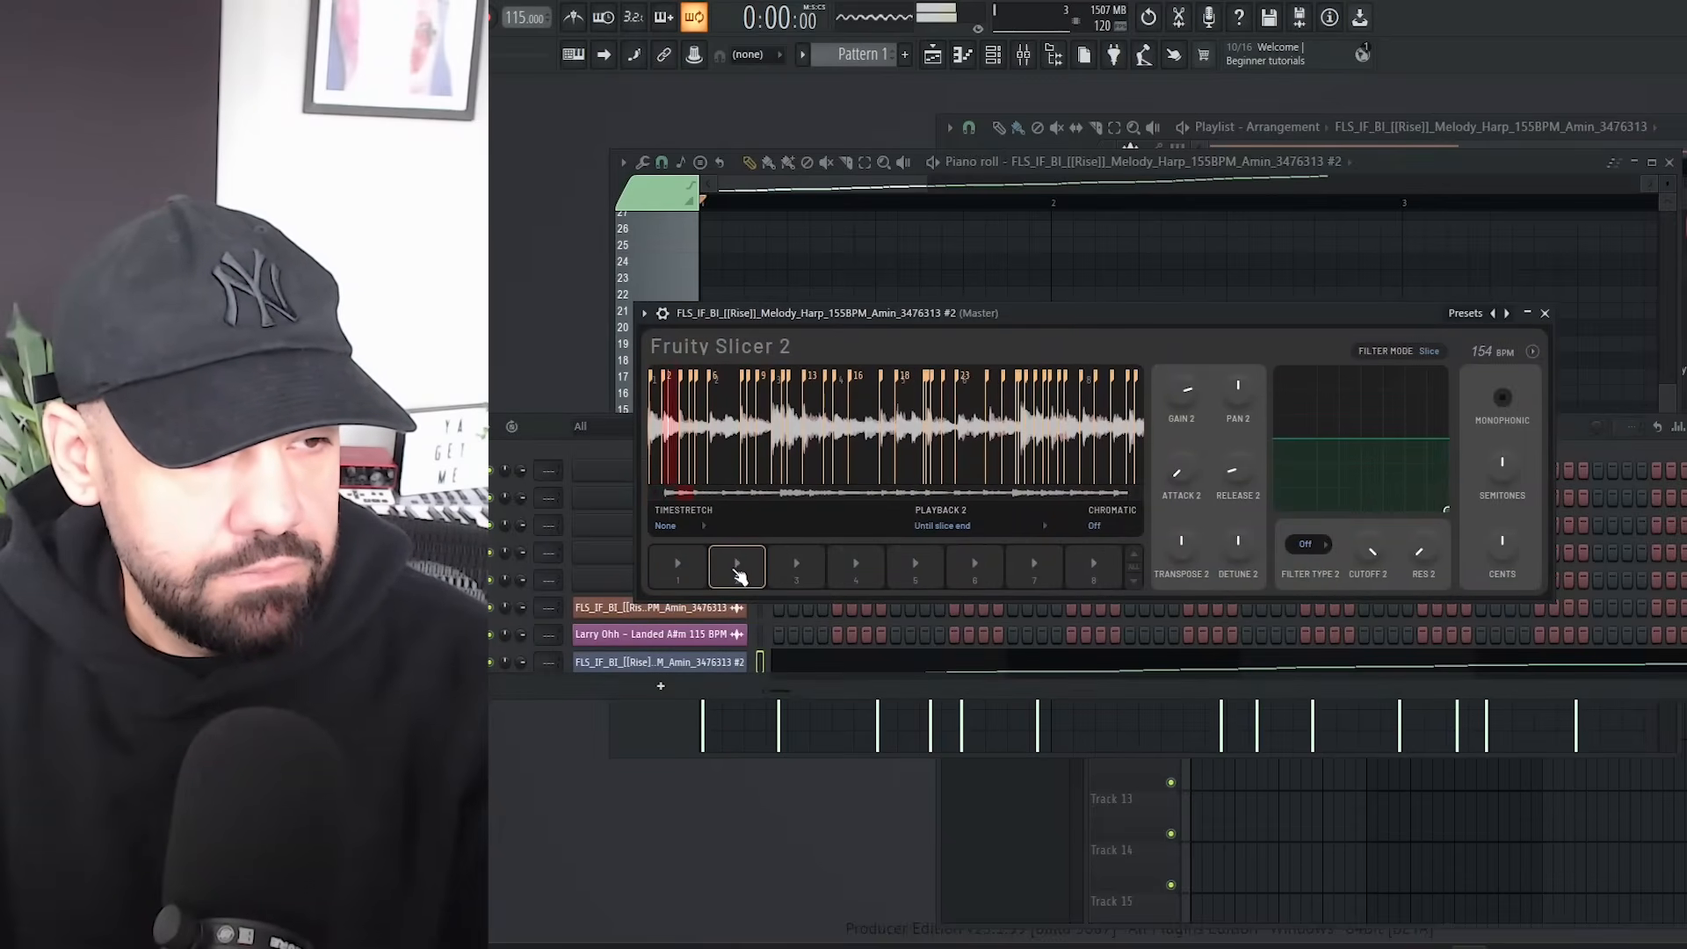
click(795, 566)
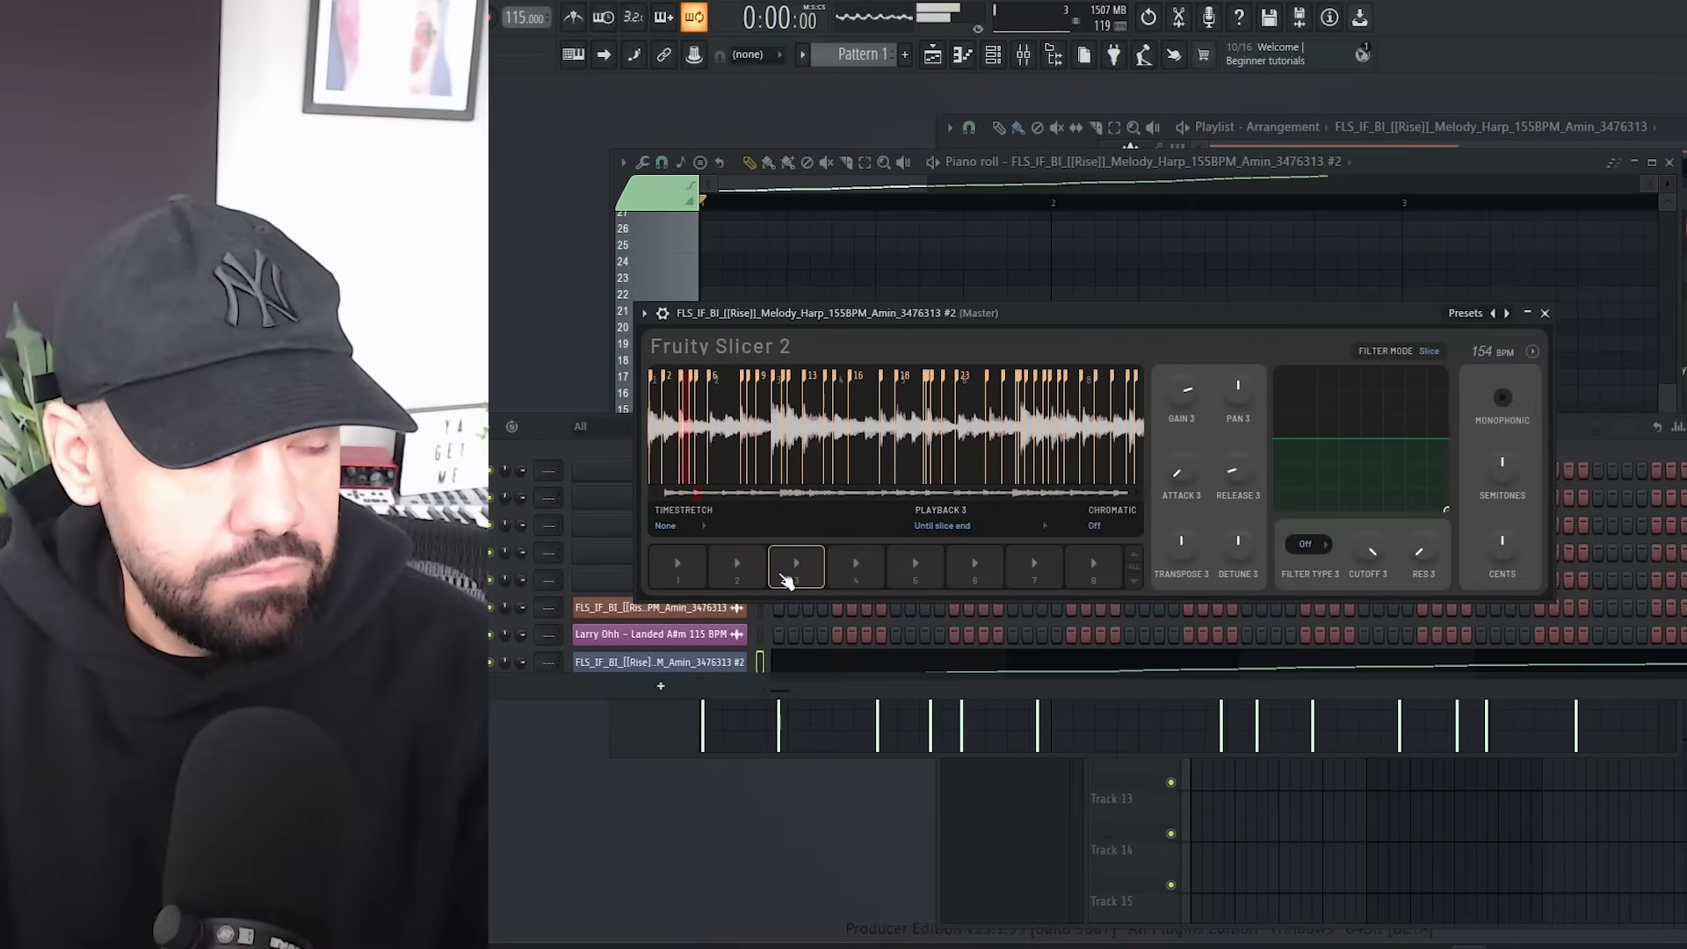
click(856, 568)
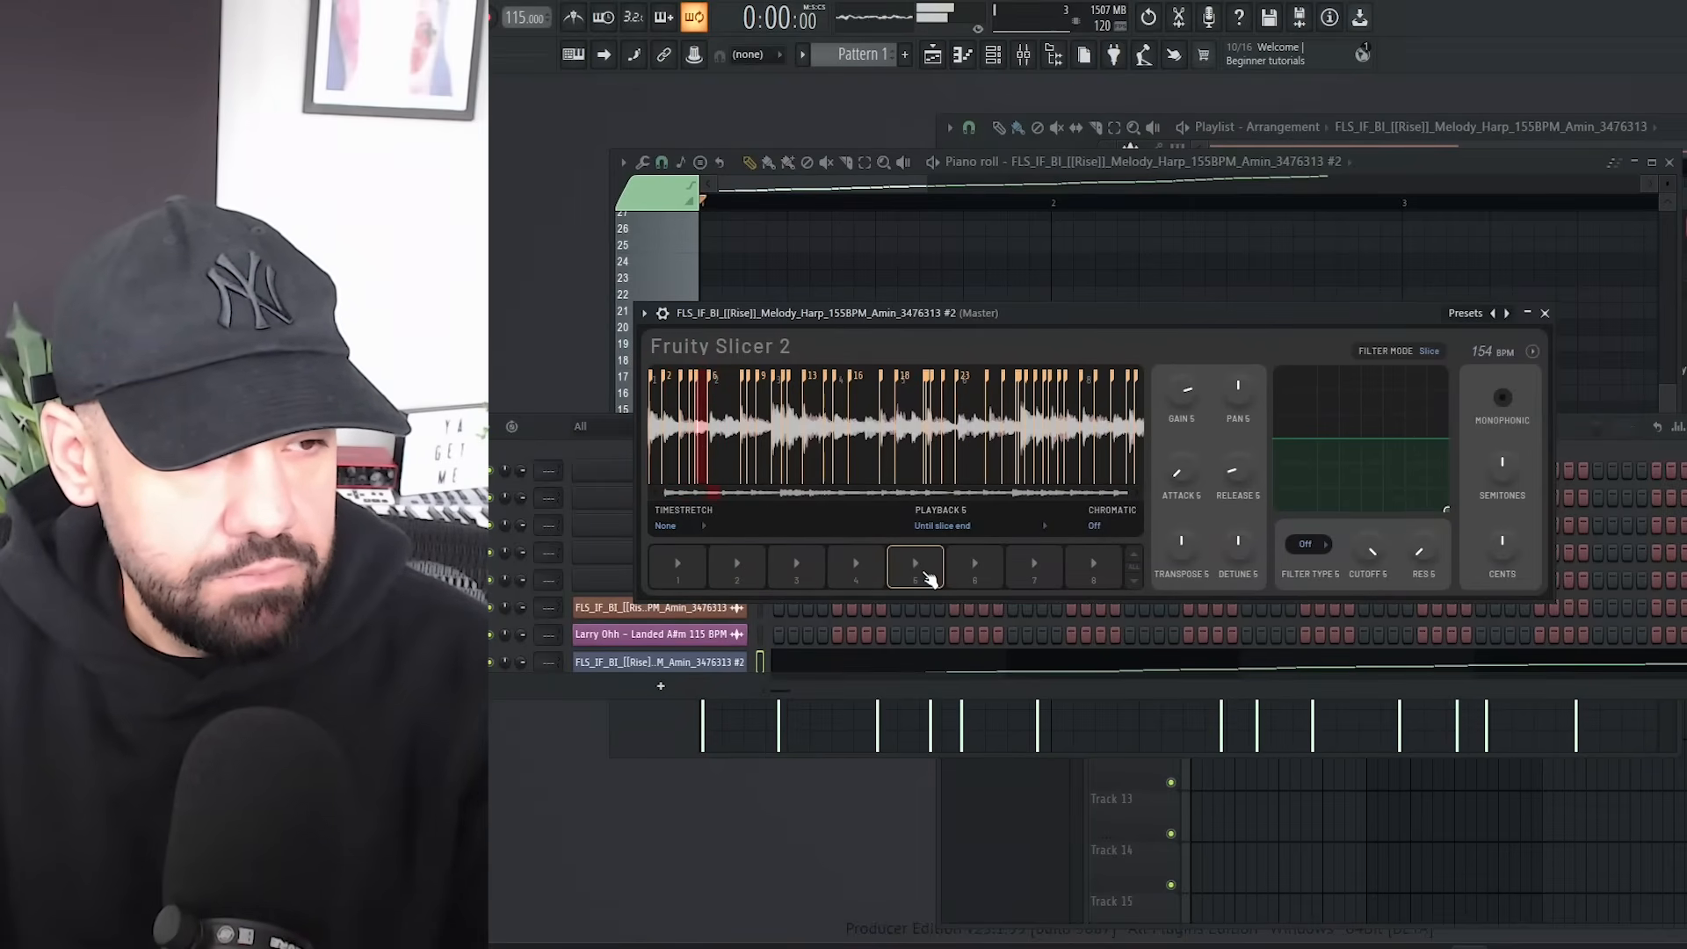
click(974, 568)
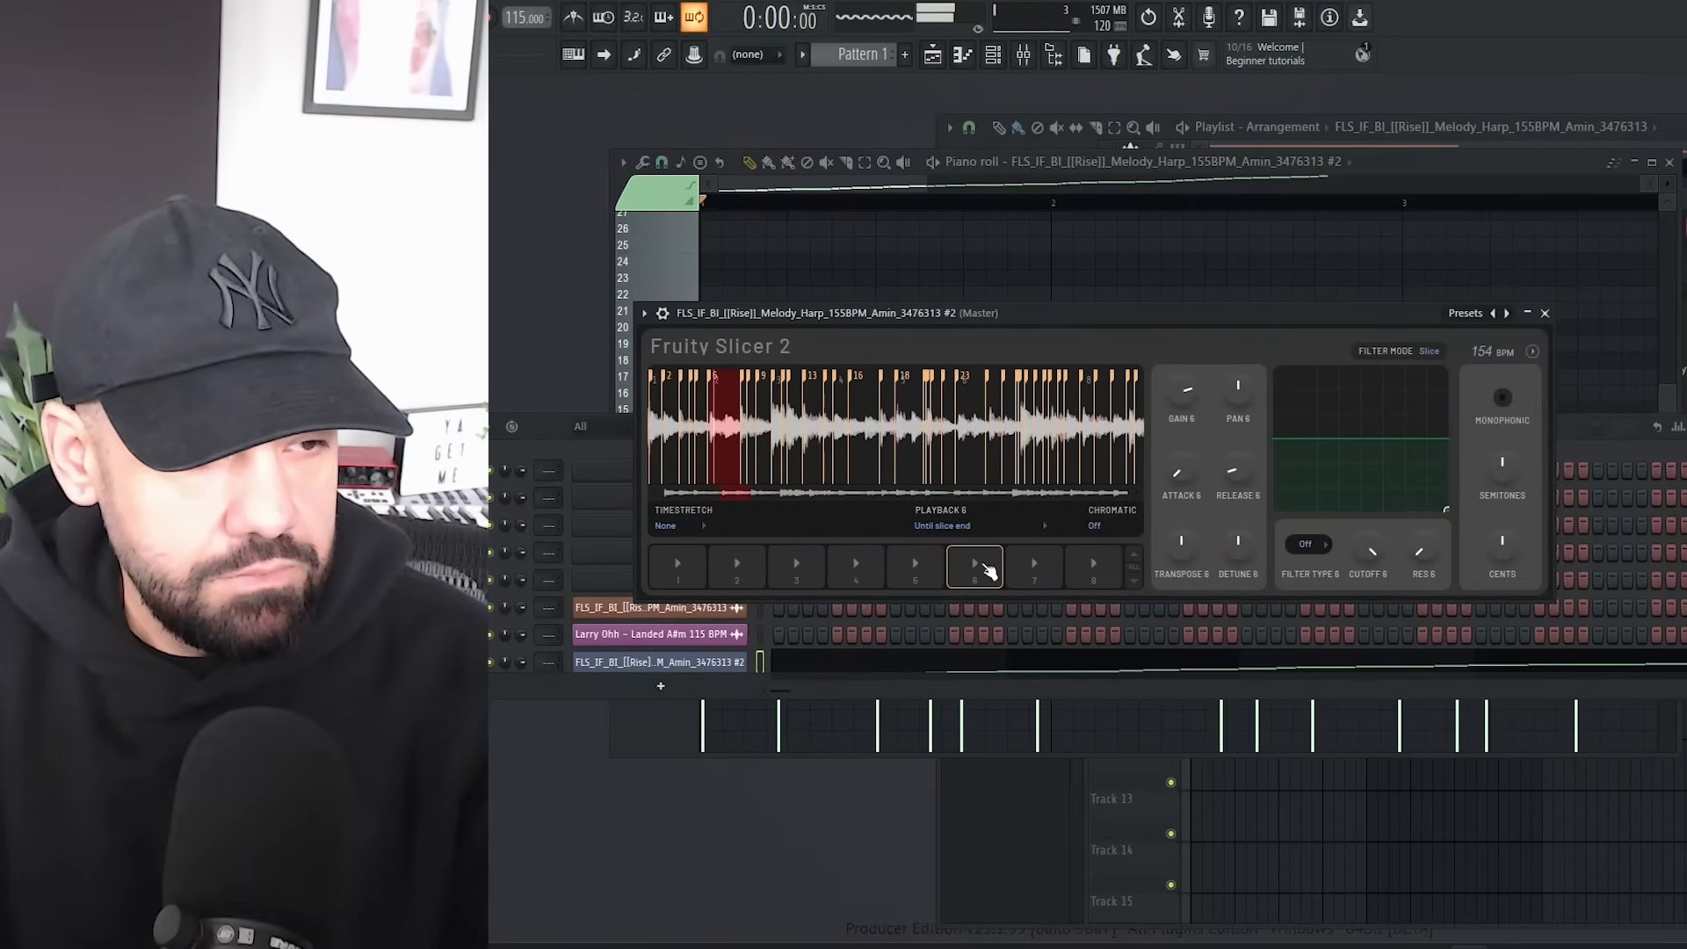
click(1034, 568)
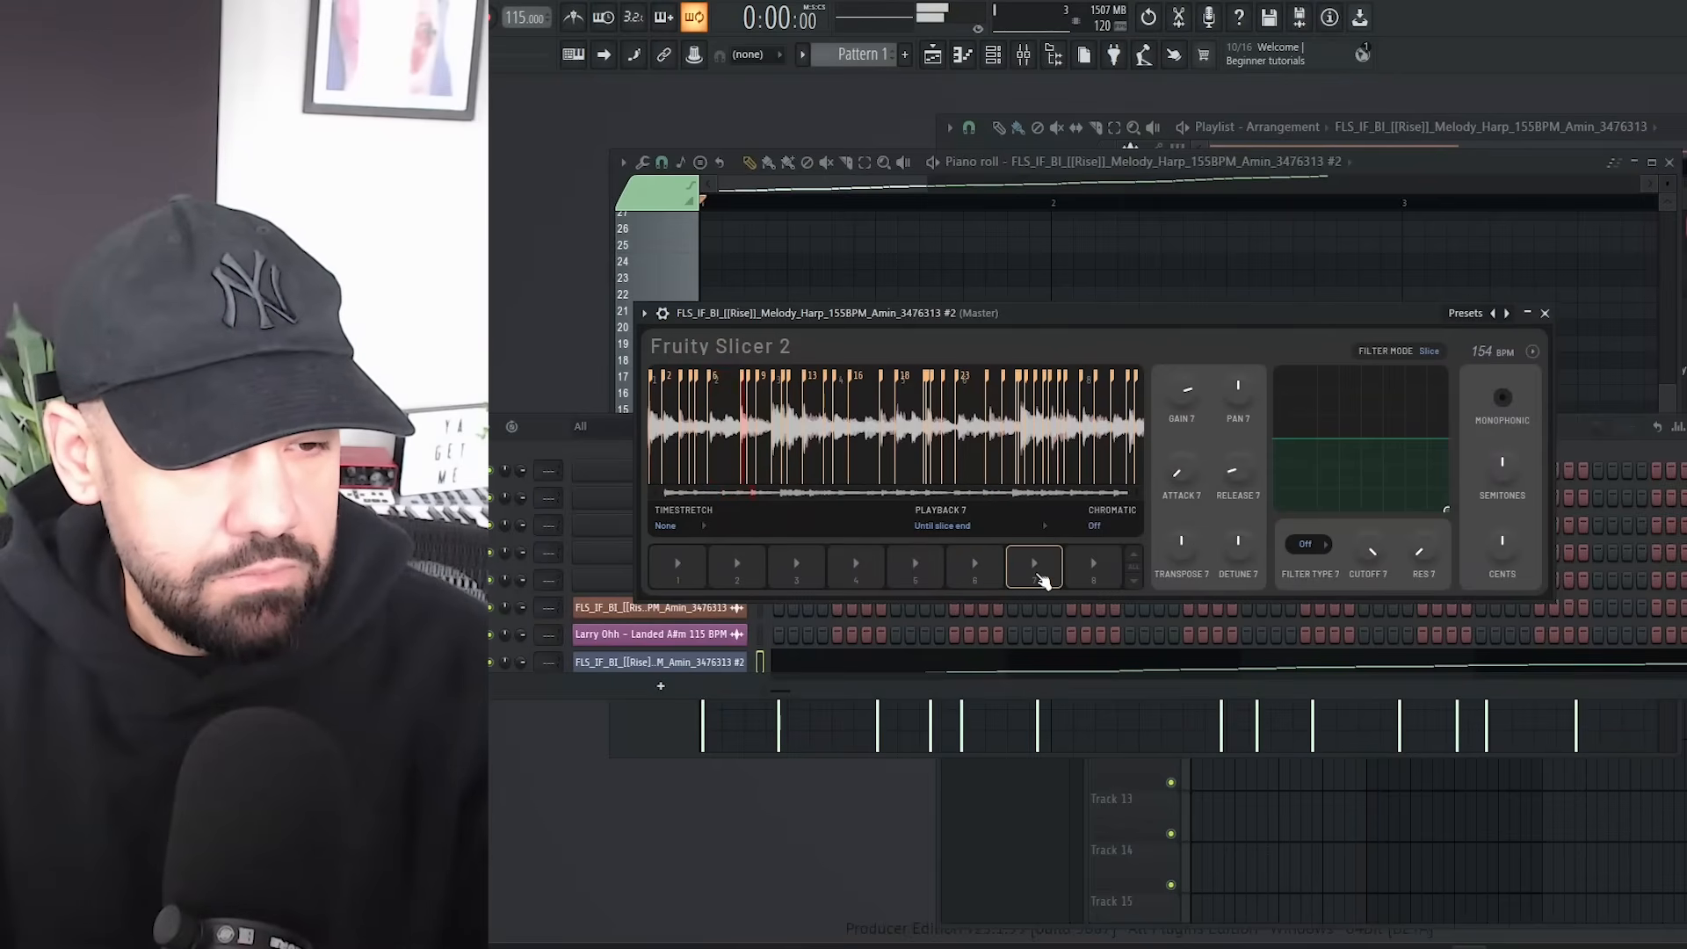
click(1094, 568)
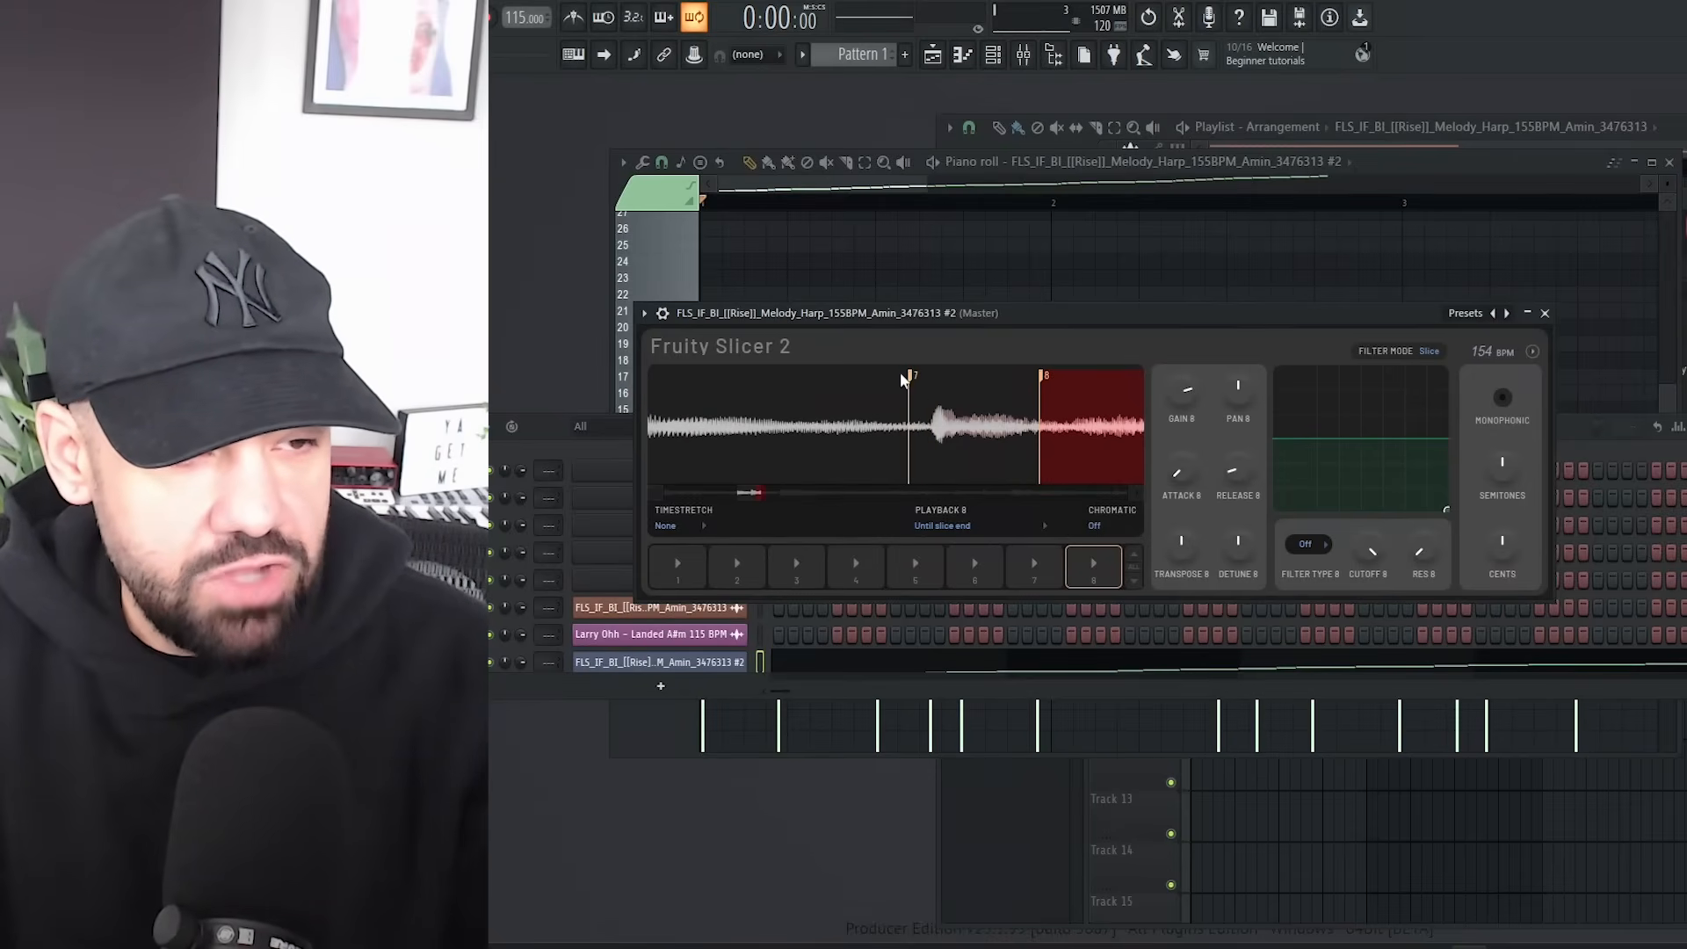
right_click(909, 379)
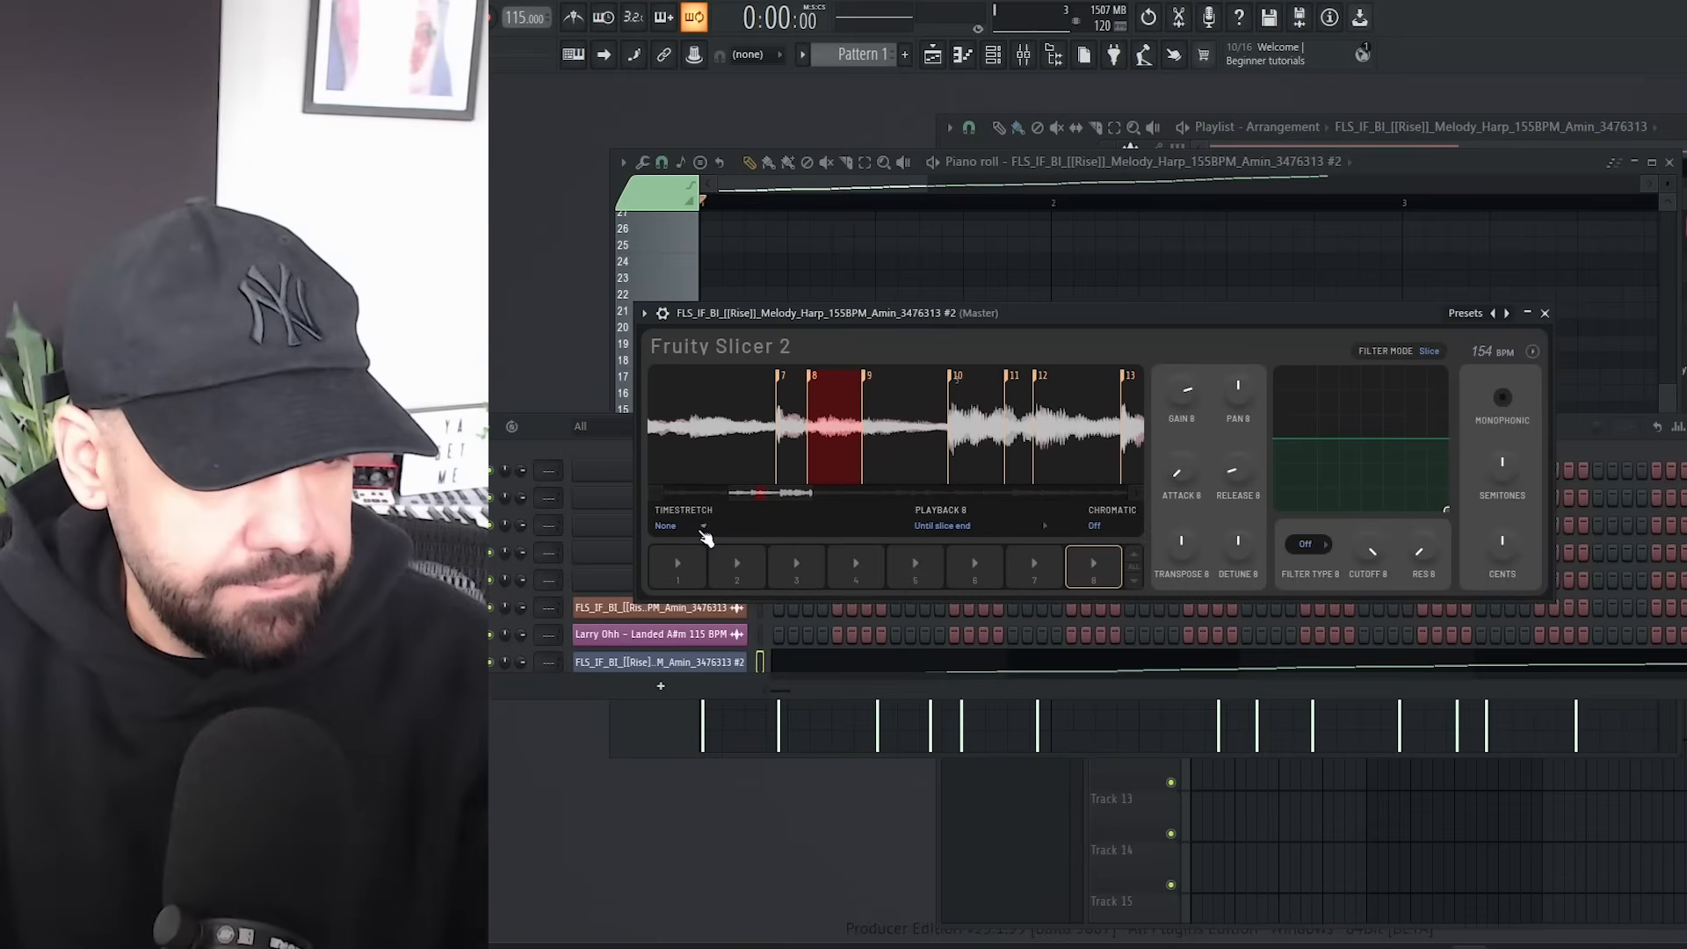
click(674, 525)
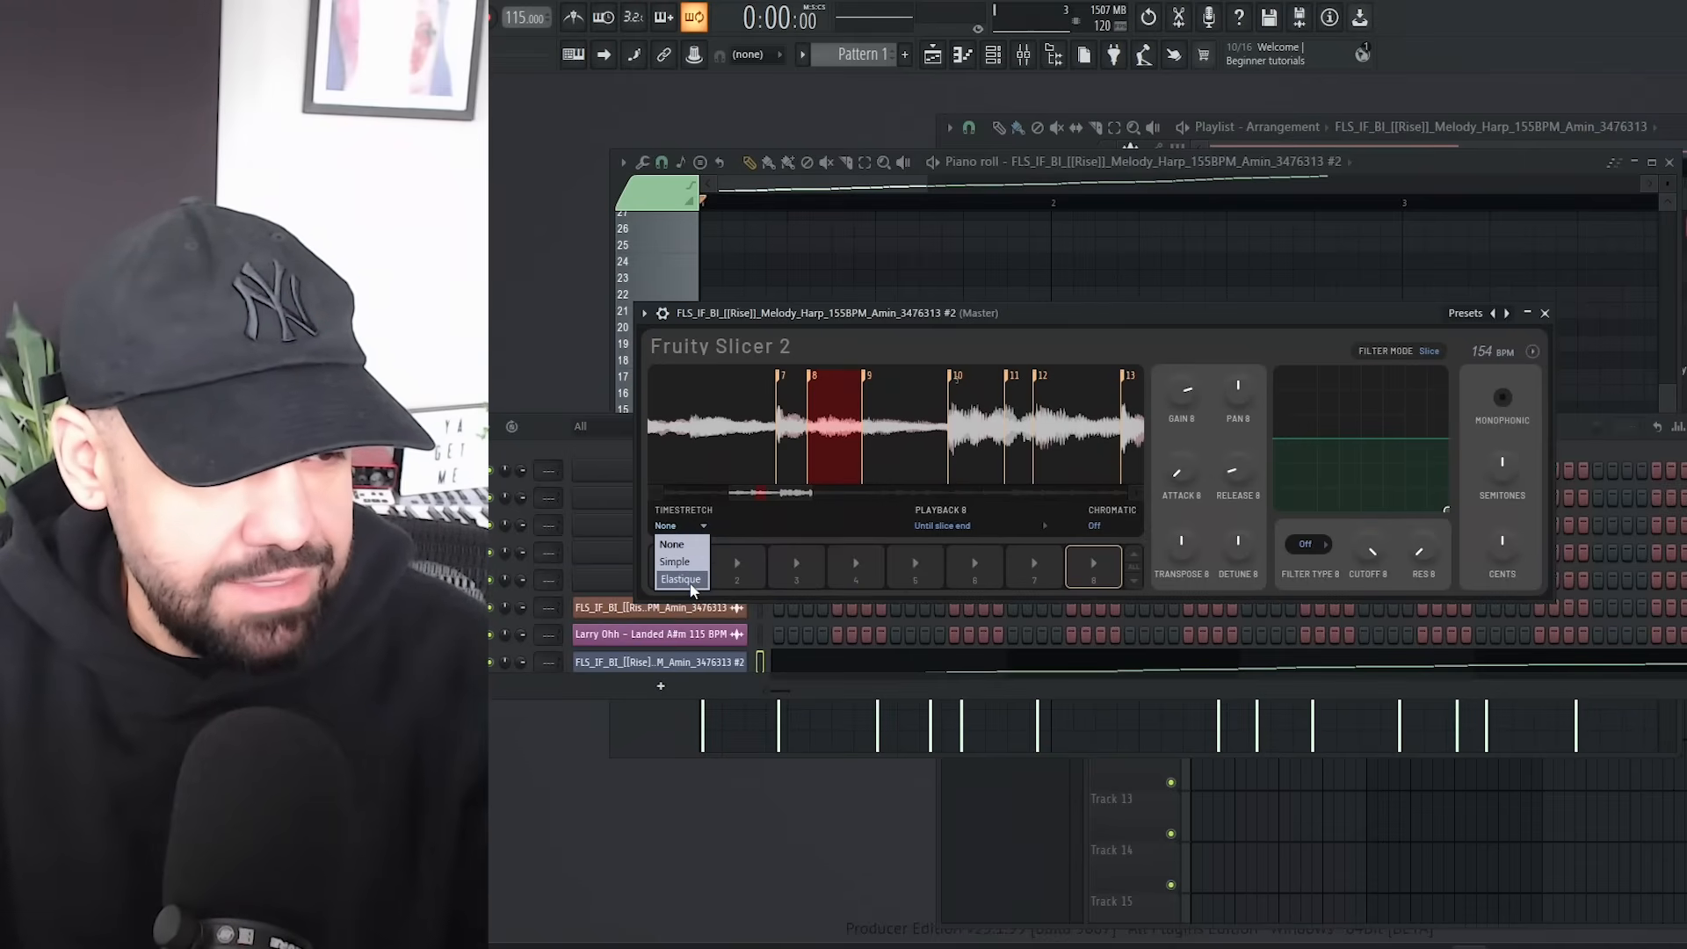
click(671, 543)
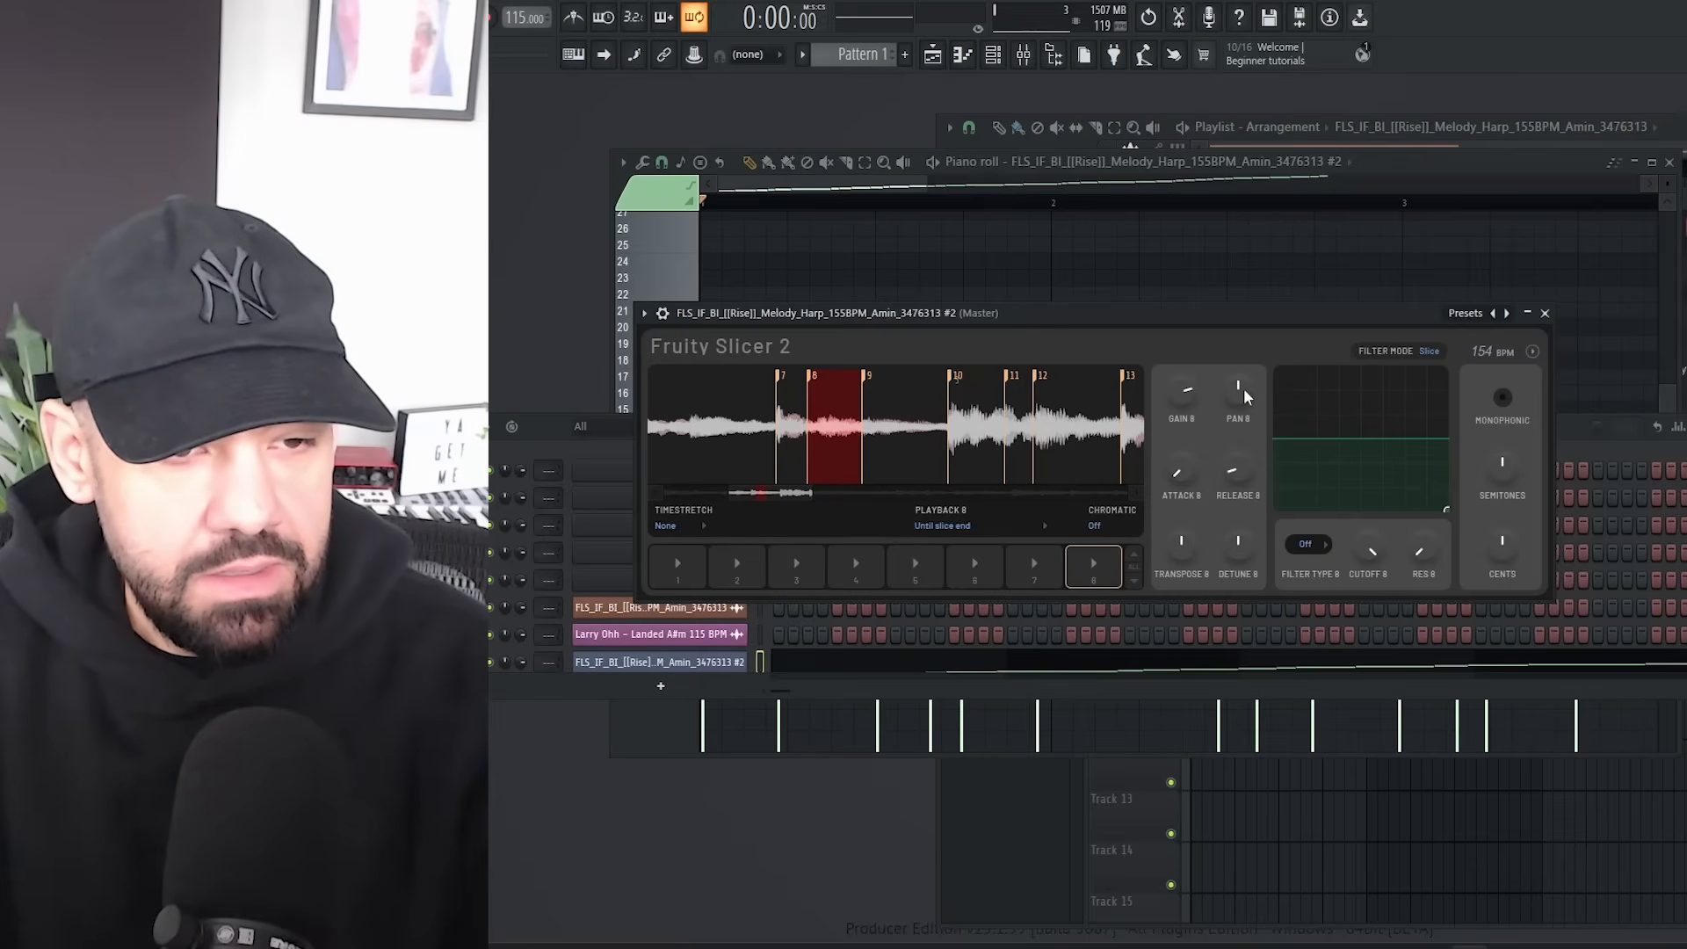
mouse_move(1186, 481)
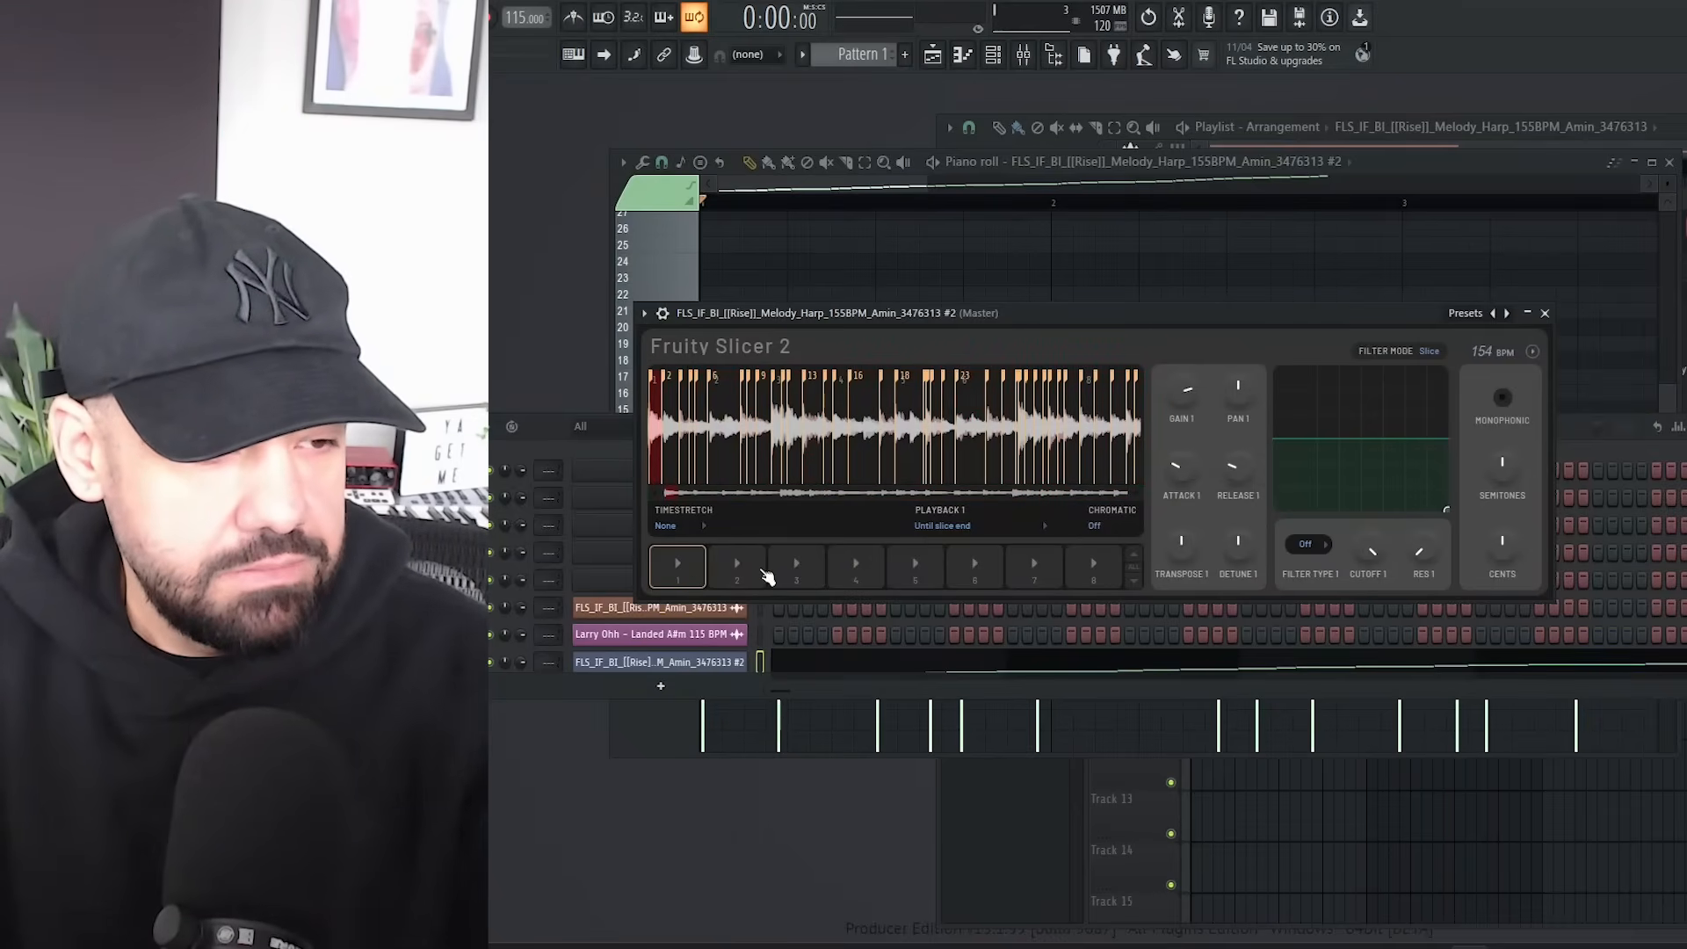
click(794, 568)
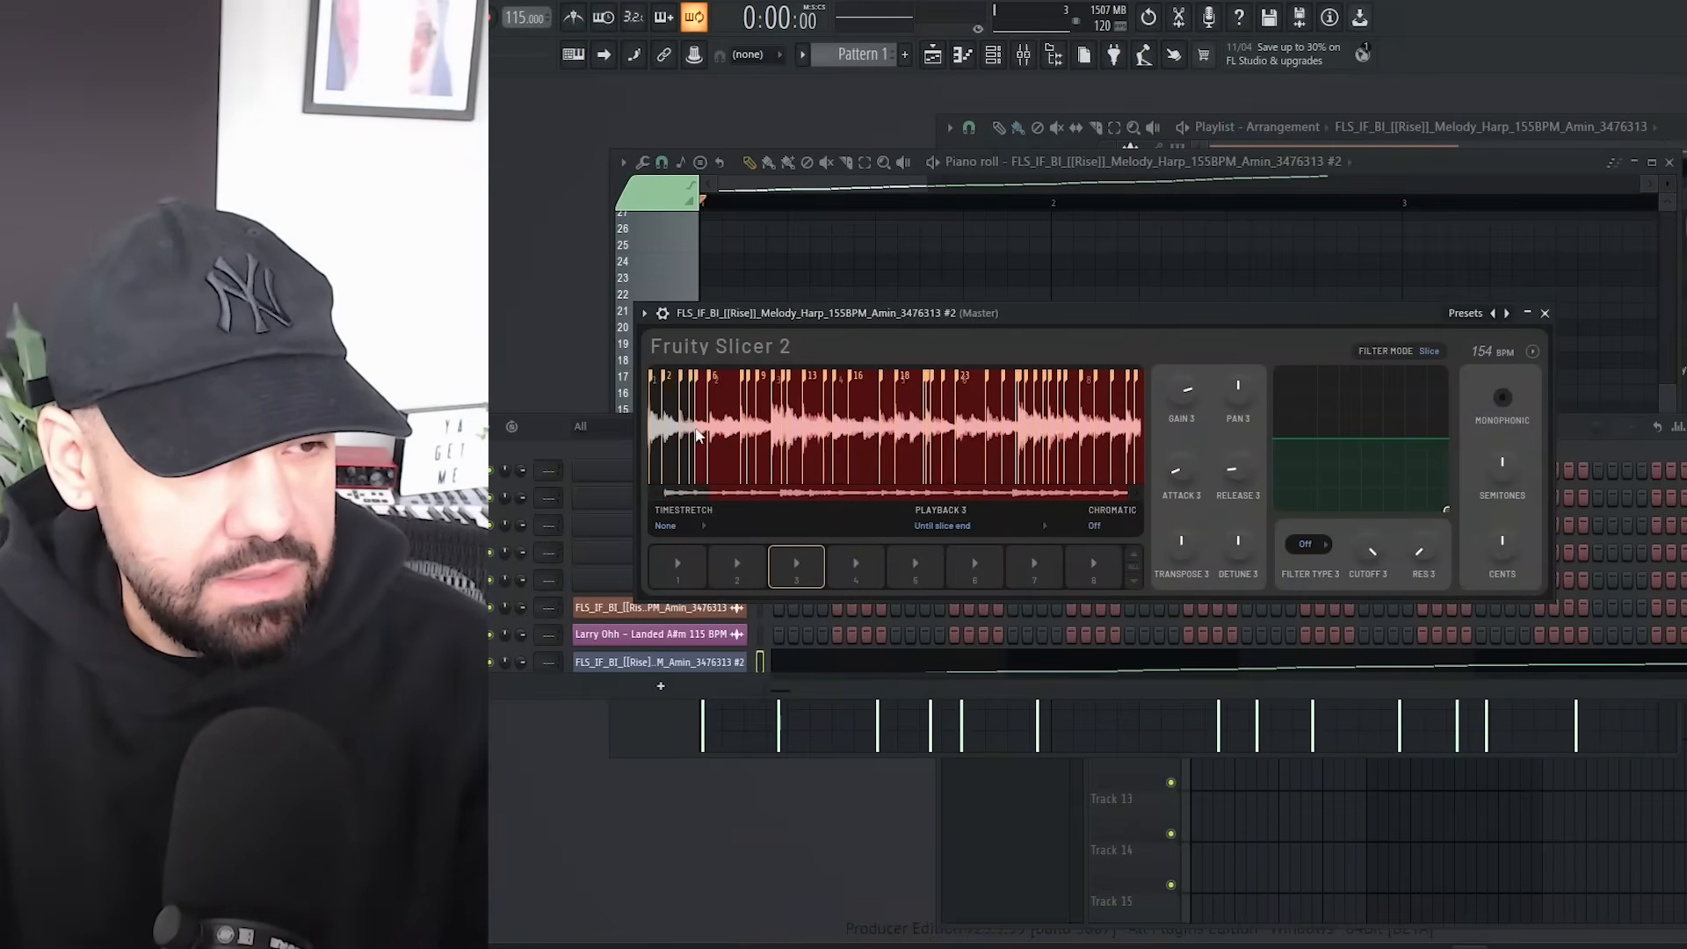
click(856, 568)
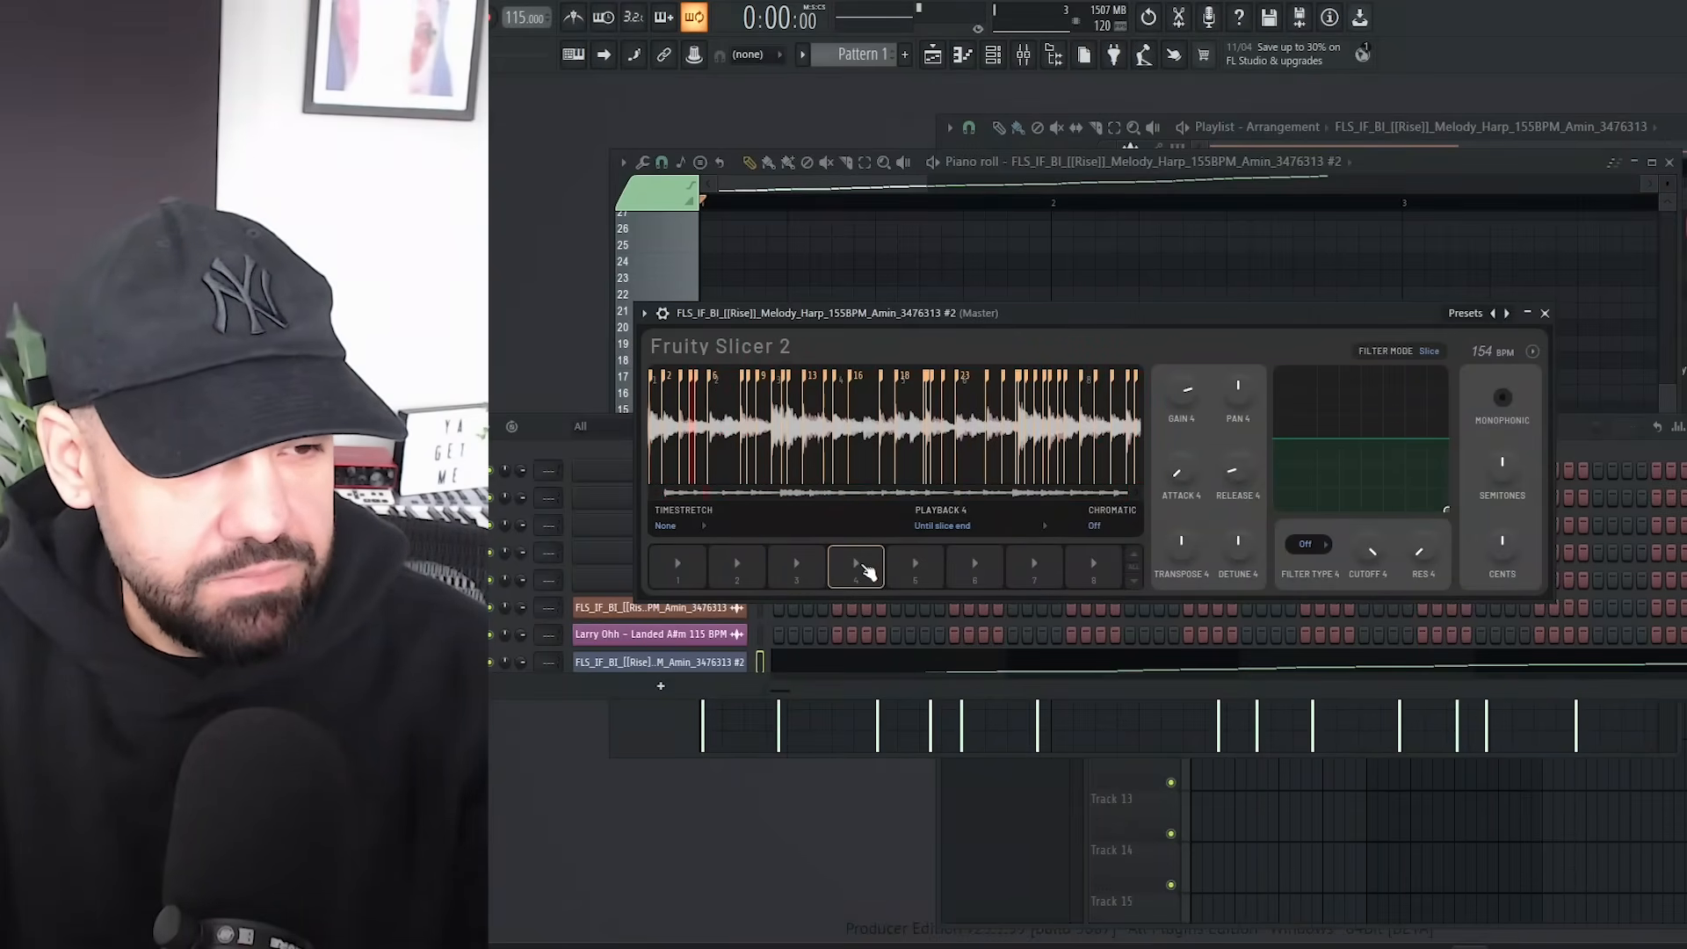
click(794, 564)
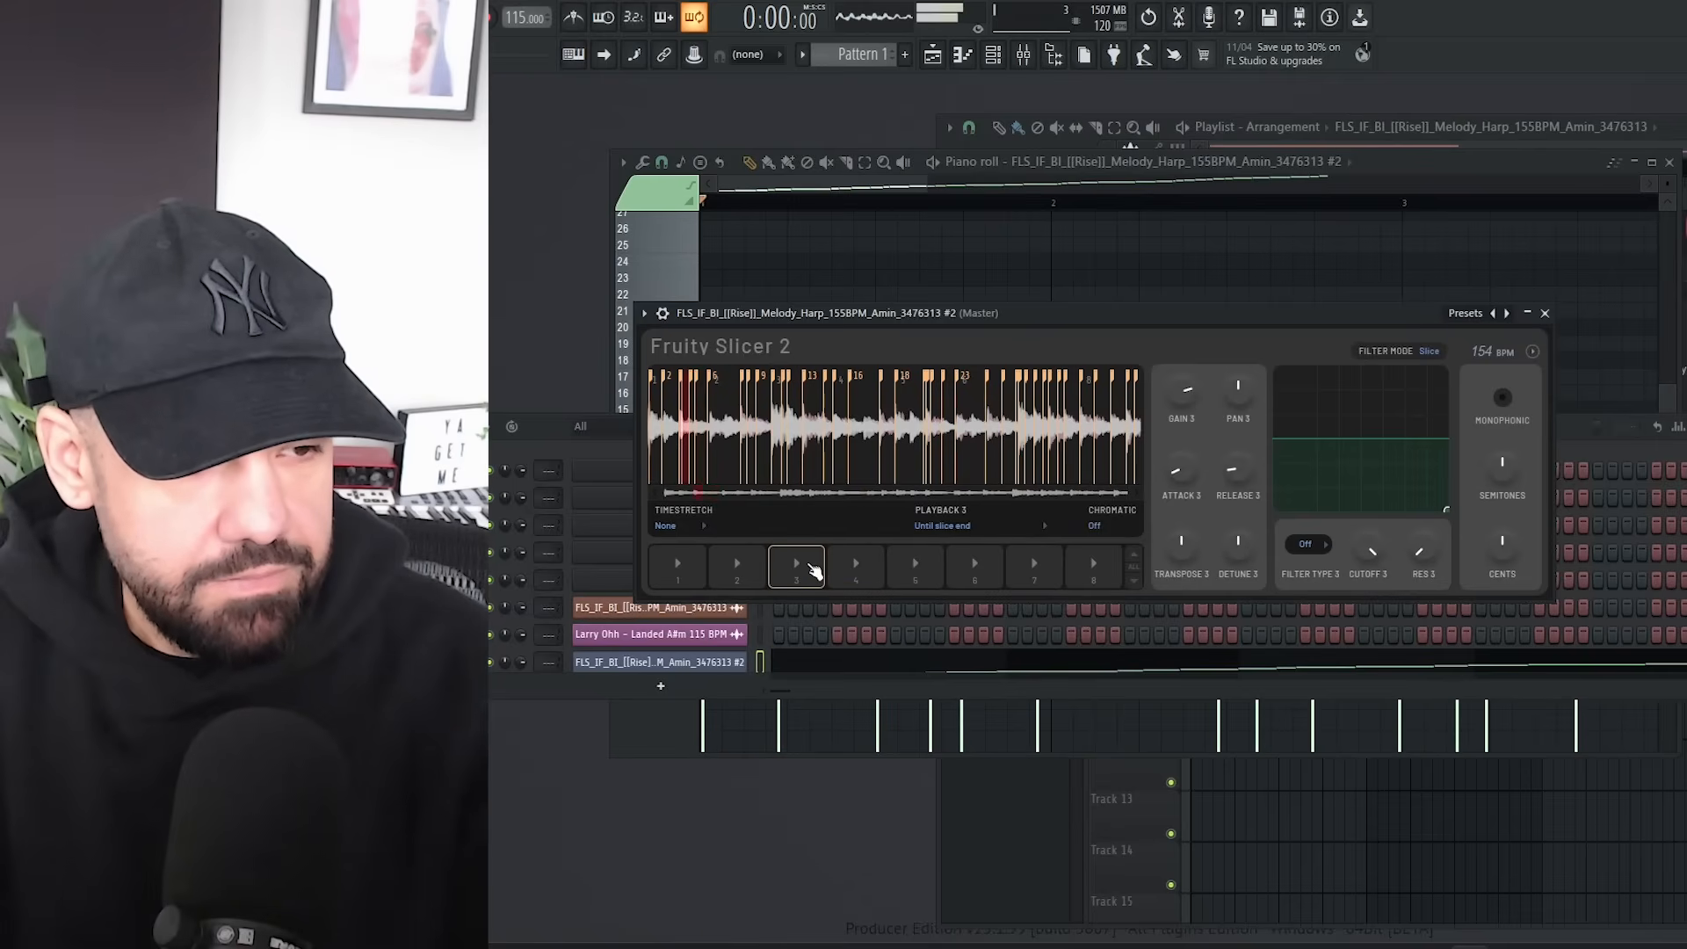
click(676, 566)
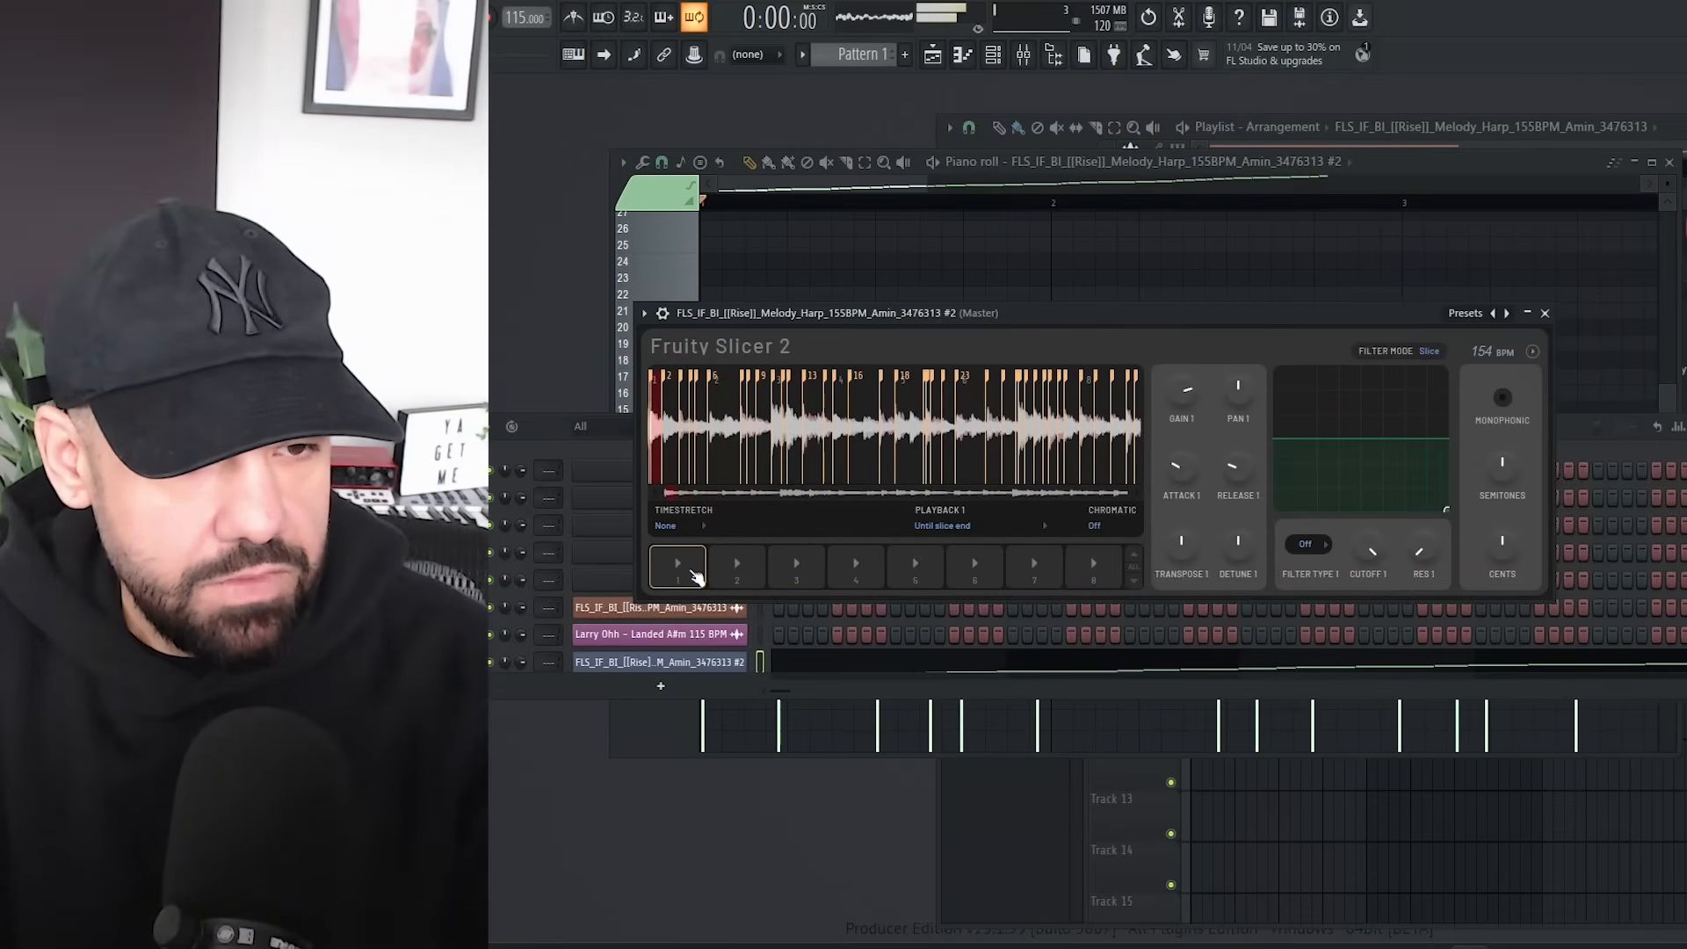
click(1034, 564)
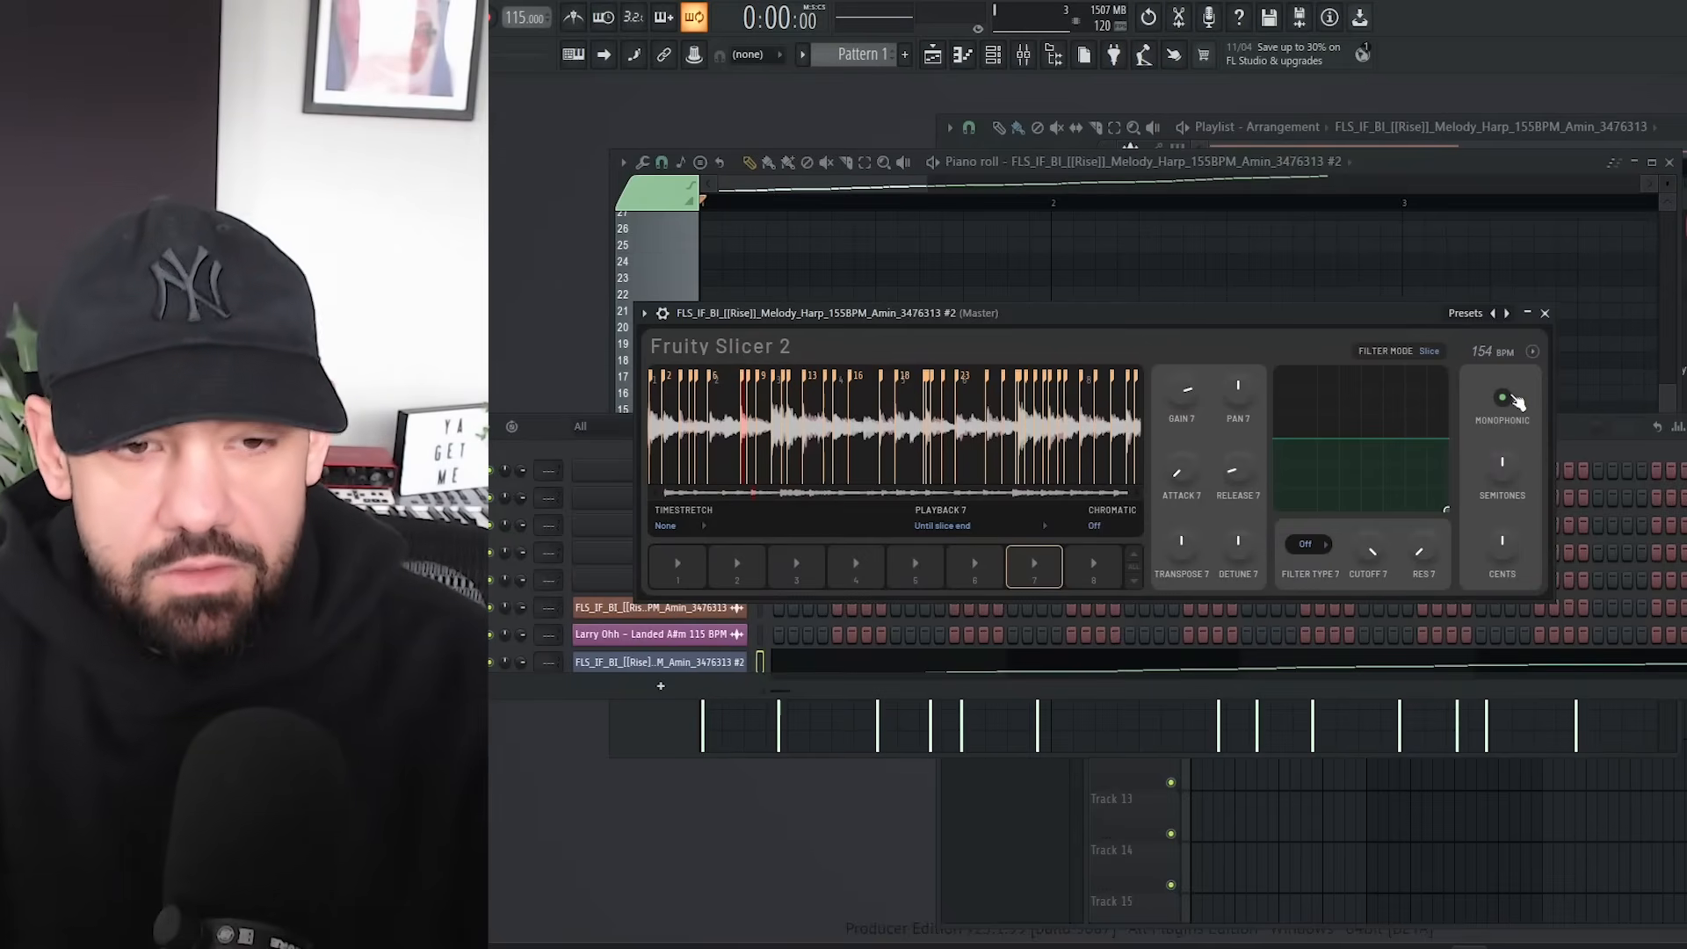
mouse_move(1517, 477)
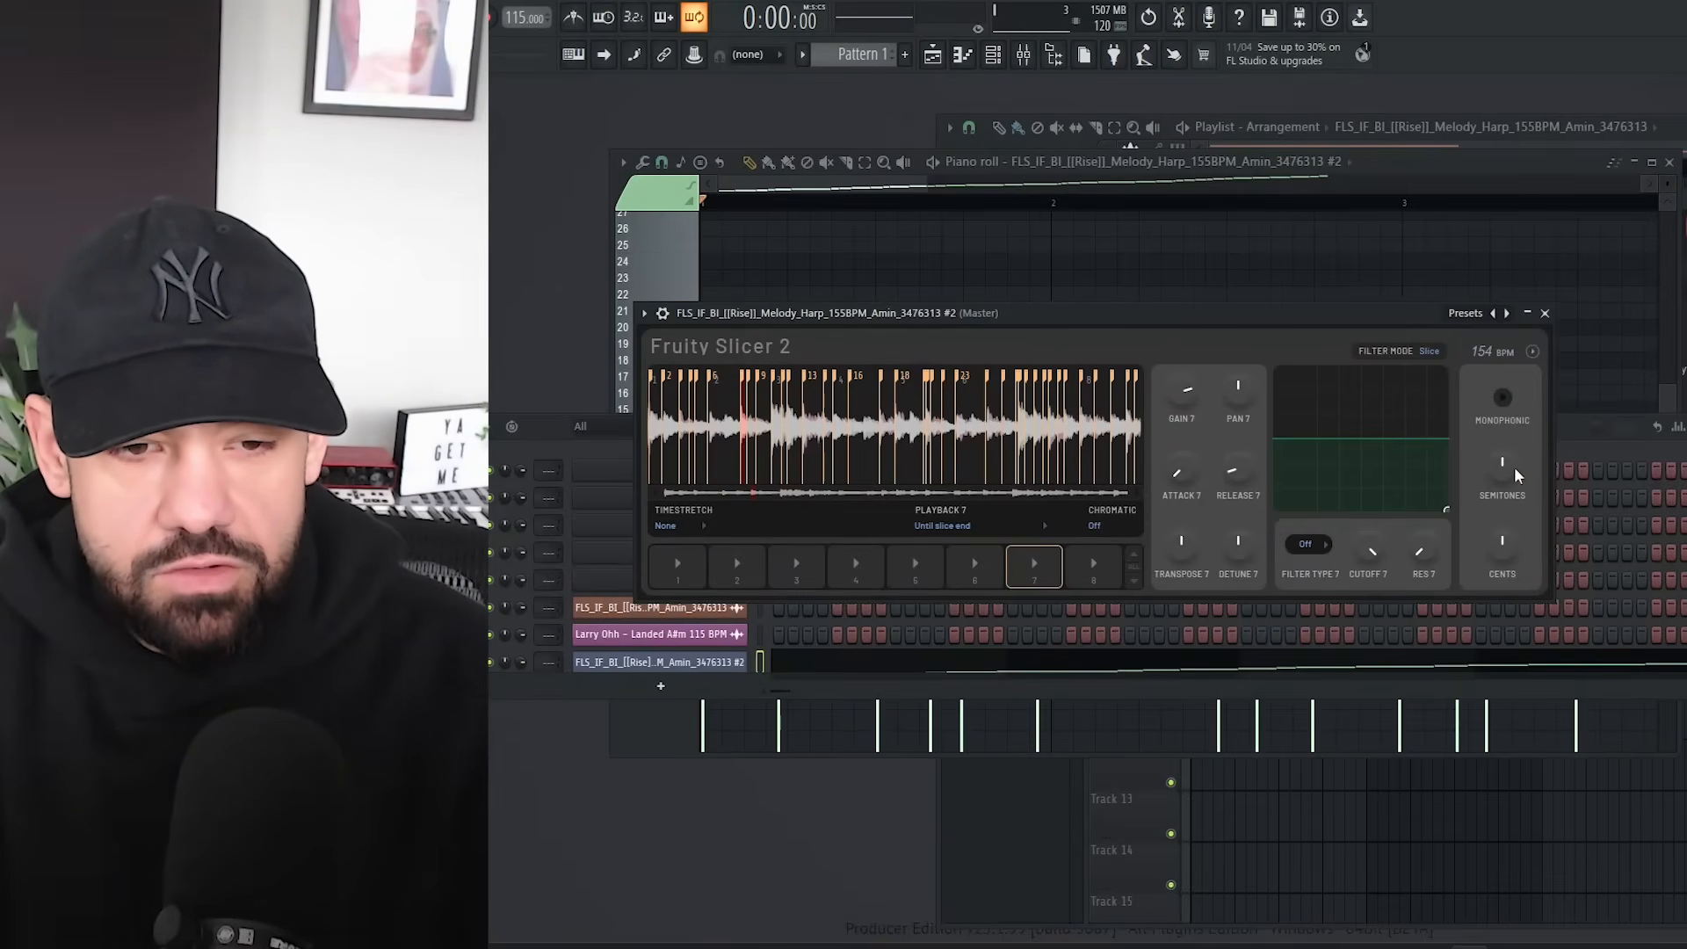
mouse_move(1381, 563)
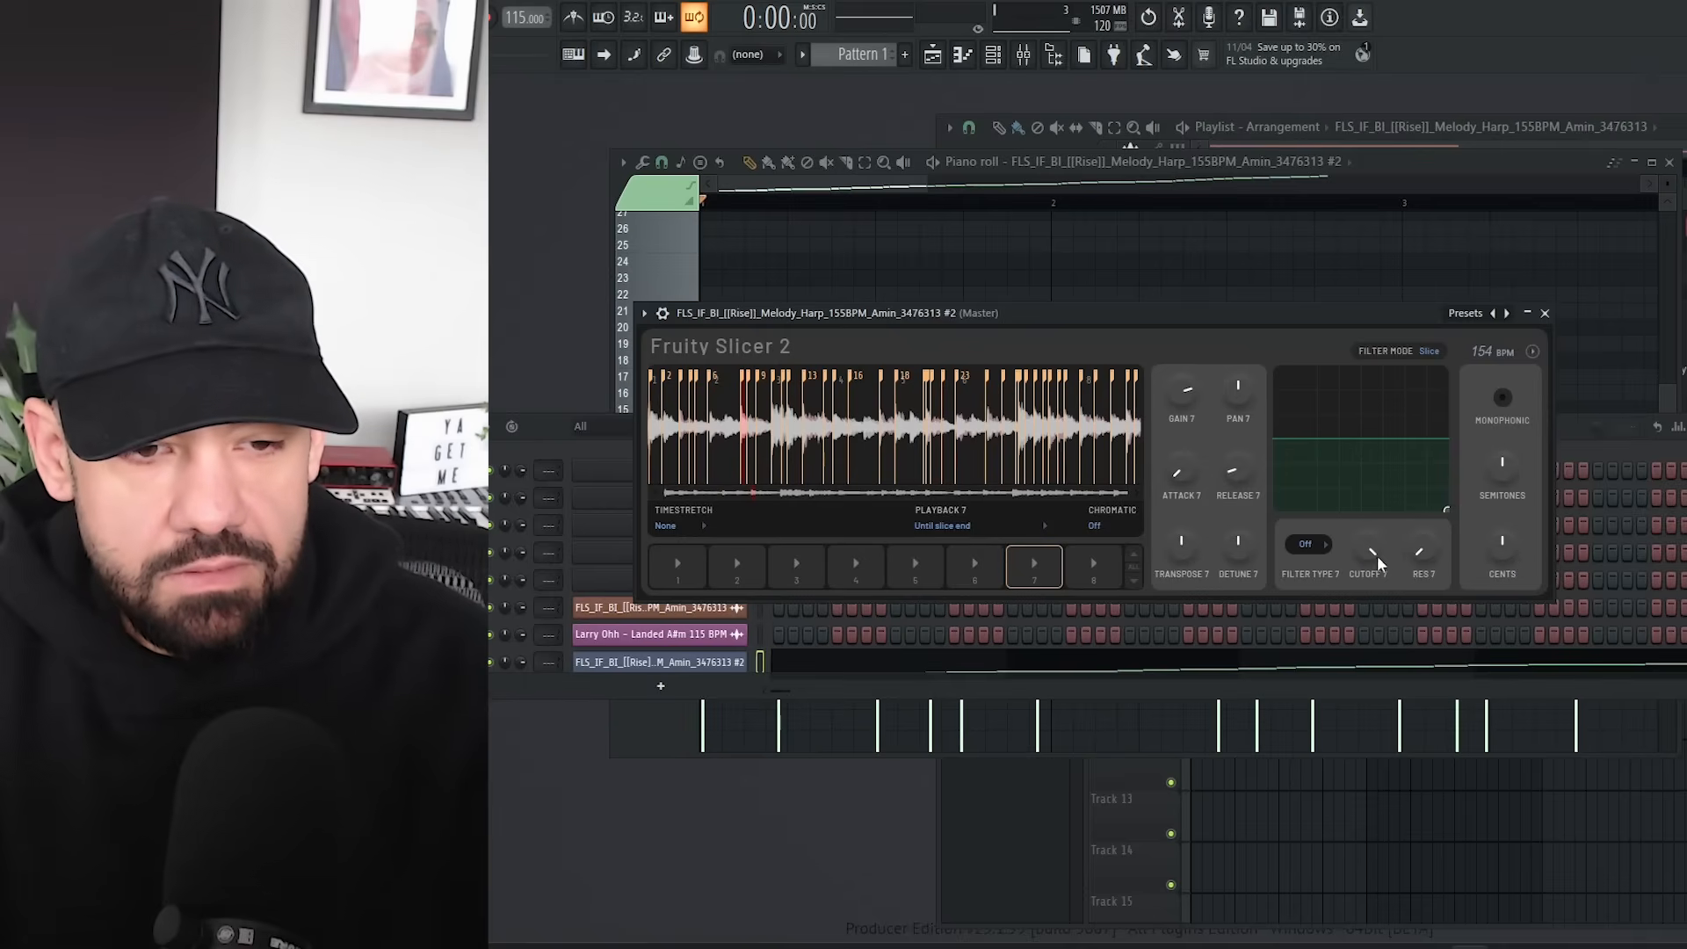
click(1533, 351)
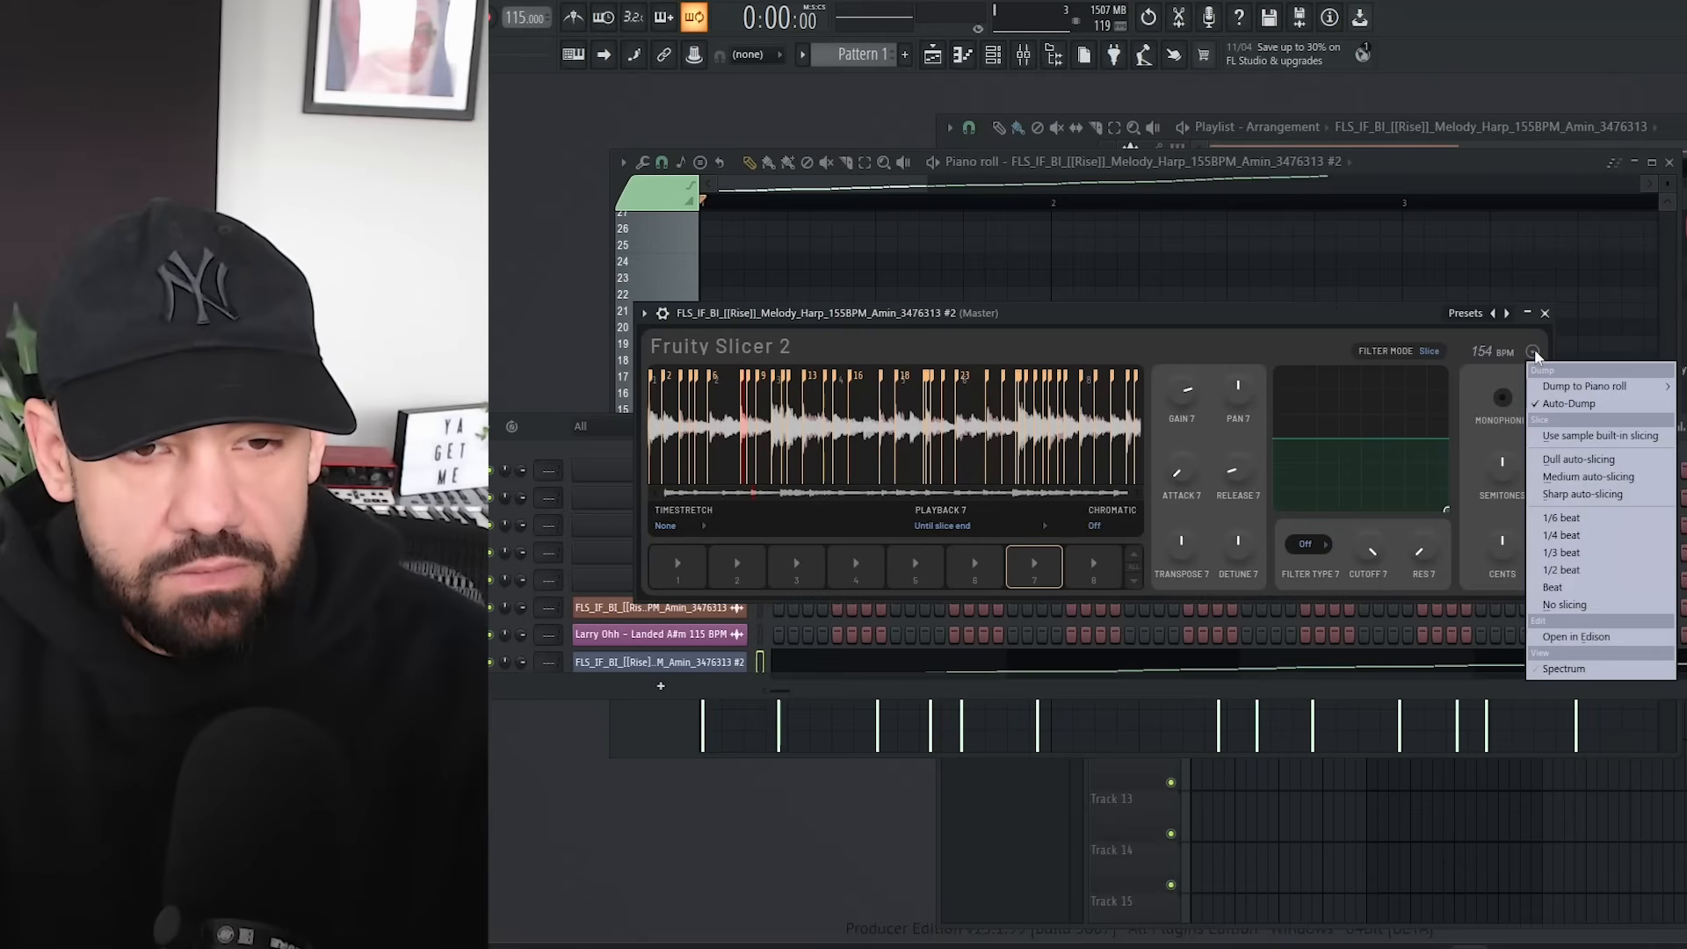
mouse_move(1592, 385)
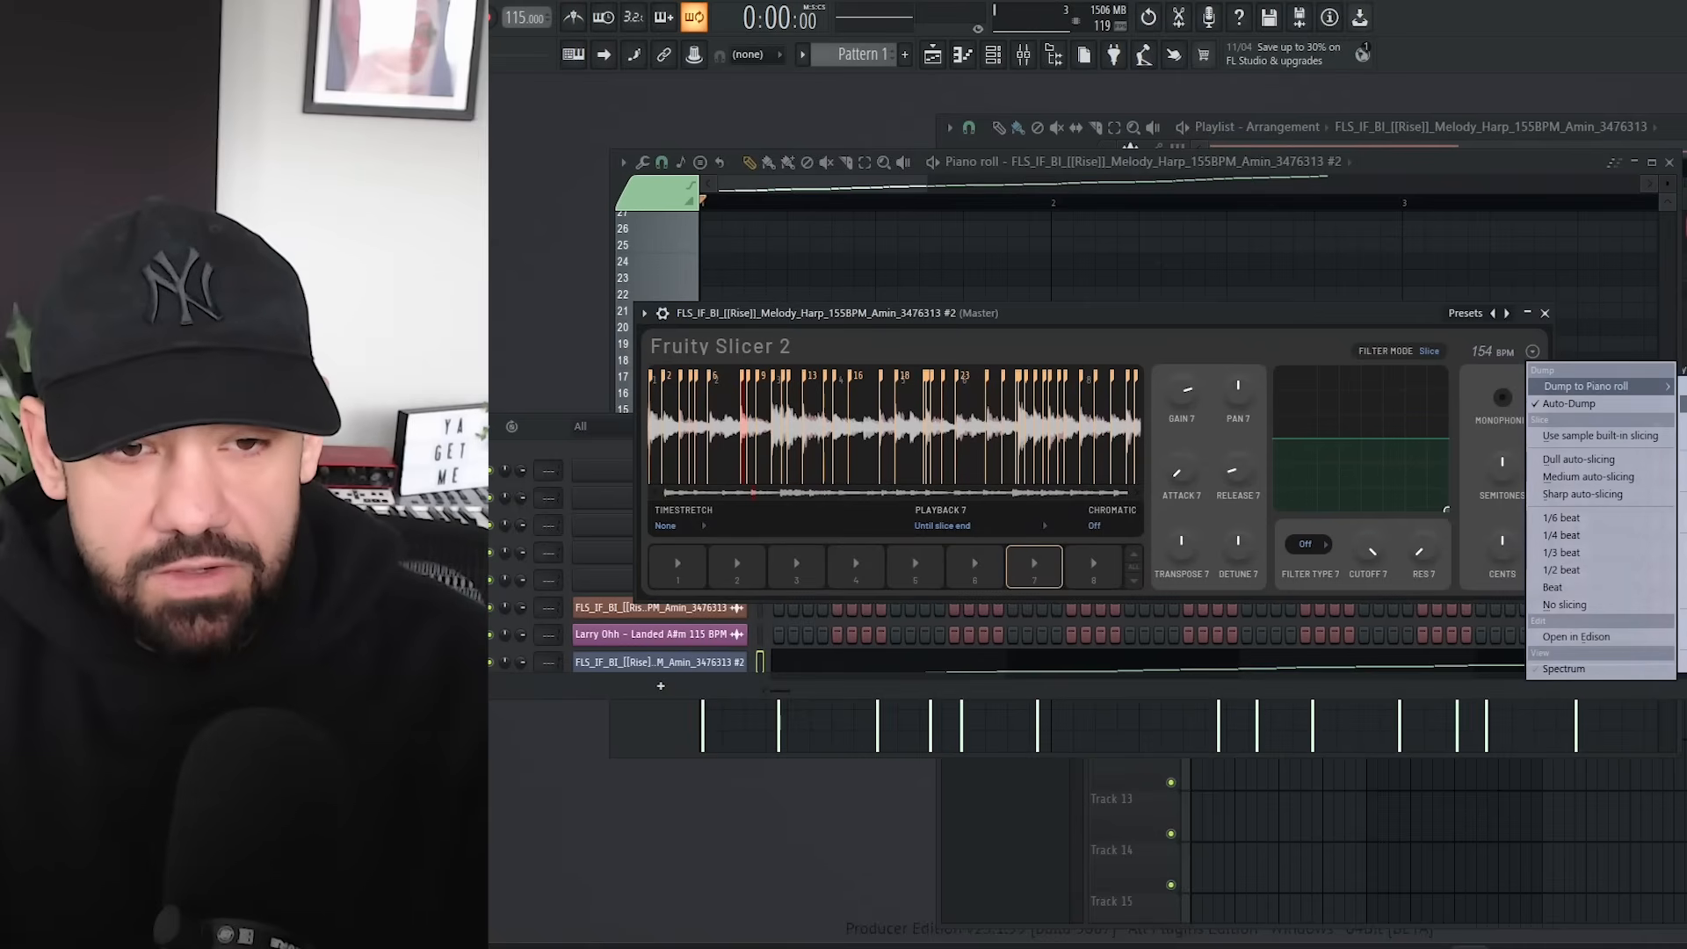
click(1599, 385)
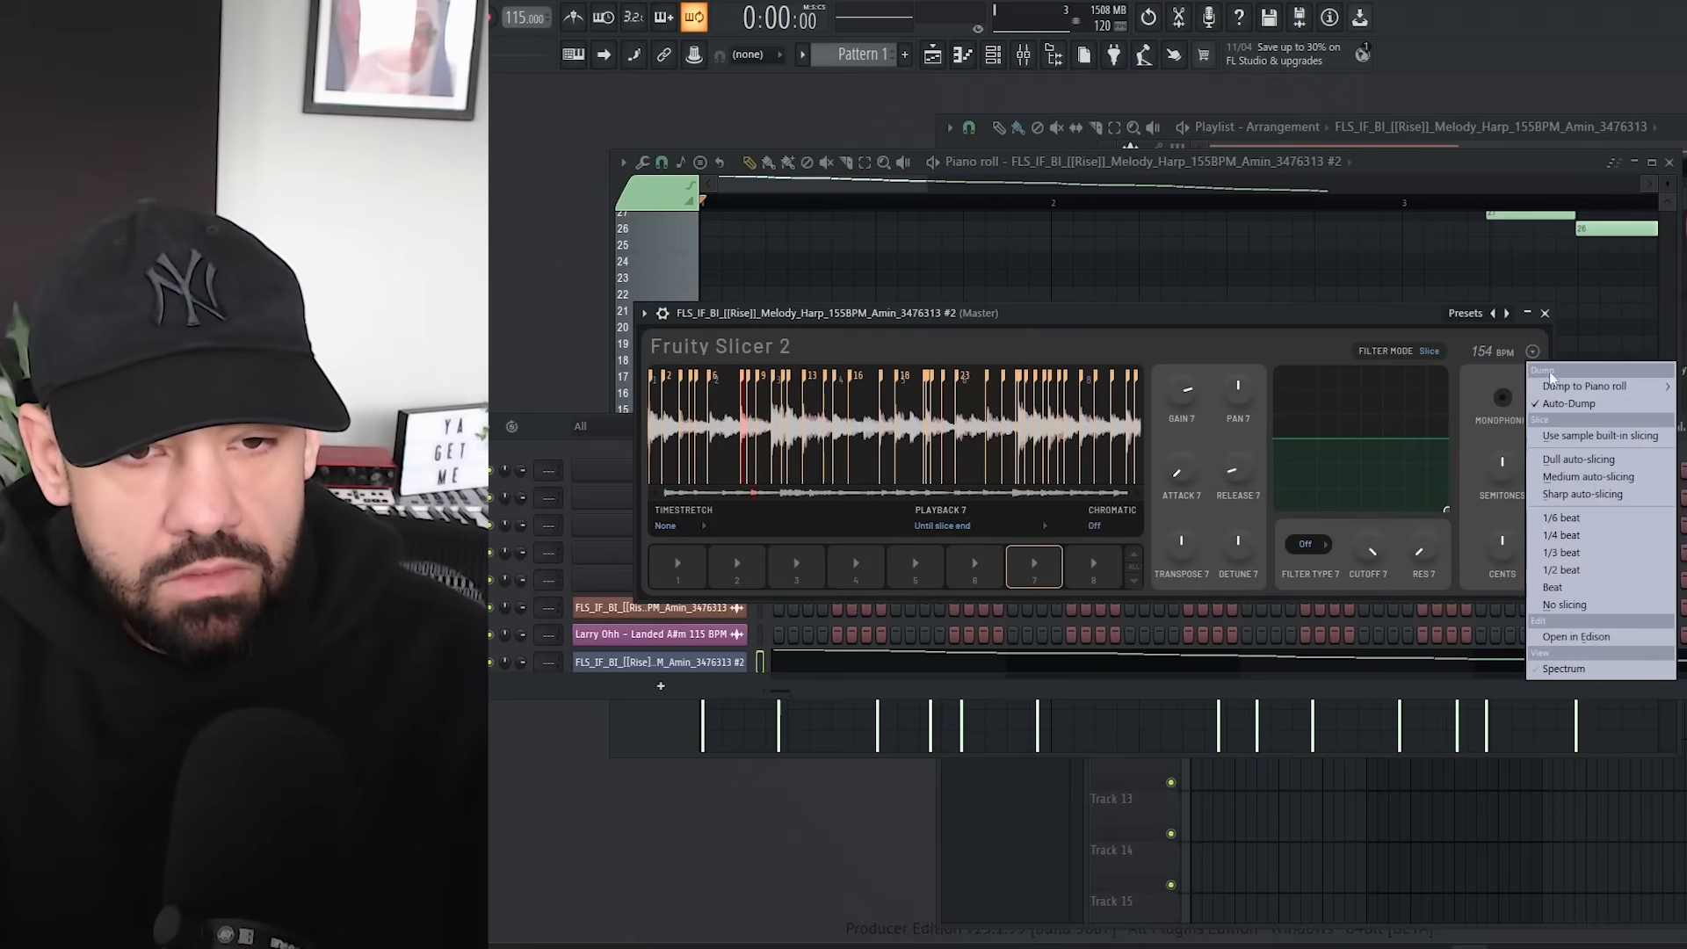
mouse_move(1561, 534)
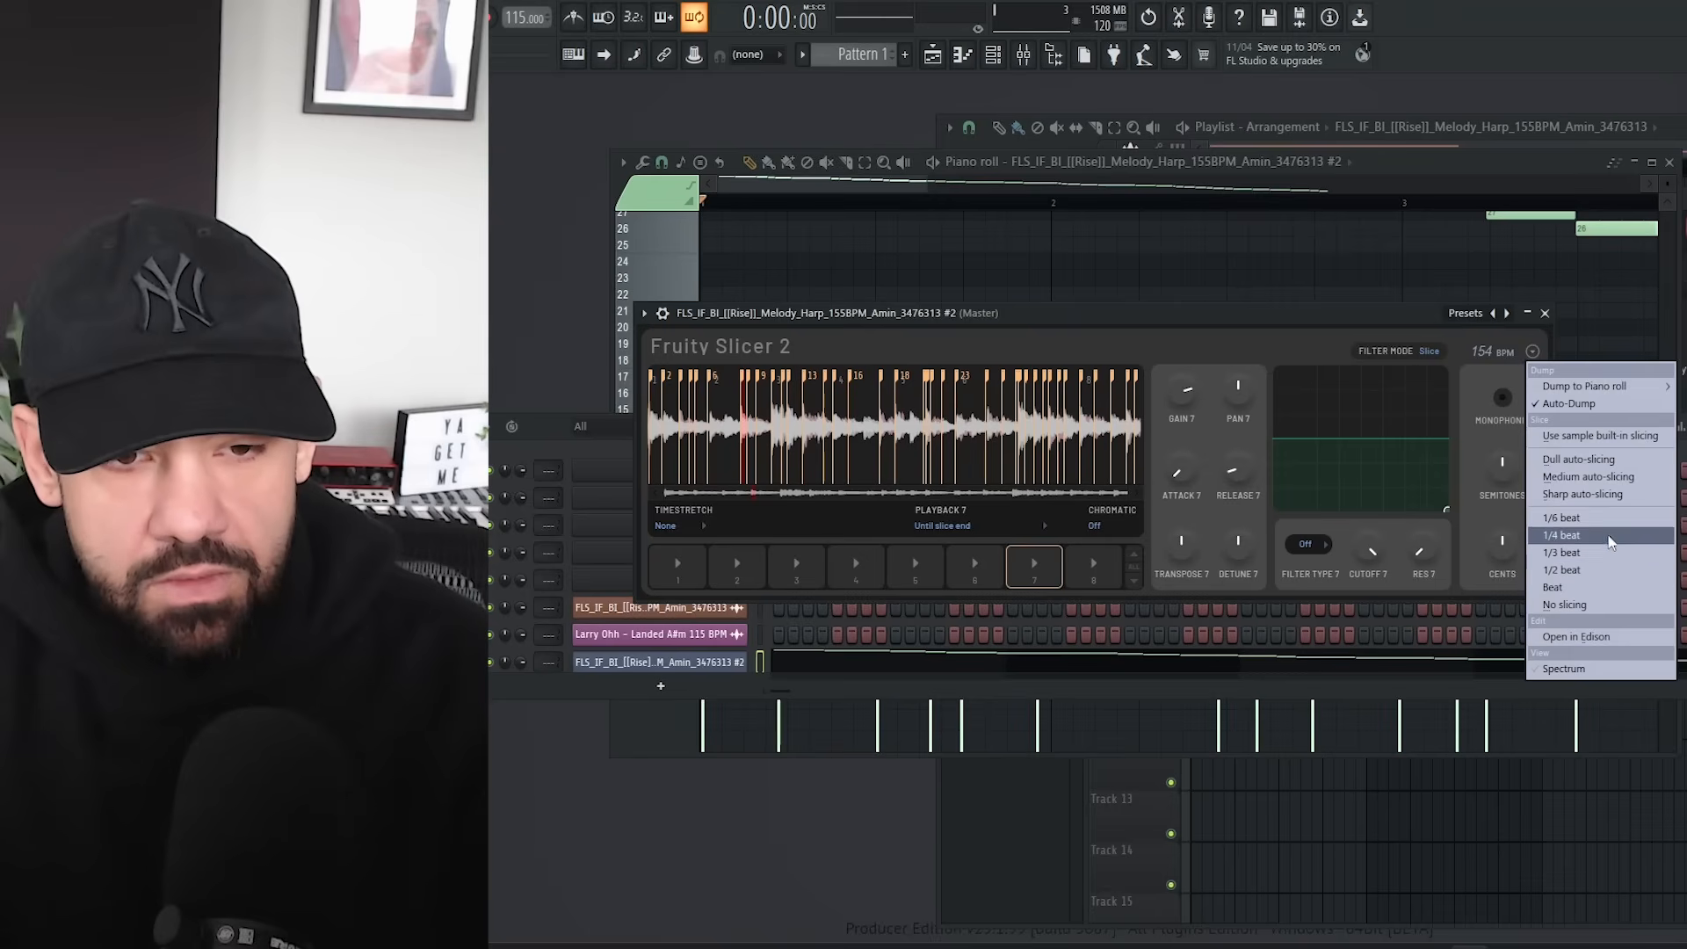
mouse_move(1582, 458)
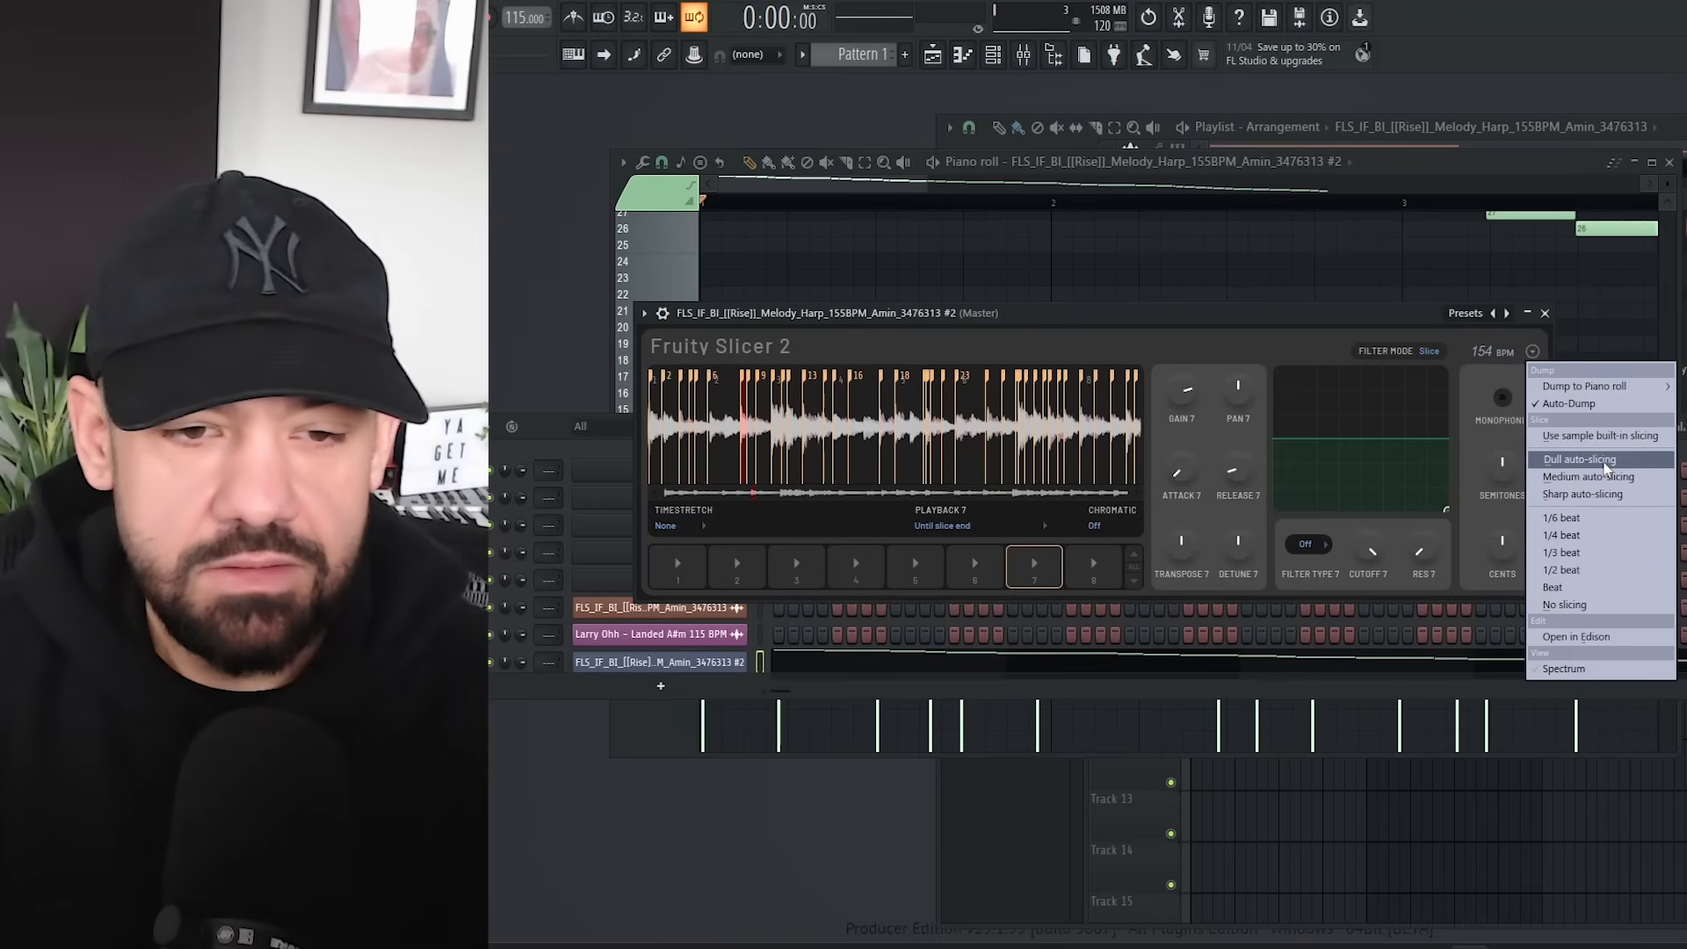
mouse_move(1561, 535)
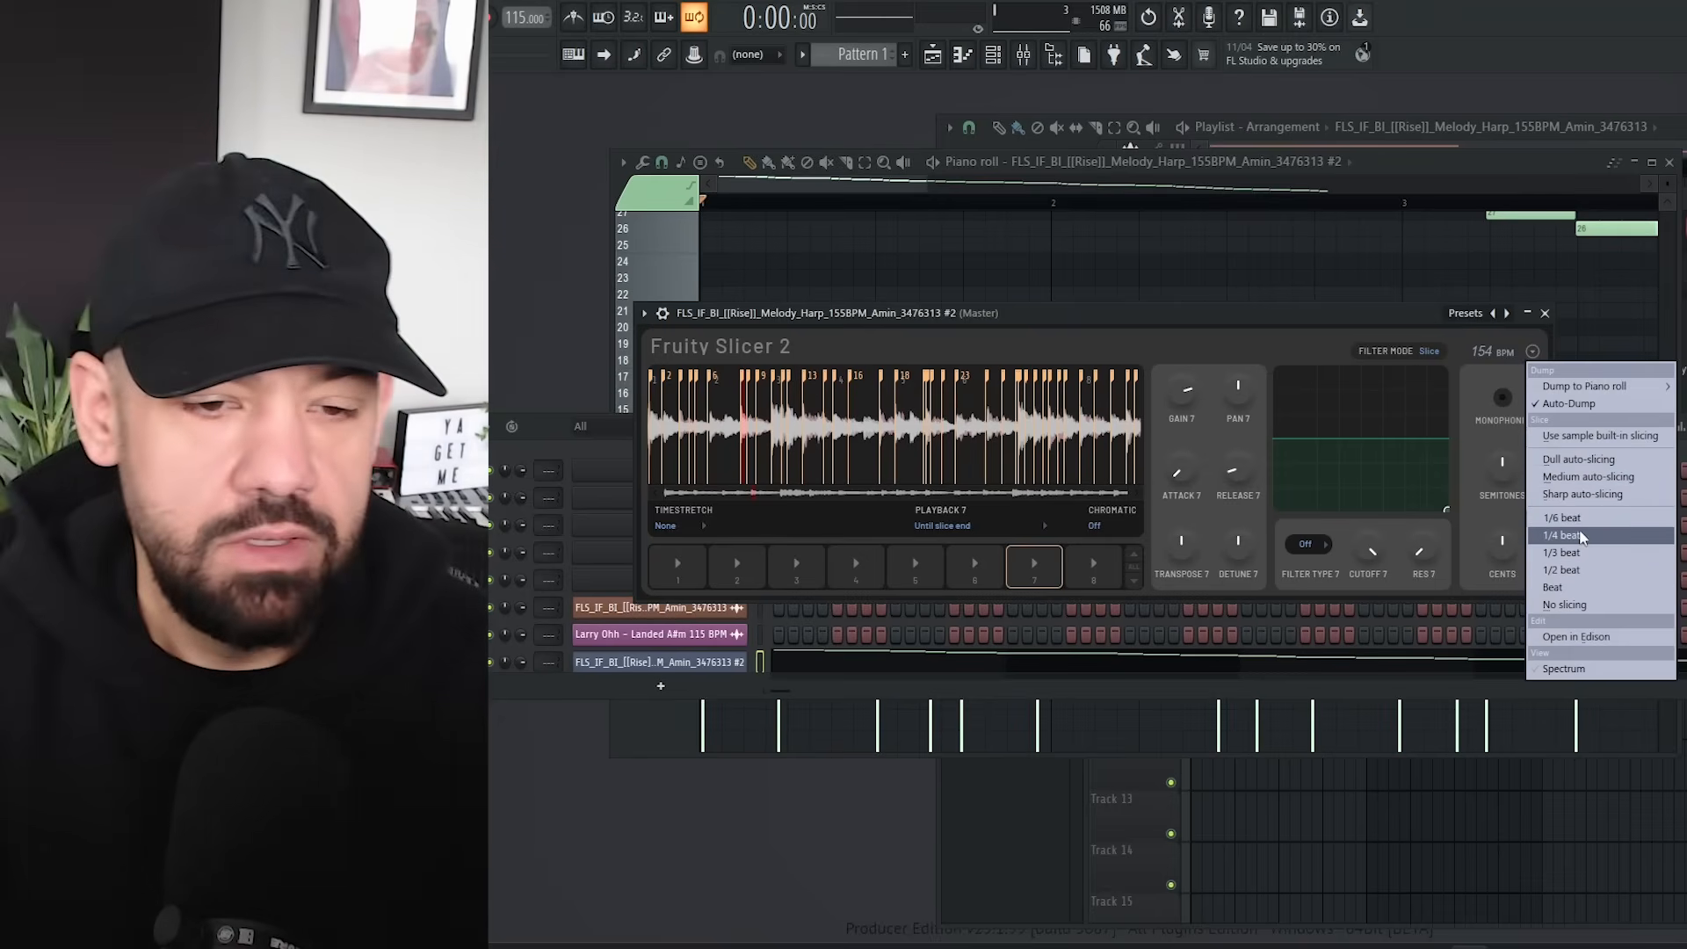
mouse_move(1561, 516)
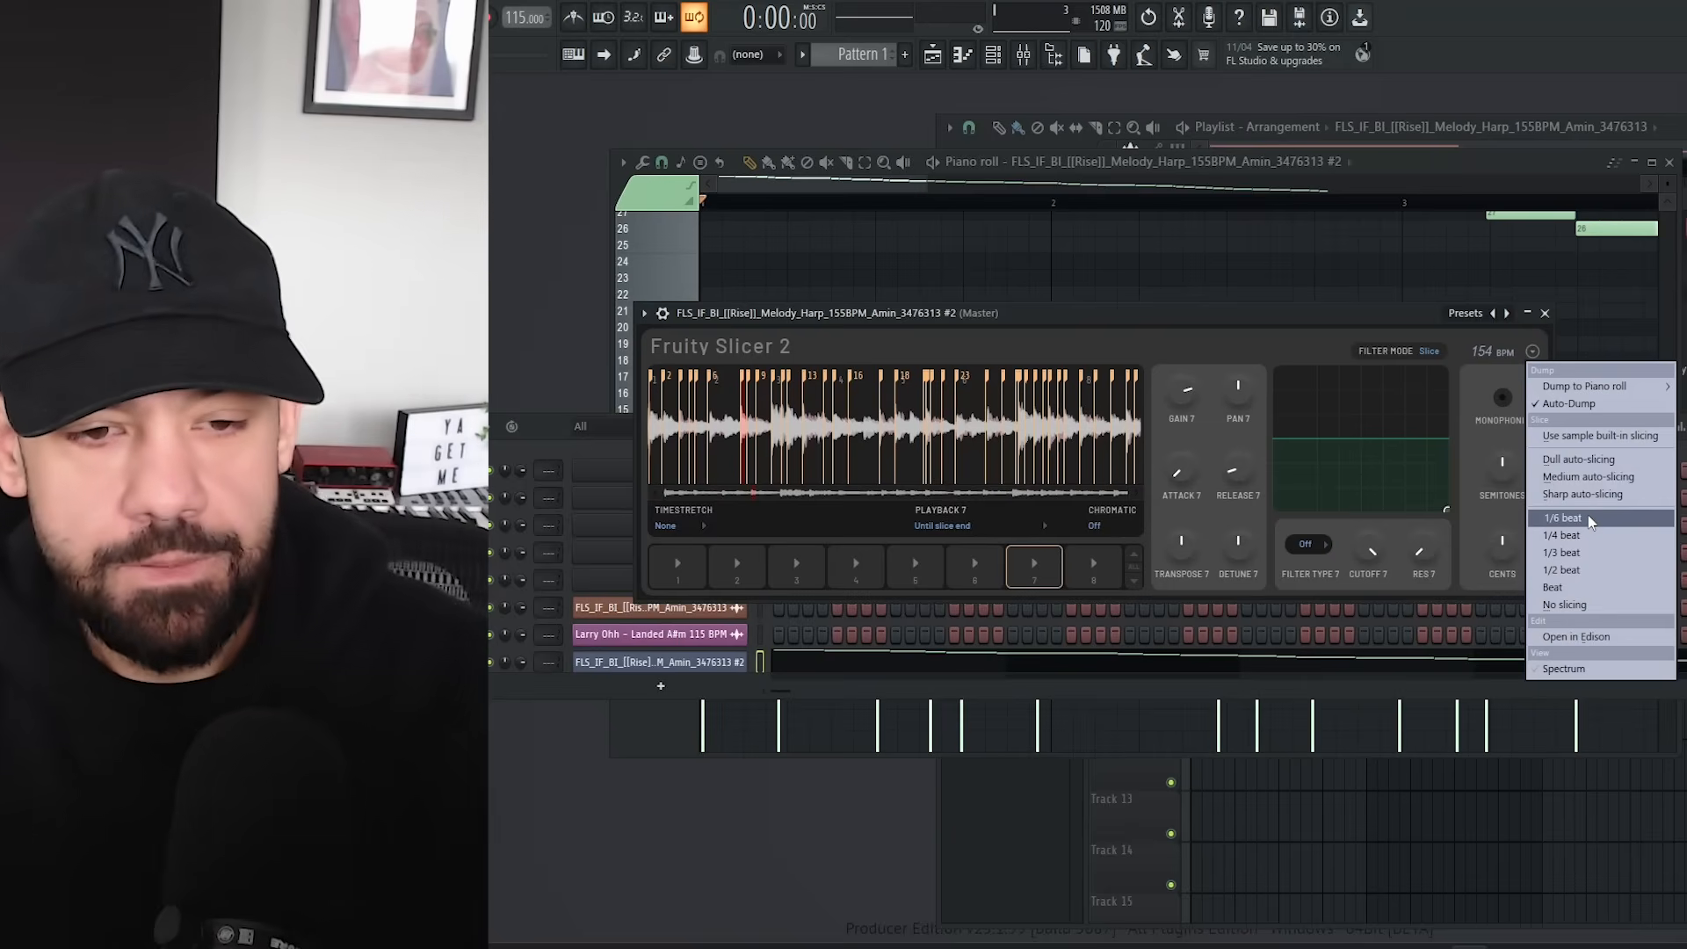
mouse_move(1566, 603)
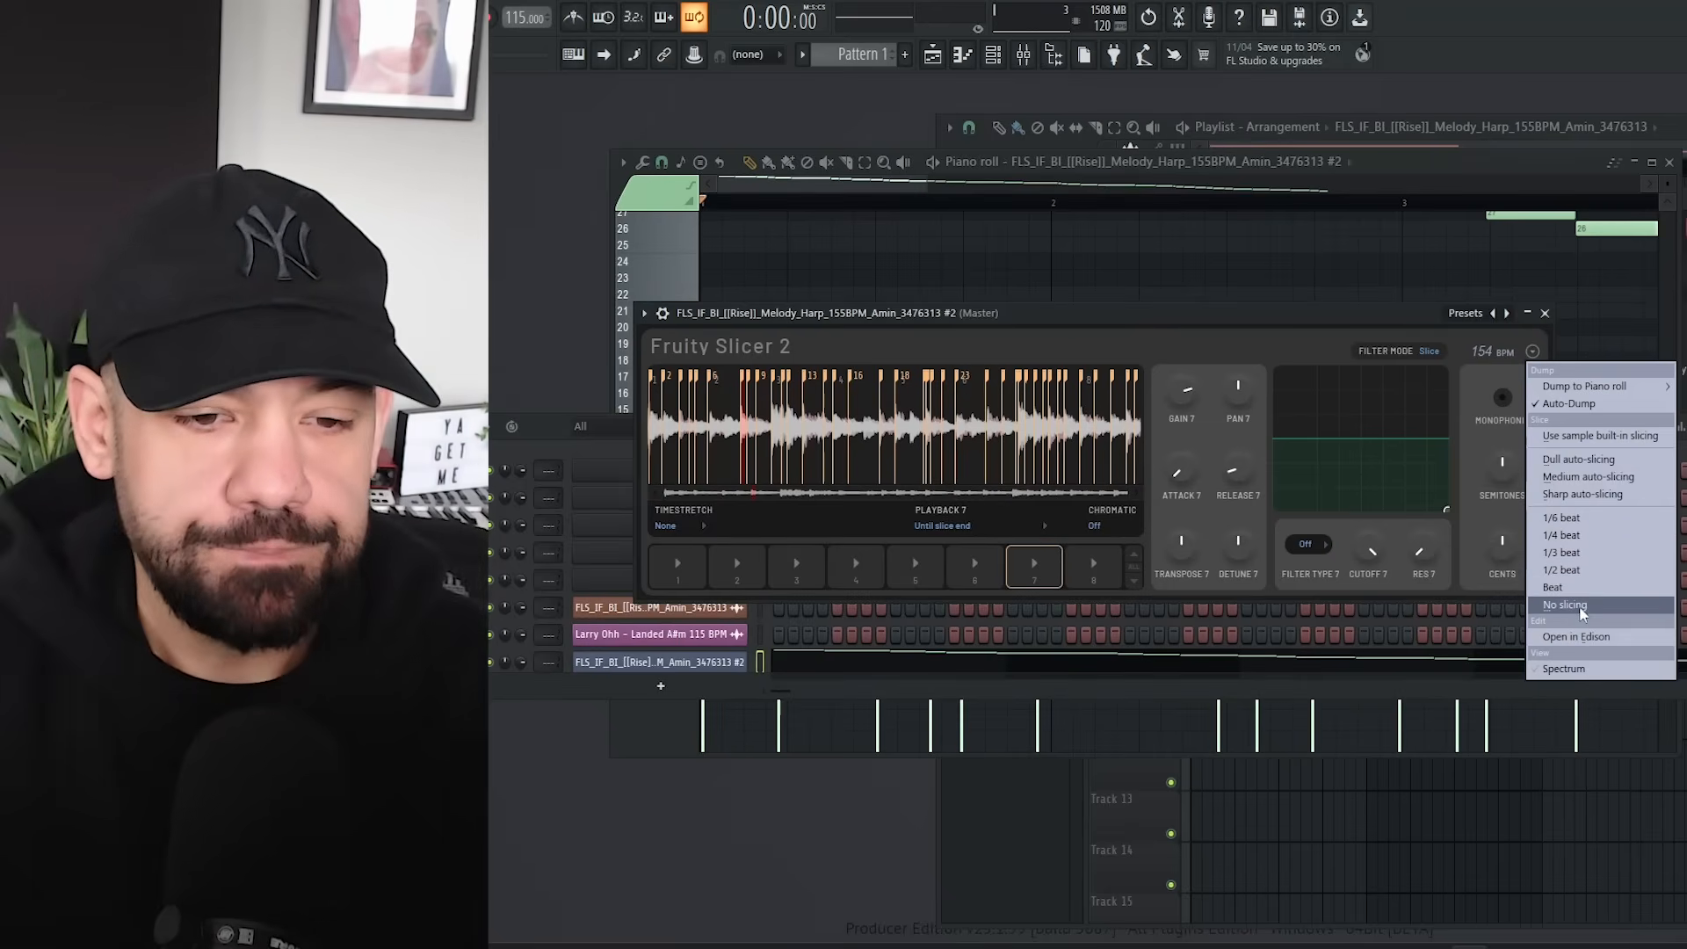
mouse_move(1577, 636)
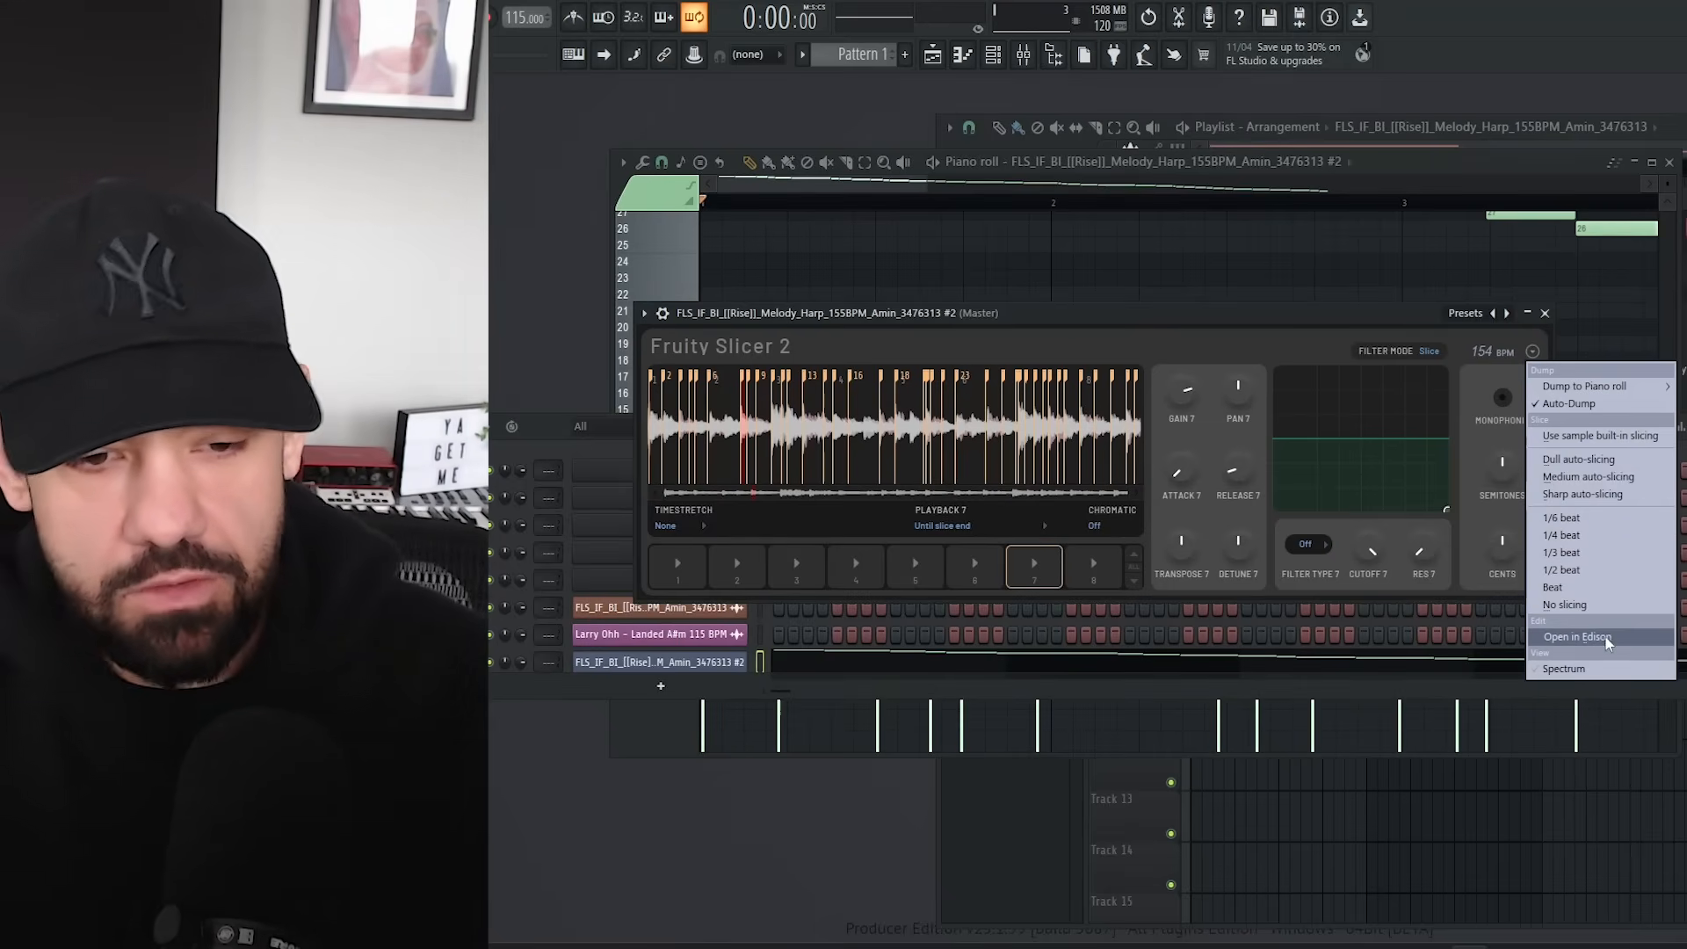
mouse_move(1564, 668)
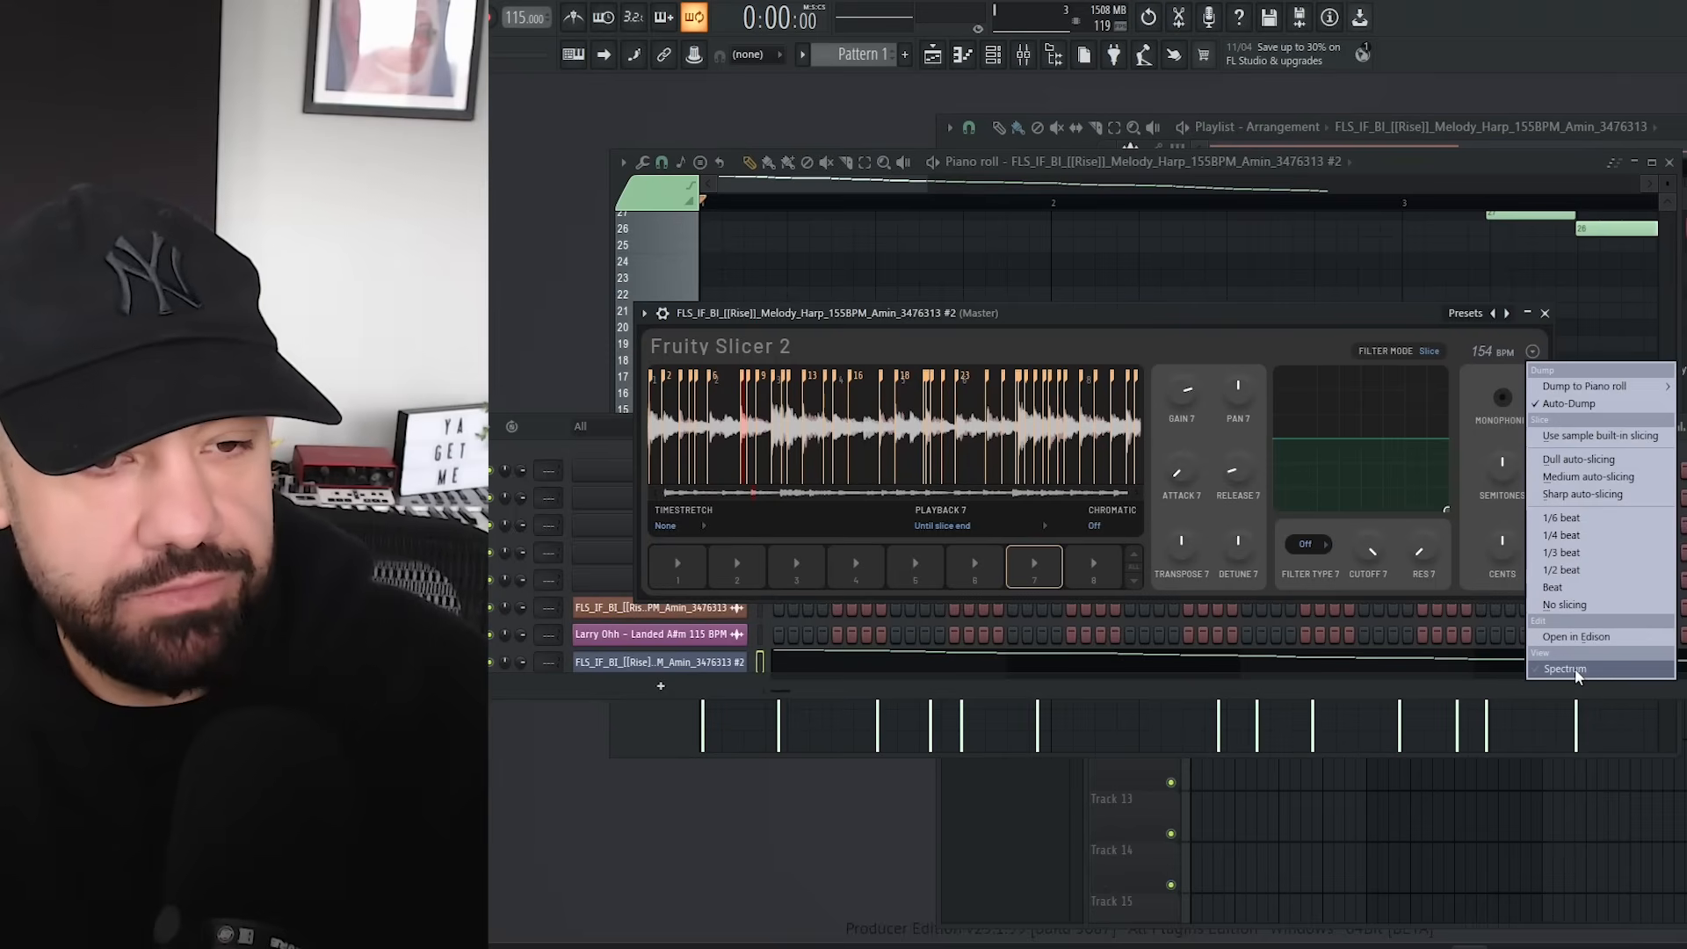
click(1564, 668)
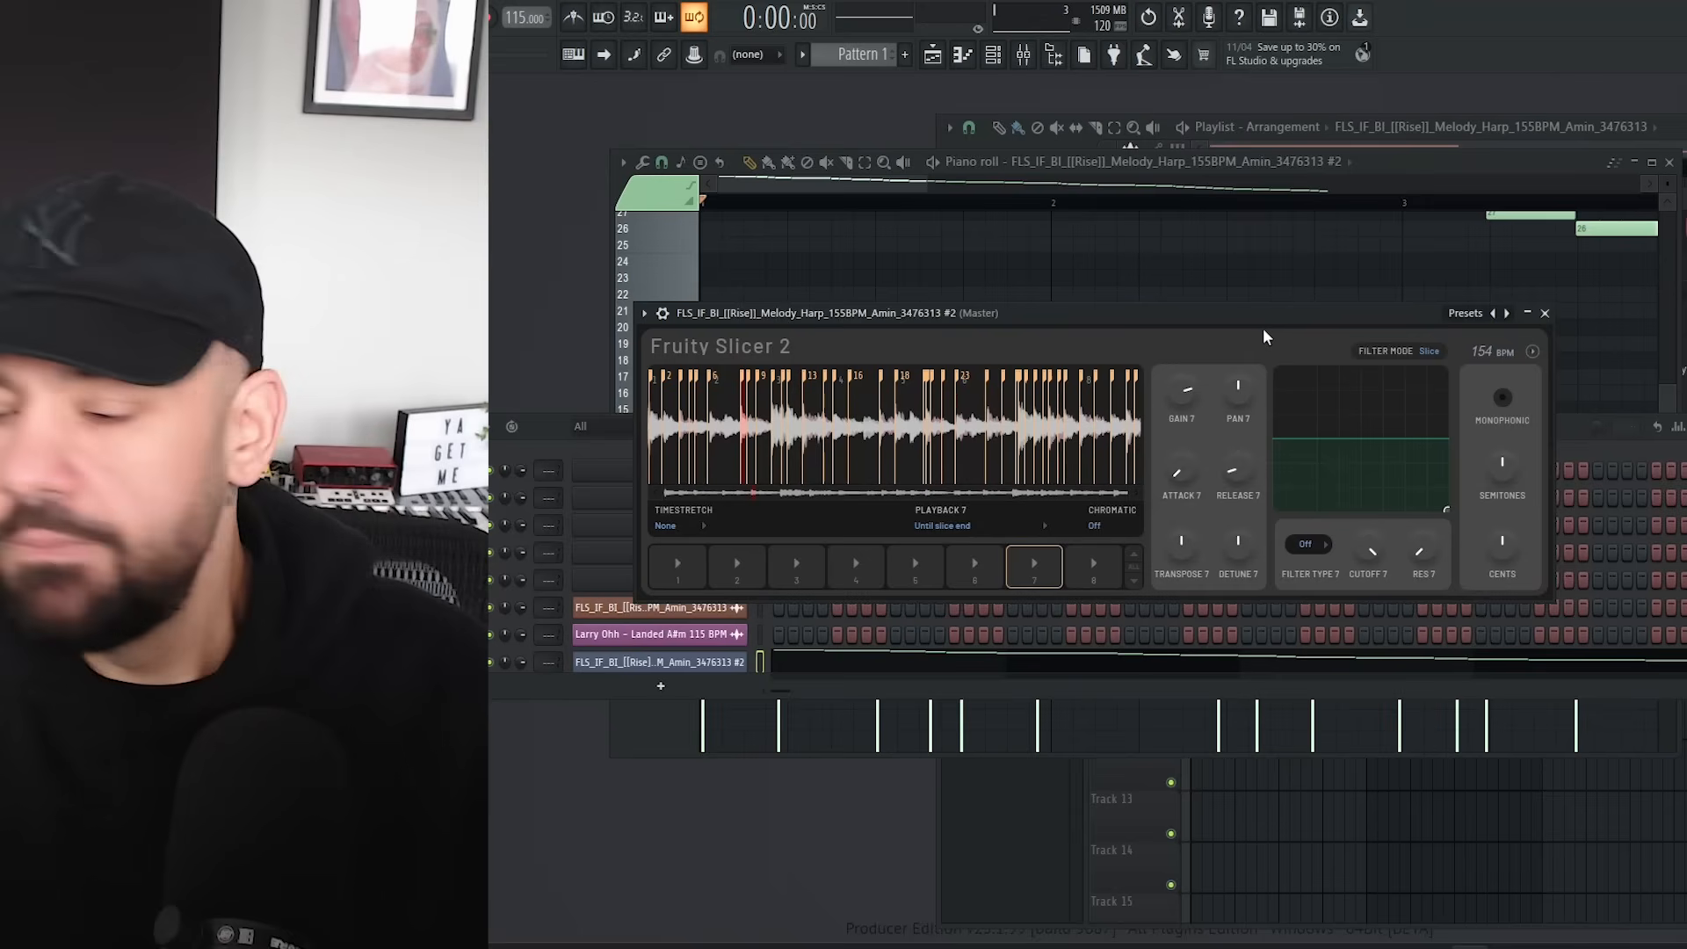
mouse_move(1258, 361)
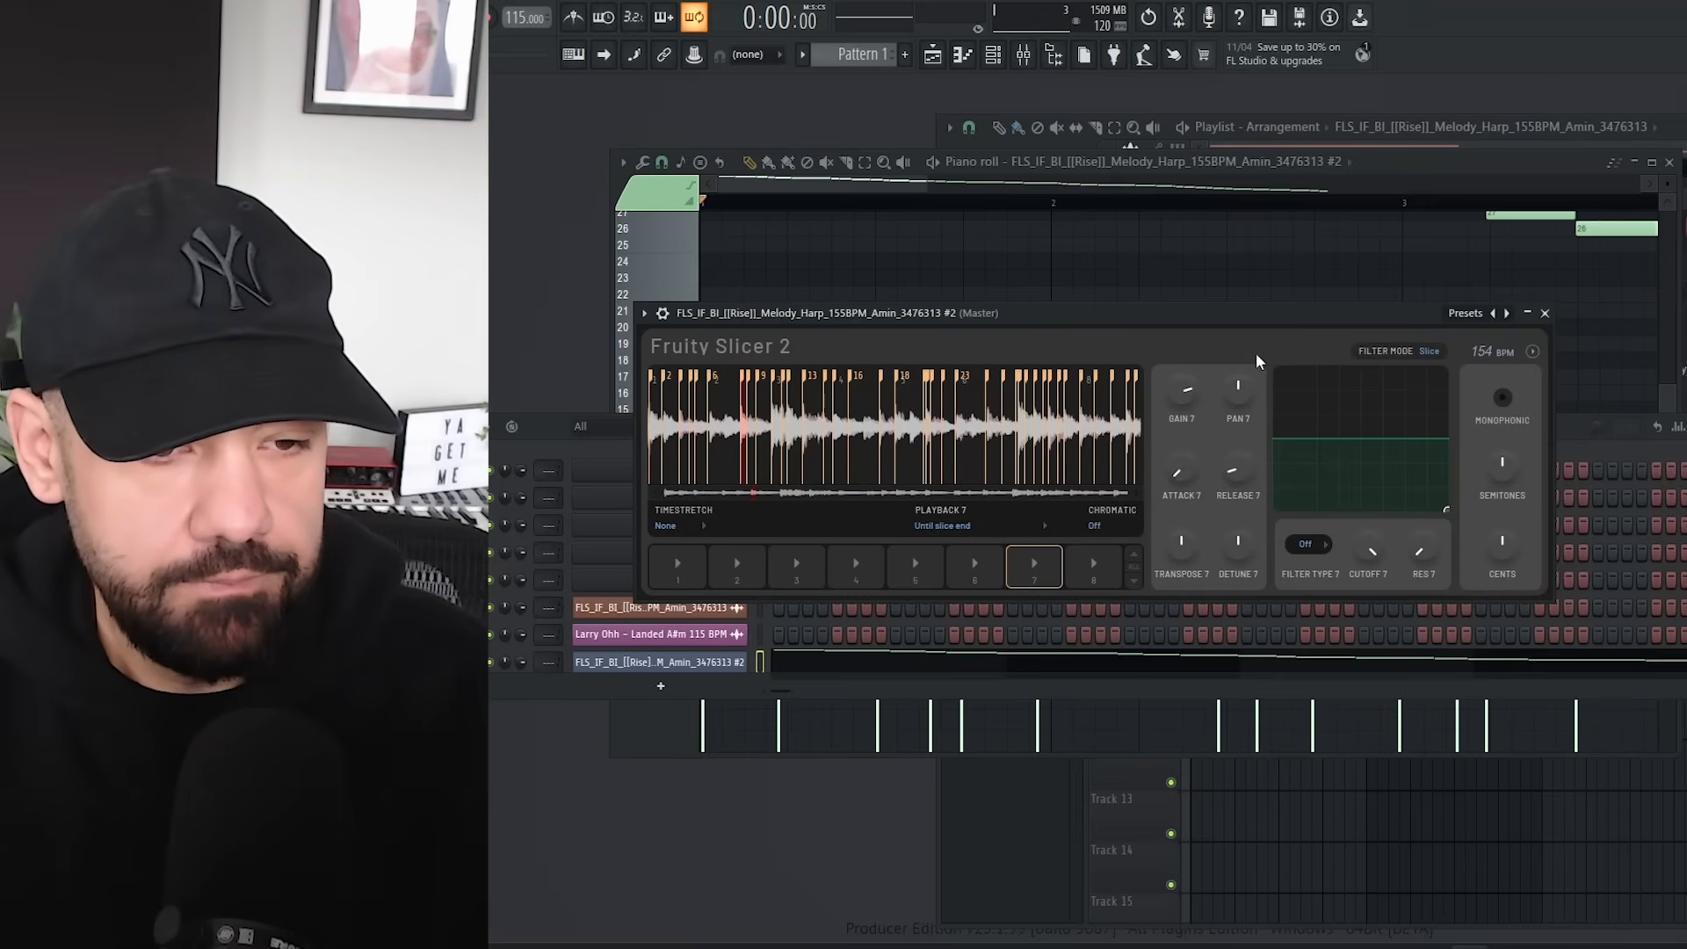
mouse_move(1181, 420)
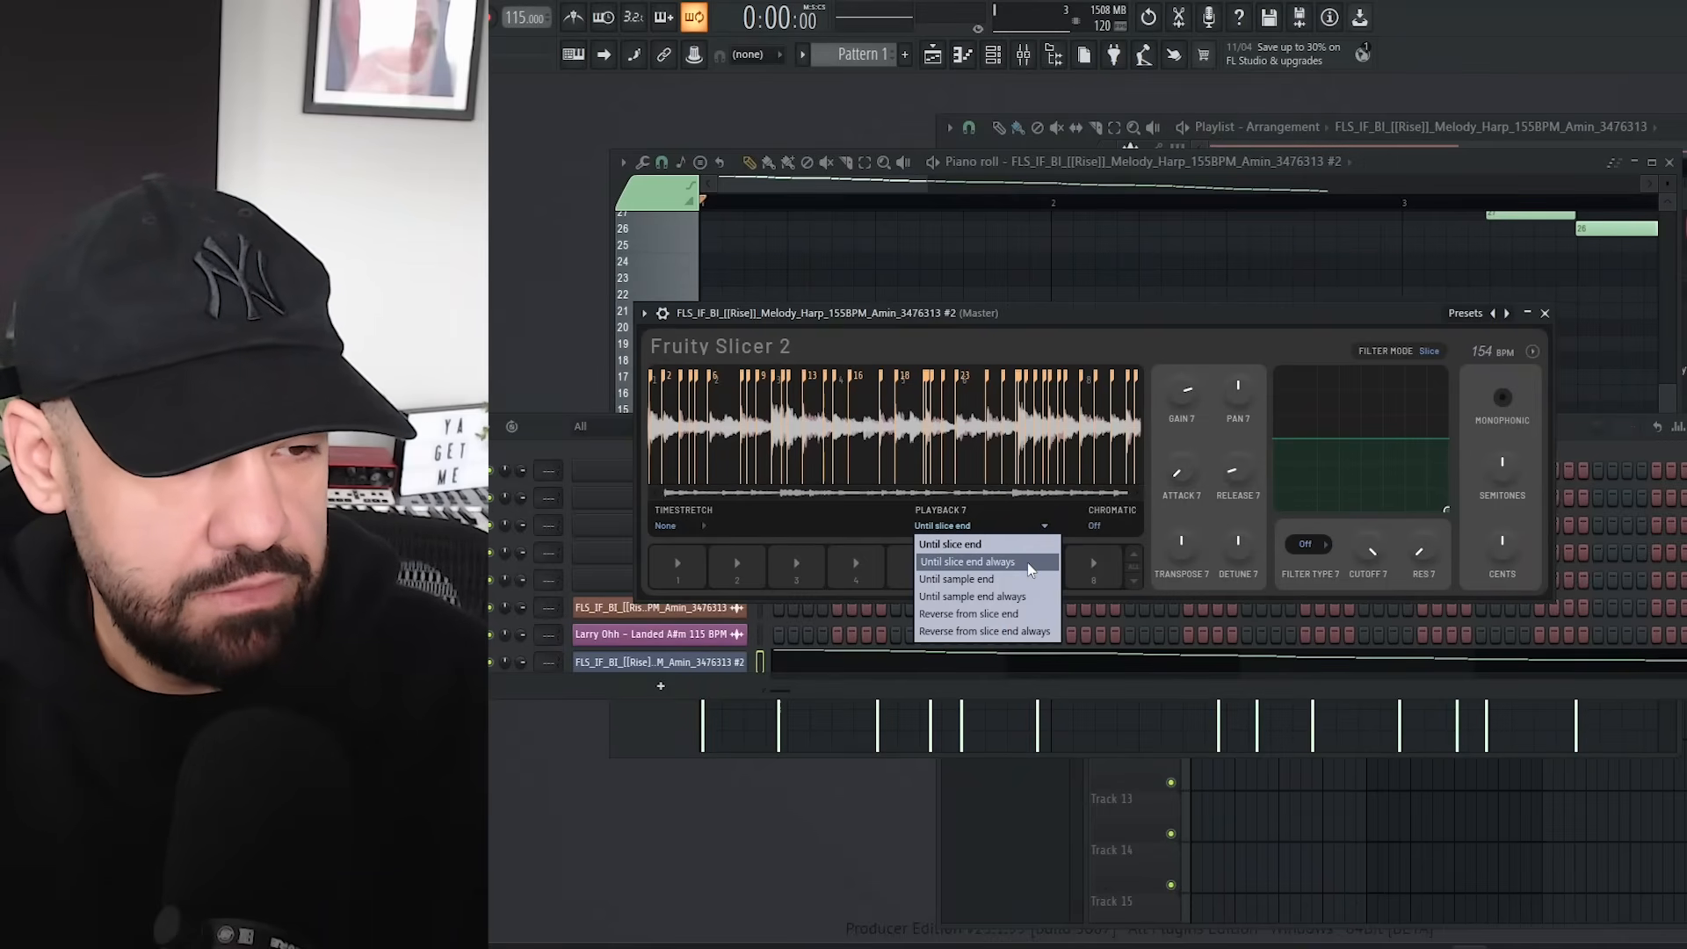
Step: Try slice 8's playback modes and leave it on 'Reverse from slice end'
click(951, 544)
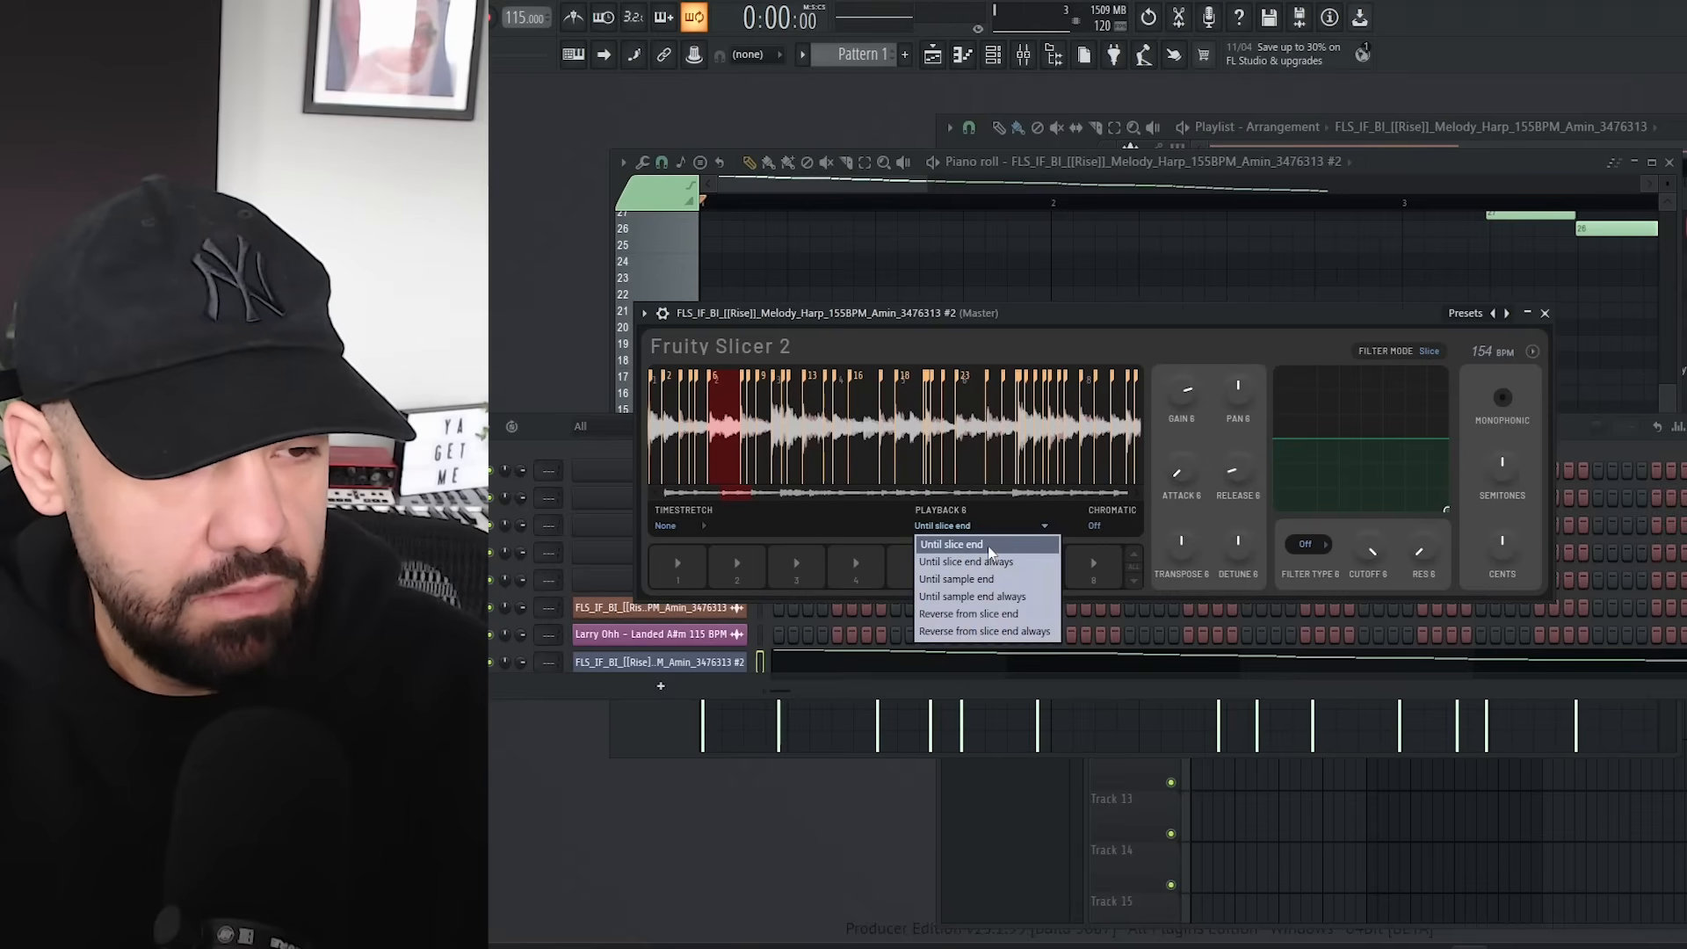
click(972, 578)
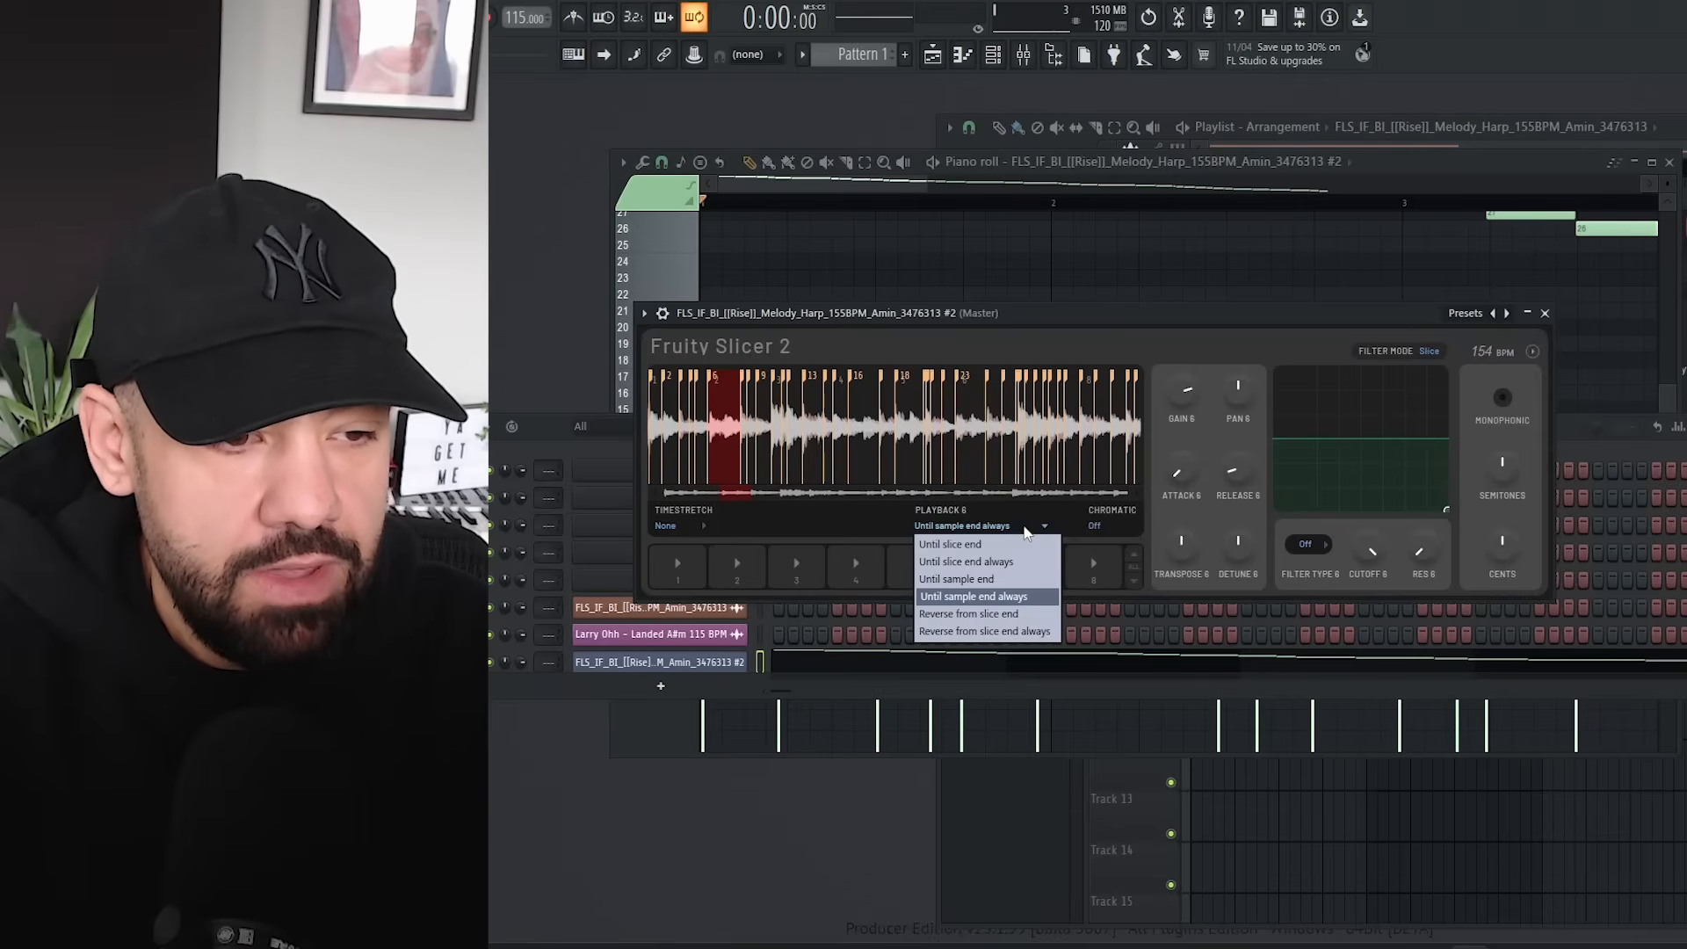
mouse_move(956, 578)
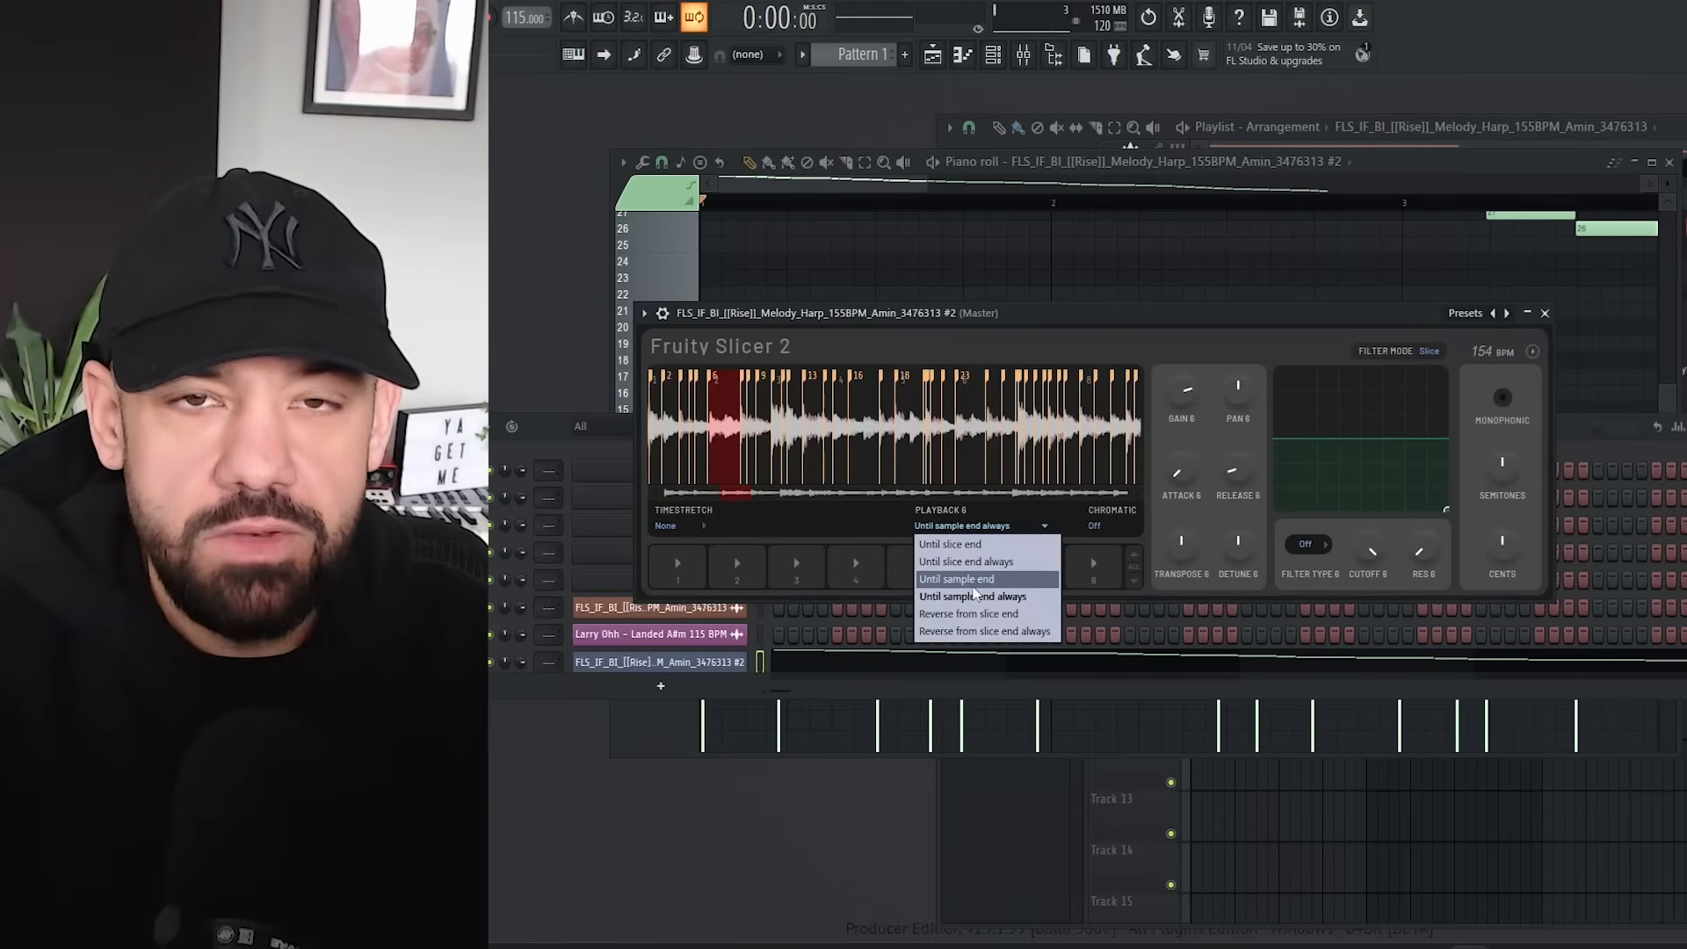
mouse_move(976, 562)
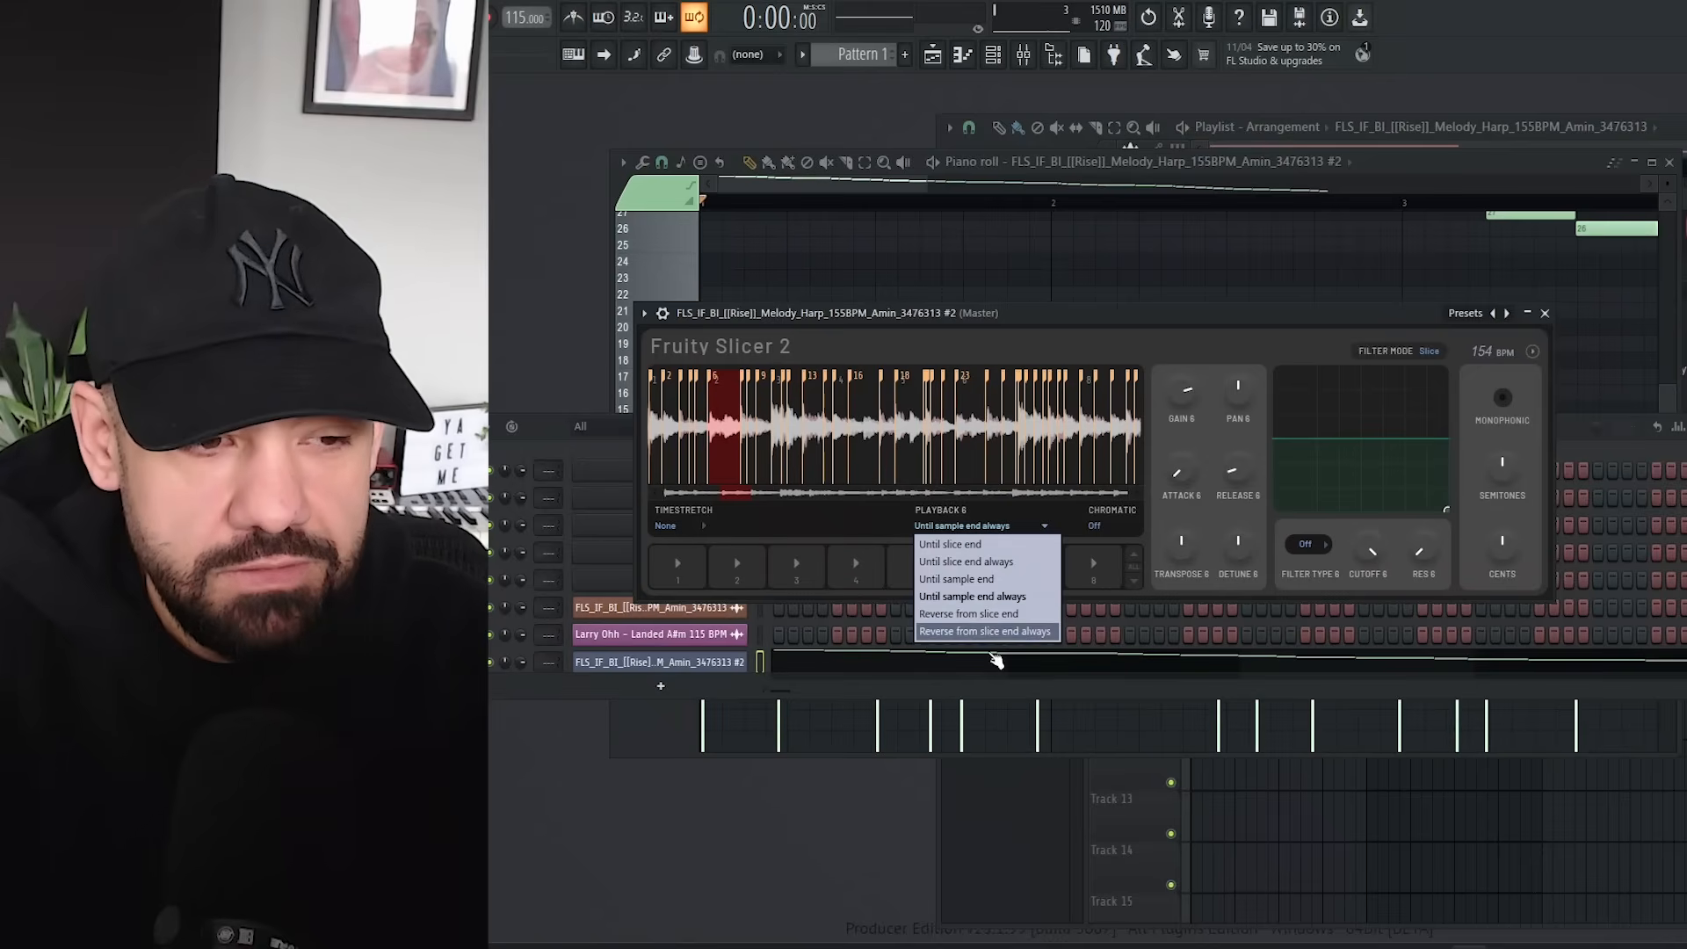
mouse_move(968, 614)
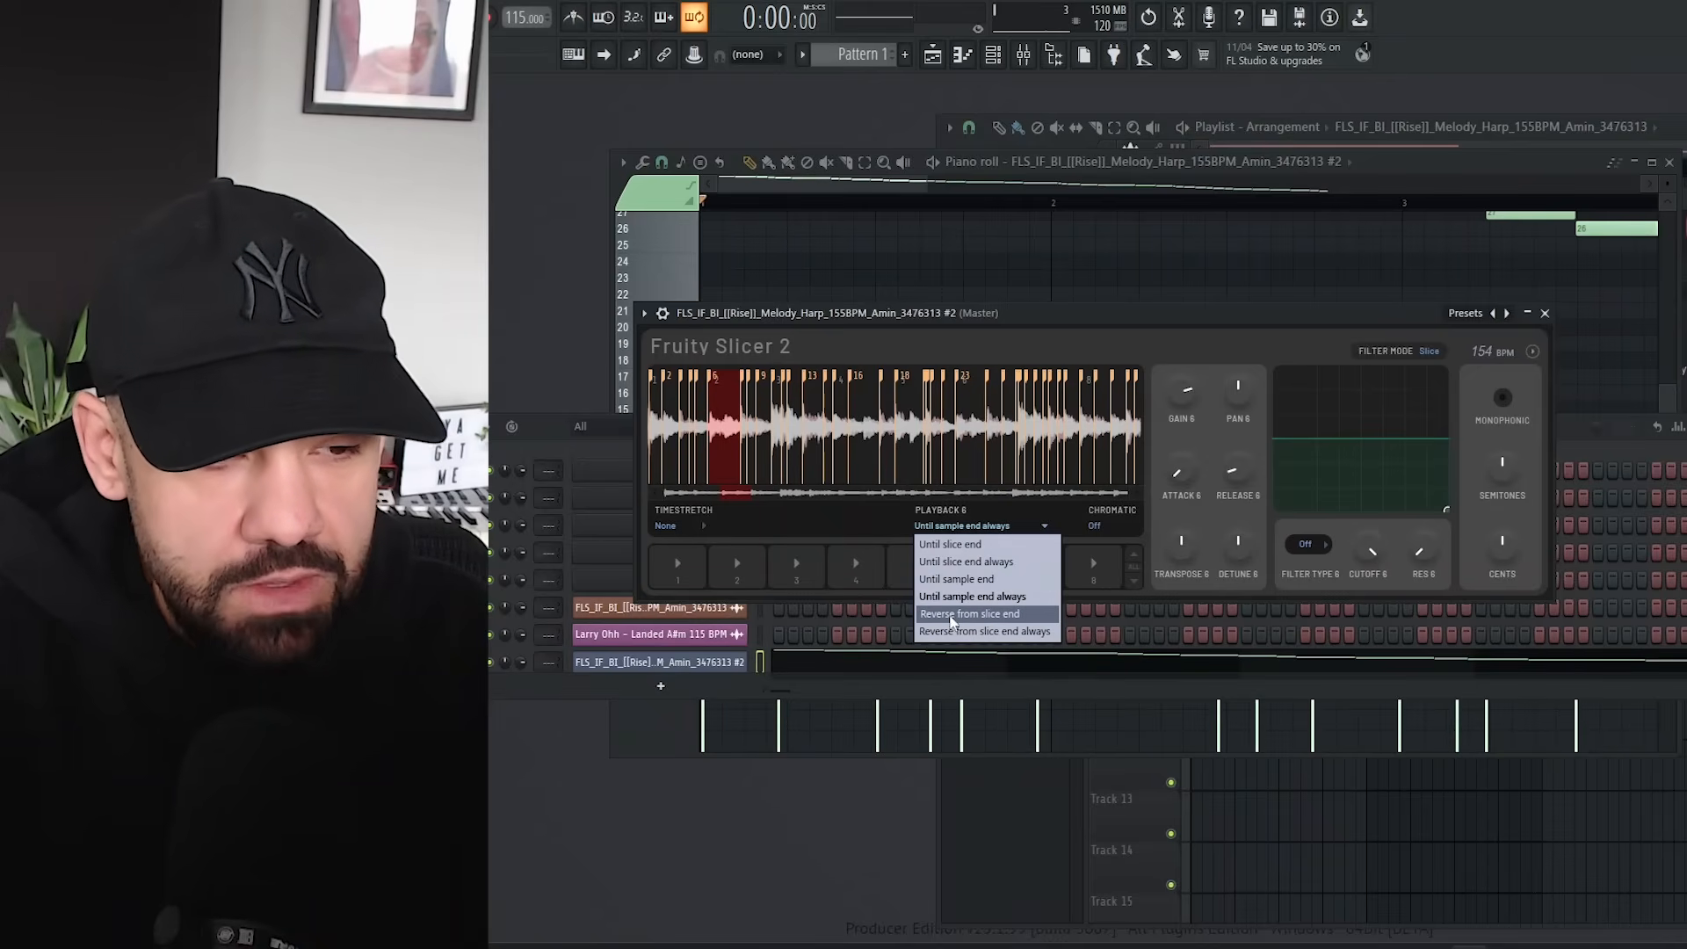
mouse_move(958, 624)
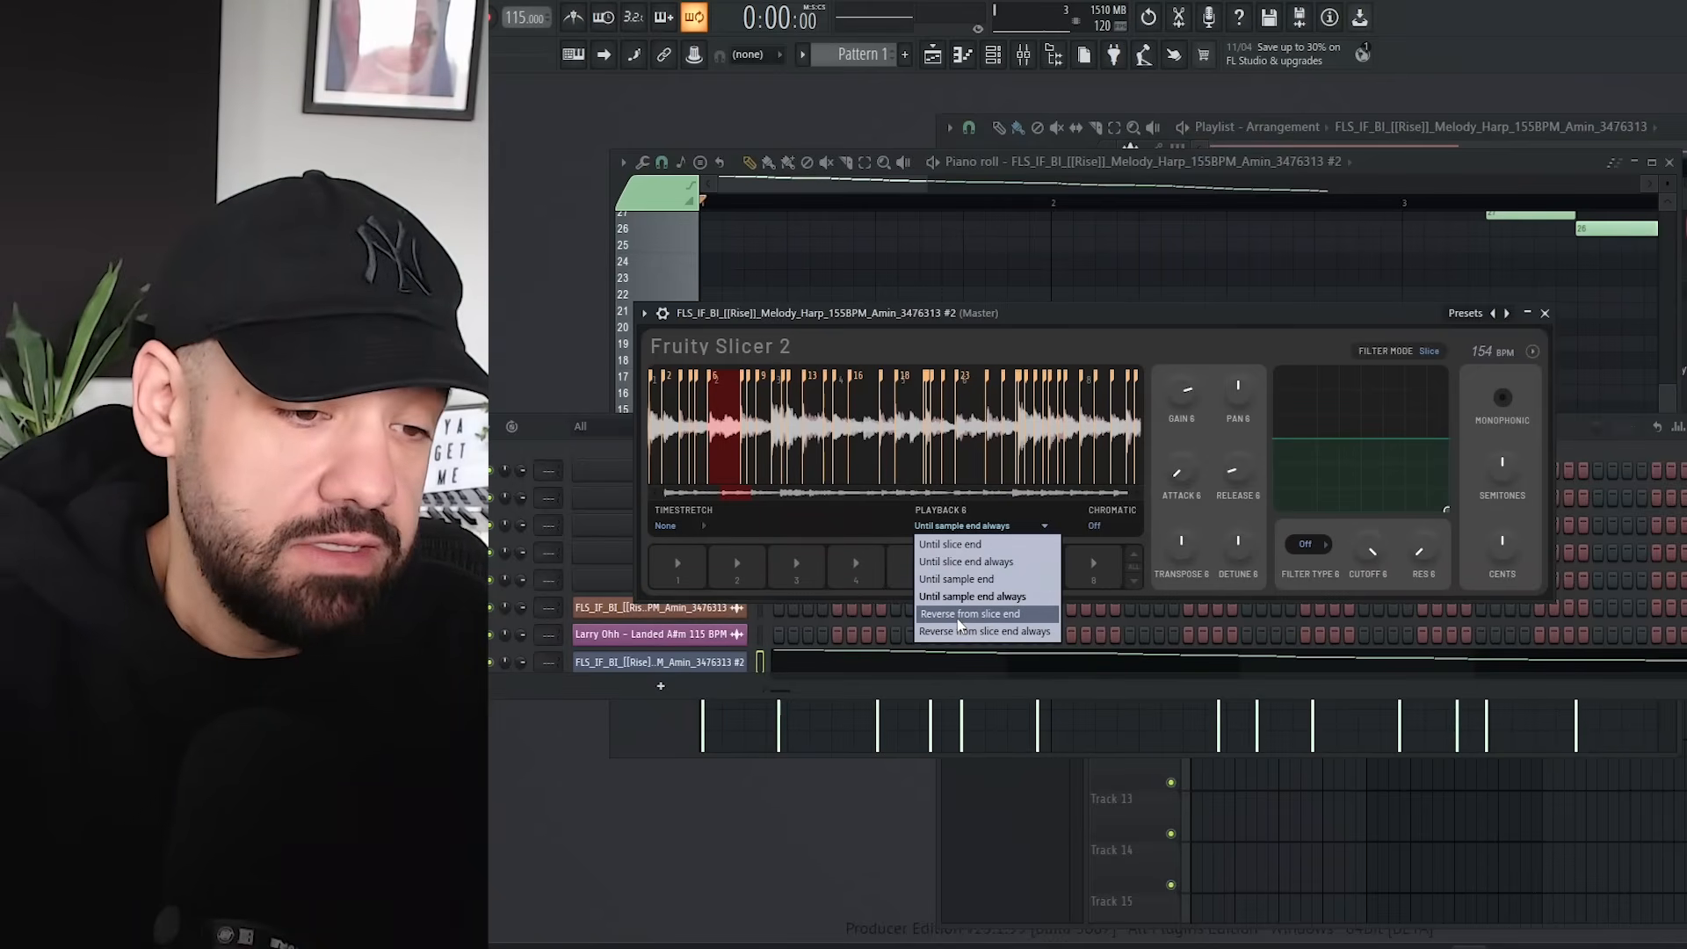
click(968, 613)
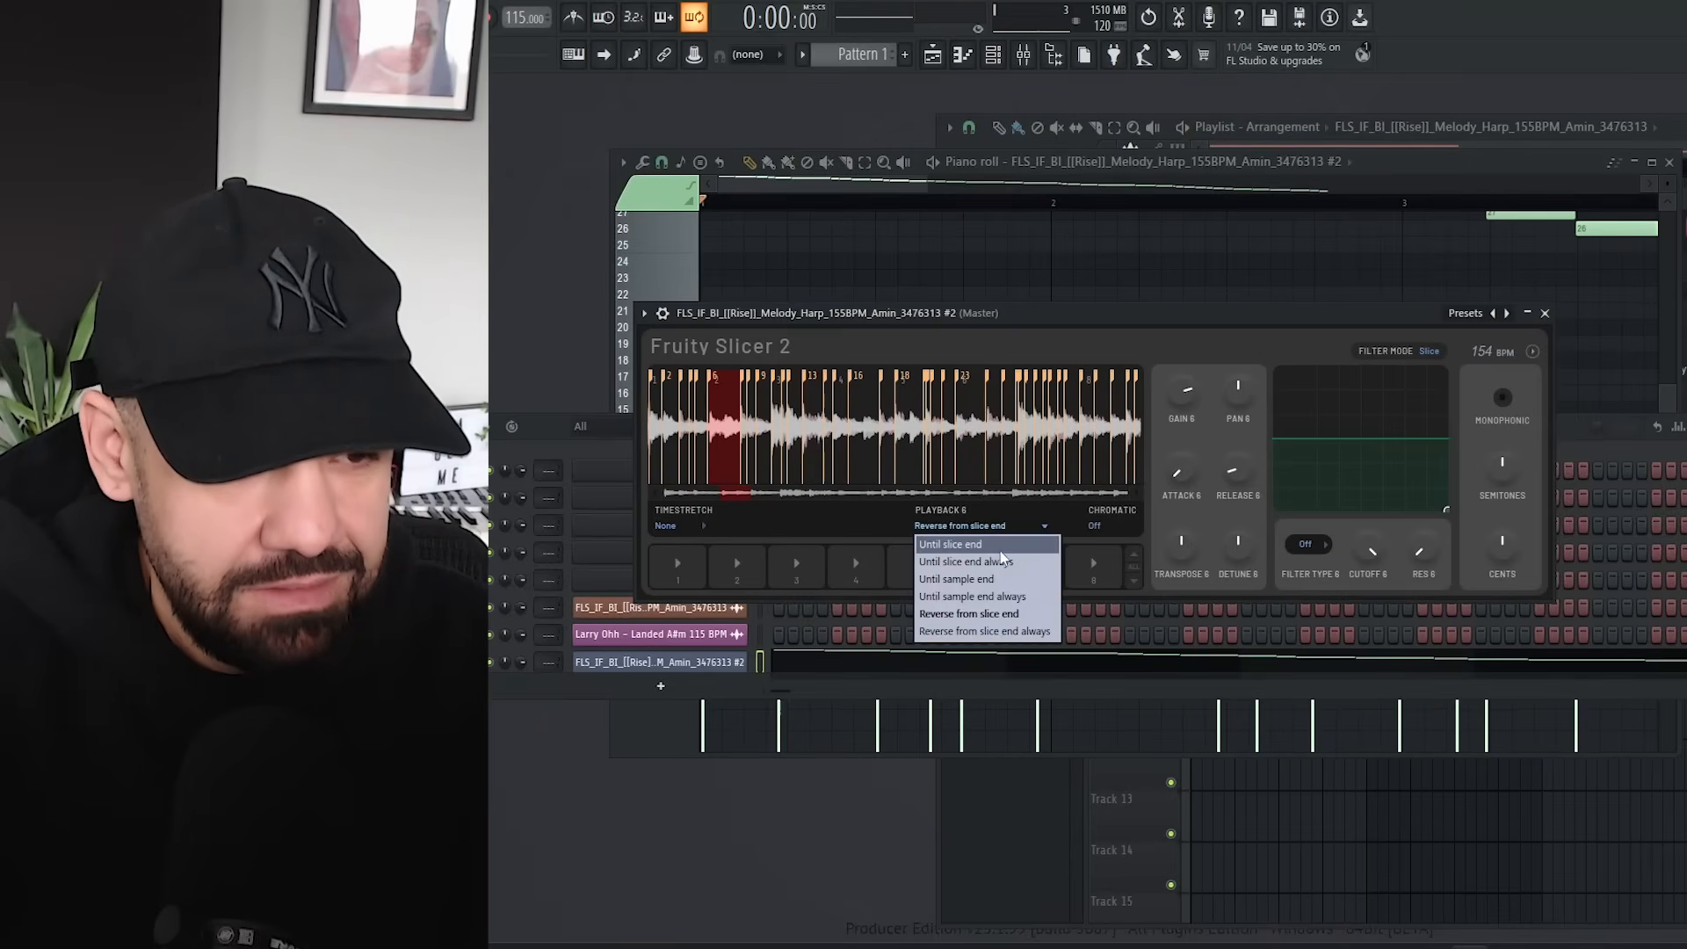
click(982, 631)
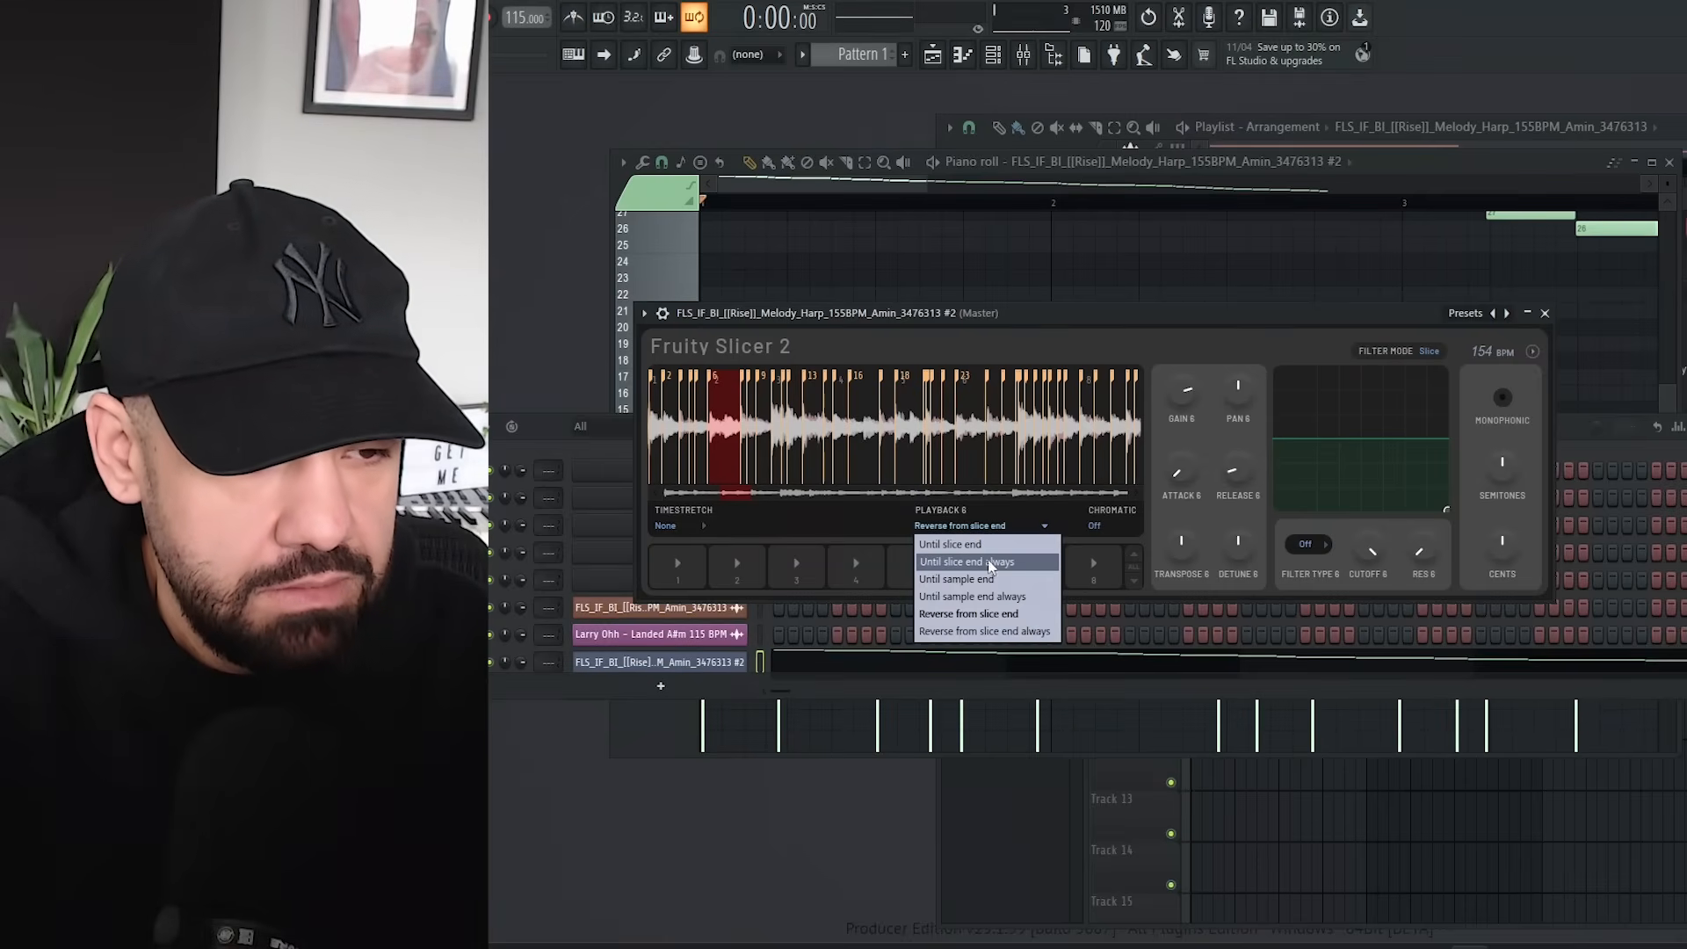
mouse_move(973, 596)
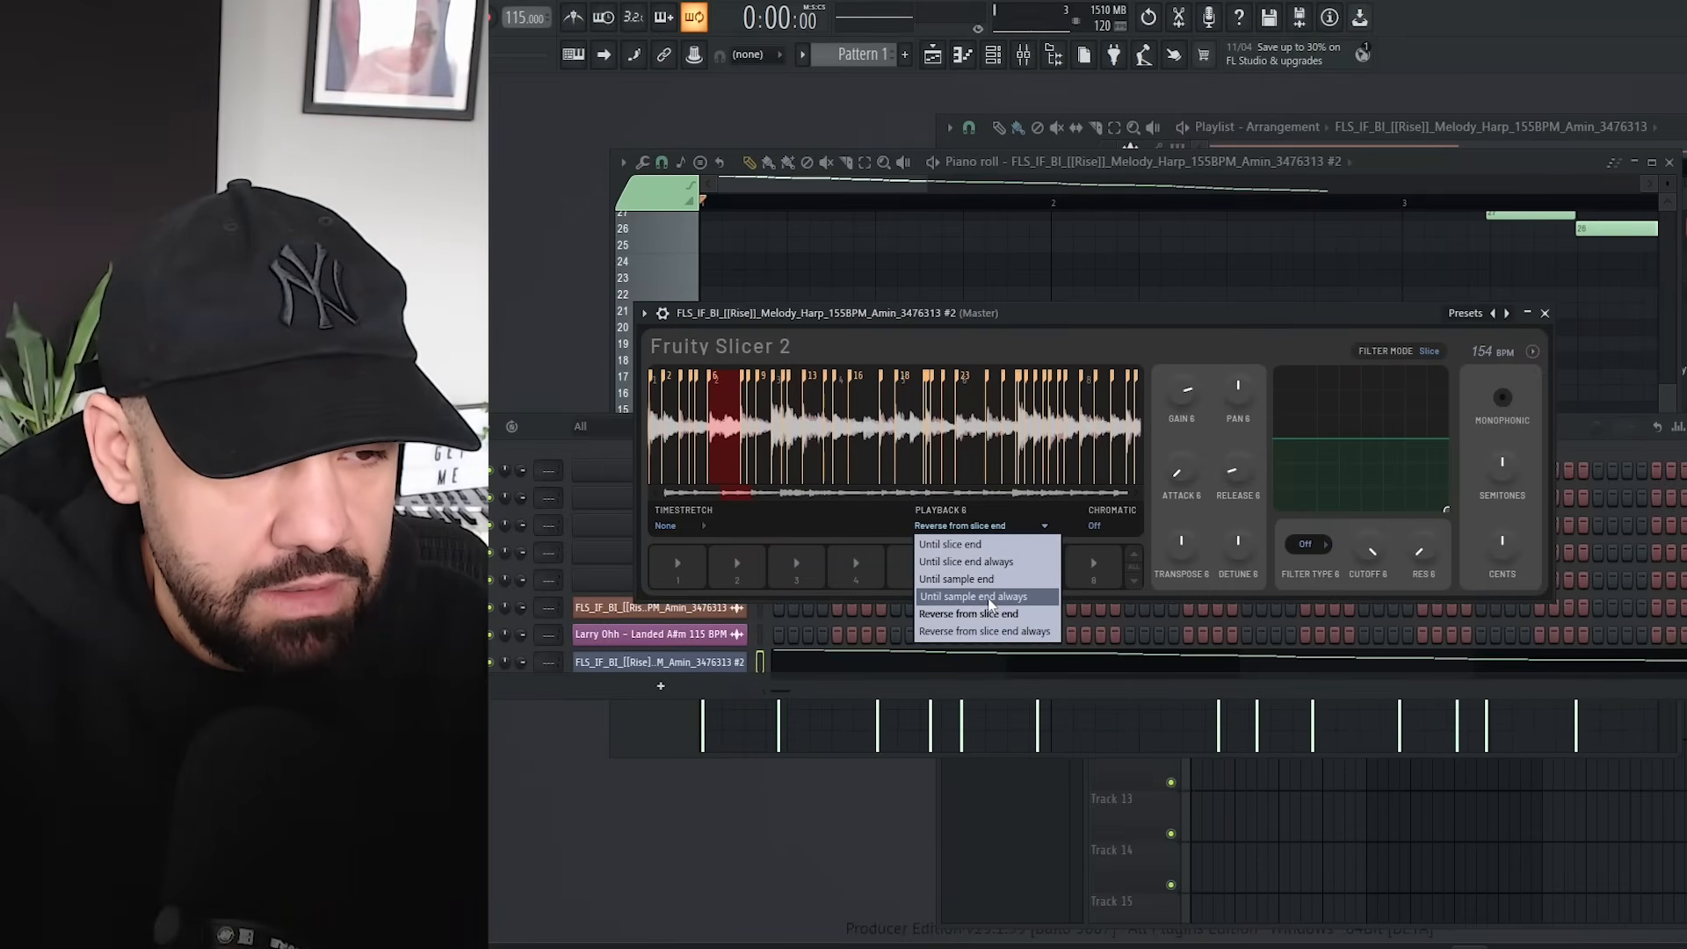
click(966, 614)
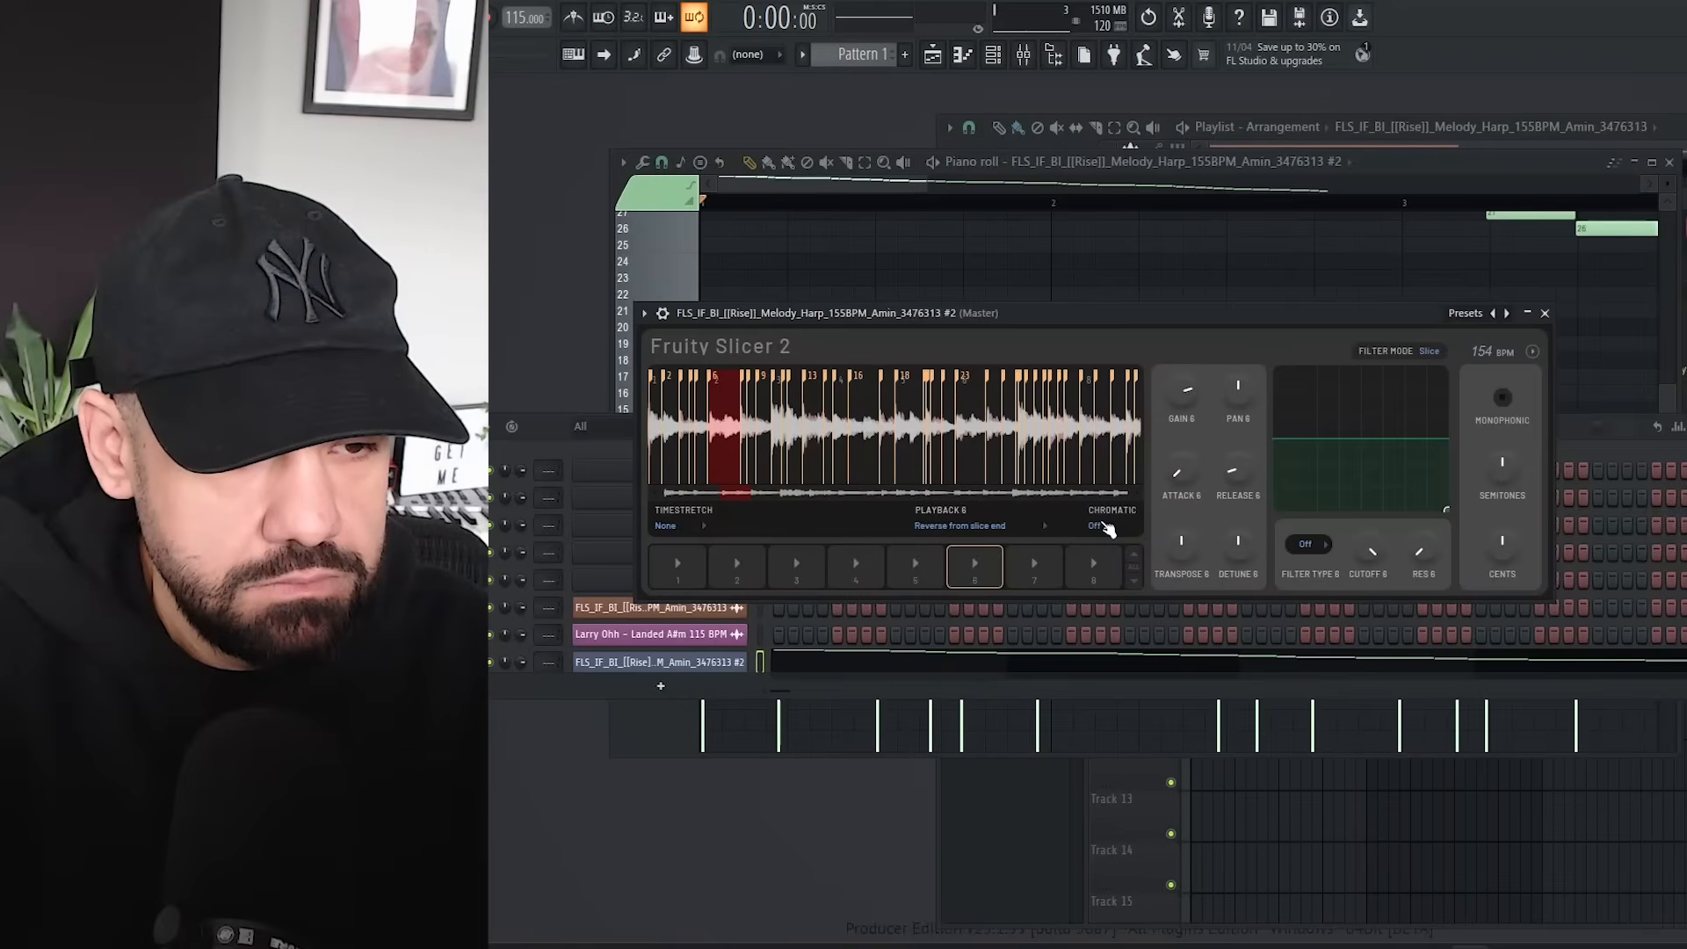
Step: Set slice 8's TIMESTRETCH mode to Simple
click(678, 526)
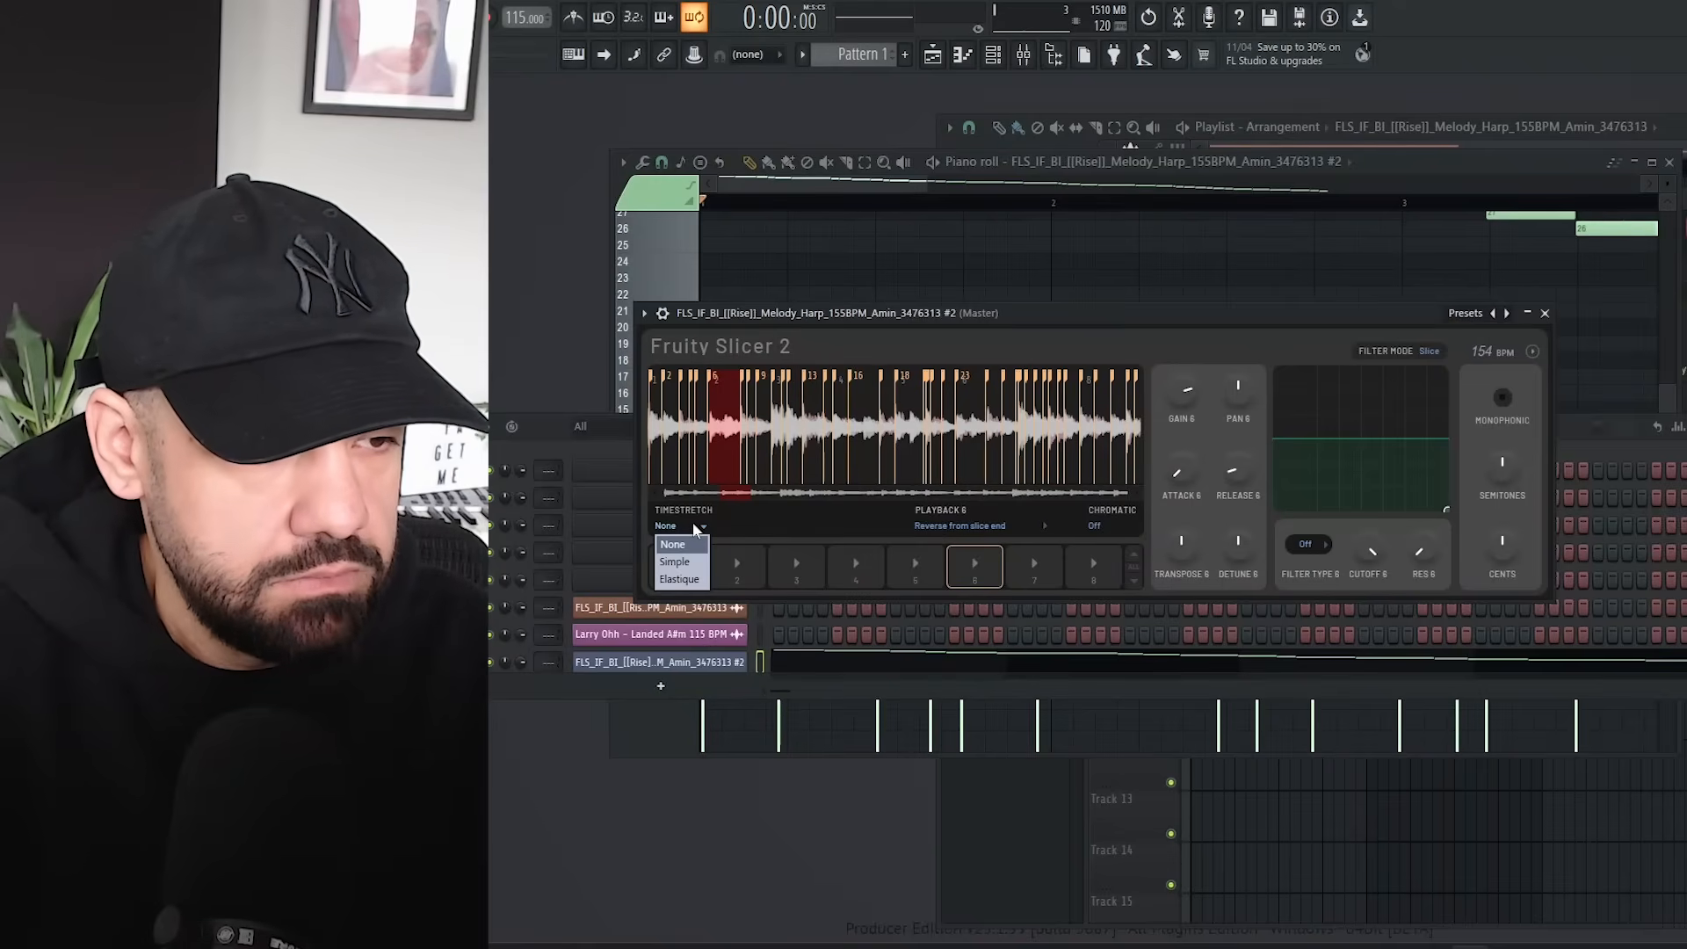
click(678, 561)
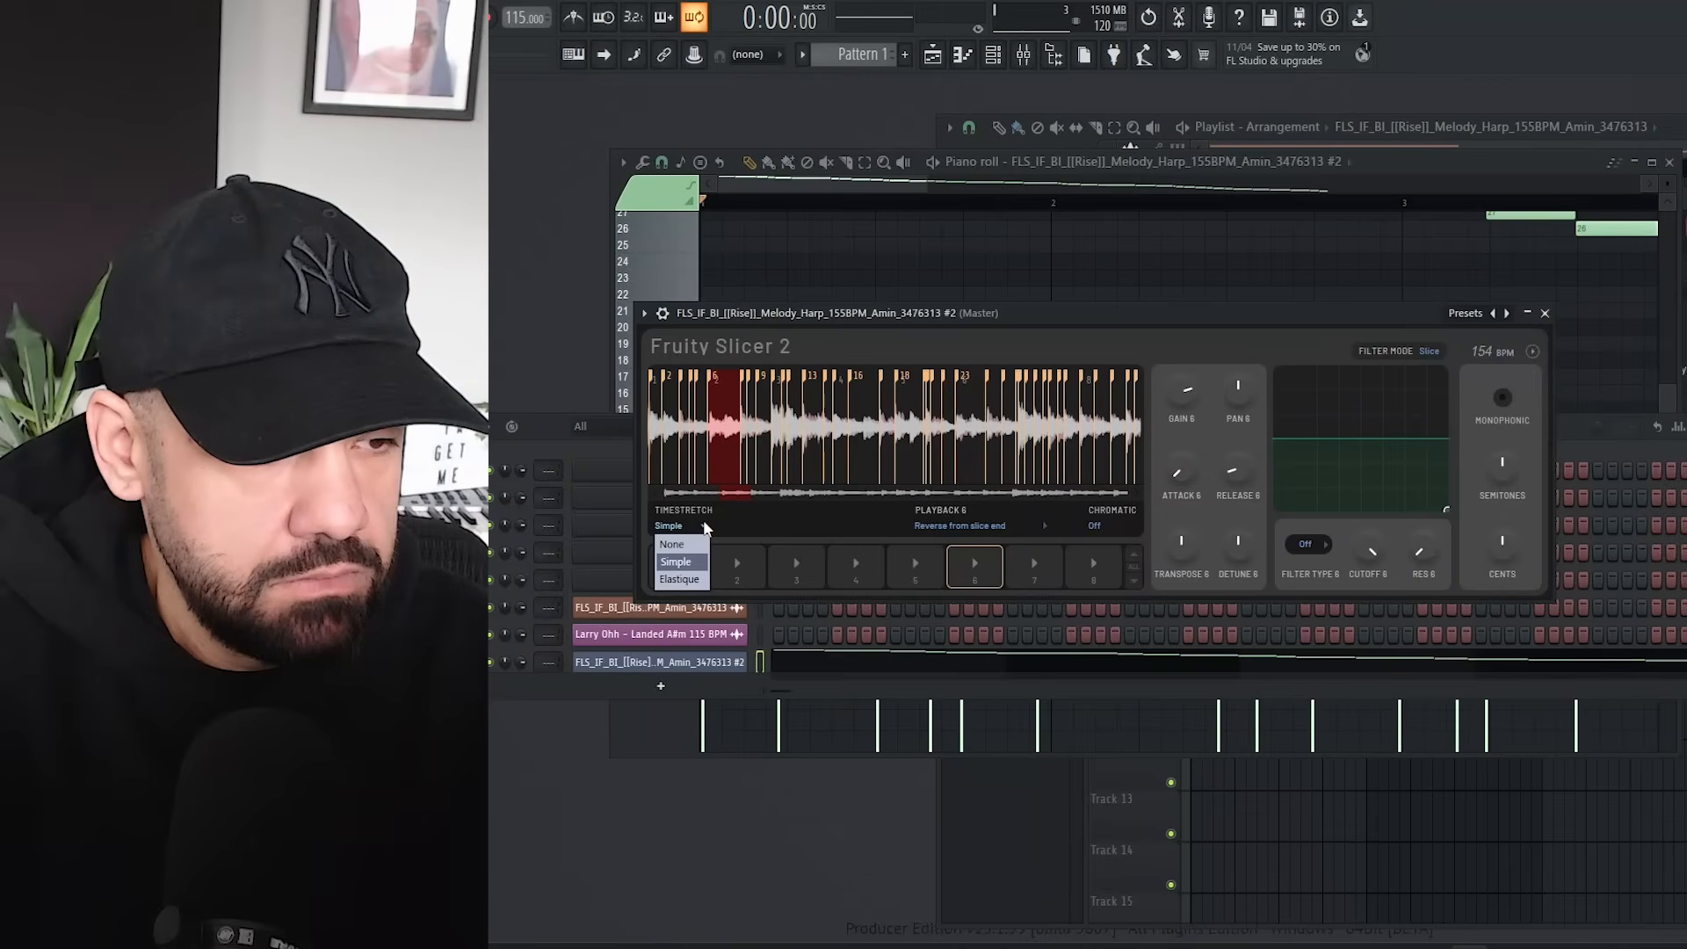
click(675, 561)
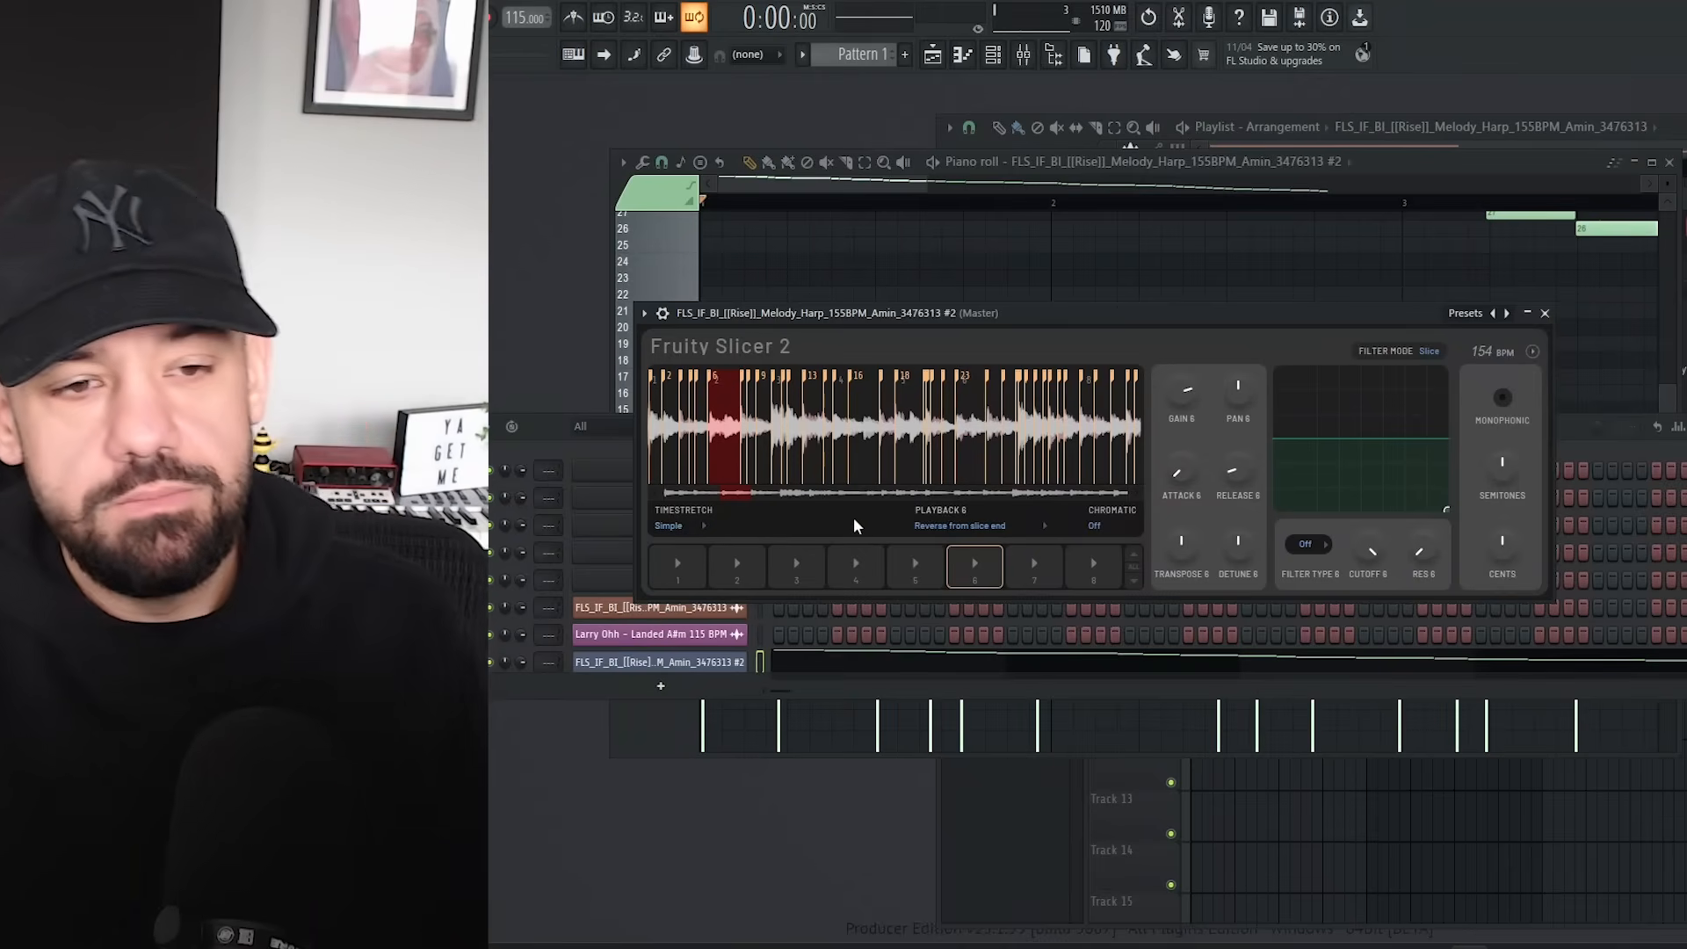